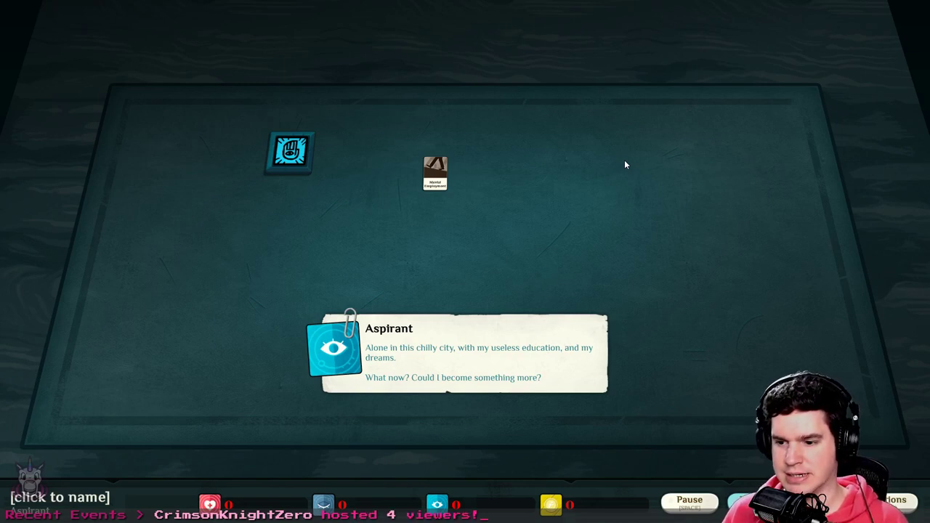
{"action": "mouse_move", "coordinate": [502, 274]}
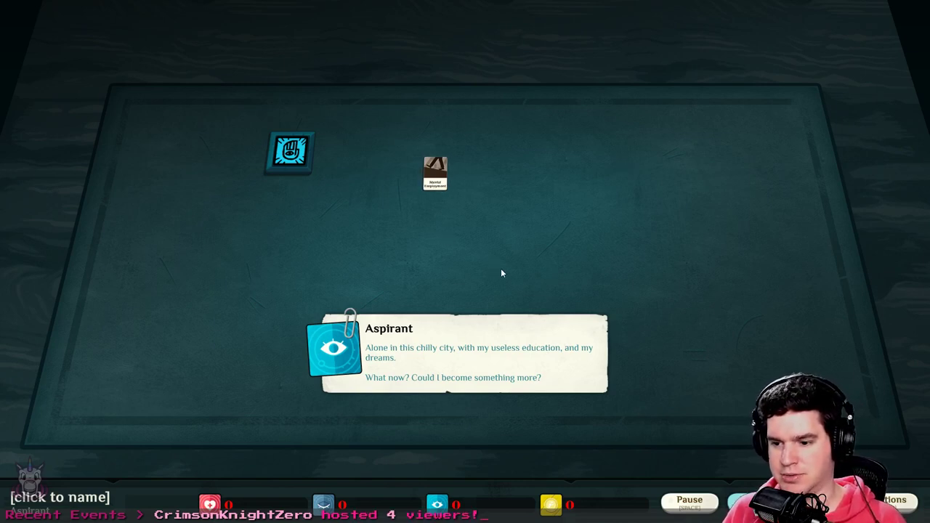
{"action": "mouse_move", "coordinate": [587, 269]}
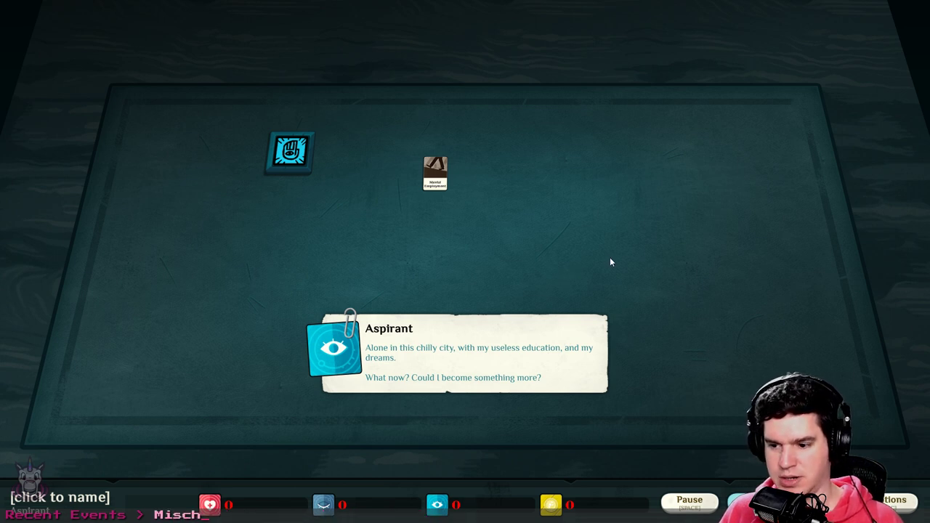
{"action": "mouse_move", "coordinate": [348, 428]}
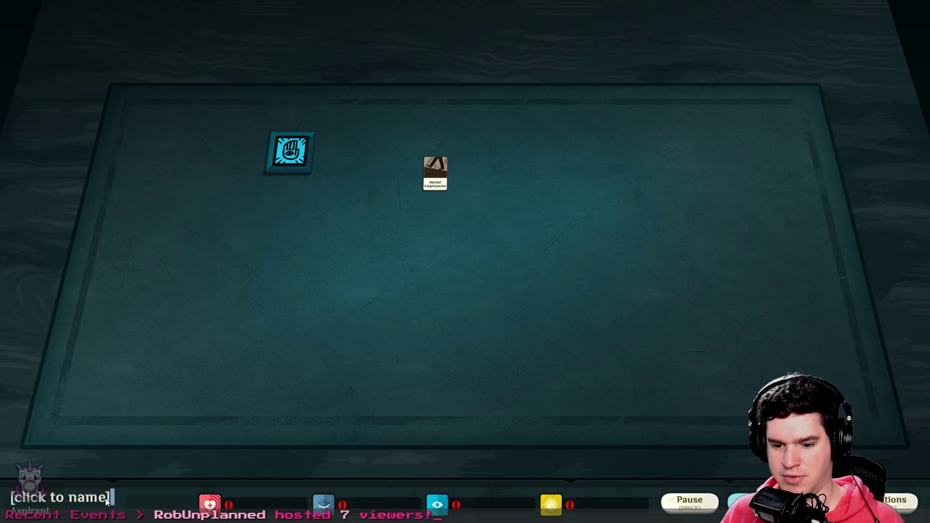
Enter 'sweni' as the character's name
{"action": "type", "text": "sweni"}
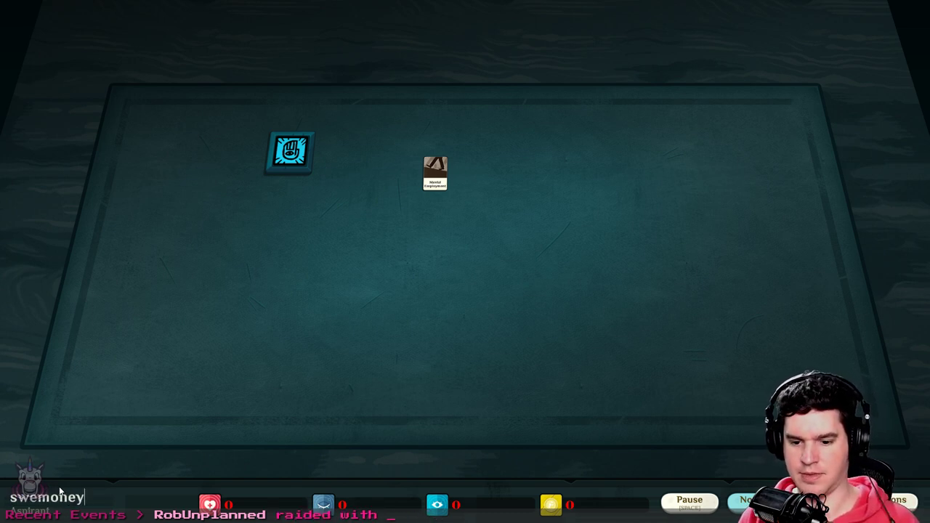
{"action": "mouse_move", "coordinate": [437, 346]}
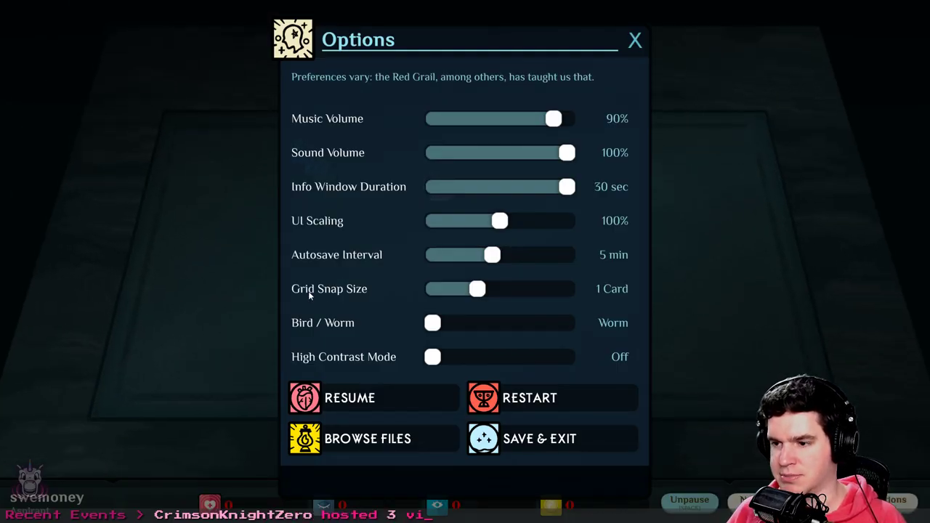
Resume from the Options menu back to the board
{"action": "left_click", "coordinate": [350, 397]}
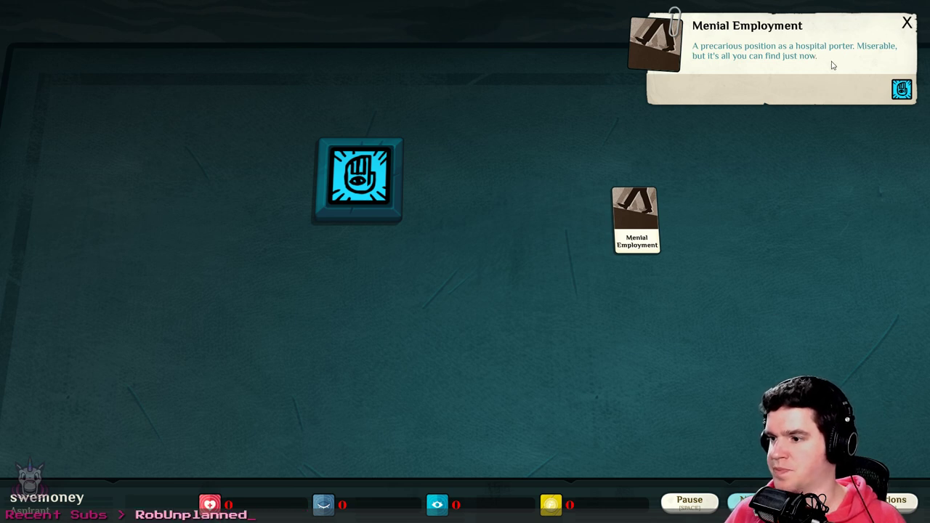
{"action": "mouse_move", "coordinate": [838, 67]}
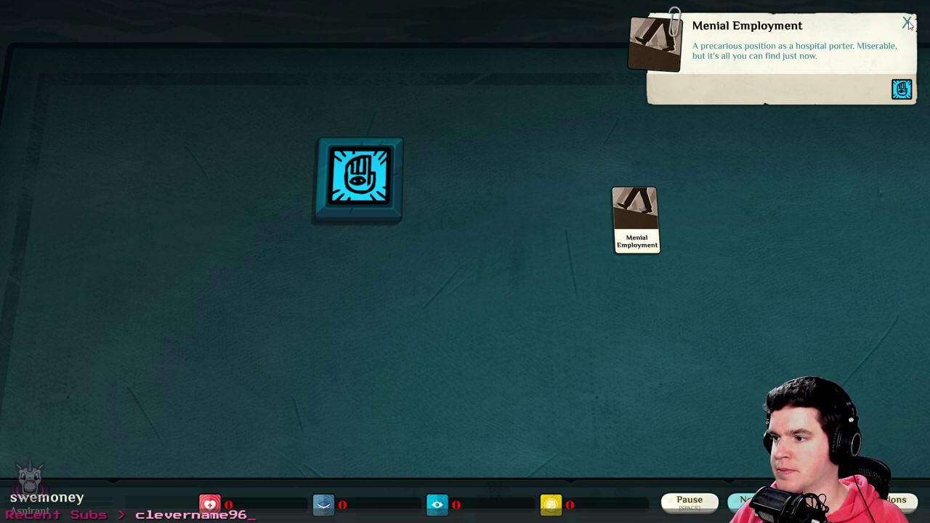
Close the card details and slot Menial Employment into the Work verb
{"action": "left_click", "coordinate": [356, 180]}
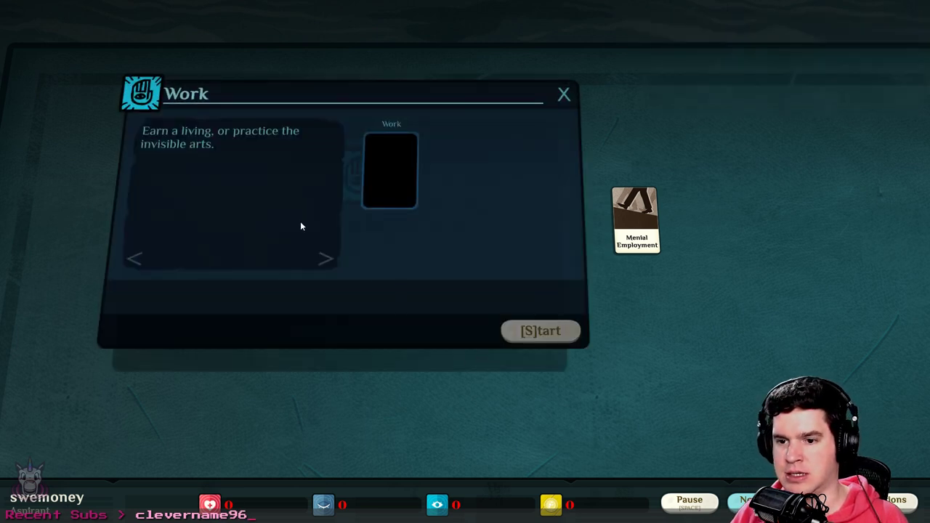
{"action": "mouse_move", "coordinate": [273, 154]}
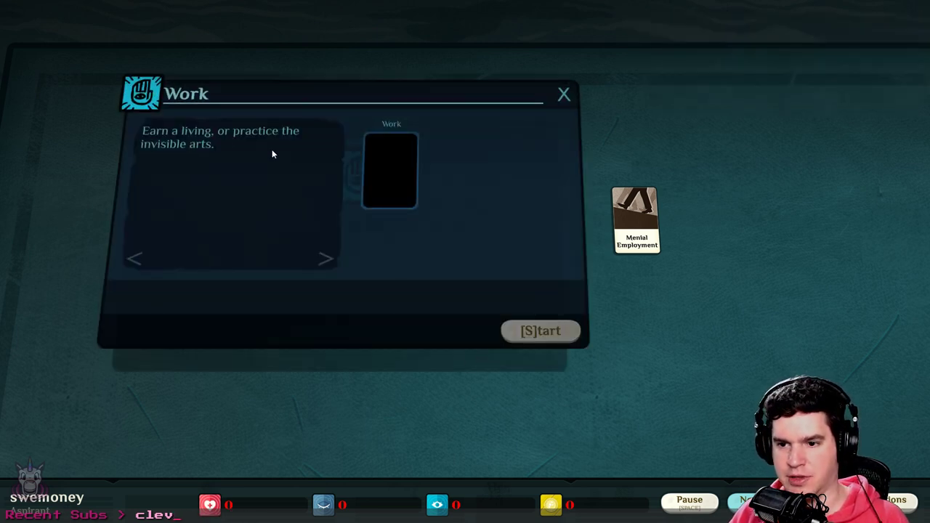
{"action": "mouse_move", "coordinate": [637, 218]}
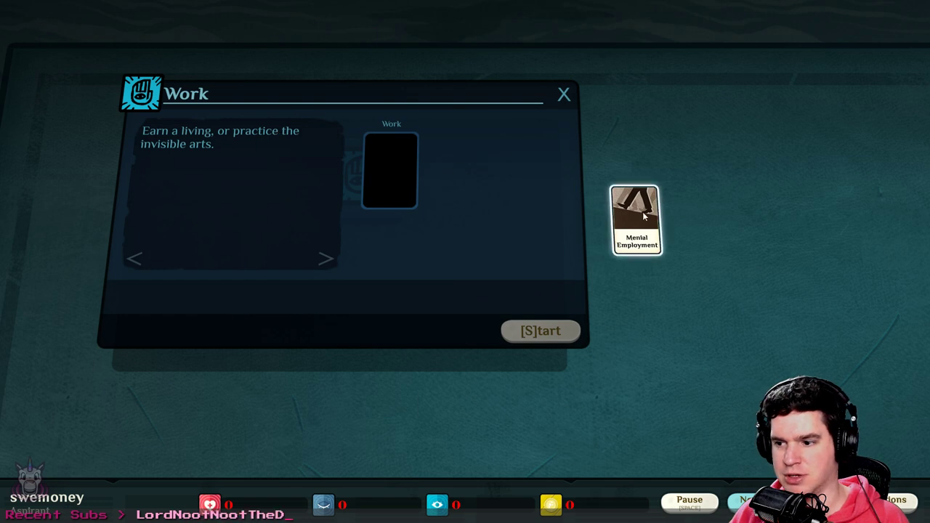
{"action": "left_click_drag", "start_coordinate": [636, 218], "coordinate": [389, 170]}
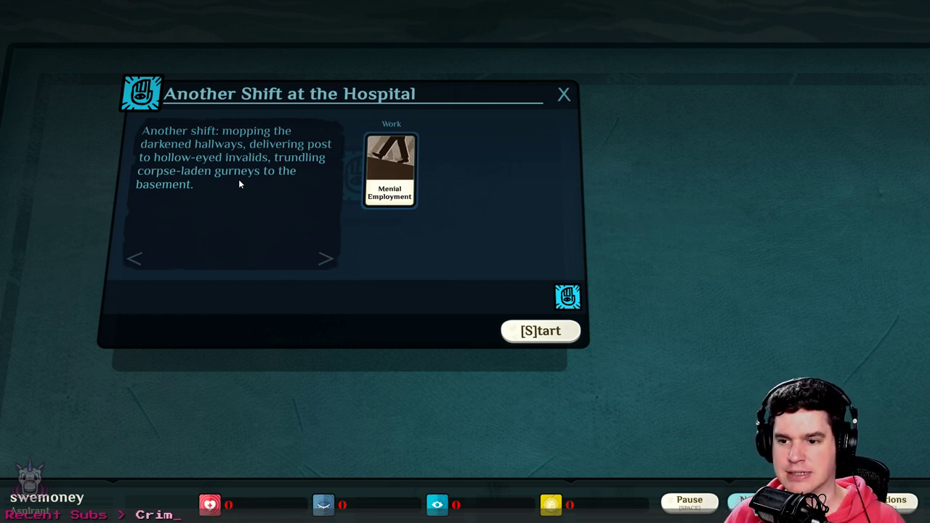
{"action": "mouse_move", "coordinate": [337, 189]}
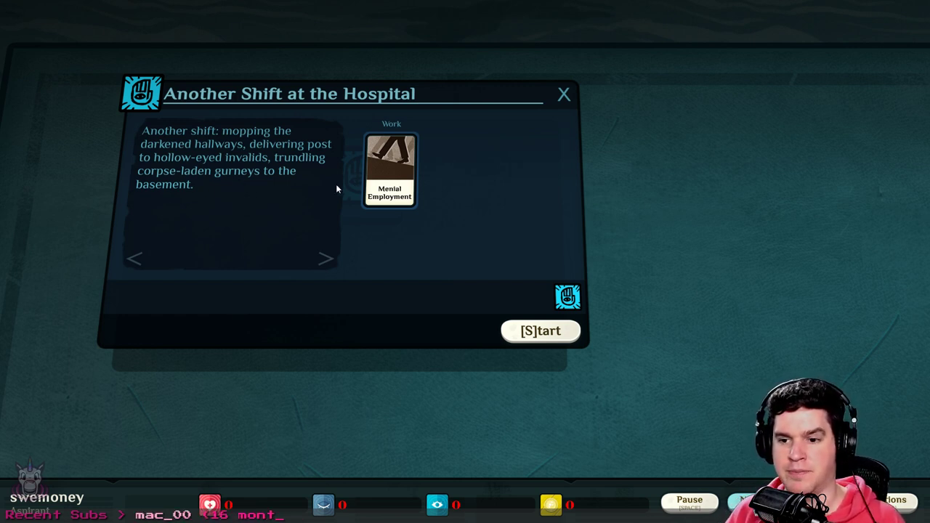
{"action": "mouse_move", "coordinate": [506, 291]}
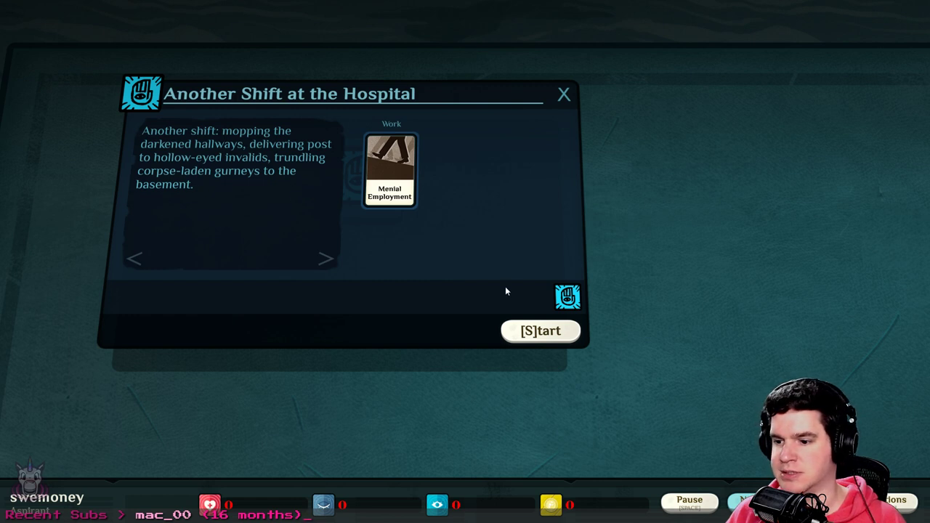
Start the hospital shift, then page forward to its job-lost outcome
{"action": "left_click", "coordinate": [540, 331]}
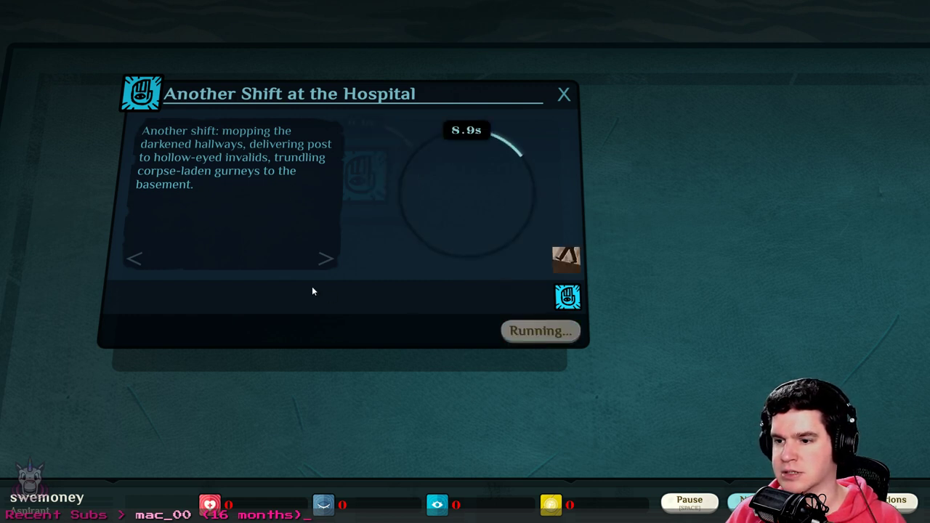
{"action": "mouse_move", "coordinate": [357, 227]}
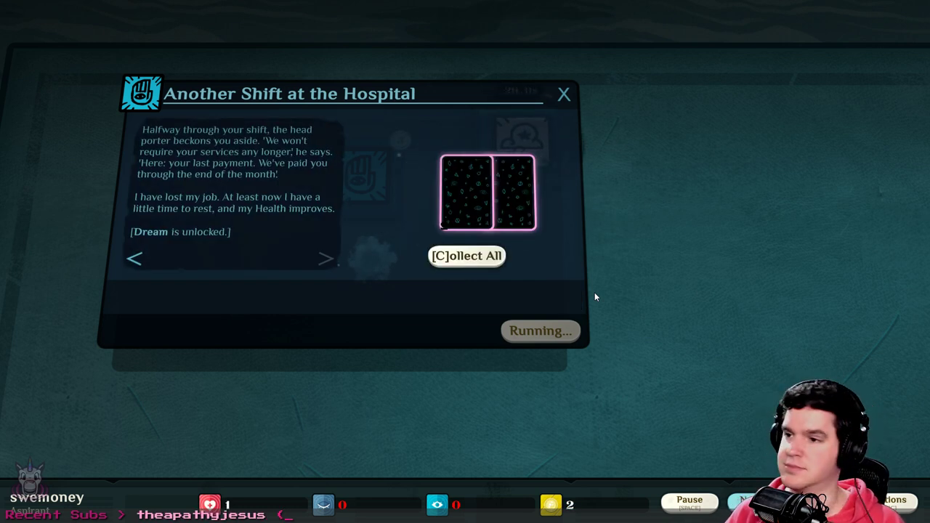
{"action": "mouse_move", "coordinate": [410, 122]}
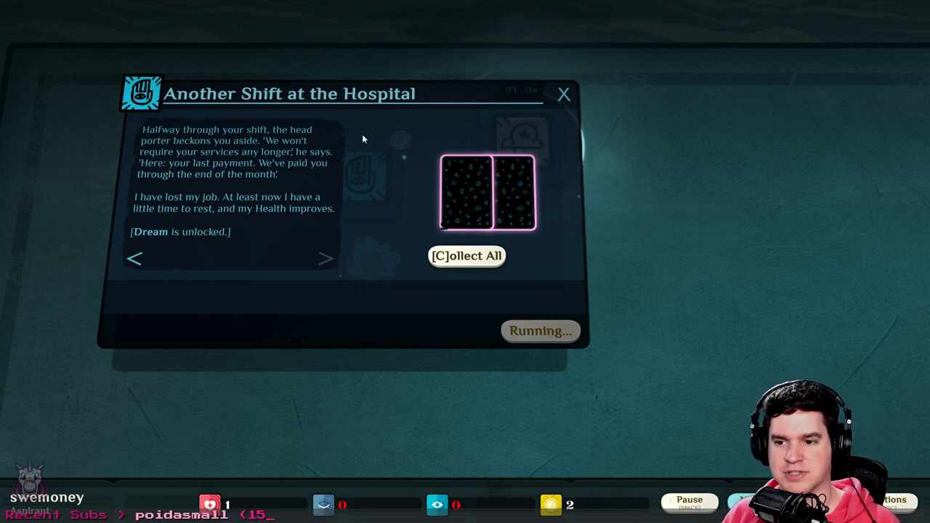
{"action": "mouse_move", "coordinate": [357, 161]}
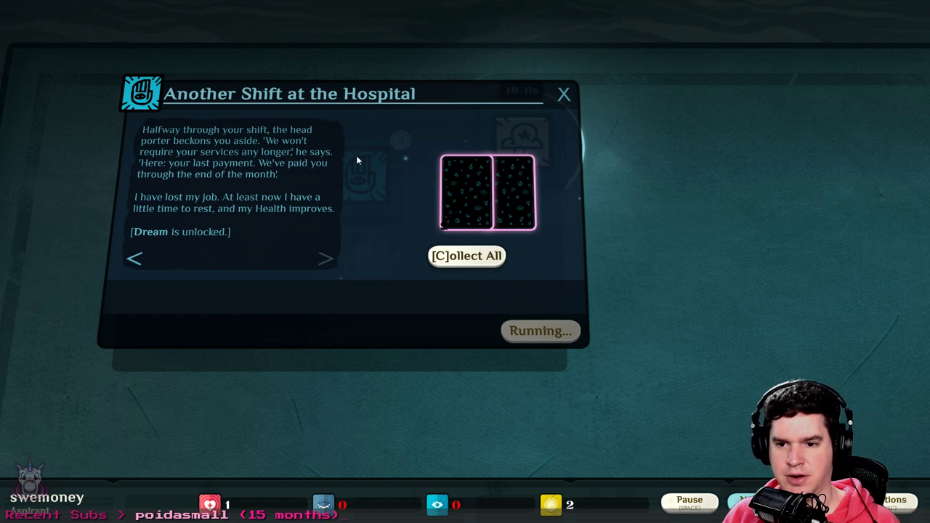
{"action": "mouse_move", "coordinate": [349, 178]}
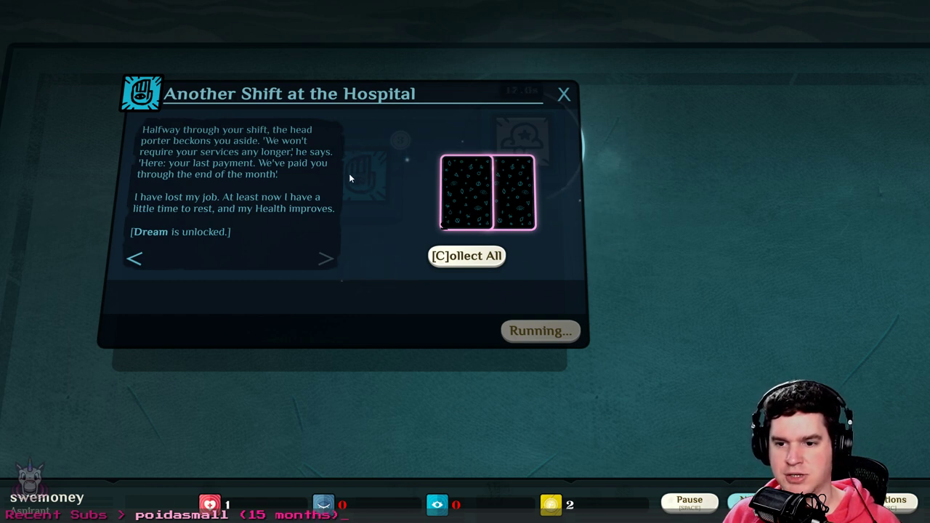
{"action": "mouse_move", "coordinate": [356, 226]}
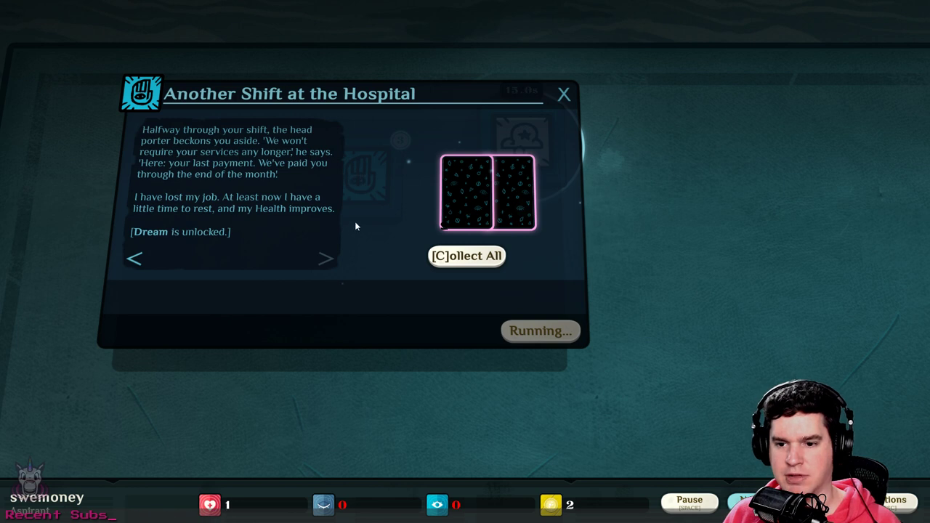
{"action": "mouse_move", "coordinate": [345, 210]}
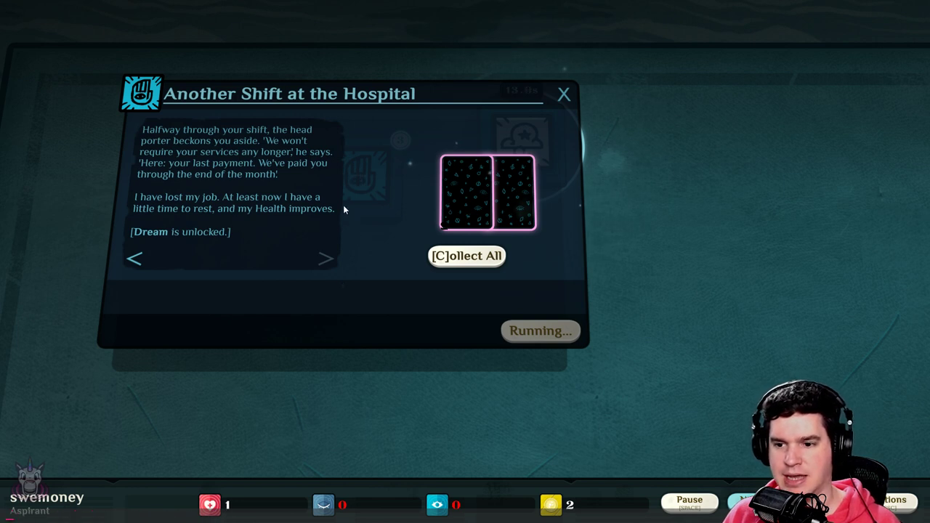
{"action": "mouse_move", "coordinate": [360, 229]}
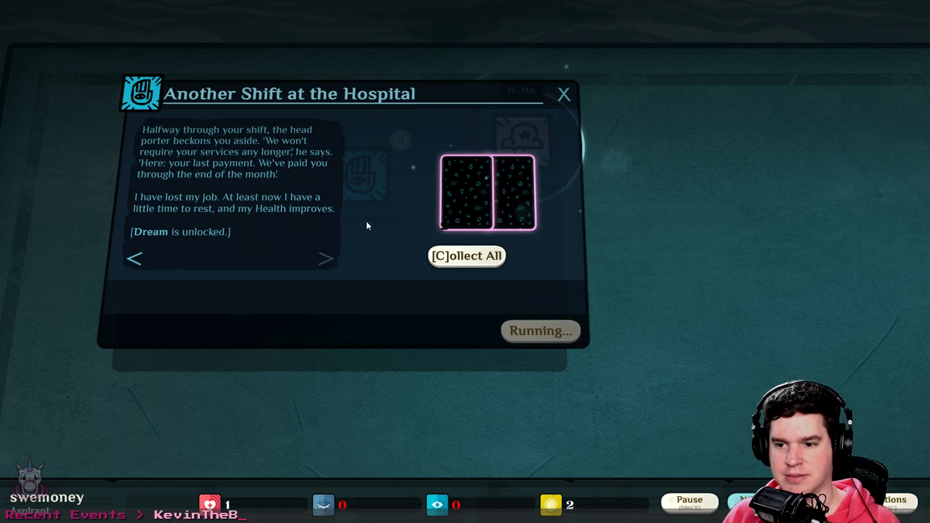
{"action": "mouse_move", "coordinate": [135, 260]}
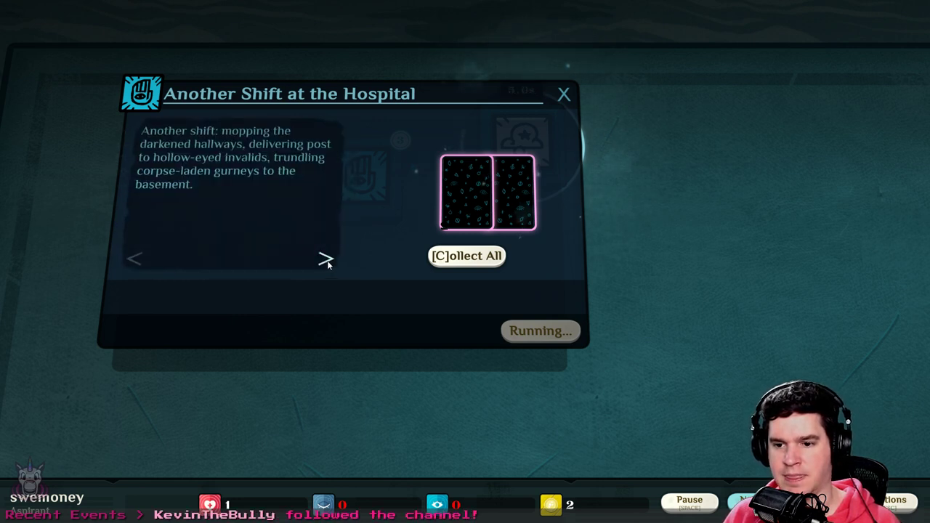
{"action": "left_click", "coordinate": [326, 259]}
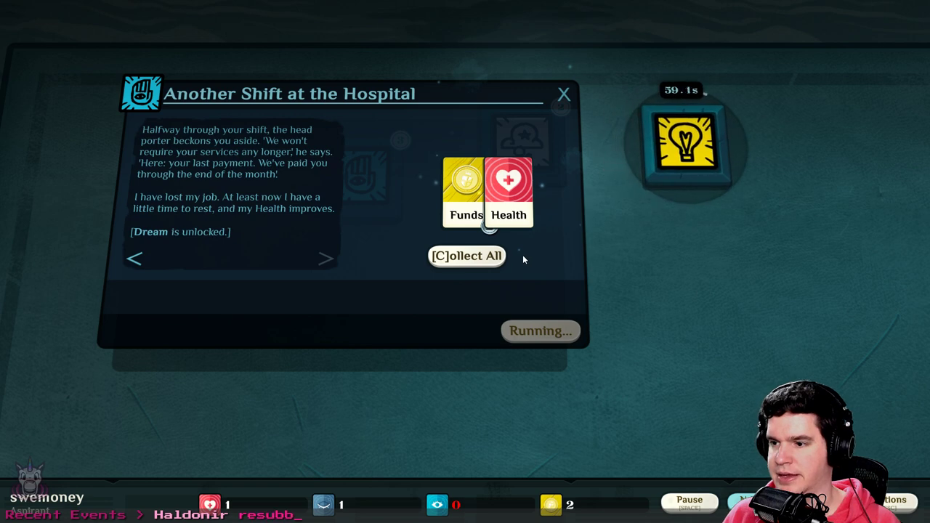
Collect the Funds and Health cards and pause the game
{"action": "left_click", "coordinate": [467, 256]}
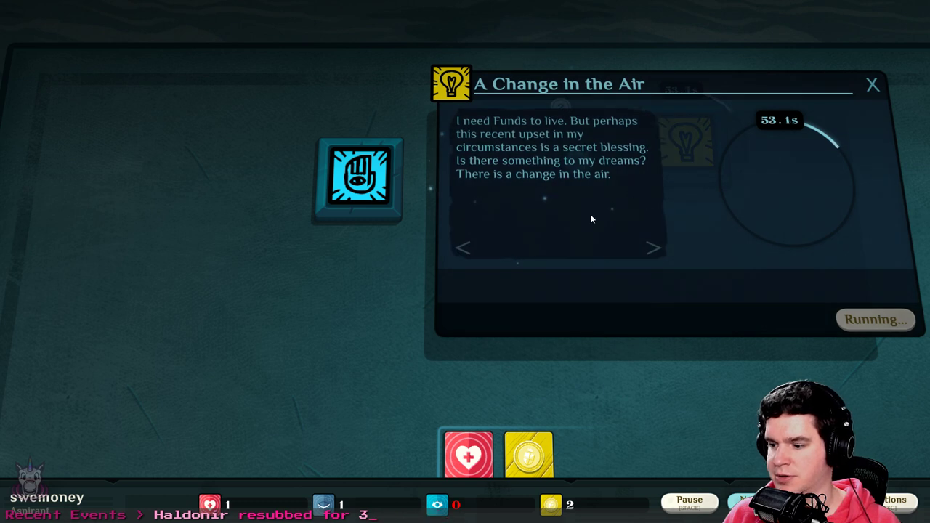
{"action": "left_click", "coordinate": [688, 503]}
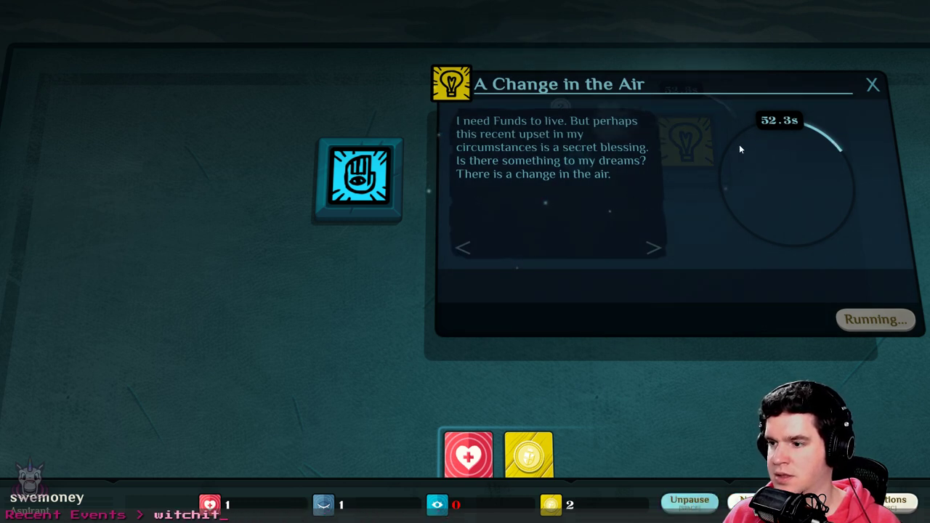
{"action": "mouse_move", "coordinate": [495, 141]}
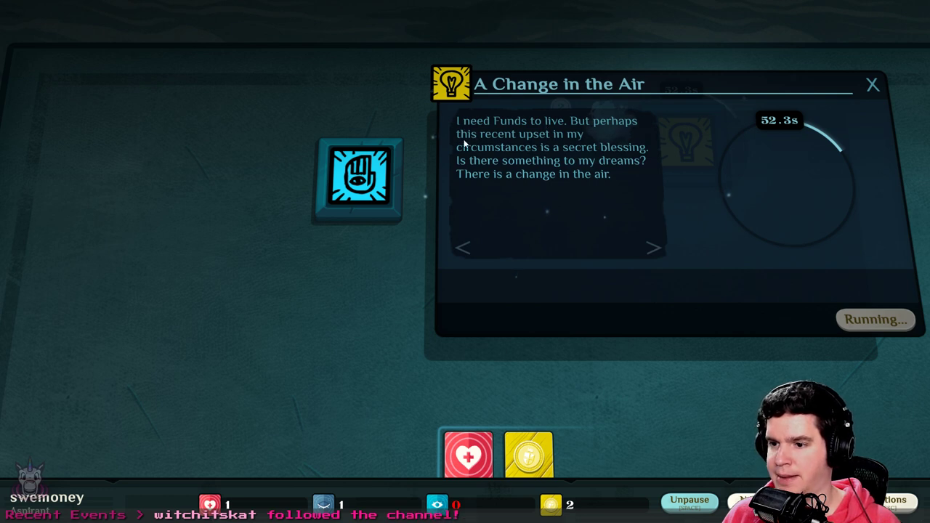
{"action": "mouse_move", "coordinate": [420, 153]}
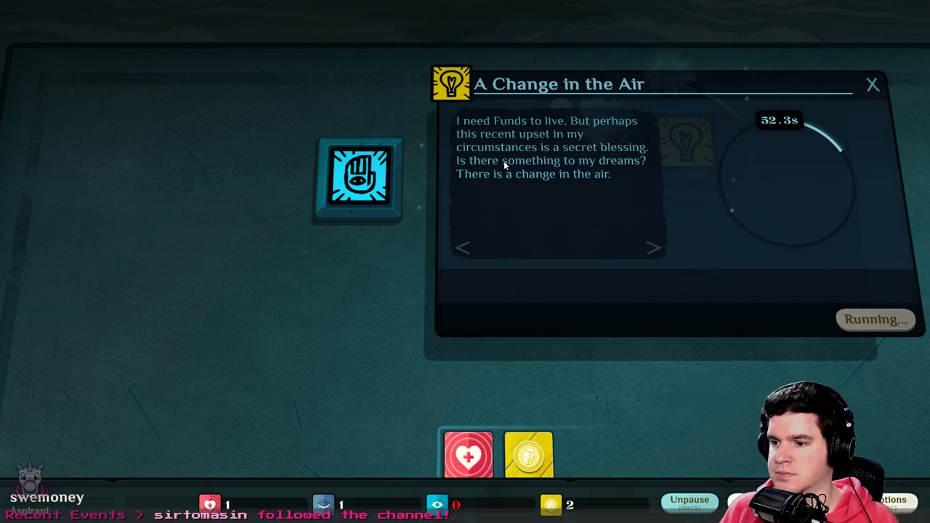
{"action": "mouse_move", "coordinate": [922, 87]}
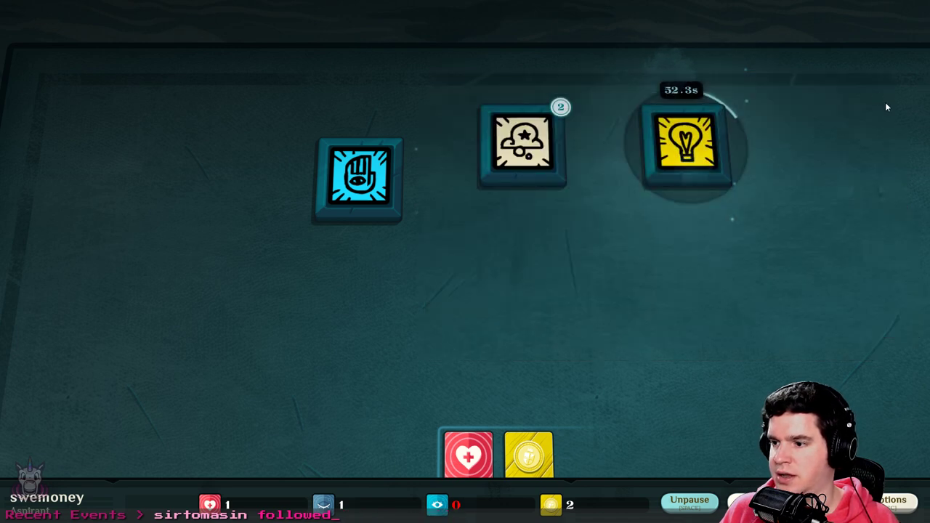
Open the Recall my Dreams results and flip the second card to reveal Passion
{"action": "left_click", "coordinate": [522, 146]}
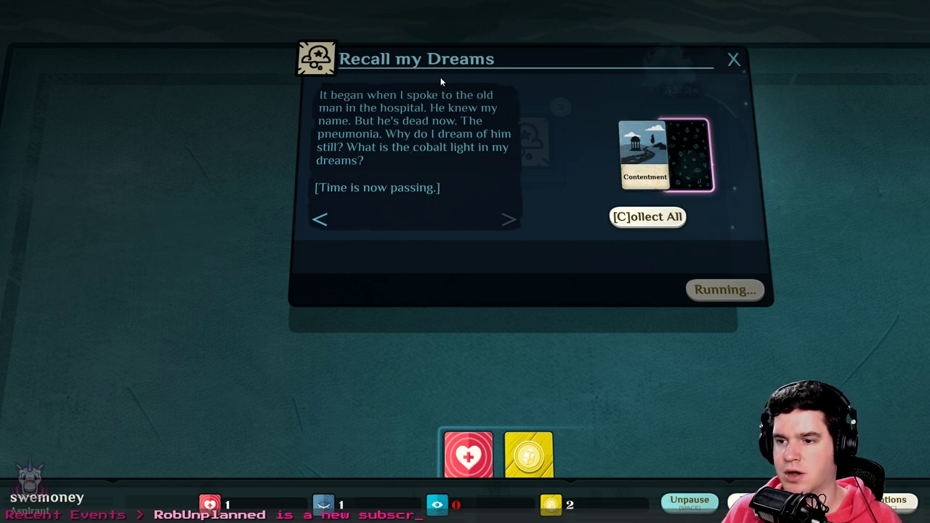
{"action": "mouse_move", "coordinate": [485, 93]}
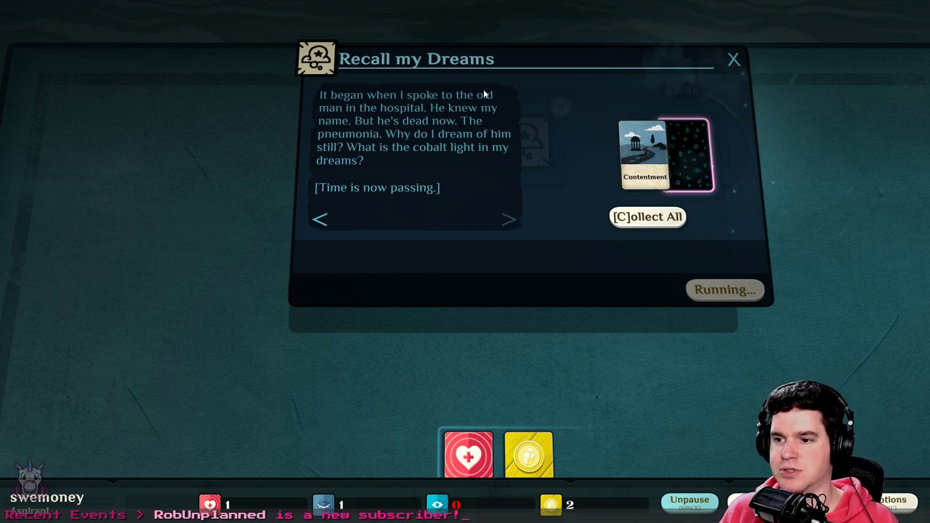
{"action": "mouse_move", "coordinate": [559, 102]}
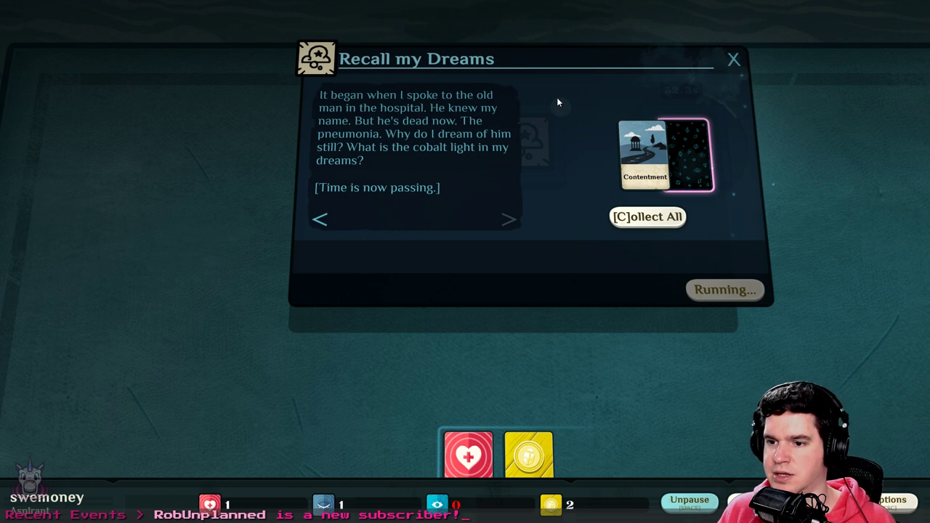
{"action": "mouse_move", "coordinate": [527, 107]}
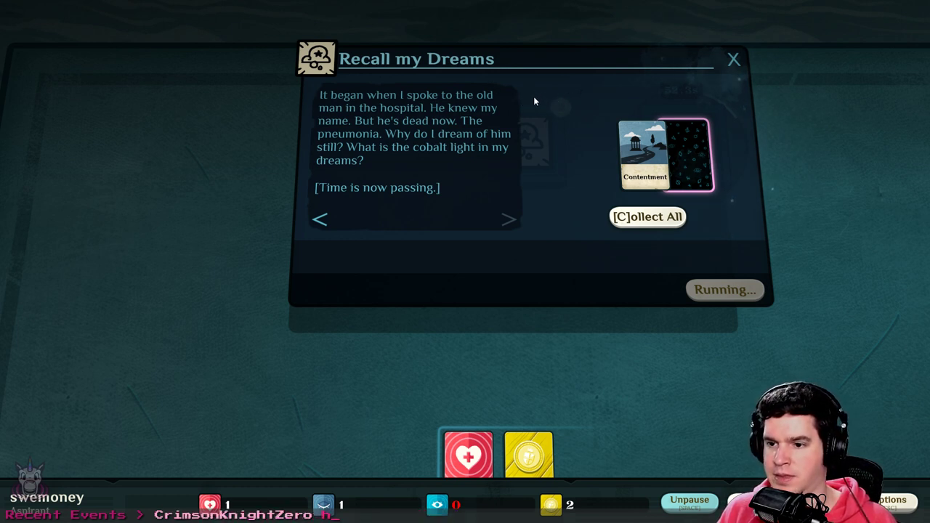
{"action": "mouse_move", "coordinate": [519, 84]}
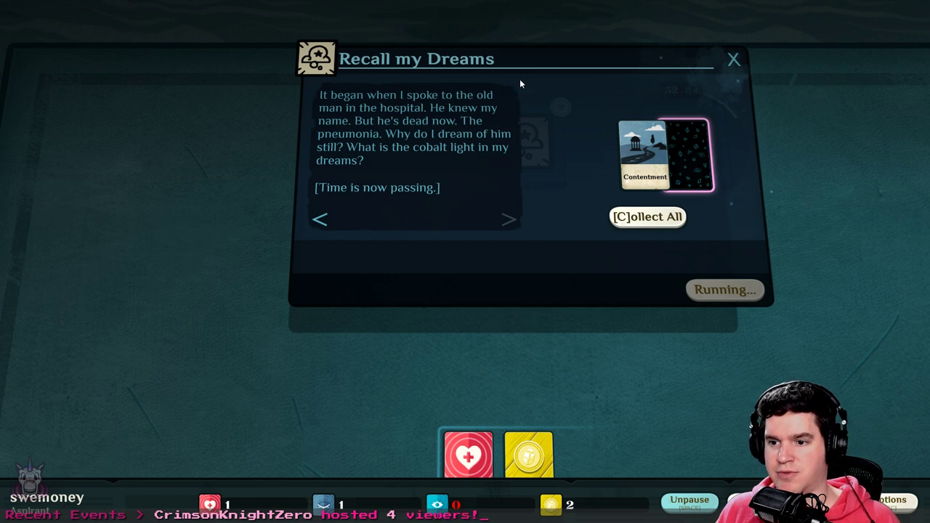
{"action": "mouse_move", "coordinate": [553, 78]}
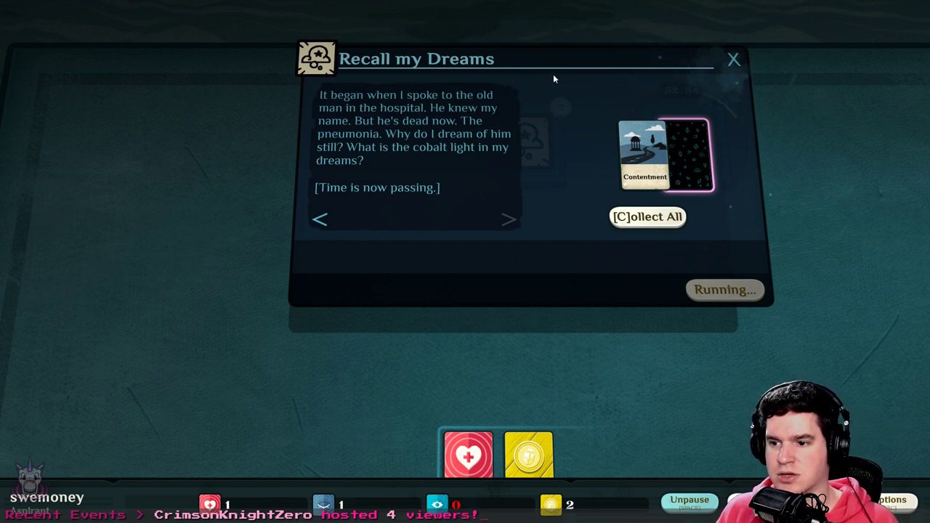
{"action": "mouse_move", "coordinate": [565, 191]}
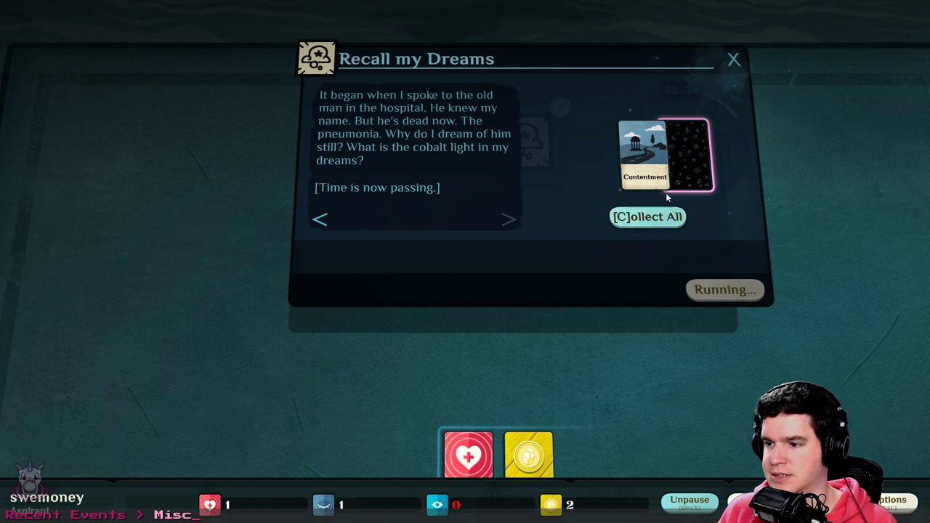
{"action": "left_click", "coordinate": [646, 155]}
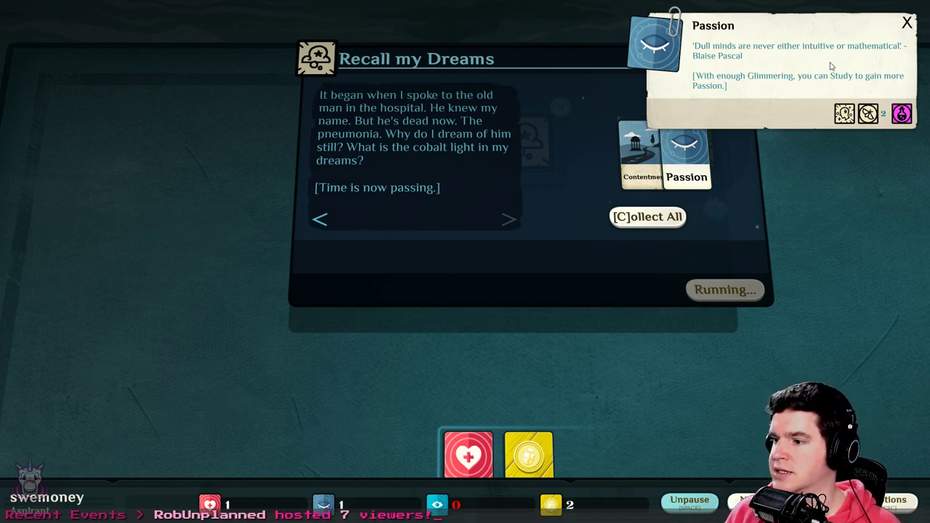
{"action": "mouse_move", "coordinate": [770, 107]}
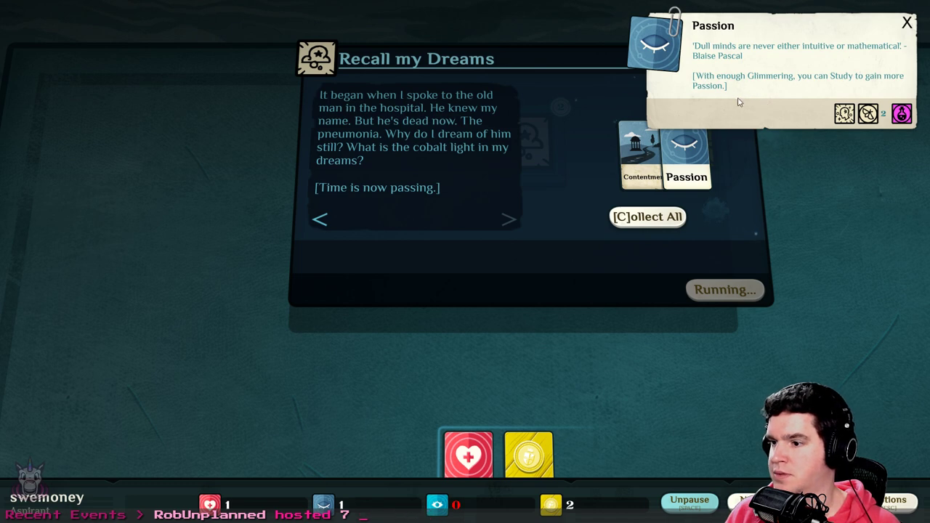
{"action": "mouse_move", "coordinate": [815, 90]}
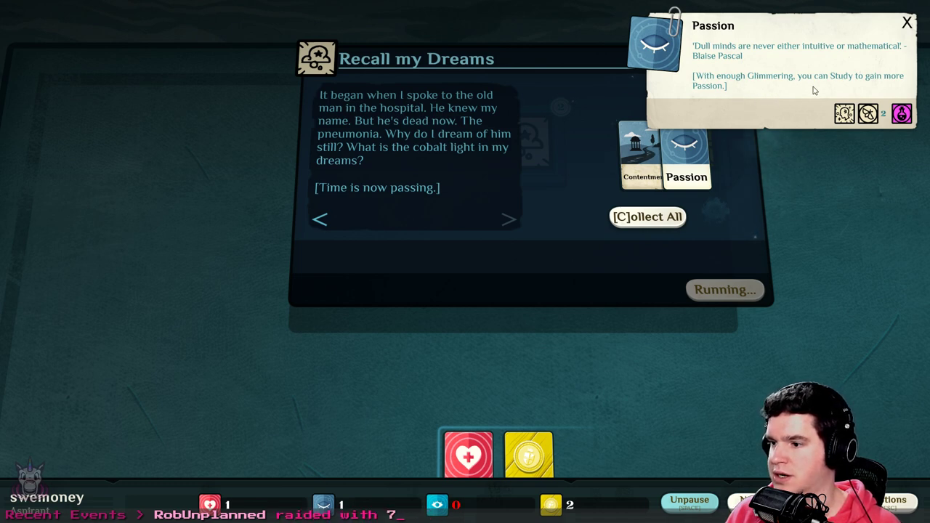
{"action": "mouse_move", "coordinate": [647, 216]}
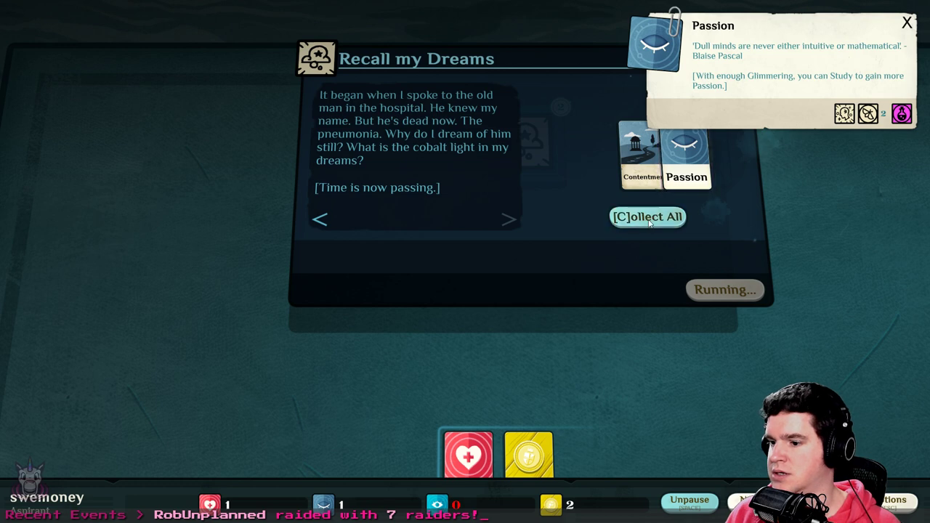
Collect Contentment and Passion, then dismiss the Passion details and the empty Dream window
{"action": "left_click", "coordinate": [647, 216]}
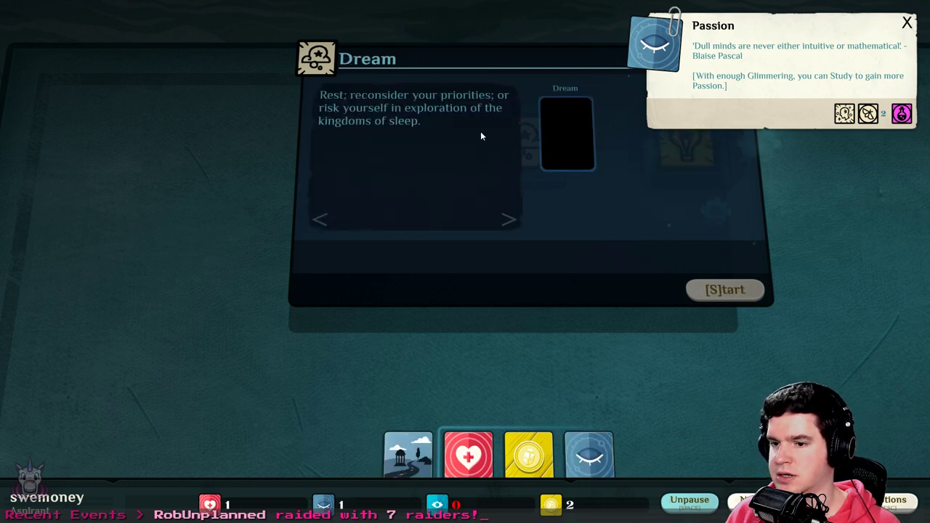
{"action": "mouse_move", "coordinate": [434, 107]}
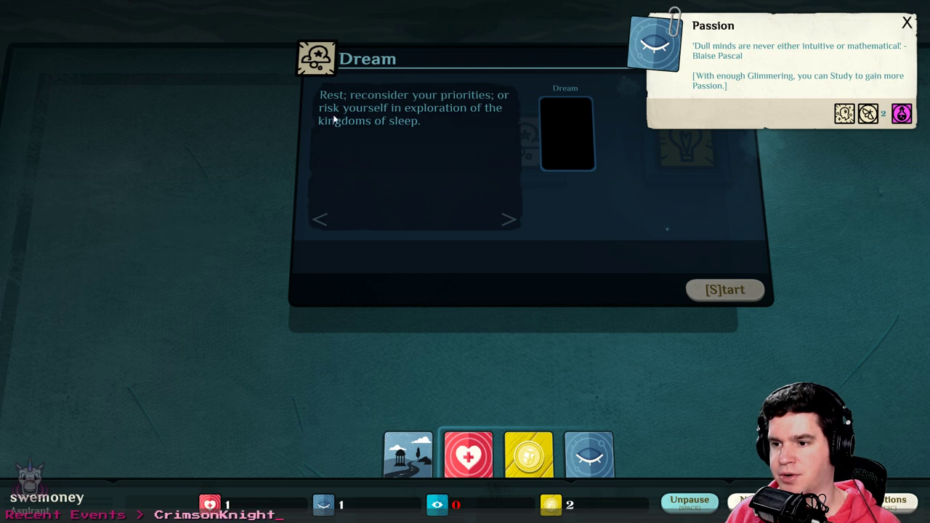
{"action": "mouse_move", "coordinate": [470, 115]}
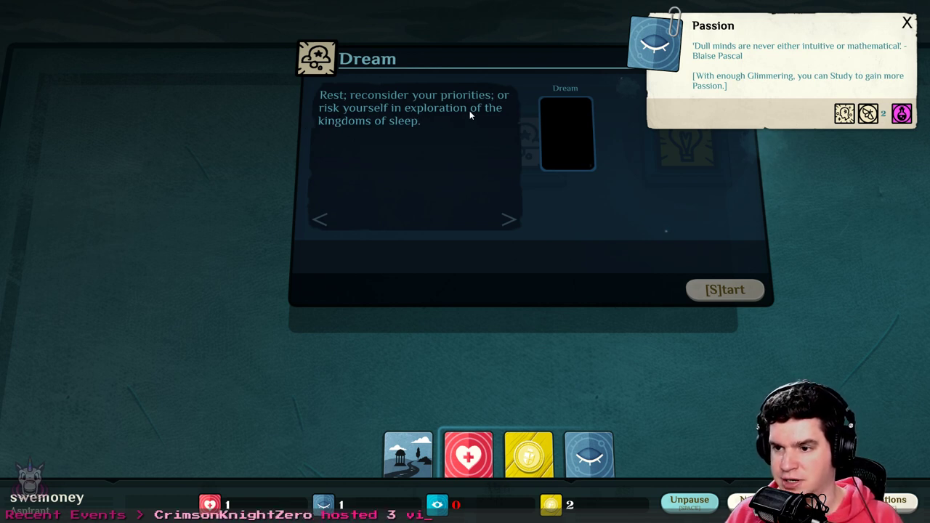
{"action": "mouse_move", "coordinate": [698, 287]}
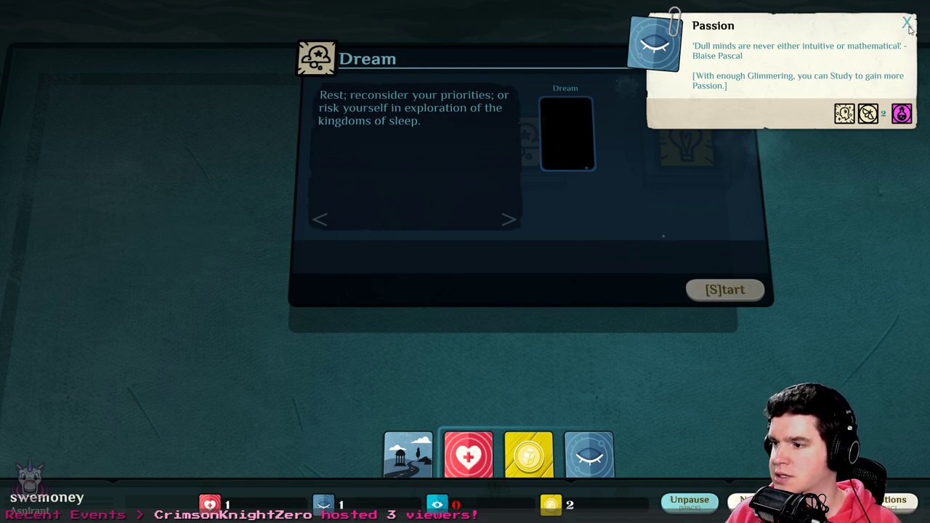
{"action": "left_click", "coordinate": [906, 19]}
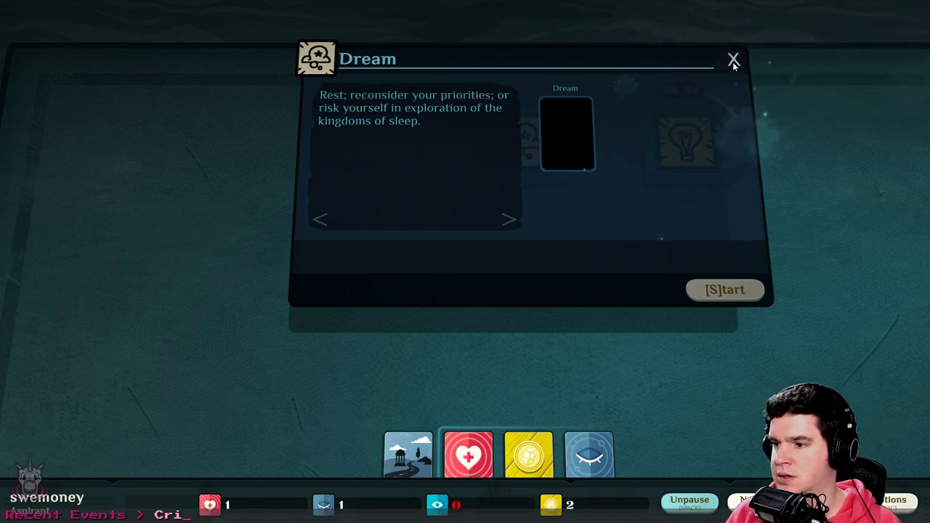
{"action": "left_click", "coordinate": [734, 58]}
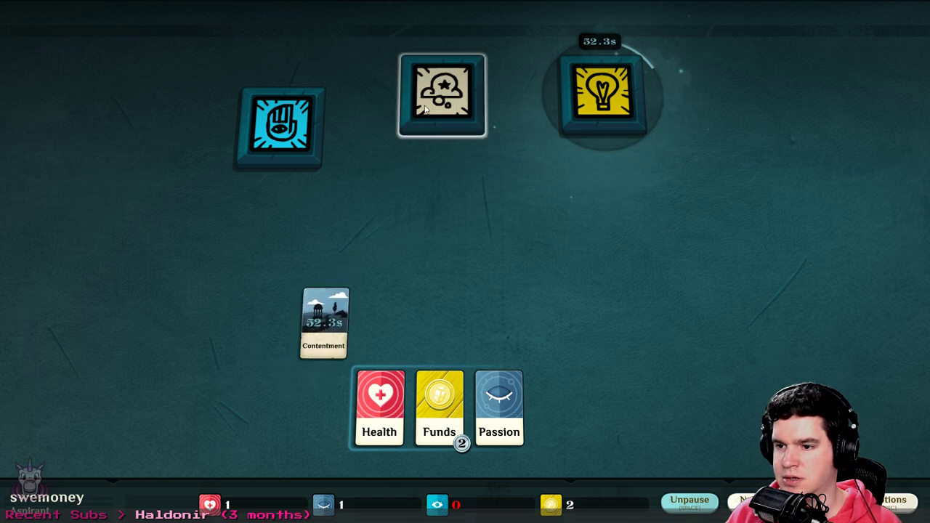
Inspect the Contentment and Health cards and recheck the empty Dream window
{"action": "left_click", "coordinate": [323, 323]}
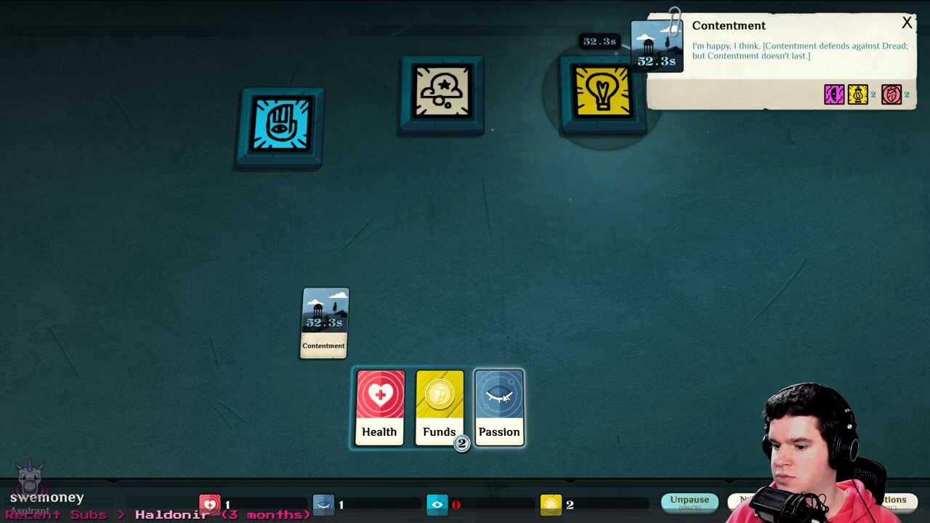
{"action": "left_click", "coordinate": [499, 407]}
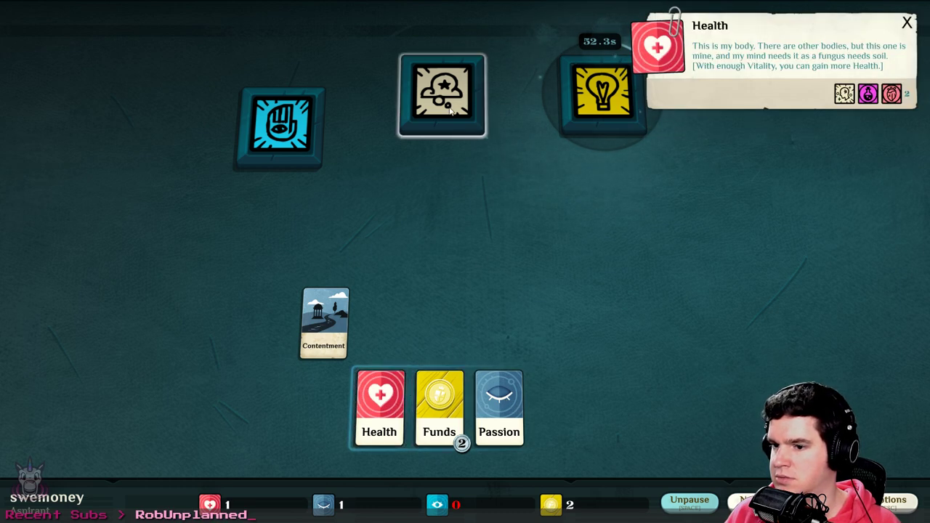
{"action": "left_click", "coordinate": [442, 94]}
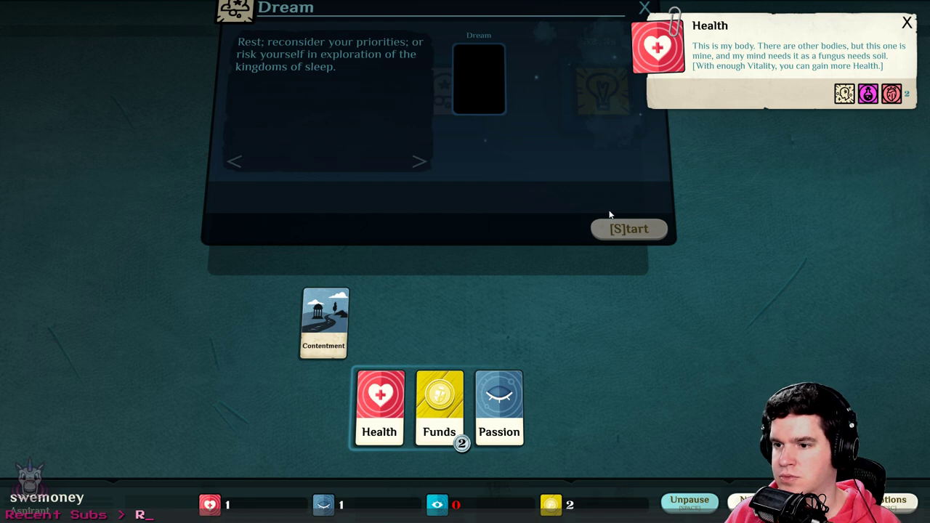
{"action": "left_click", "coordinate": [628, 228]}
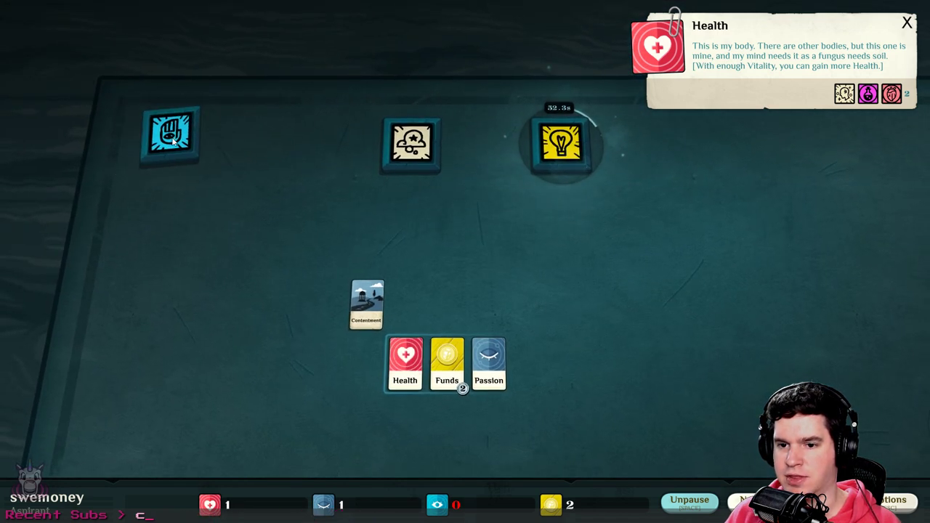
{"action": "mouse_move", "coordinate": [167, 143]}
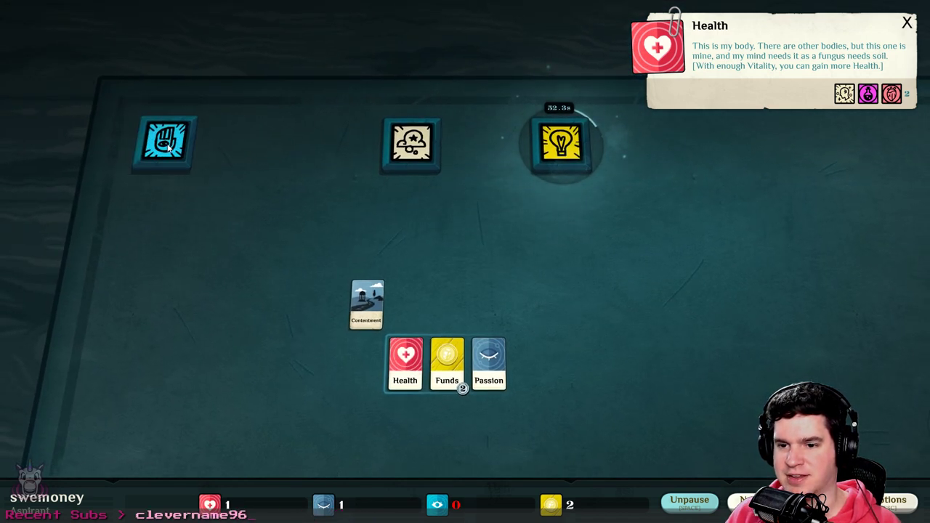
{"action": "mouse_move", "coordinate": [410, 144]}
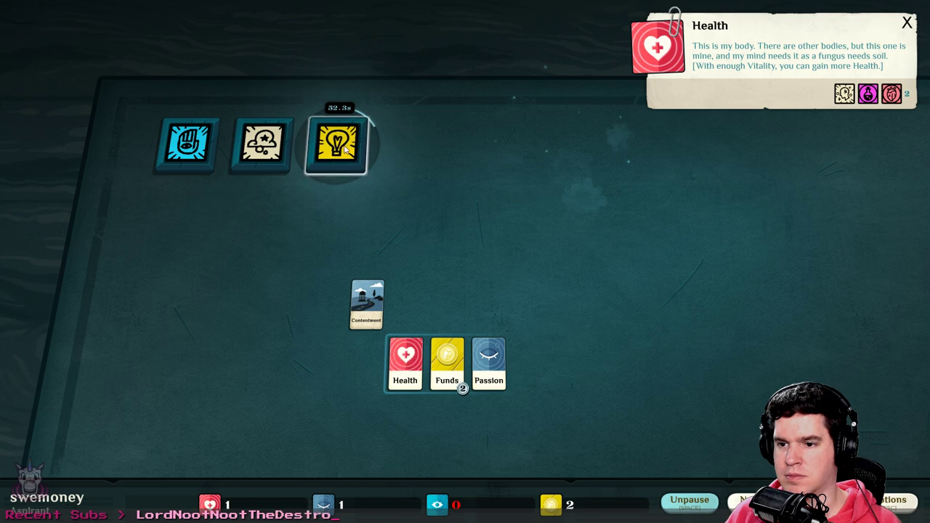
Check A Change in the Air, then move Contentment into the row beside Health
{"action": "left_click", "coordinate": [337, 144]}
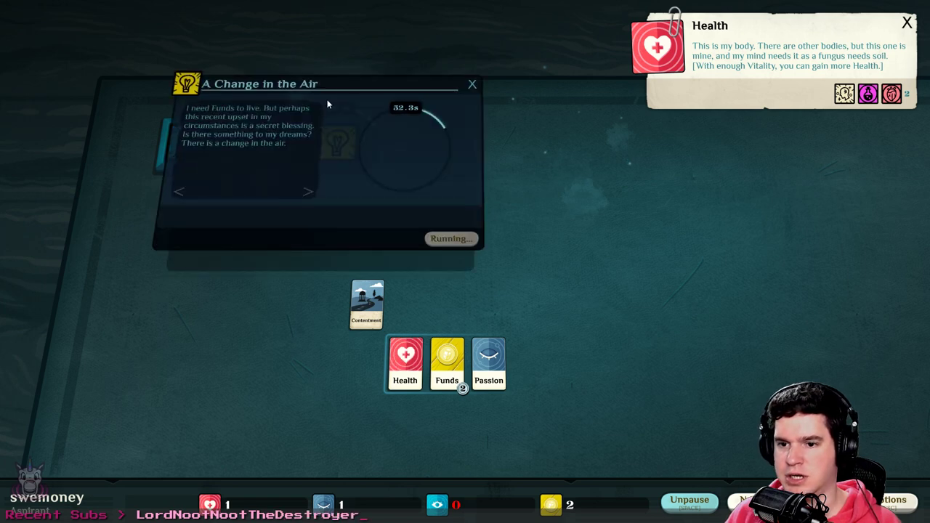
{"action": "left_click", "coordinate": [471, 84]}
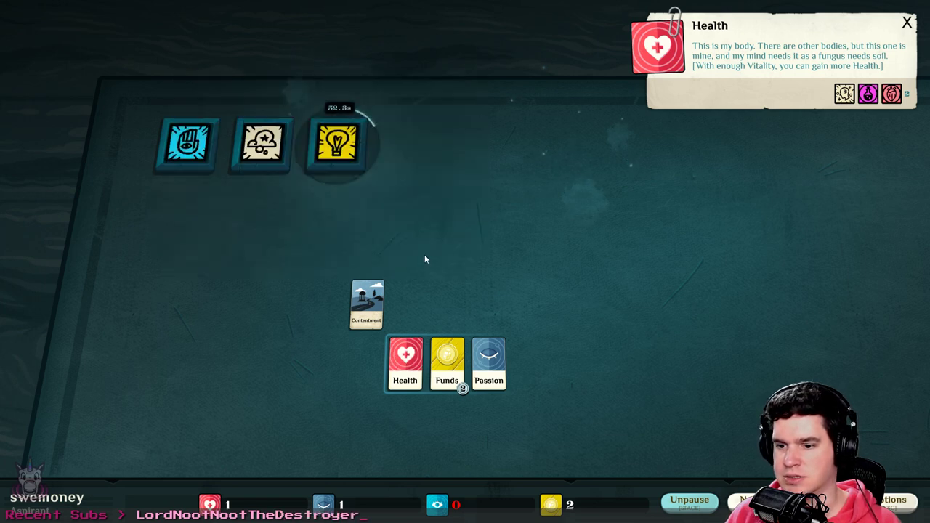
{"action": "mouse_move", "coordinate": [481, 116]}
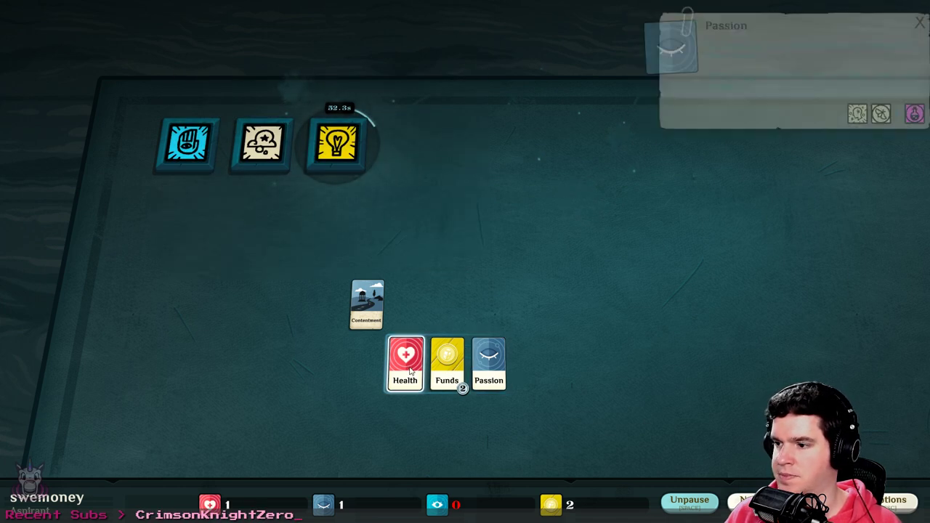
{"action": "left_click", "coordinate": [366, 304]}
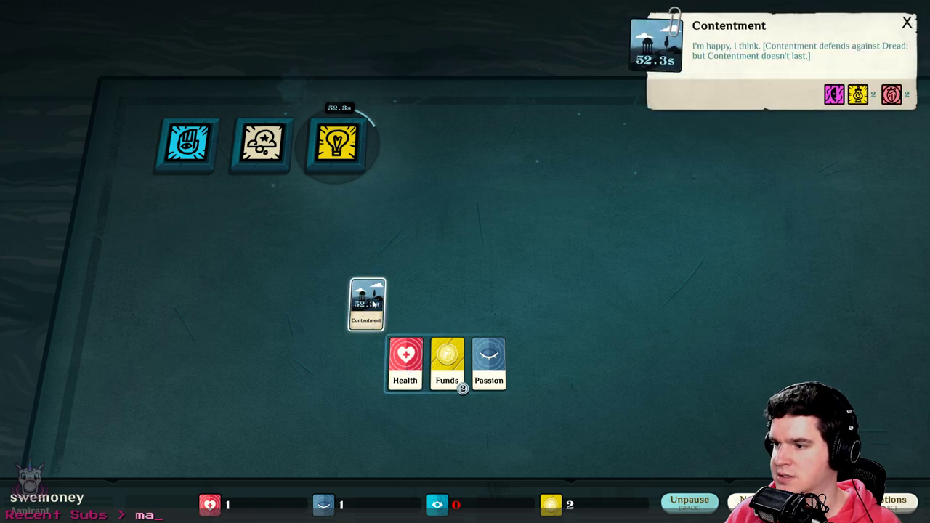
{"action": "left_click_drag", "start_coordinate": [368, 304], "coordinate": [363, 363]}
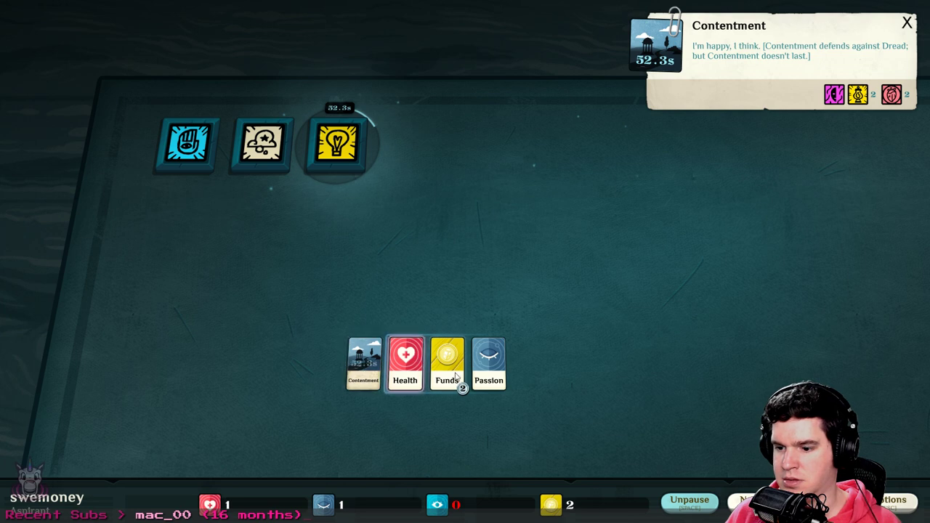
{"action": "mouse_move", "coordinate": [405, 360]}
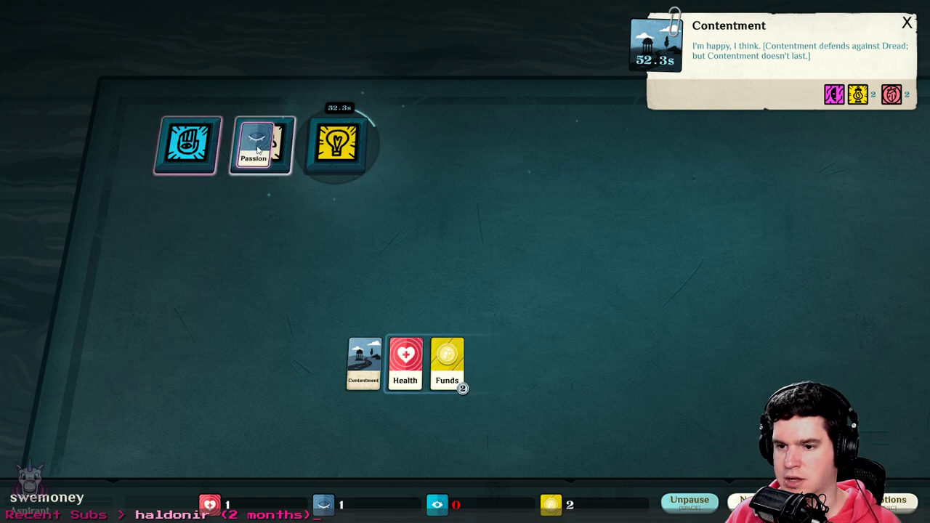
Start The Moonlit Road dream with Passion and close its window
{"action": "left_click", "coordinate": [260, 146]}
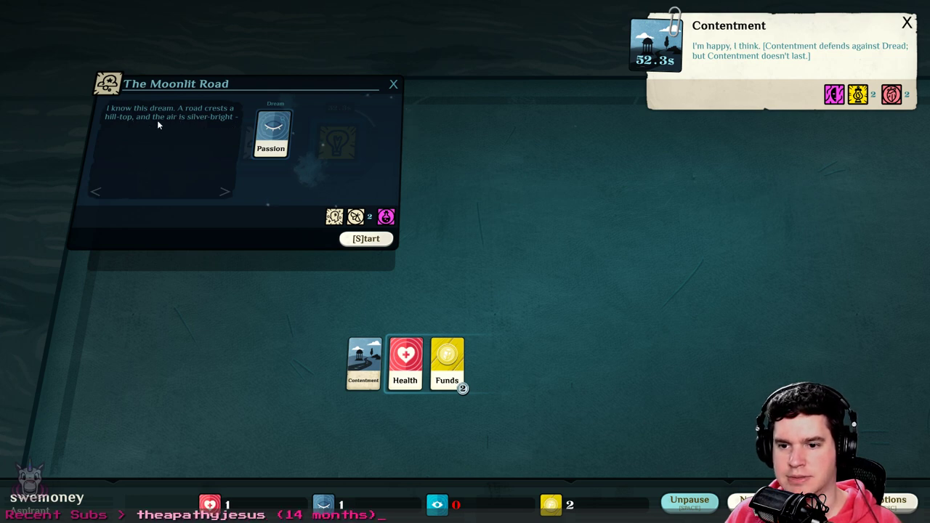
{"action": "mouse_move", "coordinate": [192, 139]}
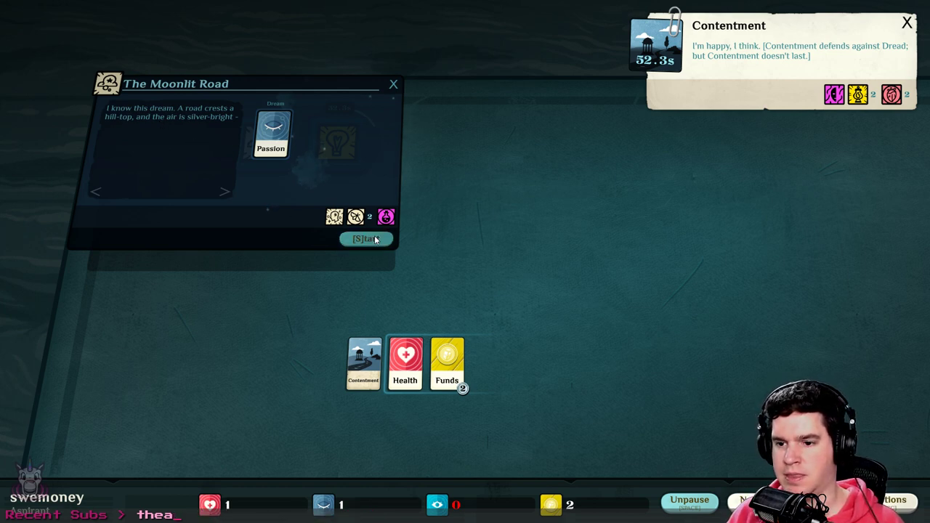
{"action": "left_click", "coordinate": [366, 238]}
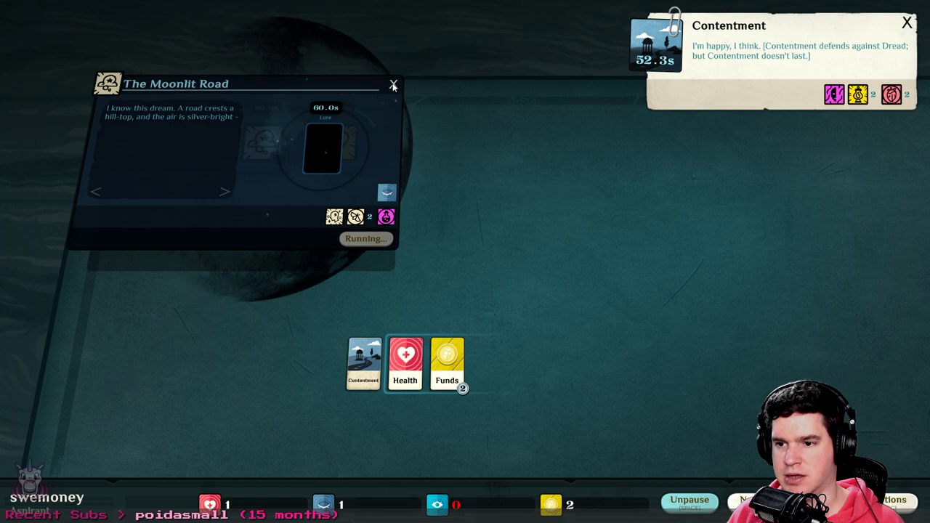
{"action": "left_click", "coordinate": [689, 502]}
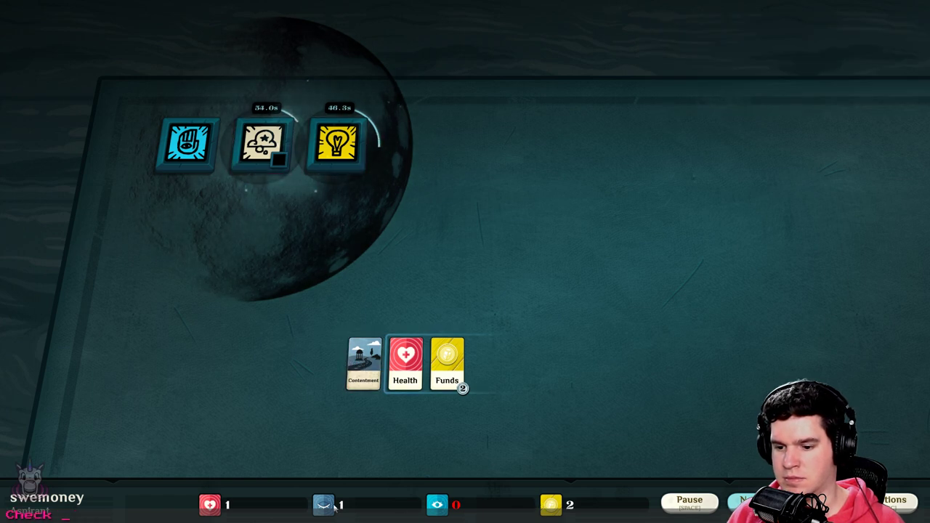
{"action": "mouse_move", "coordinate": [436, 508]}
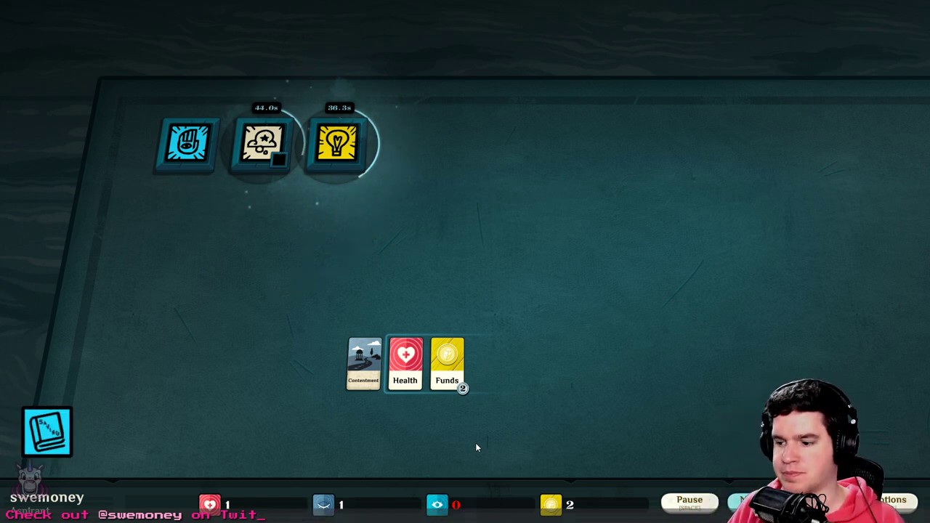
{"action": "mouse_move", "coordinate": [703, 384]}
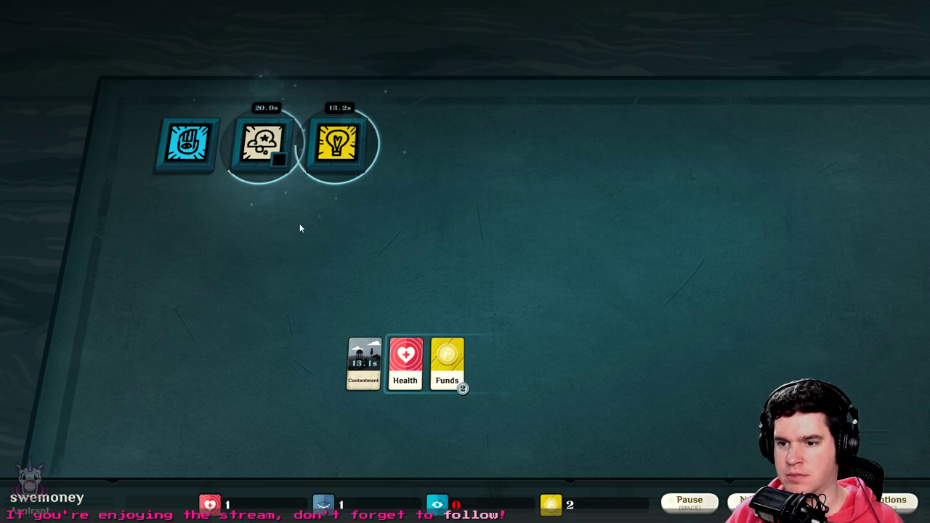
{"action": "mouse_move", "coordinate": [338, 279]}
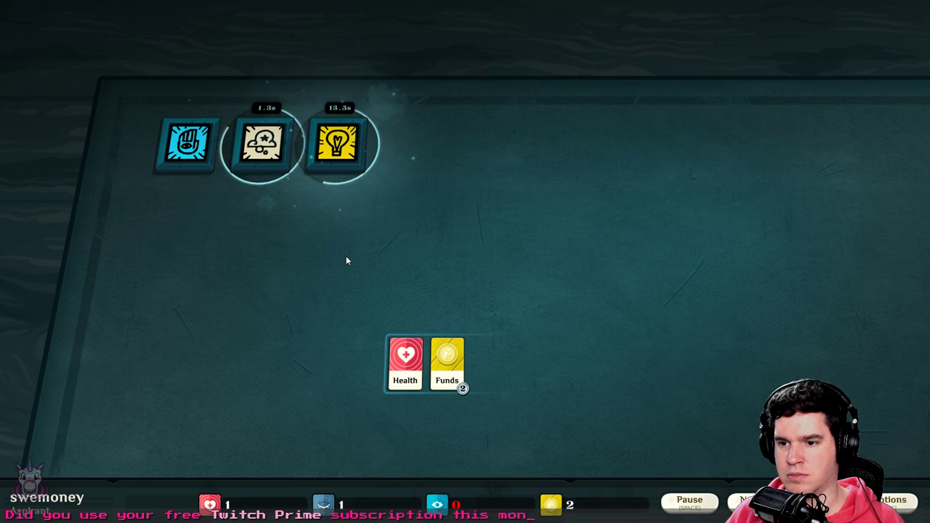
{"action": "mouse_move", "coordinate": [720, 482]}
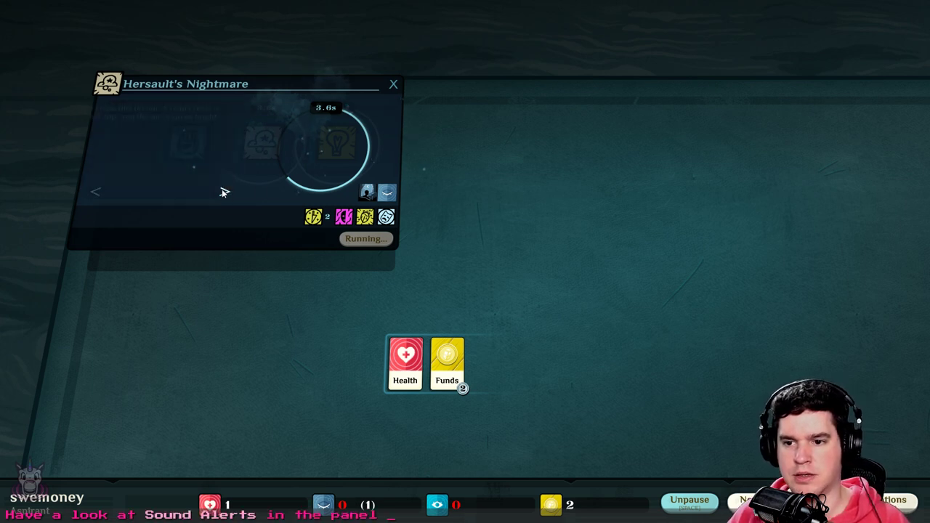
Close the nightmare details, check the bequest's progress, and open the nightmare's results
{"action": "left_click", "coordinate": [96, 191]}
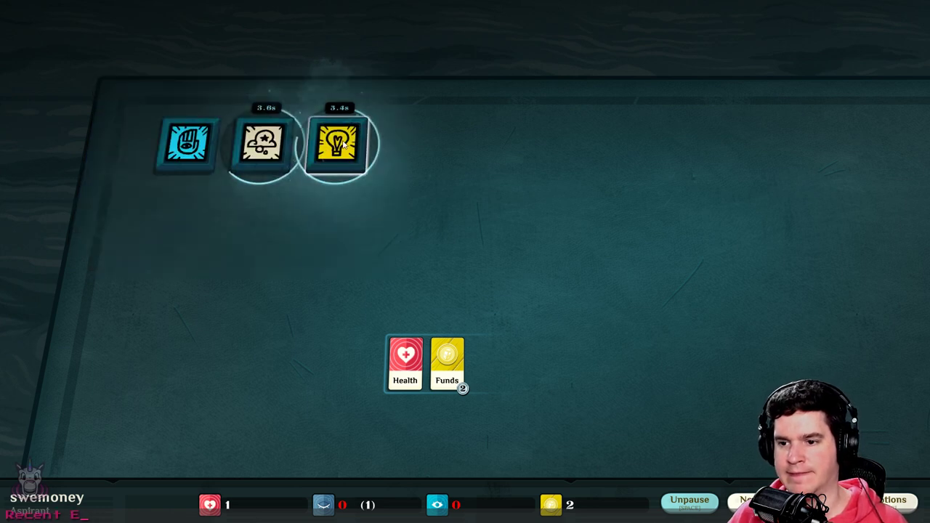
{"action": "left_click", "coordinate": [337, 143]}
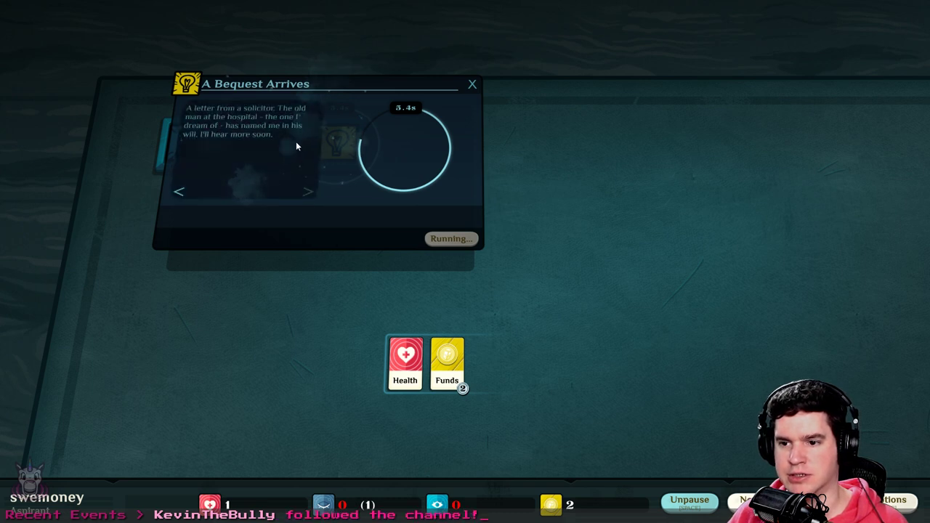
{"action": "mouse_move", "coordinate": [285, 142]}
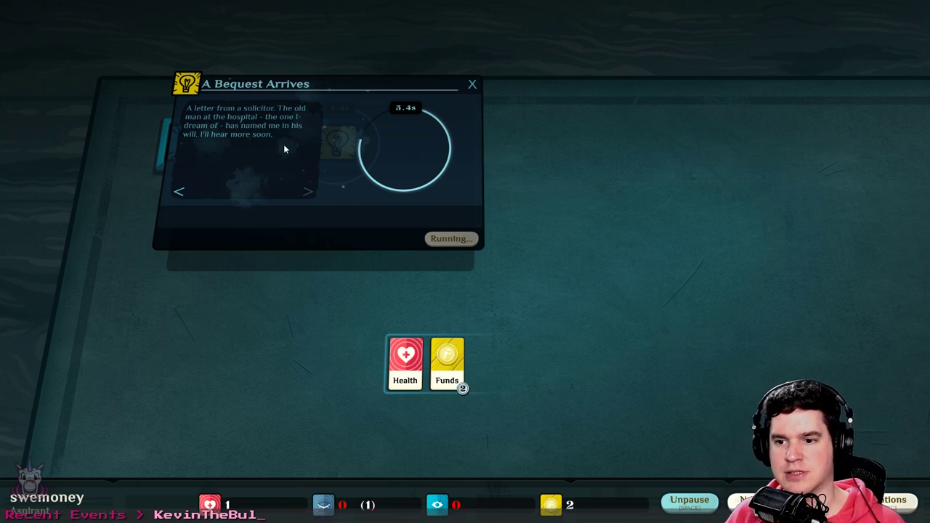
{"action": "mouse_move", "coordinate": [397, 135]}
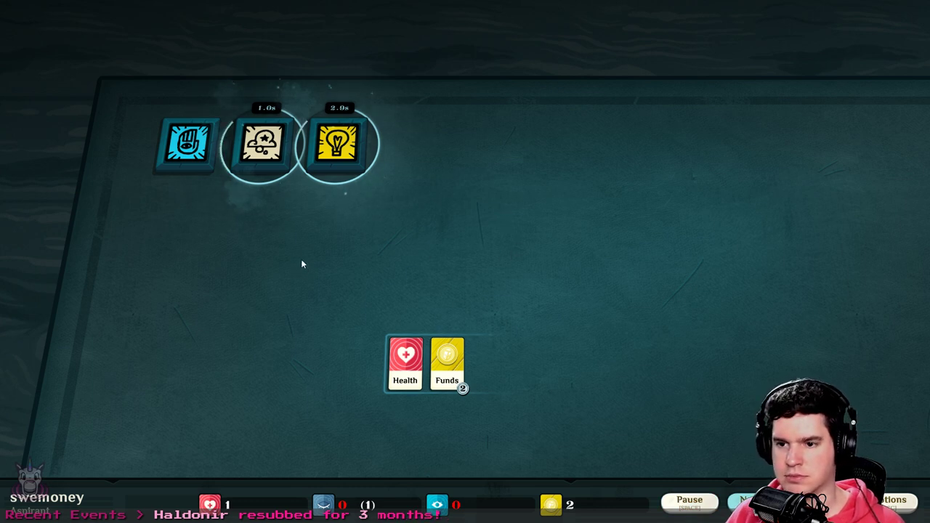
{"action": "left_click", "coordinate": [689, 503]}
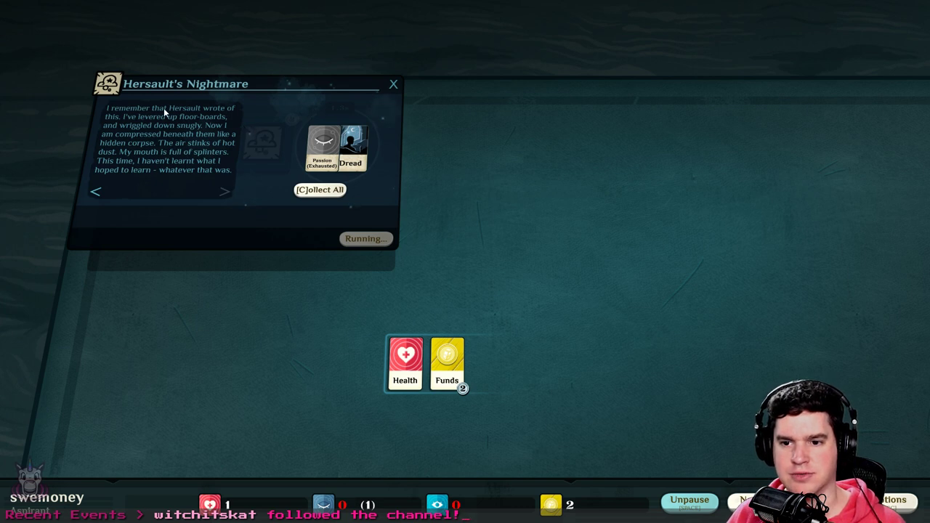
{"action": "mouse_move", "coordinate": [199, 187]}
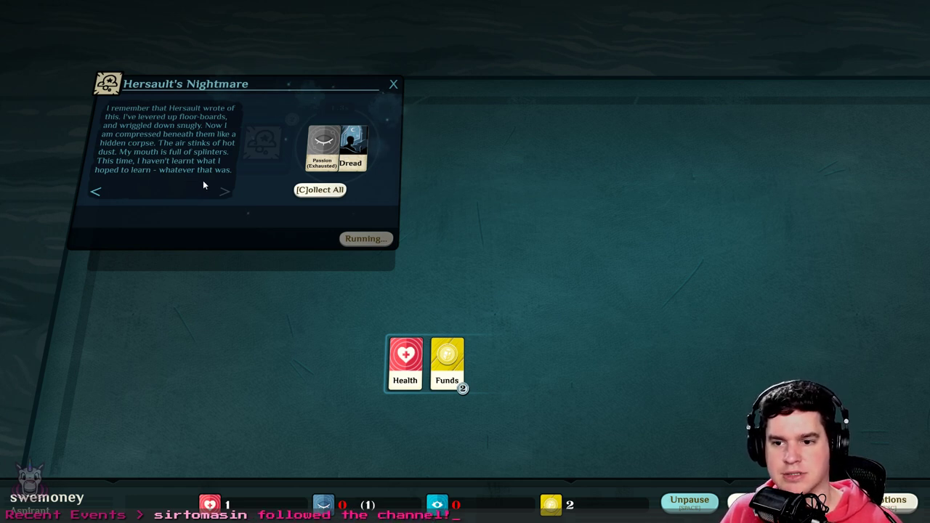
{"action": "mouse_move", "coordinate": [229, 138]}
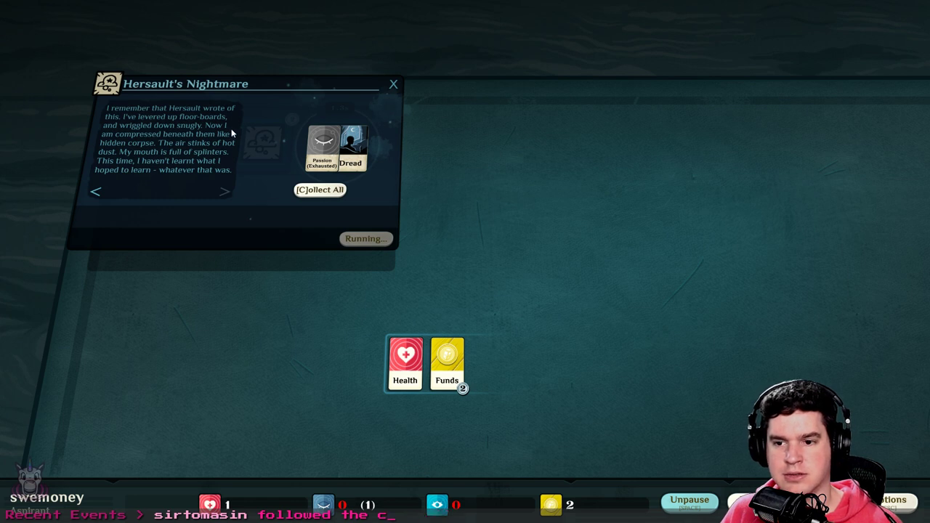
{"action": "mouse_move", "coordinate": [223, 161]}
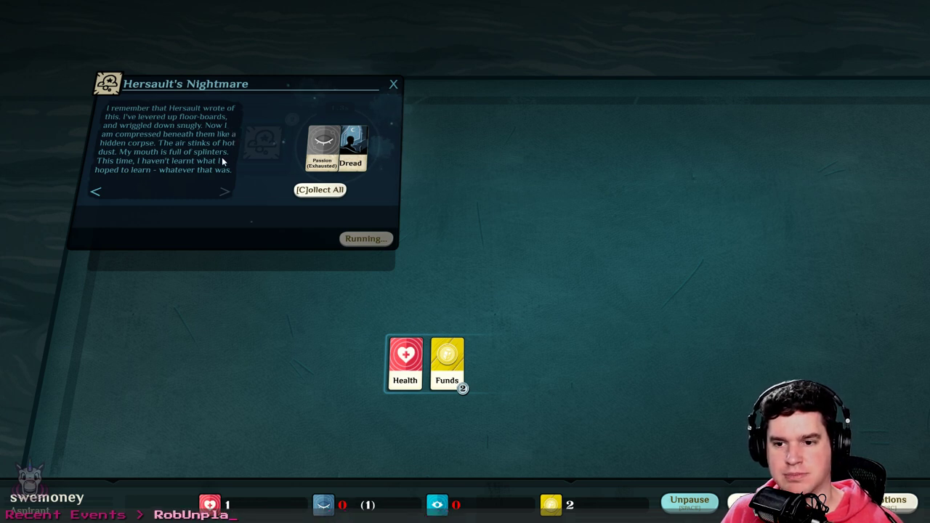
{"action": "mouse_move", "coordinate": [178, 190]}
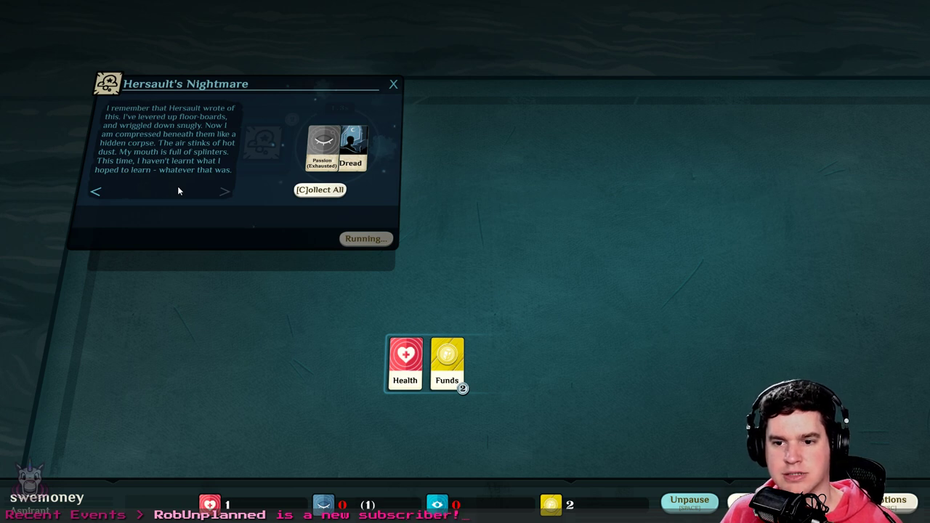
{"action": "mouse_move", "coordinate": [197, 190]}
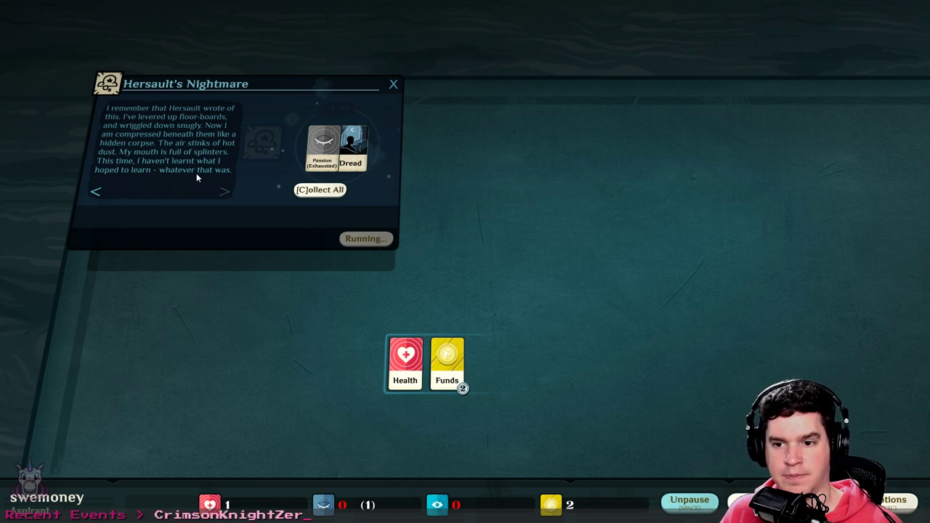
{"action": "mouse_move", "coordinate": [240, 191]}
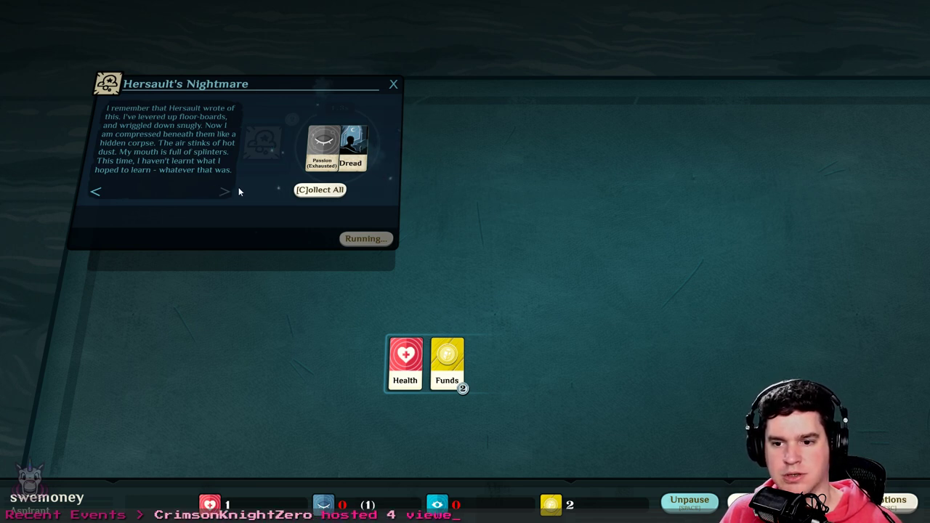
Collect the exhausted Passion and Dread cards from Hersault's Nightmare
{"action": "left_click", "coordinate": [320, 190]}
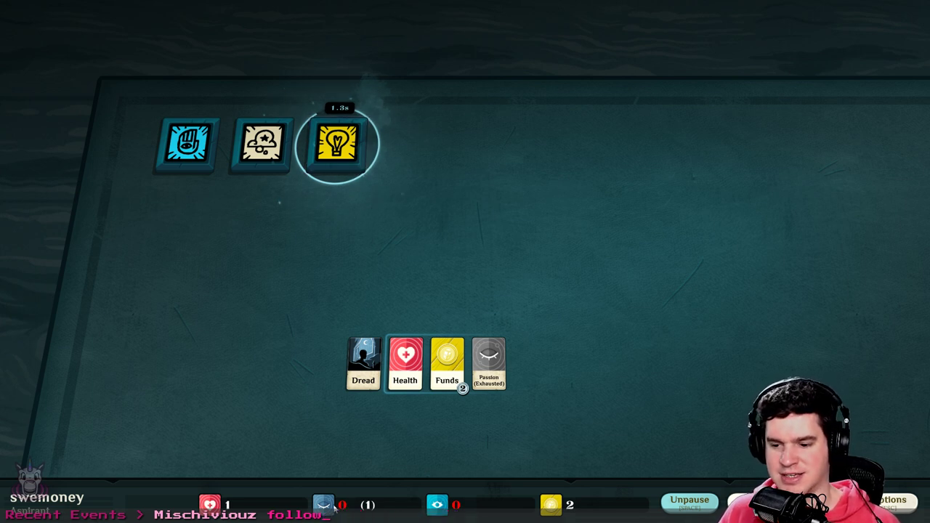
Pause, reveal the bequest rewards, and collect A Bequest, Reason and extra Funds
{"action": "left_click", "coordinate": [338, 143]}
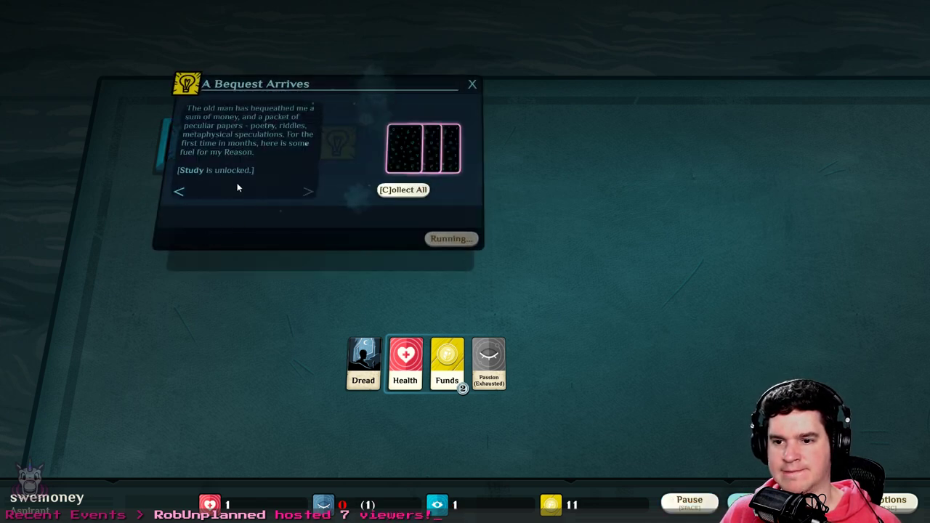
{"action": "left_click", "coordinate": [690, 503]}
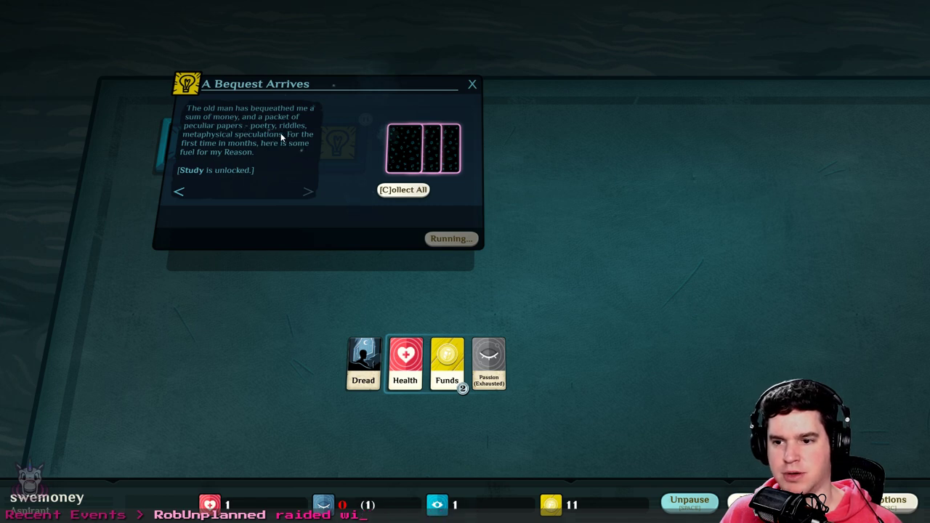
{"action": "mouse_move", "coordinate": [301, 169]}
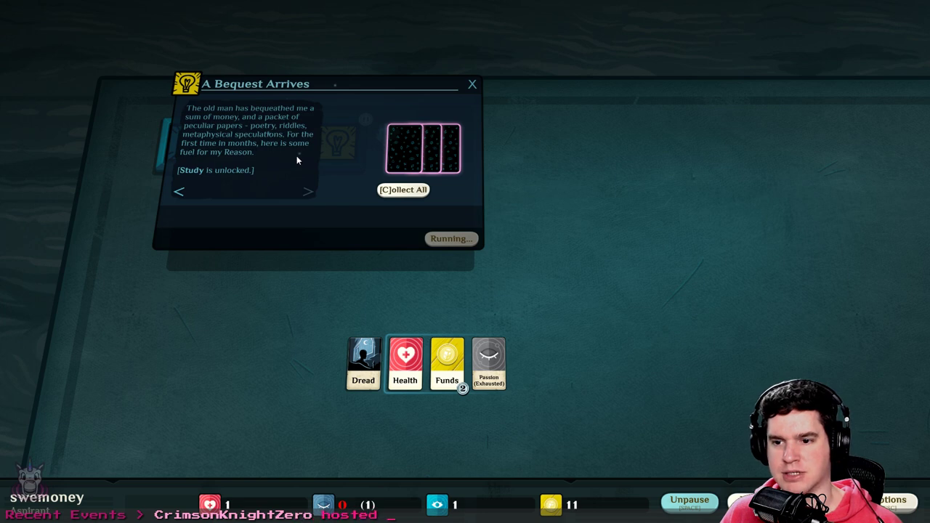
{"action": "mouse_move", "coordinate": [250, 142]}
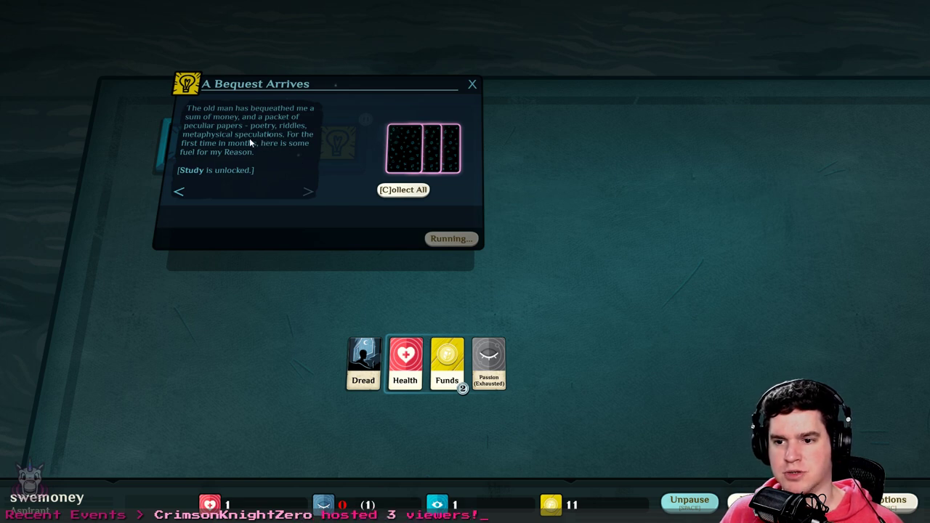
{"action": "mouse_move", "coordinate": [259, 168]}
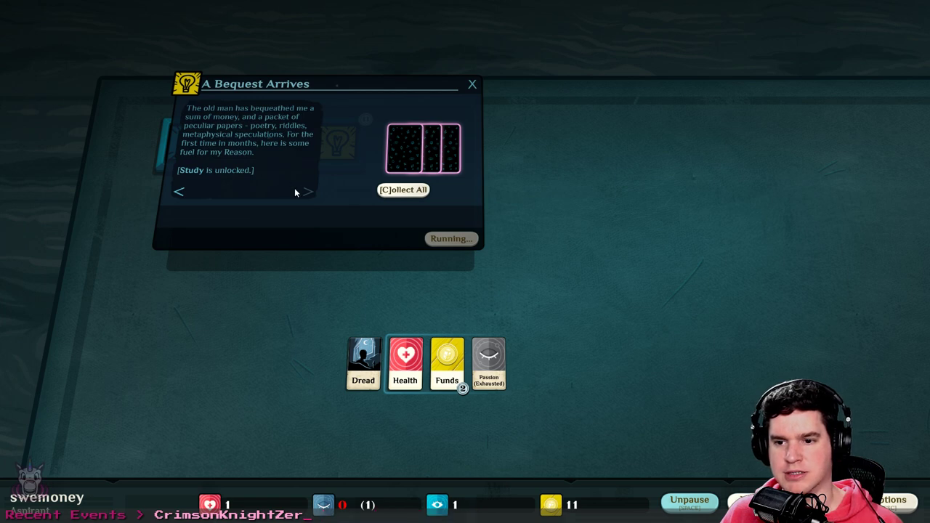
{"action": "mouse_move", "coordinate": [403, 189]}
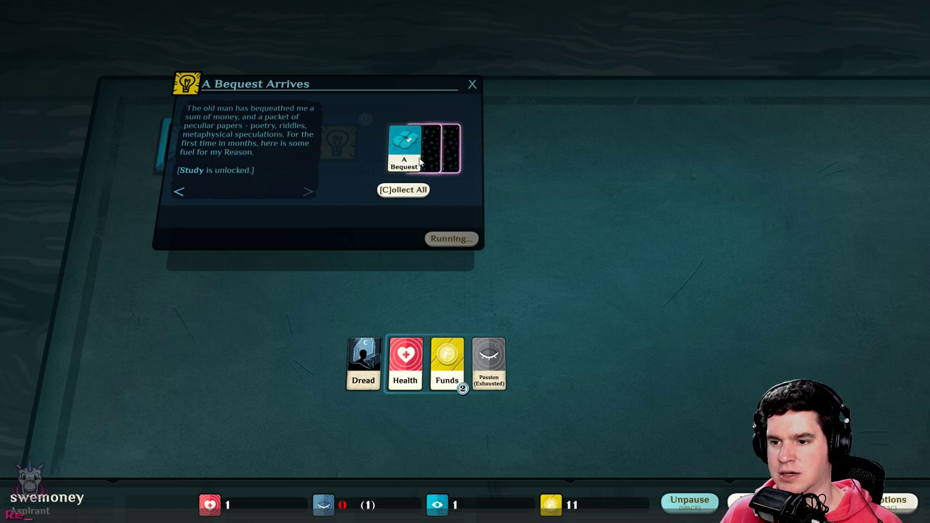
{"action": "left_click", "coordinate": [405, 149]}
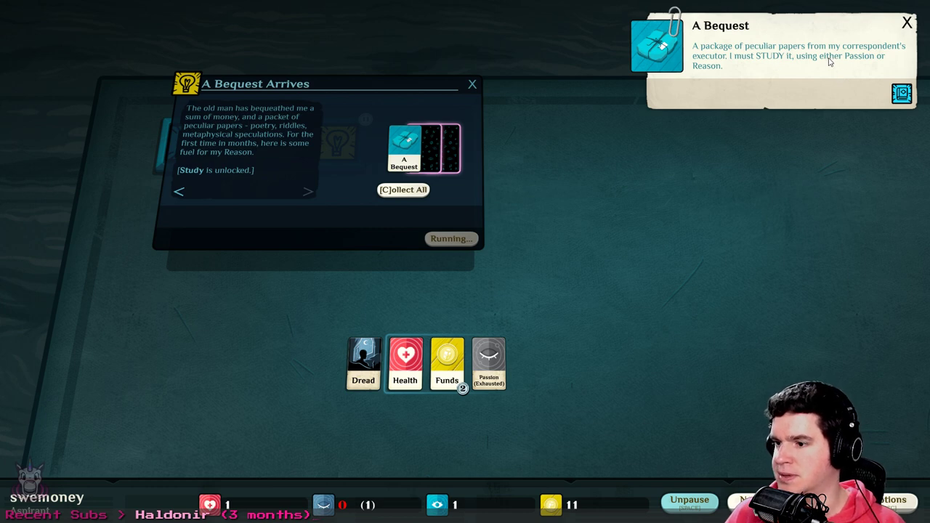
{"action": "mouse_move", "coordinate": [875, 114]}
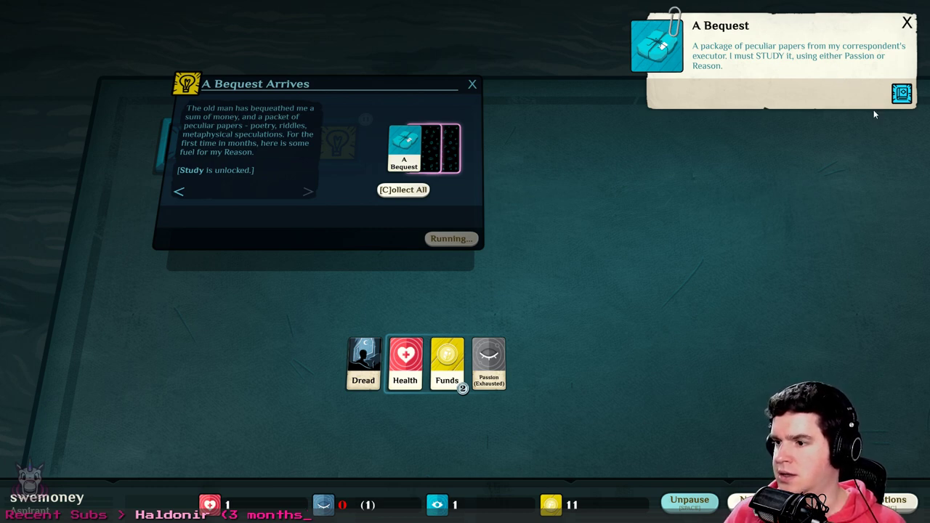
{"action": "mouse_move", "coordinate": [837, 73]}
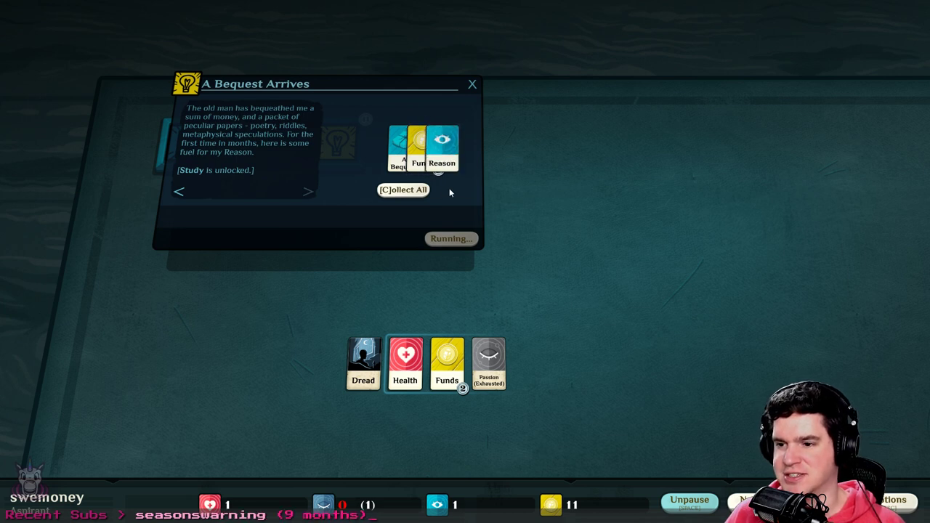
{"action": "left_click", "coordinate": [403, 190]}
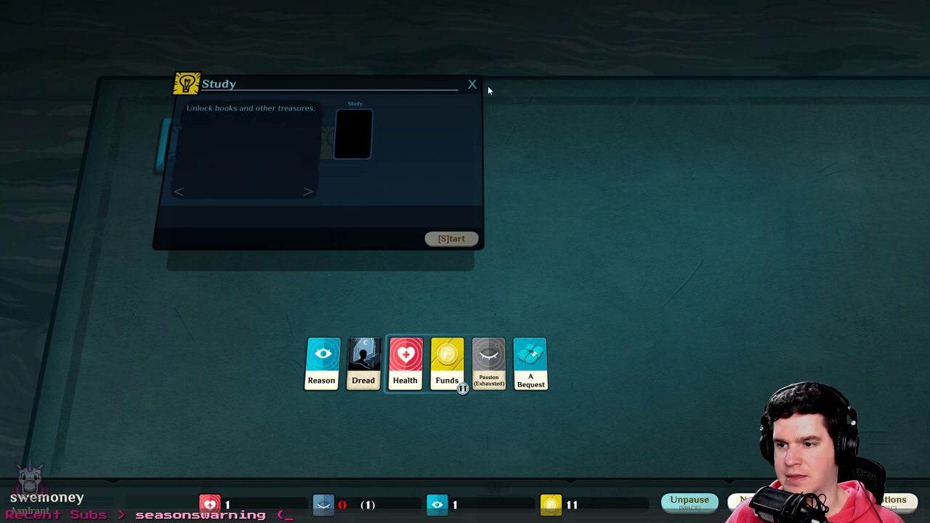
{"action": "left_click", "coordinate": [472, 84]}
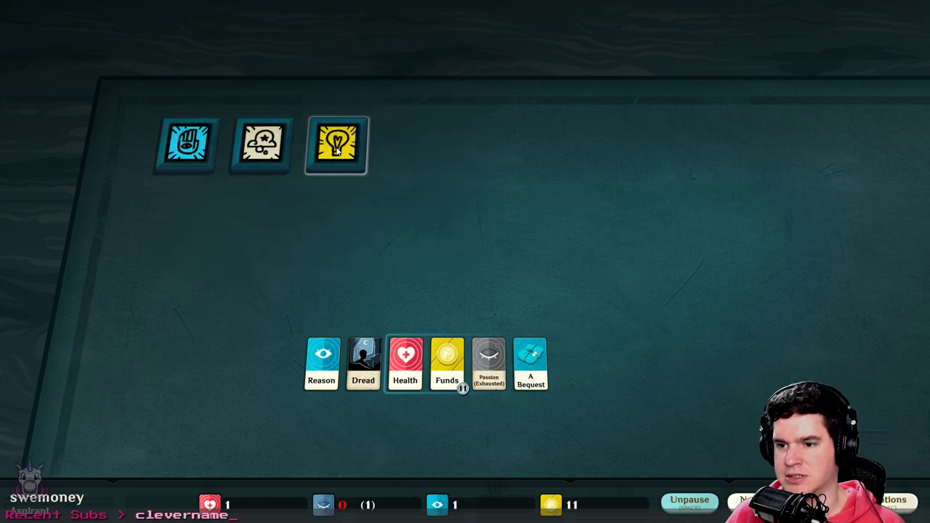
{"action": "left_click", "coordinate": [262, 145]}
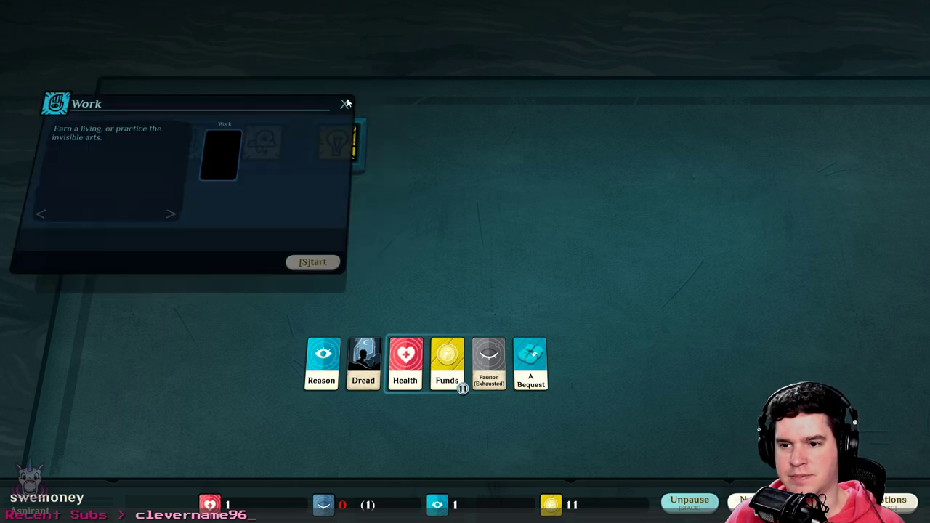
{"action": "left_click", "coordinate": [346, 103]}
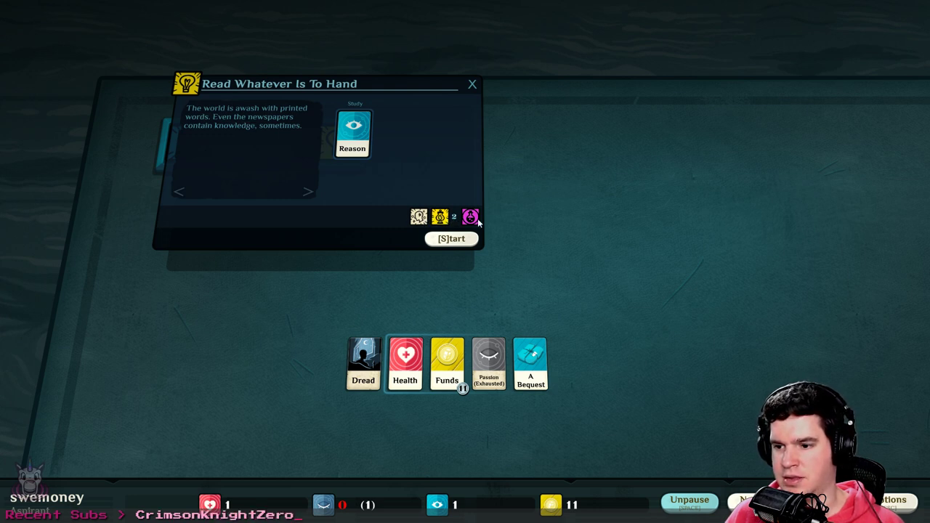
{"action": "left_click", "coordinate": [452, 238]}
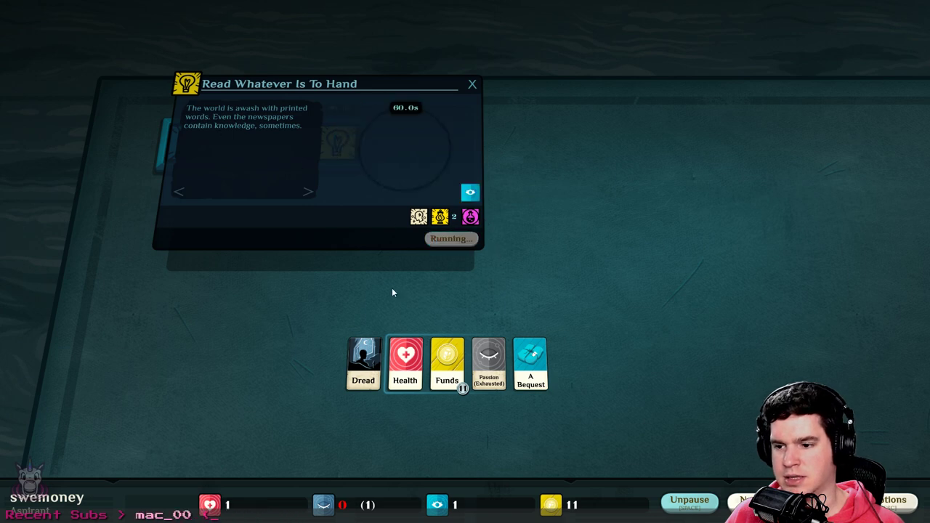
{"action": "mouse_move", "coordinate": [294, 173]}
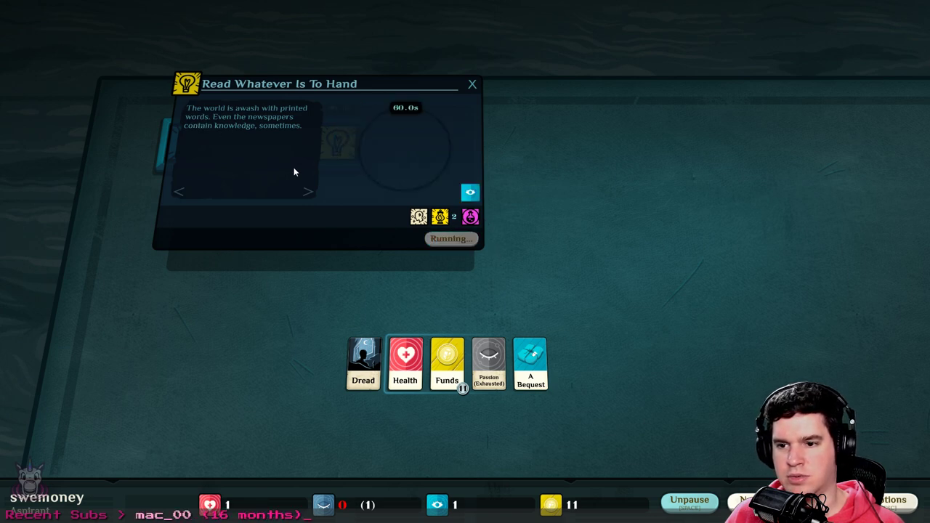
{"action": "mouse_move", "coordinate": [276, 139]}
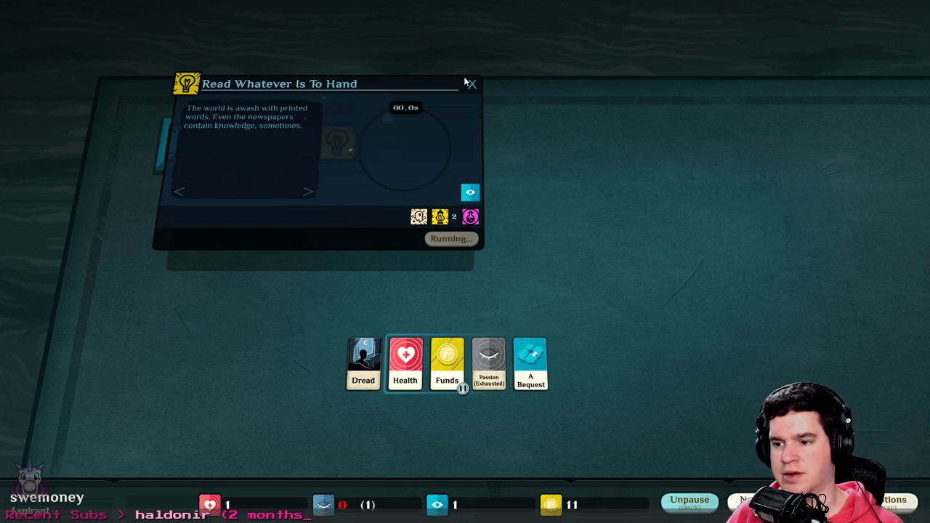
{"action": "left_click", "coordinate": [472, 84]}
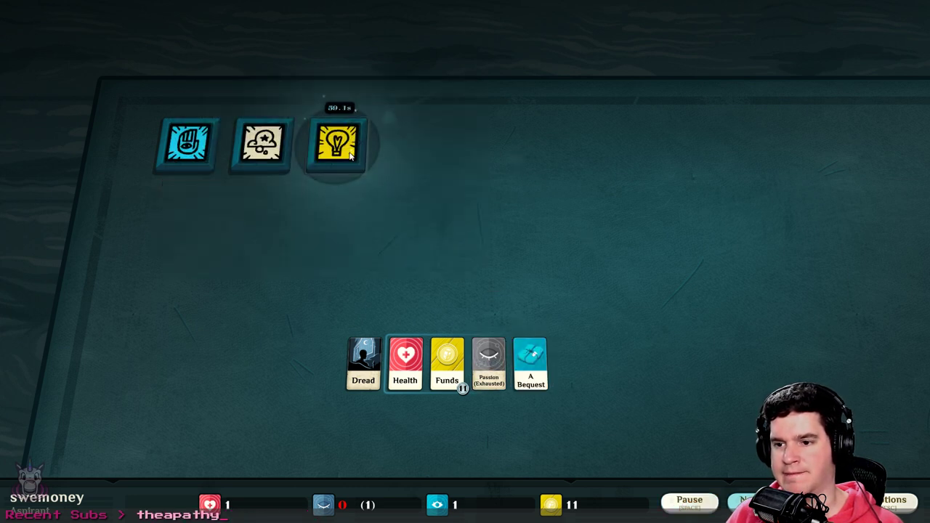
{"action": "left_click", "coordinate": [337, 143]}
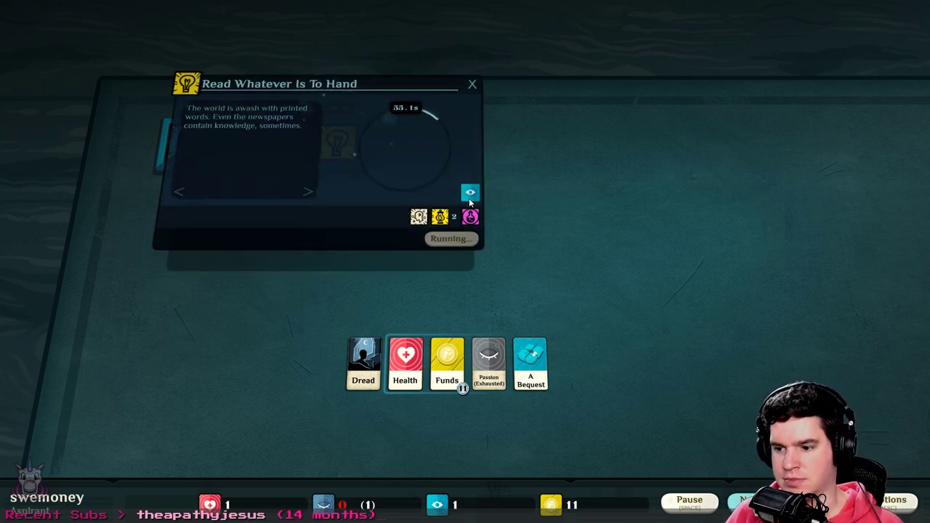
{"action": "mouse_move", "coordinate": [505, 192]}
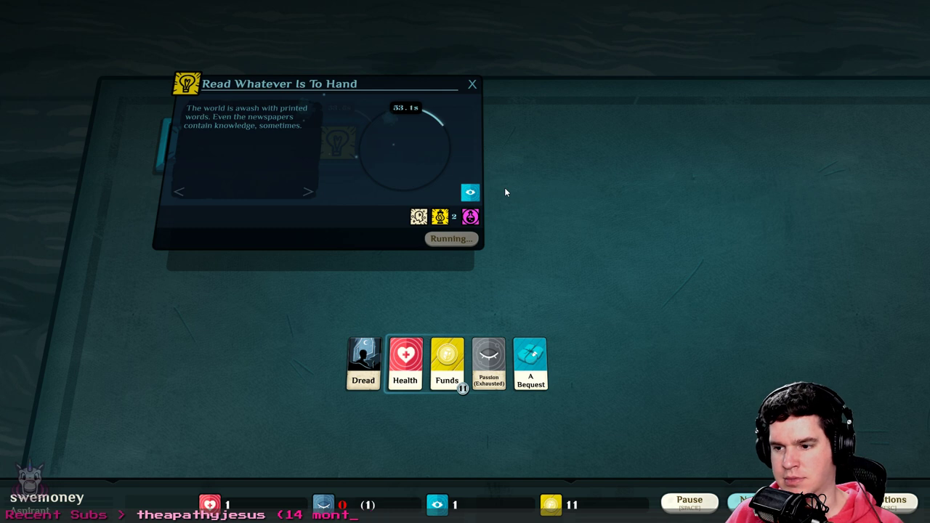
{"action": "mouse_move", "coordinate": [528, 181]}
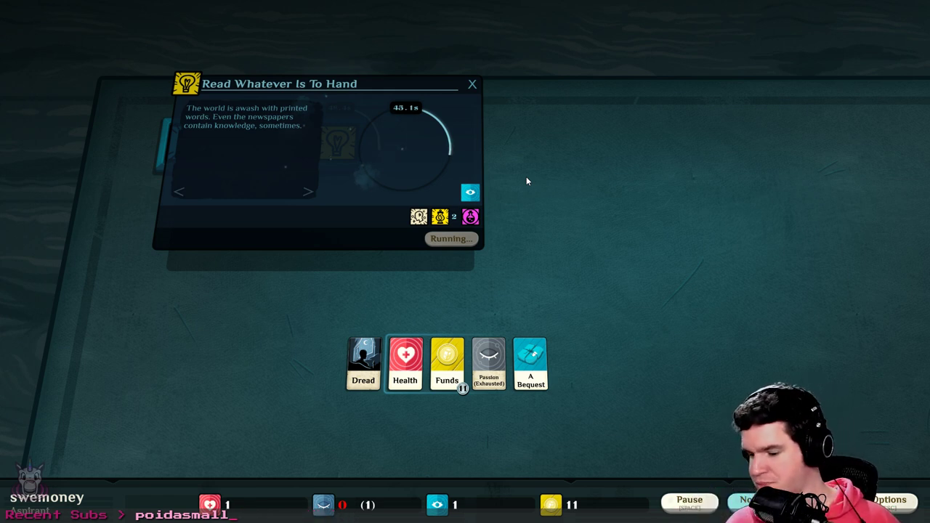
{"action": "mouse_move", "coordinate": [596, 492]}
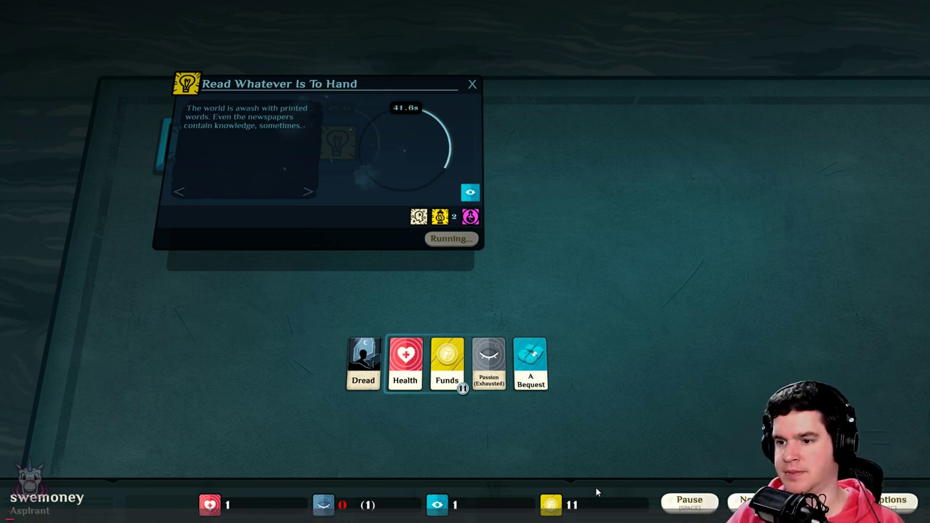
{"action": "mouse_move", "coordinate": [518, 222]}
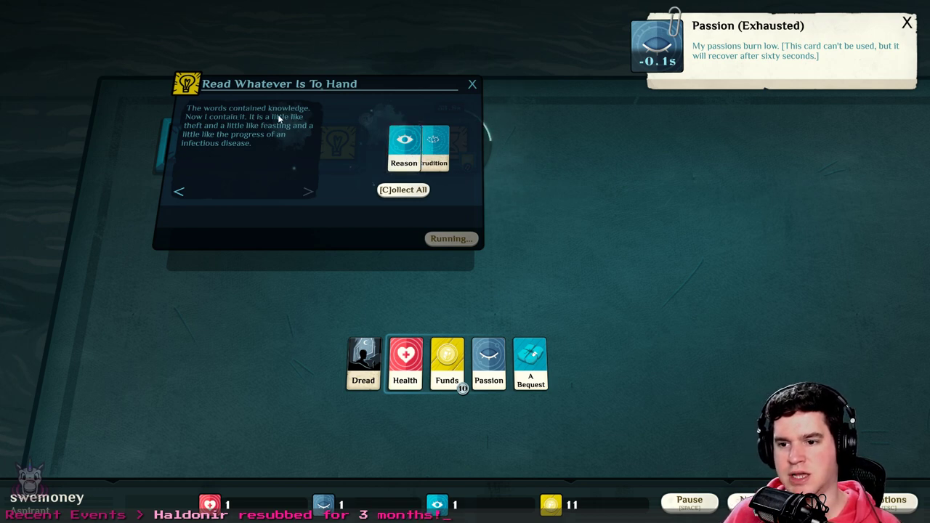
{"action": "mouse_move", "coordinate": [185, 131]}
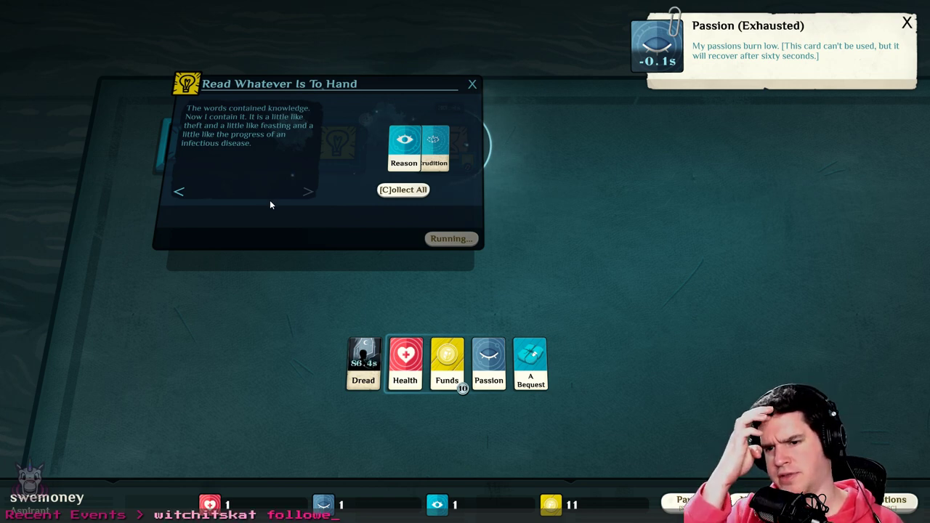
{"action": "mouse_move", "coordinate": [301, 171]}
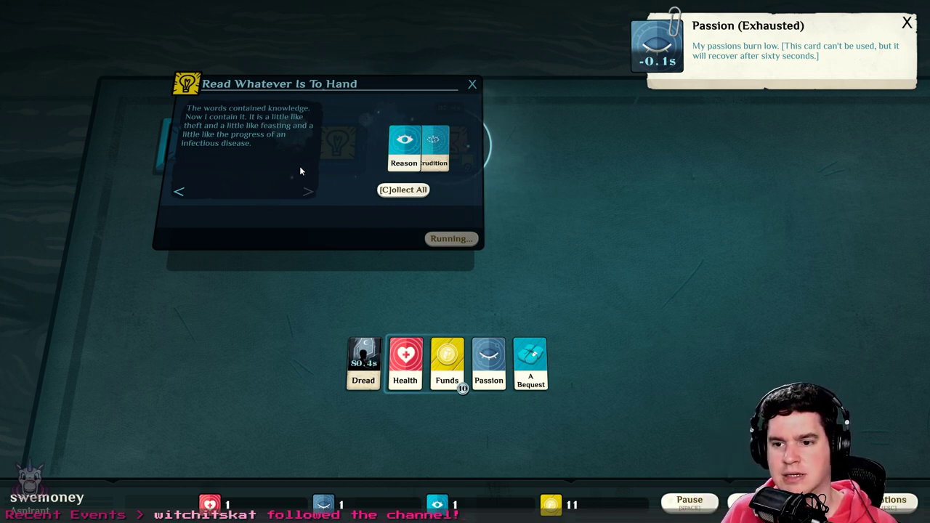
{"action": "mouse_move", "coordinate": [284, 185]}
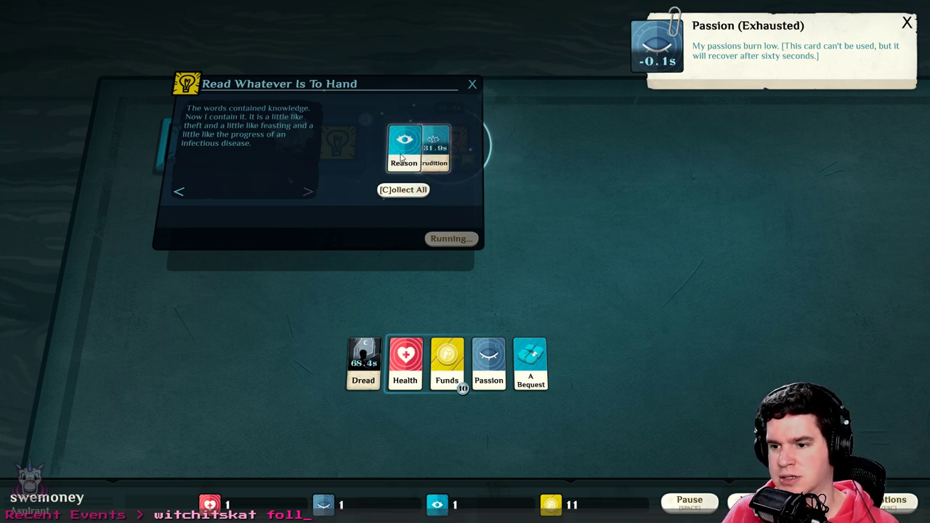
Collect Reason and the new Erudition card from the finished reading
{"action": "left_click", "coordinate": [403, 190]}
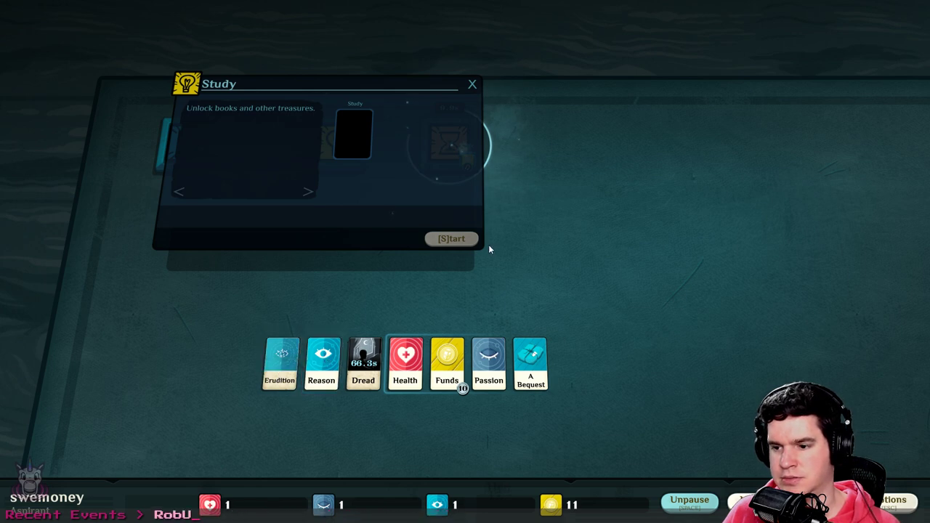
Check the Funds card Time Passes will spend, then move its token further right
{"action": "left_click", "coordinate": [452, 238]}
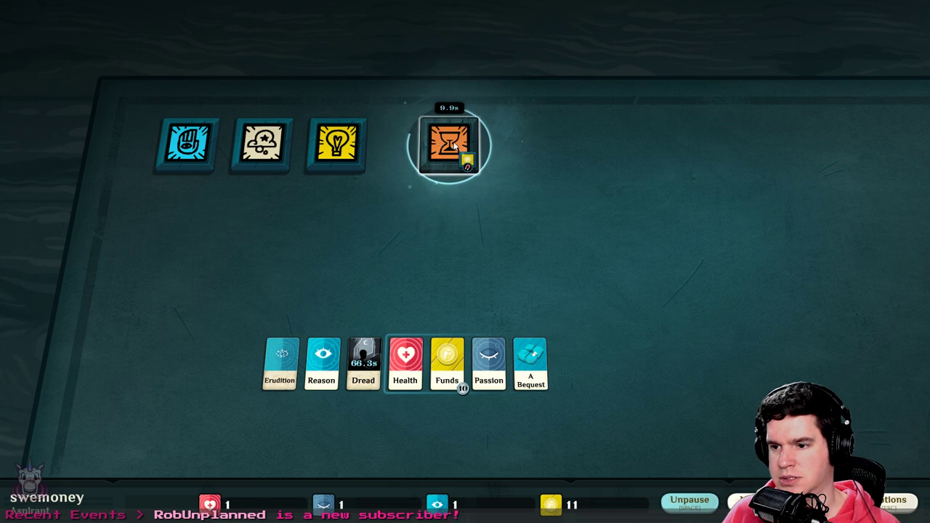
{"action": "left_click", "coordinate": [450, 144]}
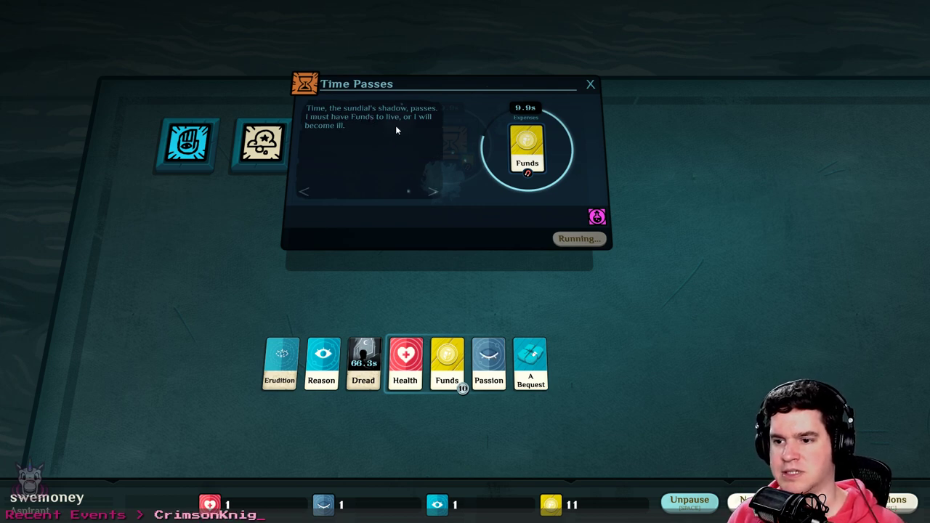
{"action": "mouse_move", "coordinate": [529, 159]}
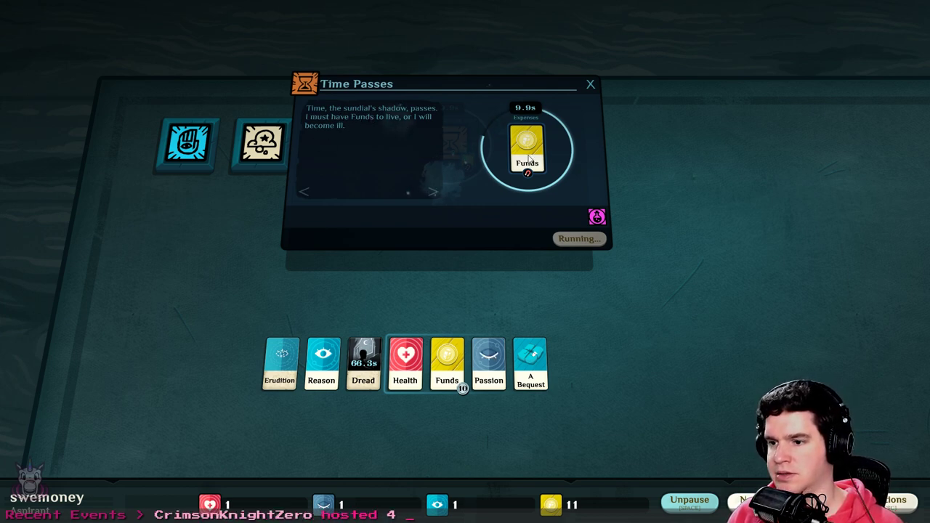
{"action": "left_click", "coordinate": [527, 149]}
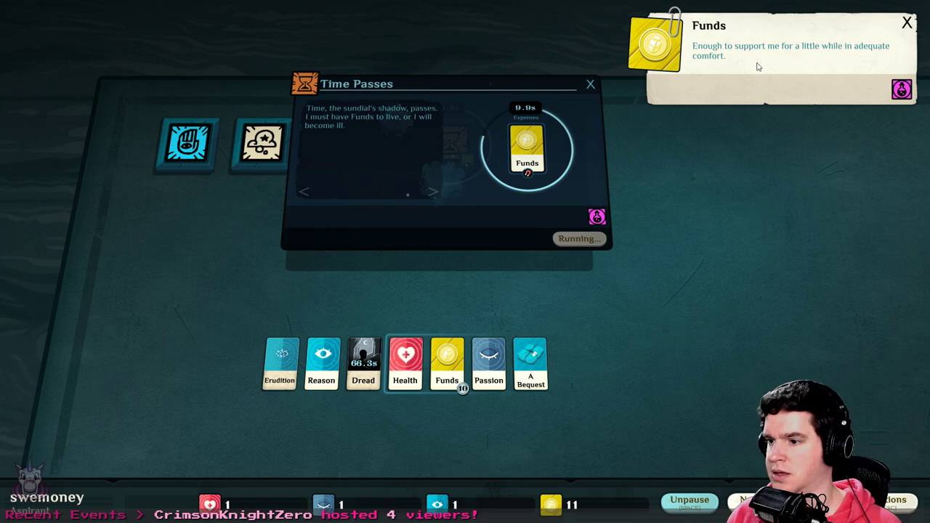
{"action": "mouse_move", "coordinate": [847, 59]}
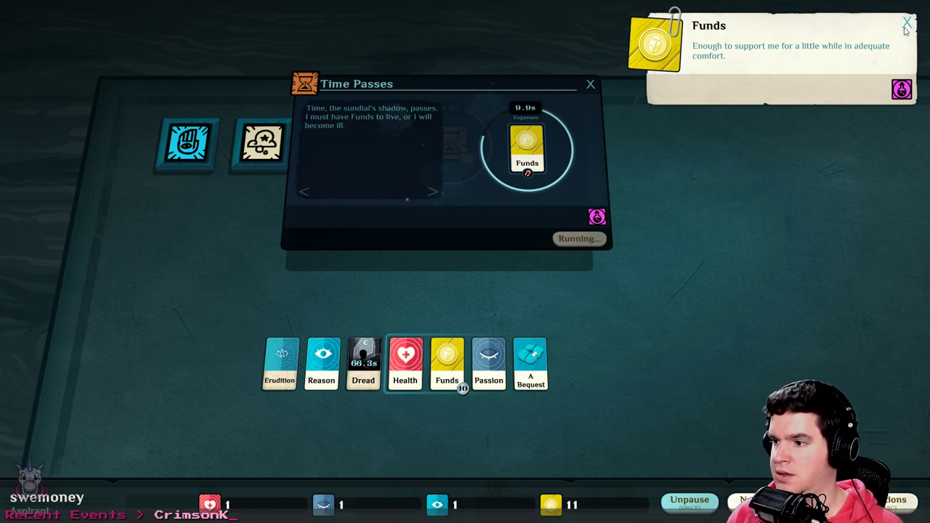
{"action": "left_click", "coordinate": [908, 21]}
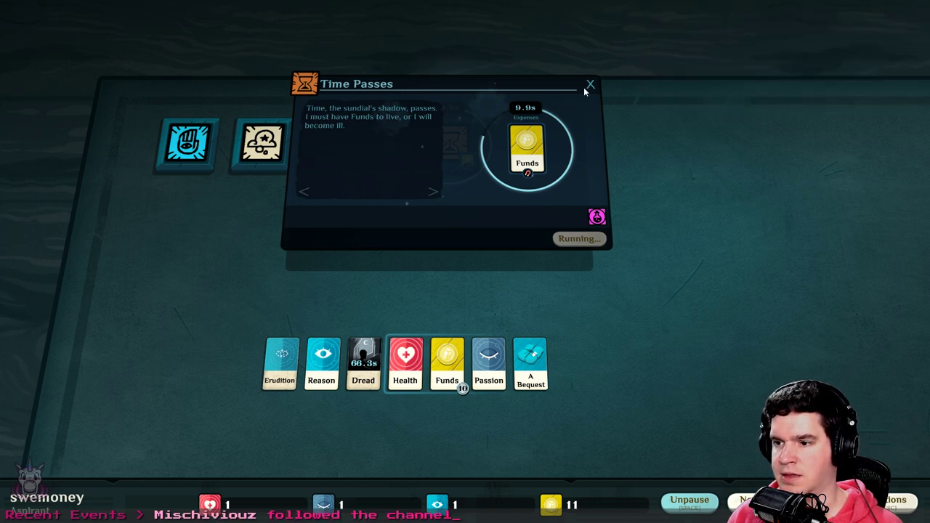
{"action": "left_click", "coordinate": [590, 84]}
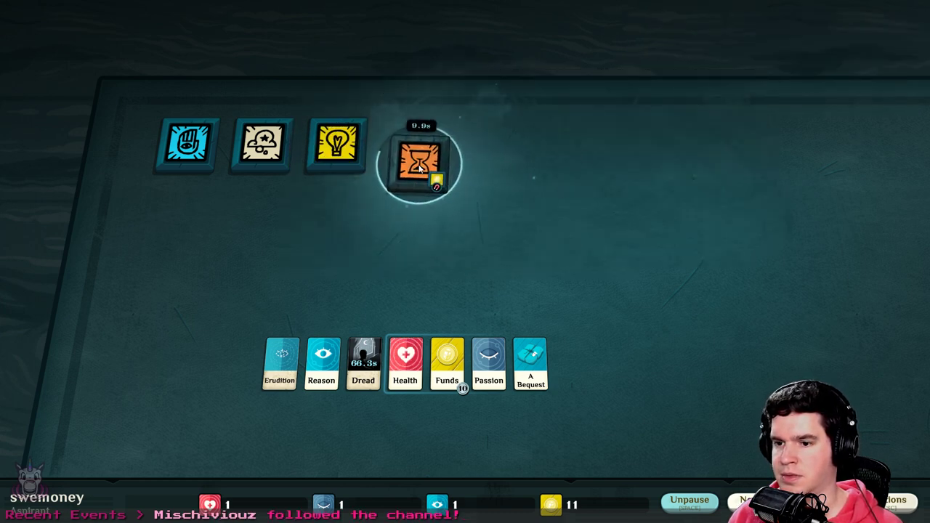
{"action": "left_click_drag", "start_coordinate": [420, 157], "coordinate": [556, 142]}
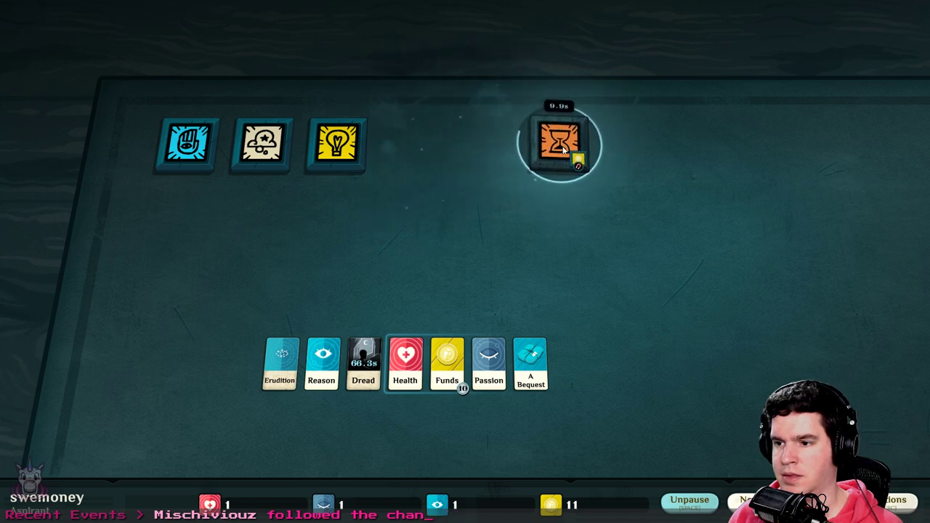
{"action": "left_click_drag", "start_coordinate": [560, 142], "coordinate": [672, 149]}
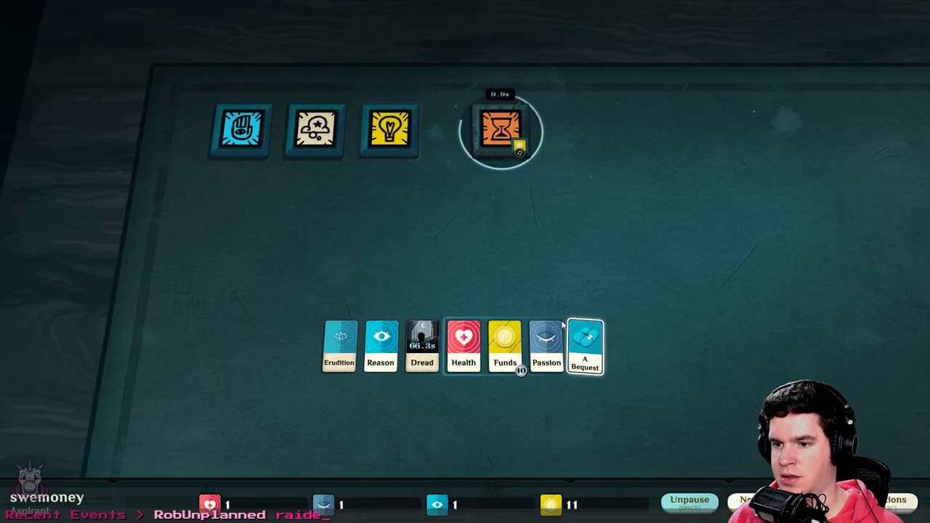
Start examining A Bequest with Passion in Study, then move Dread aside
{"action": "left_click_drag", "start_coordinate": [585, 346], "coordinate": [412, 119]}
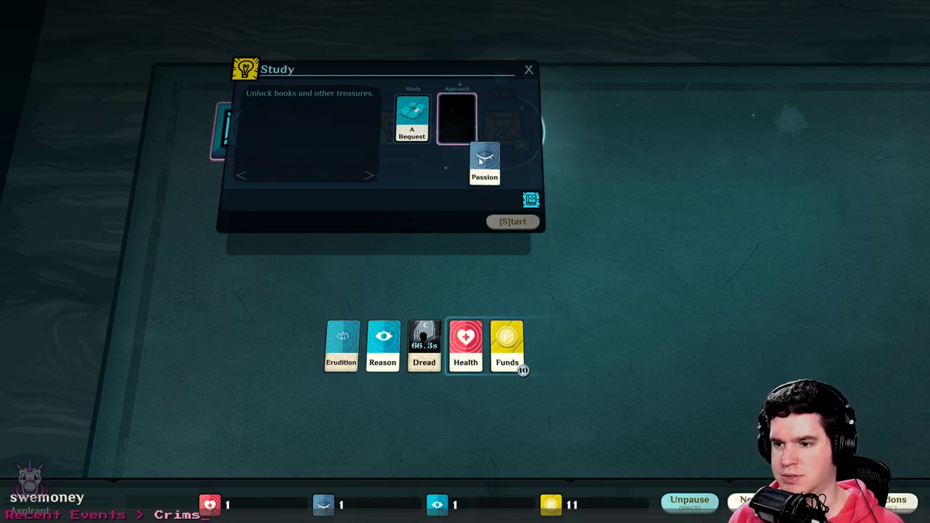
{"action": "left_click_drag", "start_coordinate": [485, 163], "coordinate": [457, 116]}
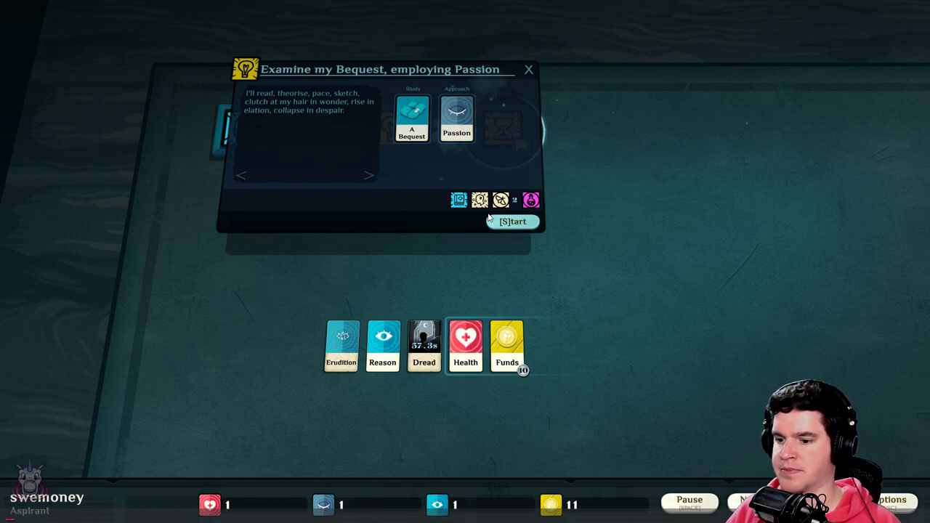
{"action": "left_click", "coordinate": [512, 222]}
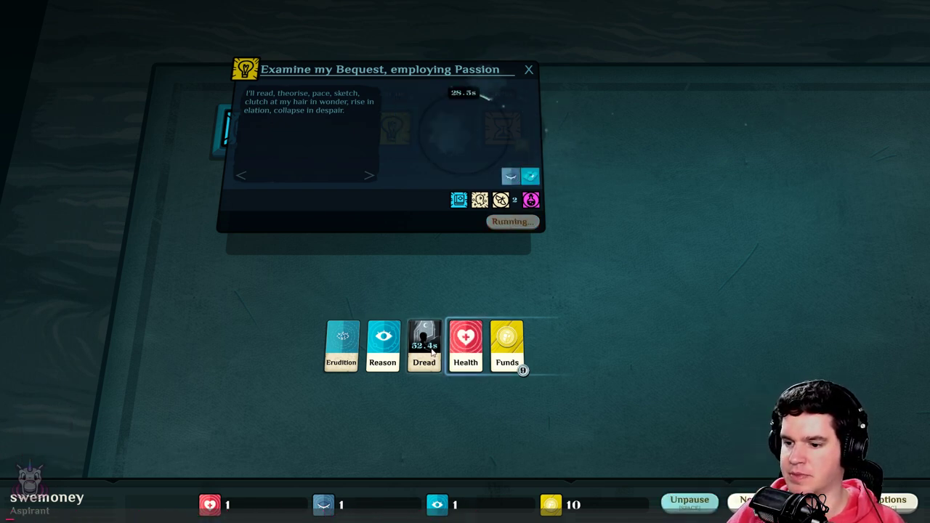
{"action": "left_click", "coordinate": [424, 345]}
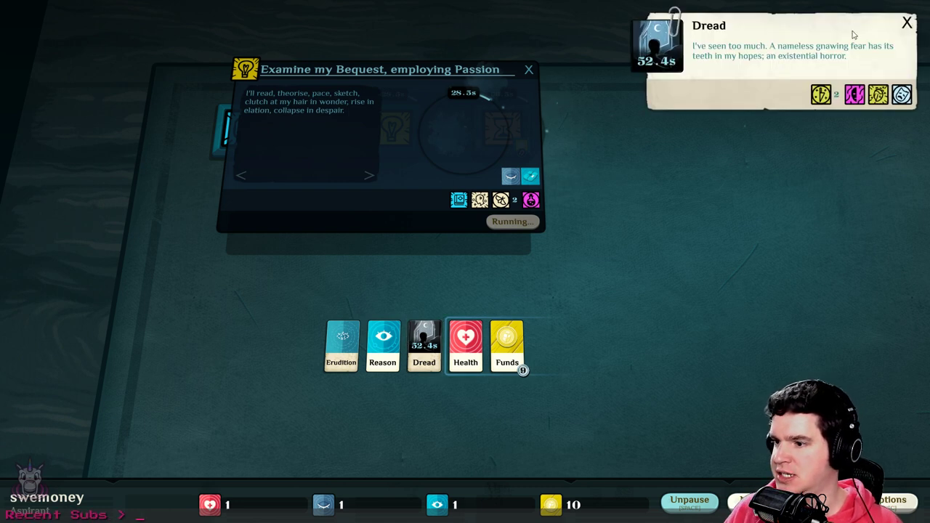
{"action": "mouse_move", "coordinate": [892, 61]}
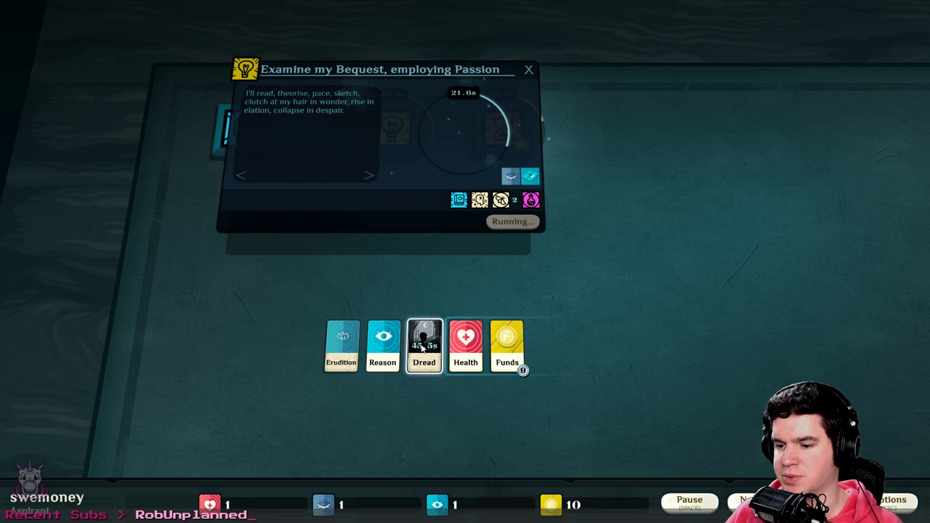
{"action": "left_click_drag", "start_coordinate": [423, 346], "coordinate": [176, 346]}
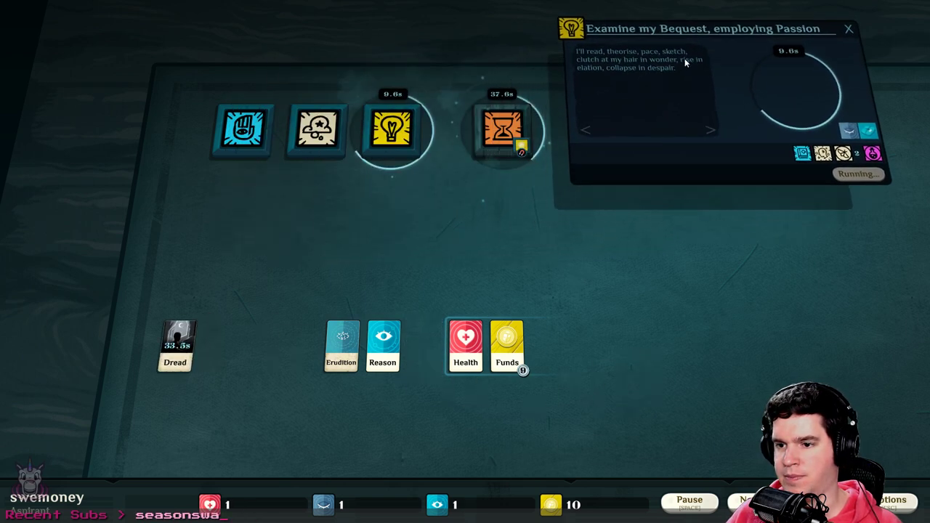
Move Dread onto the open table and Erudition beside it, reading Erudition's description
{"action": "left_click_drag", "start_coordinate": [175, 346], "coordinate": [389, 179]}
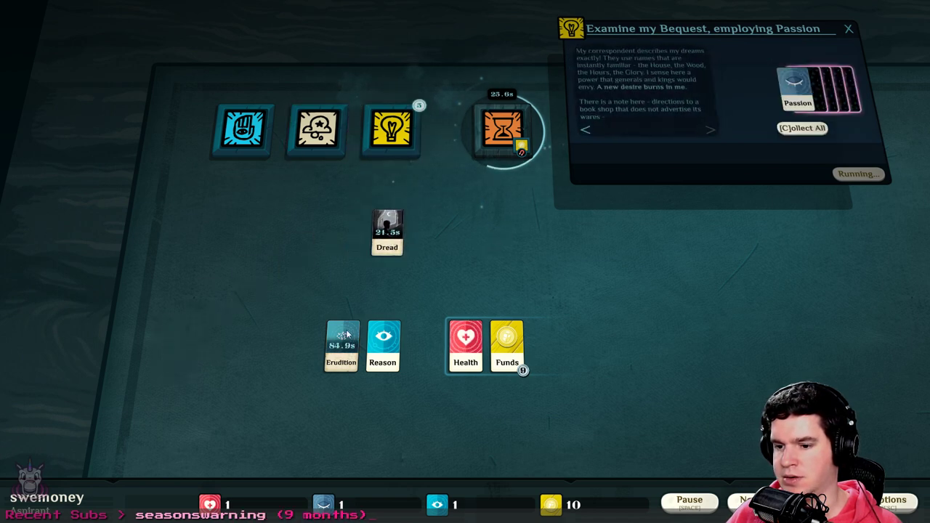
{"action": "left_click_drag", "start_coordinate": [341, 346], "coordinate": [309, 233]}
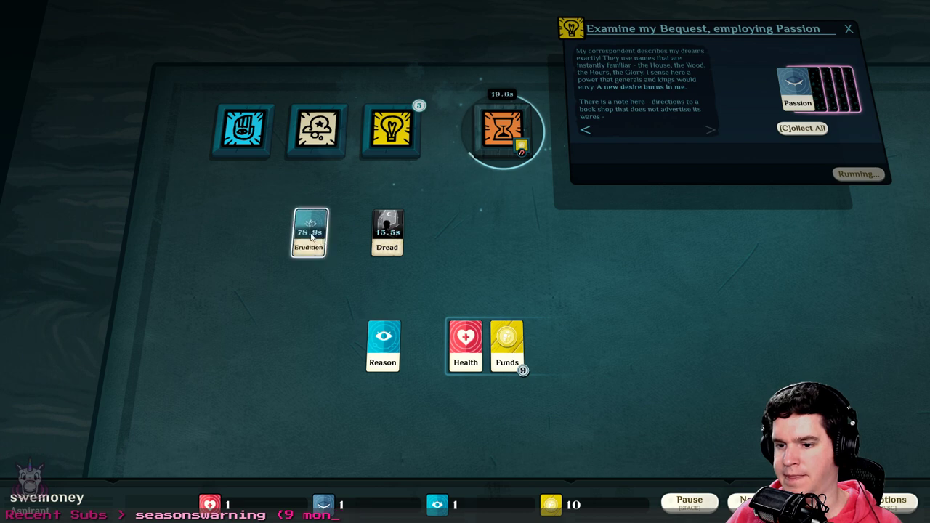
{"action": "left_click", "coordinate": [308, 233]}
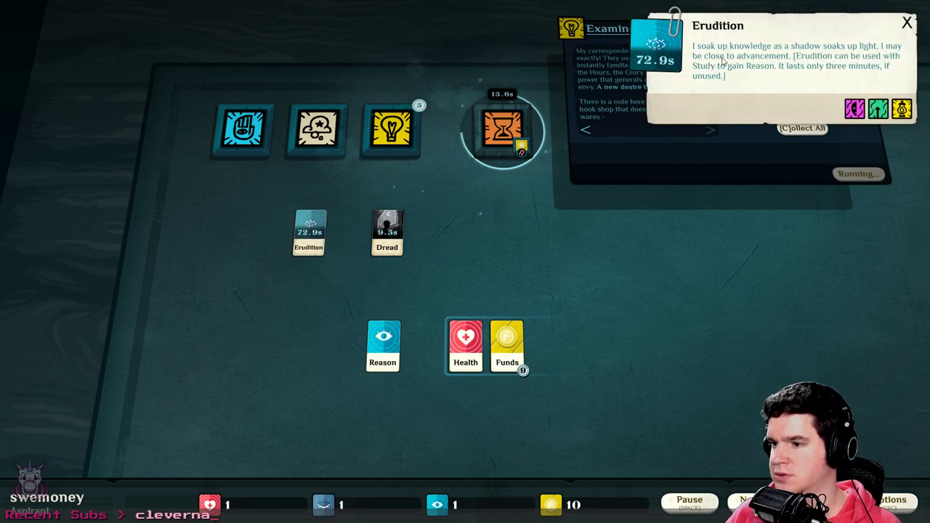
{"action": "left_click", "coordinate": [689, 502]}
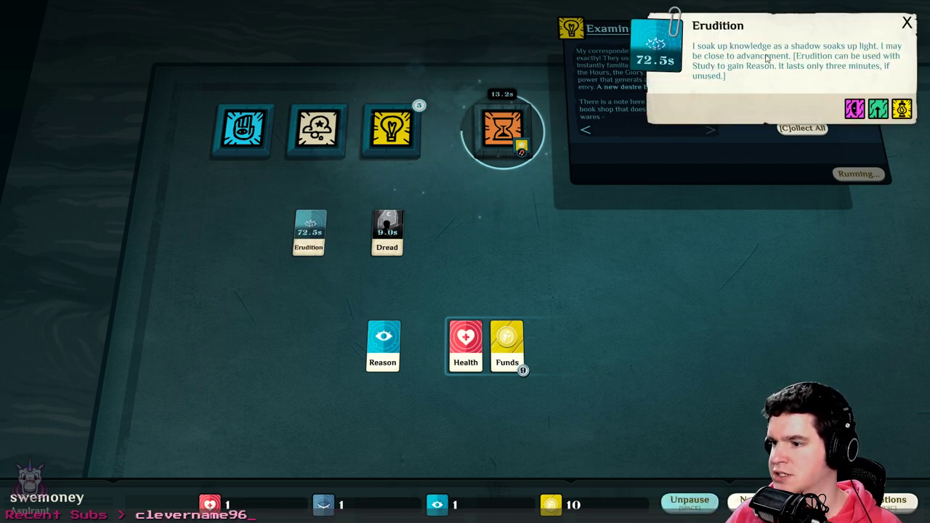
{"action": "mouse_move", "coordinate": [759, 95]}
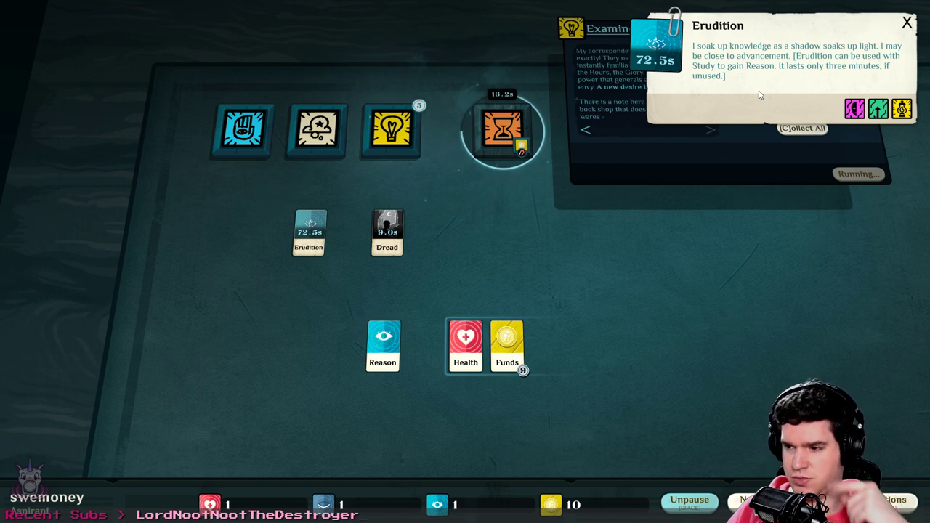
{"action": "mouse_move", "coordinate": [835, 82]}
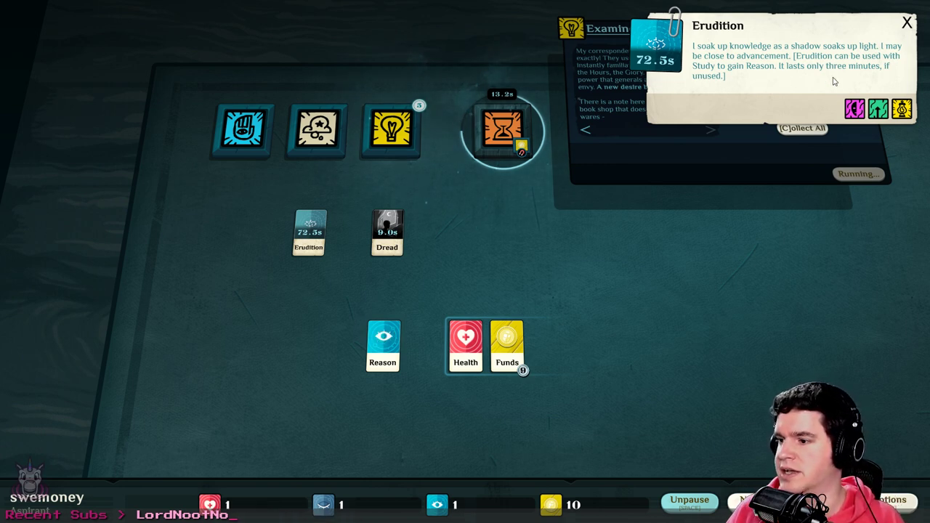
{"action": "left_click", "coordinate": [689, 503]}
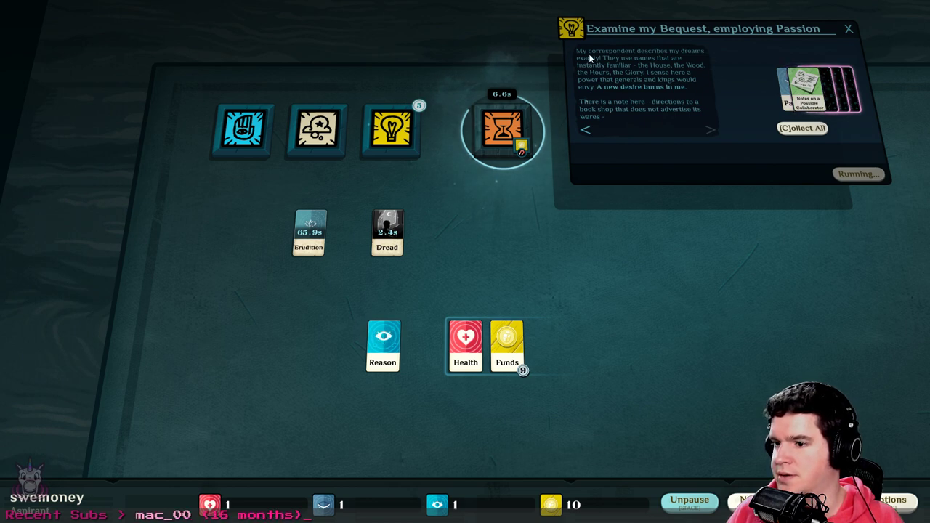
{"action": "mouse_move", "coordinate": [741, 65]}
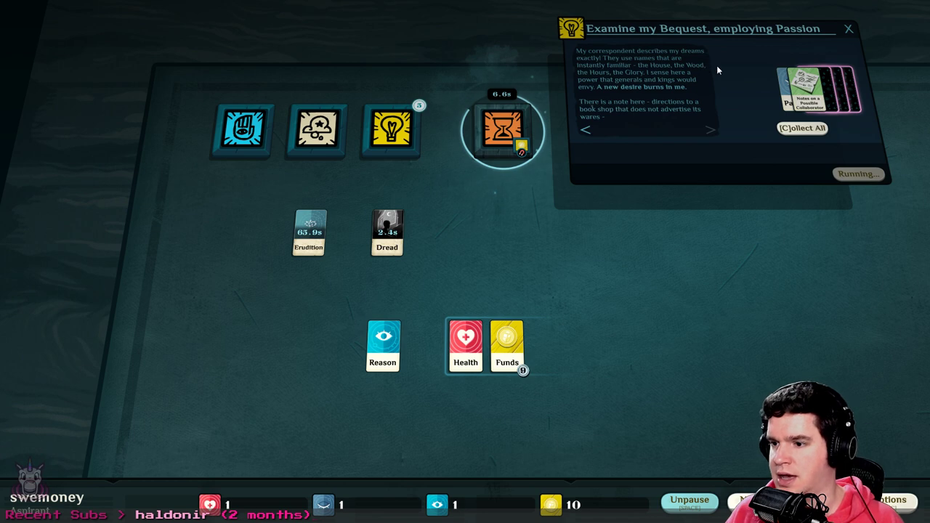
{"action": "mouse_move", "coordinate": [727, 83]}
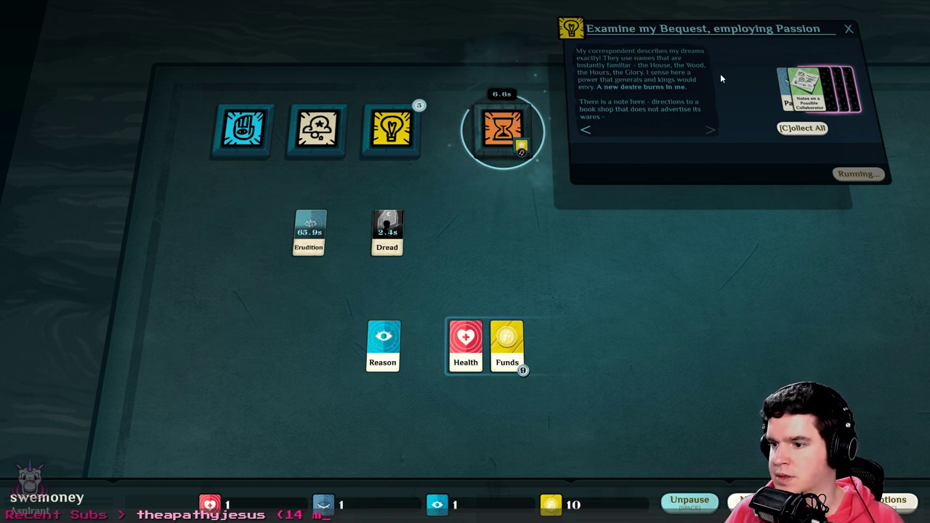
{"action": "mouse_move", "coordinate": [732, 70]}
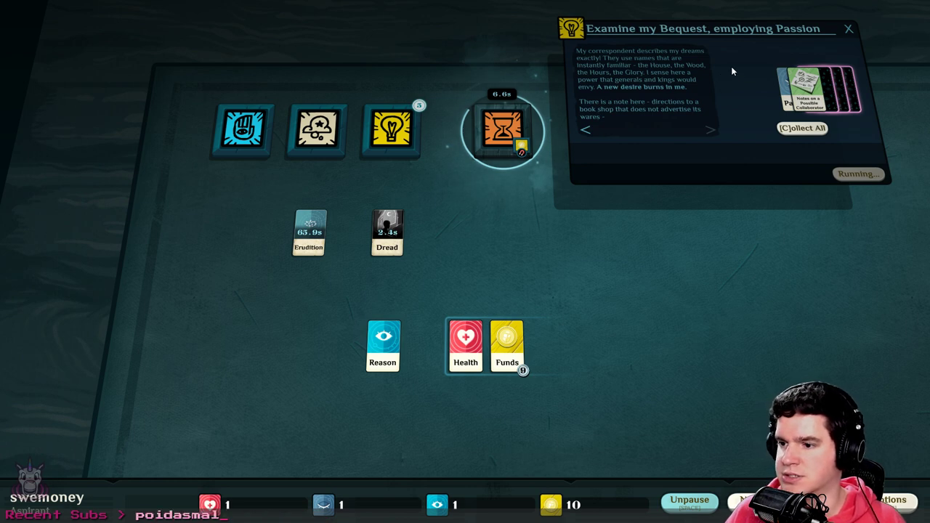
{"action": "mouse_move", "coordinate": [710, 135]}
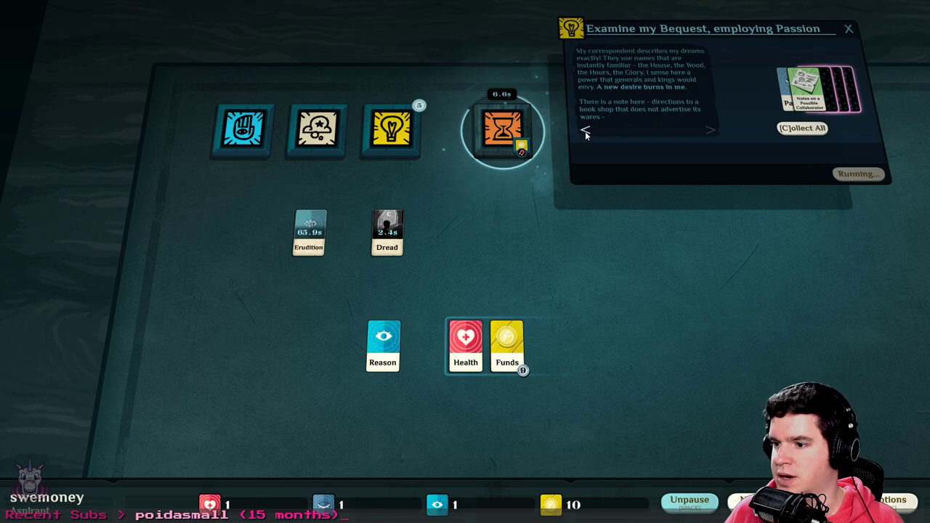
Page through the bequest story and collect A Smith's Secret, Temptation: Power and other results
{"action": "left_click", "coordinate": [710, 130]}
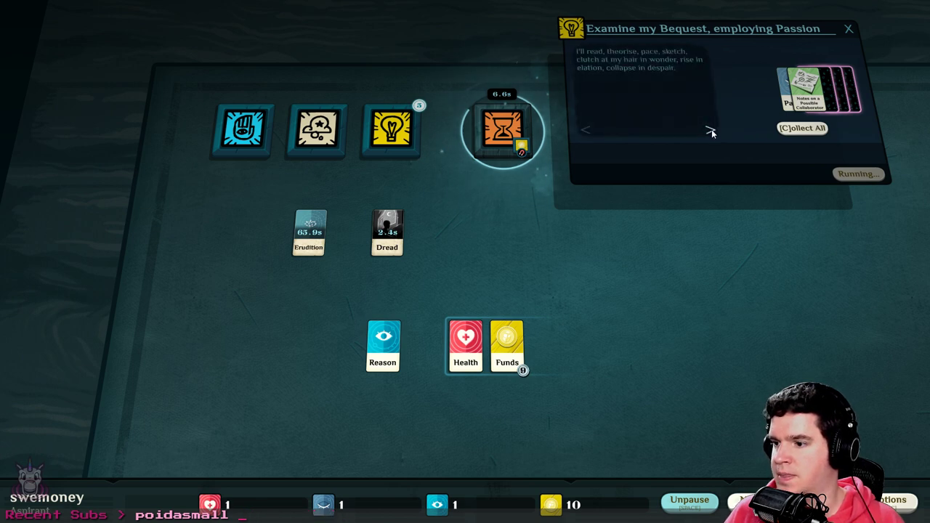
{"action": "left_click", "coordinate": [711, 129]}
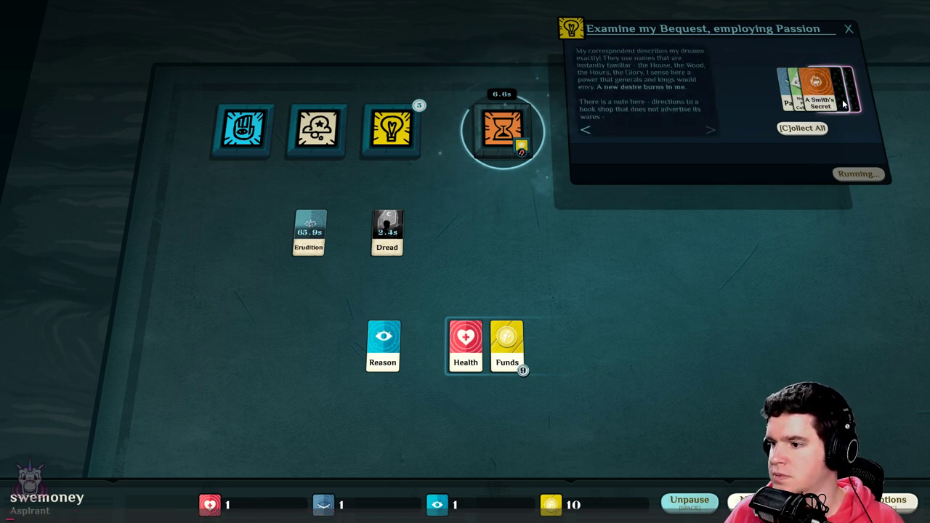
{"action": "left_click", "coordinate": [802, 128]}
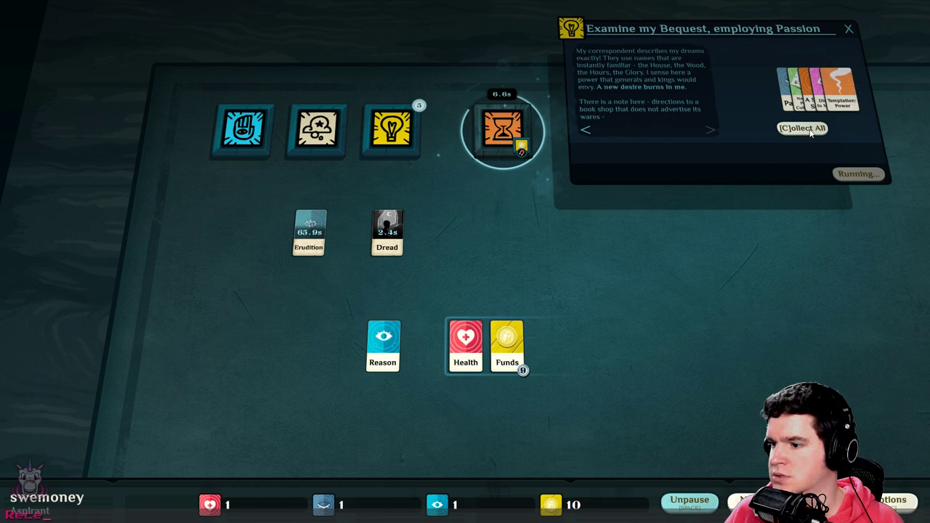
{"action": "left_click", "coordinate": [803, 128]}
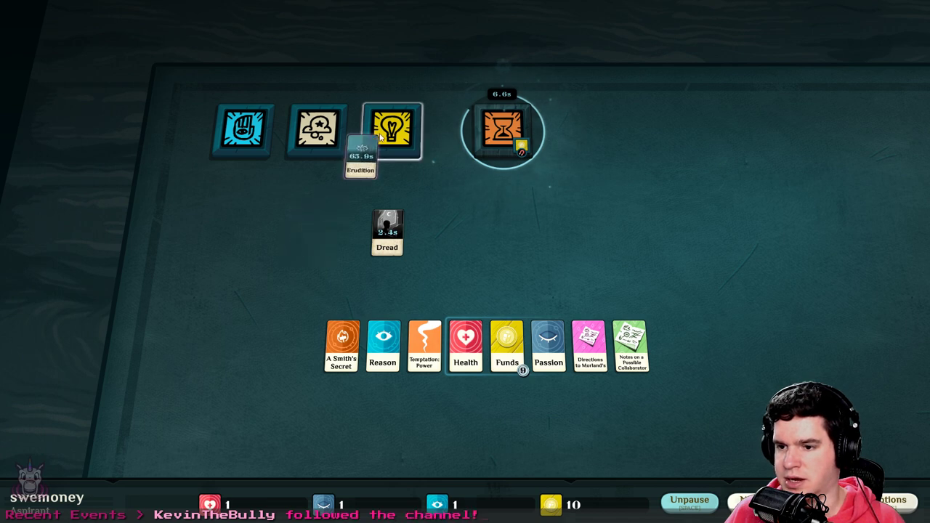
Slot Erudition into Study and check the second slot's More Erudition requirement
{"action": "left_click", "coordinate": [393, 129]}
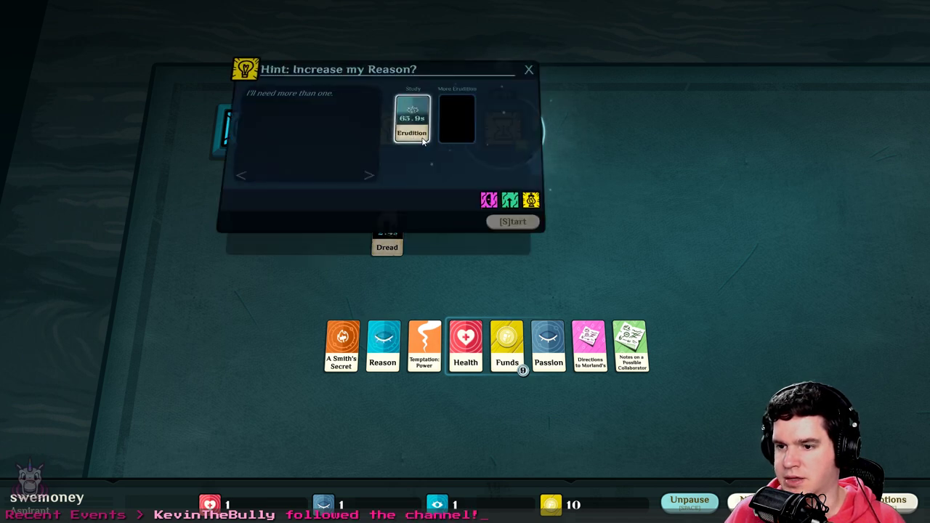
{"action": "mouse_move", "coordinate": [458, 120]}
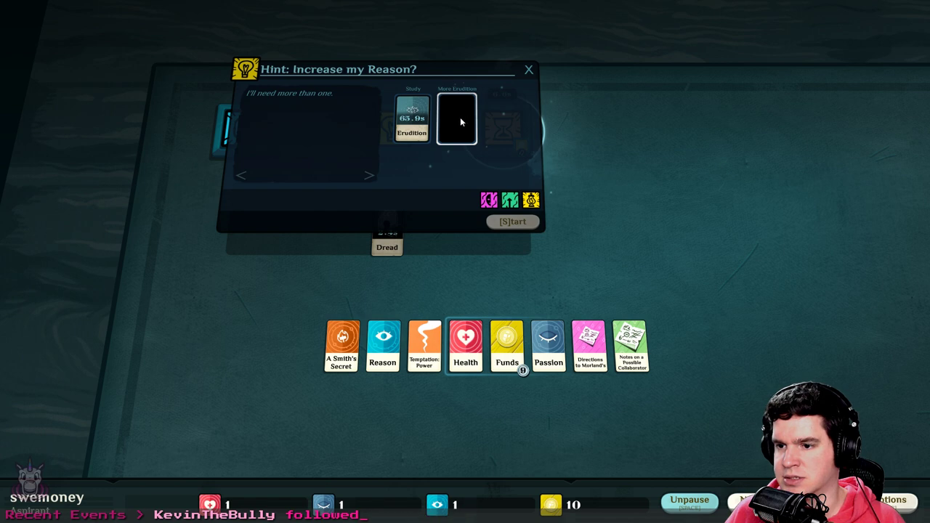
{"action": "mouse_move", "coordinate": [451, 123]}
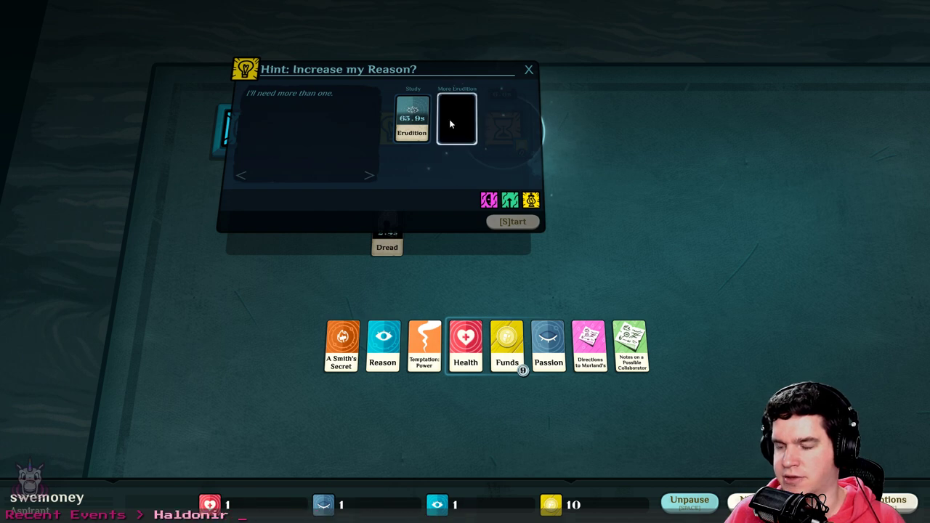
{"action": "mouse_move", "coordinate": [444, 128]}
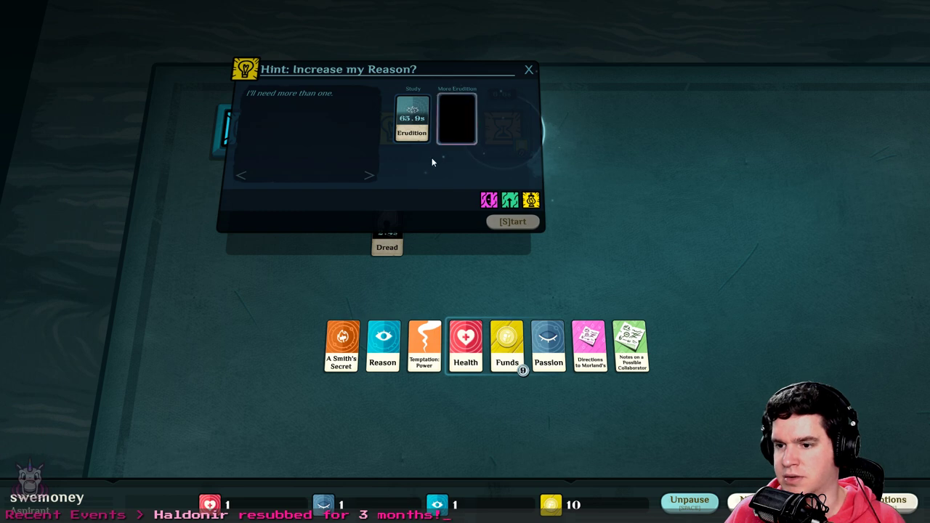
{"action": "mouse_move", "coordinate": [456, 118]}
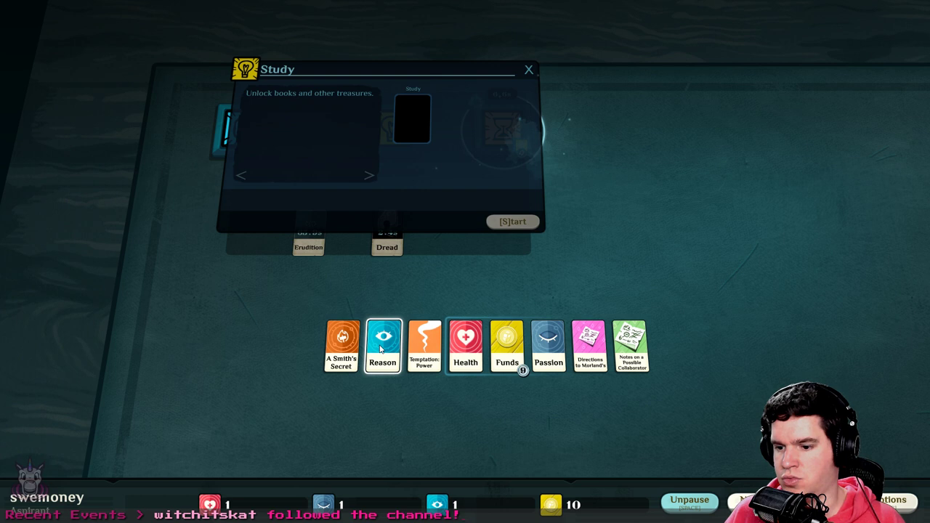
{"action": "left_click_drag", "start_coordinate": [382, 347], "coordinate": [412, 118]}
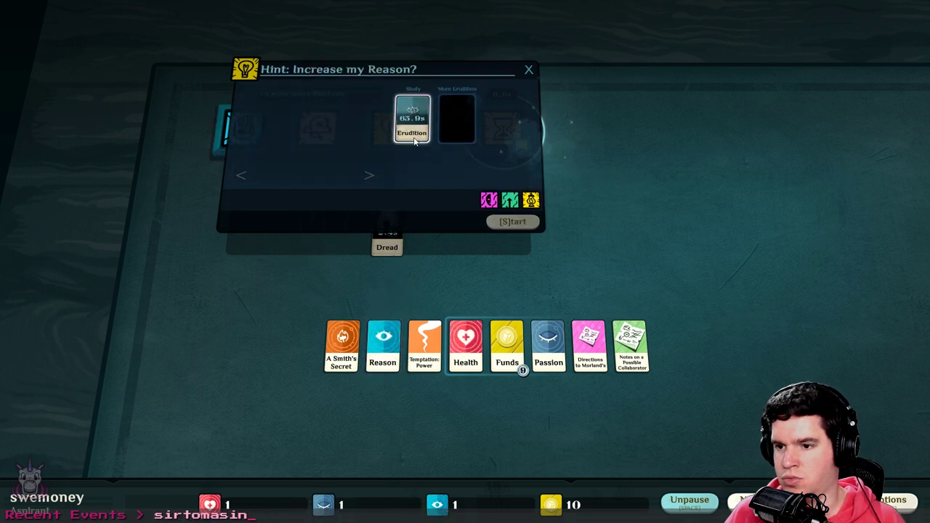
{"action": "left_click", "coordinate": [456, 119]}
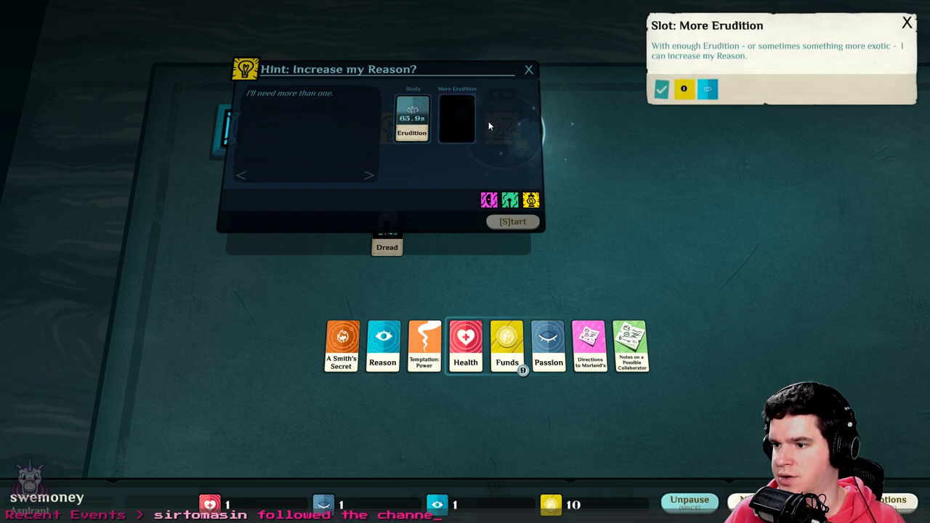
{"action": "mouse_move", "coordinate": [763, 59]}
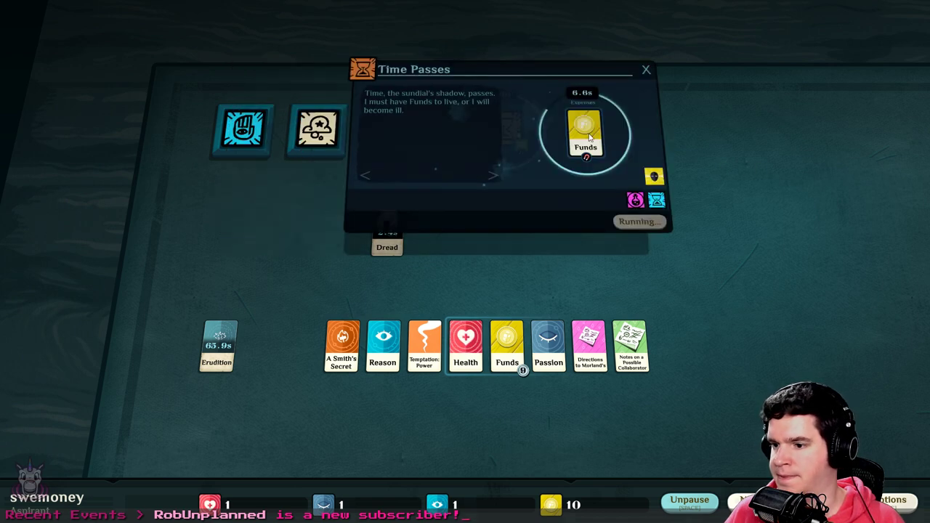
Review the Funds spent by Time Passes and close its window
{"action": "left_click", "coordinate": [586, 130]}
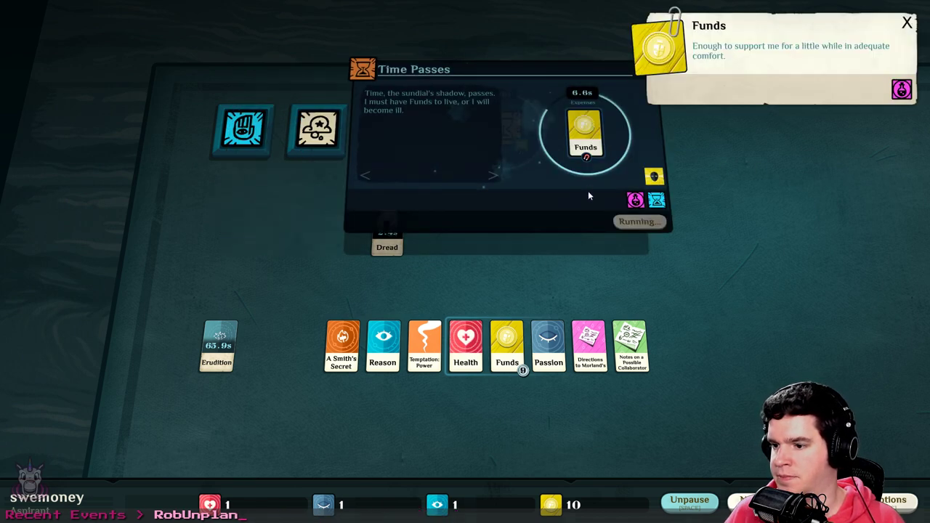
{"action": "left_click", "coordinate": [908, 23]}
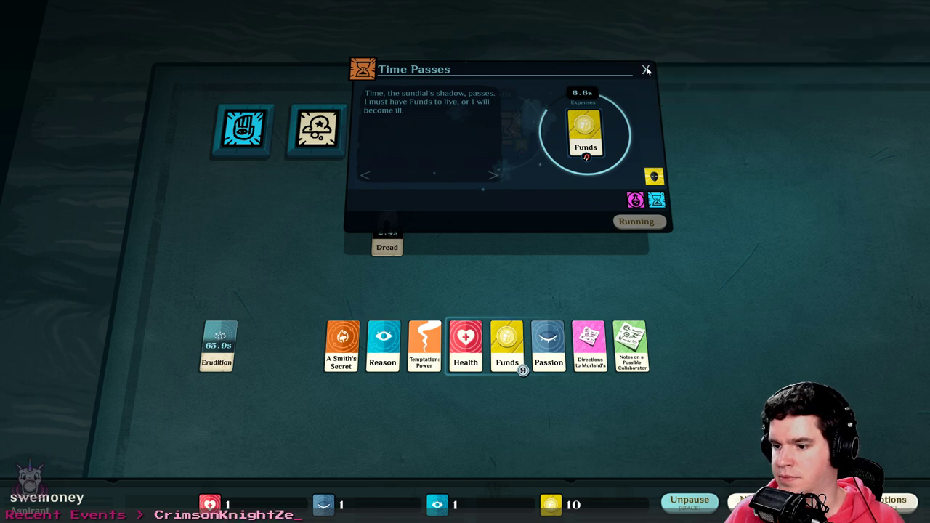
{"action": "left_click", "coordinate": [647, 69]}
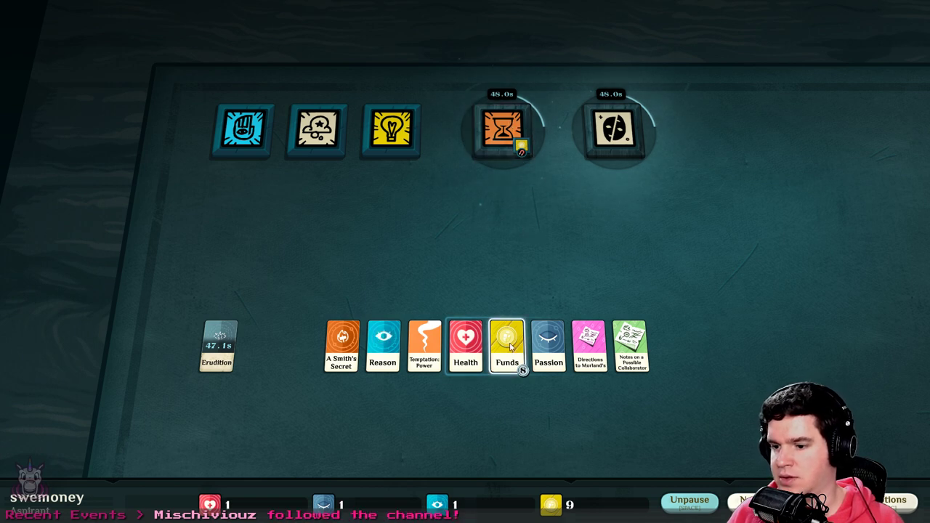
Inspect A Trembling in the Air and what its Shadows slot accepts
{"action": "left_click", "coordinate": [615, 130]}
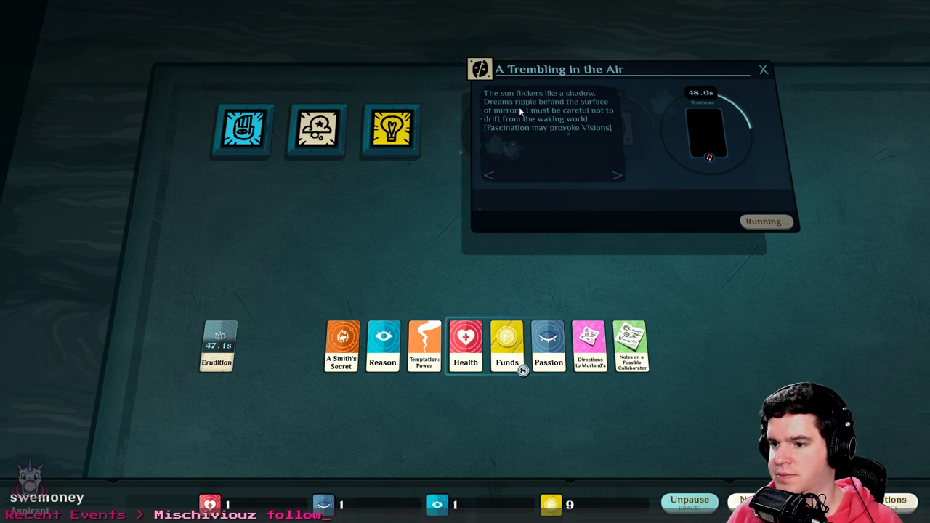
{"action": "mouse_move", "coordinate": [564, 145]}
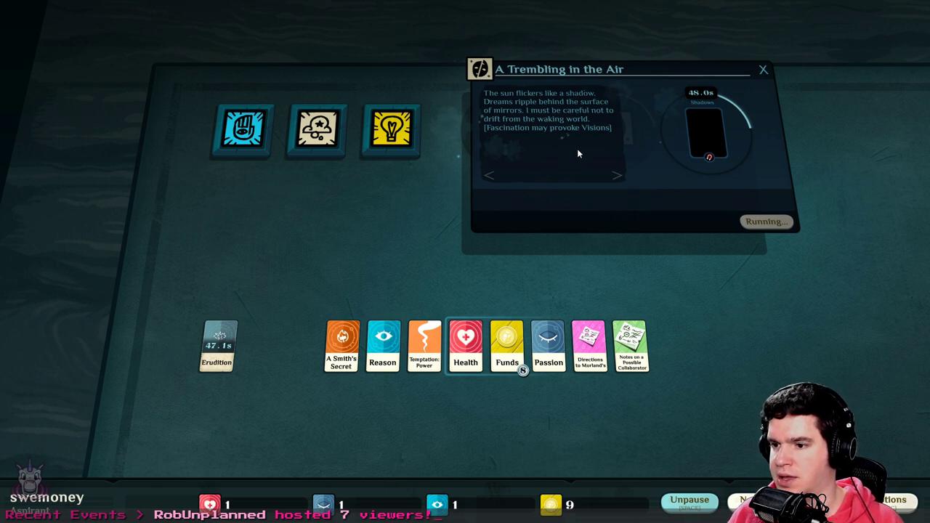
{"action": "mouse_move", "coordinate": [725, 172]}
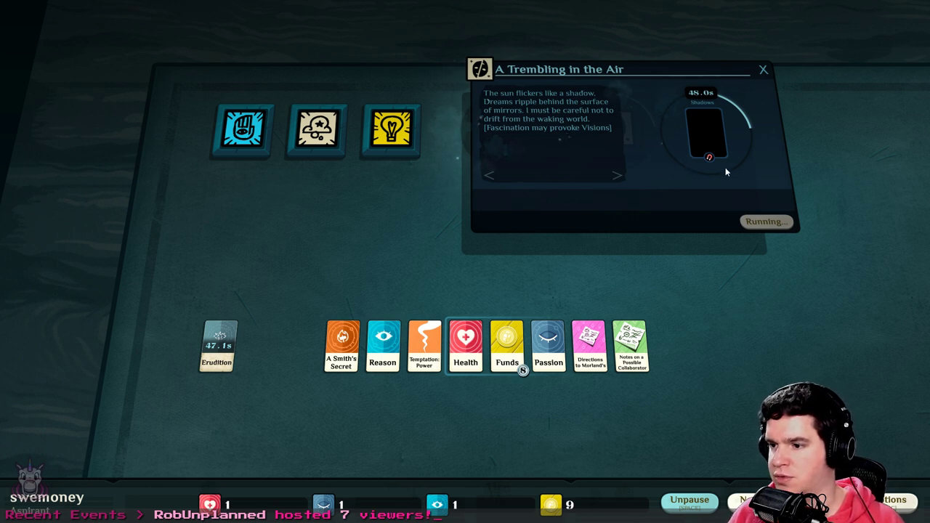
{"action": "left_click", "coordinate": [763, 69]}
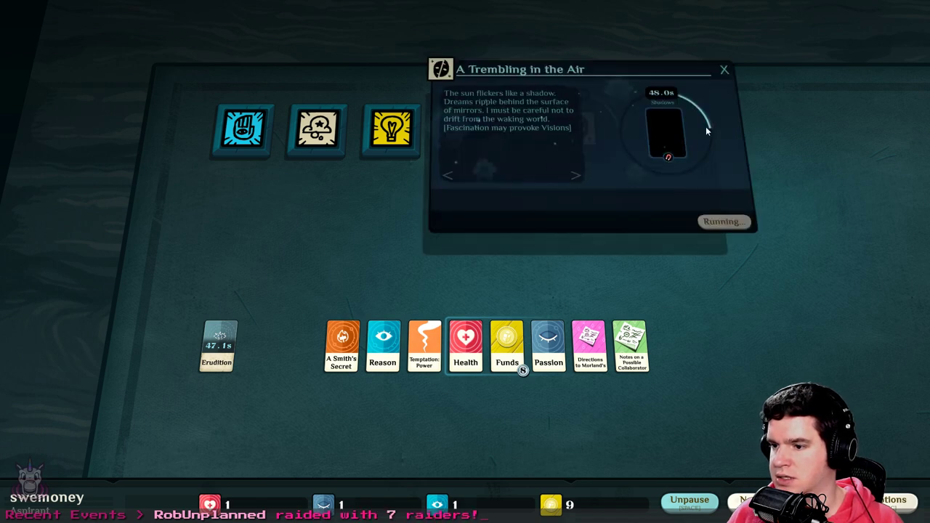
{"action": "mouse_move", "coordinate": [667, 160]}
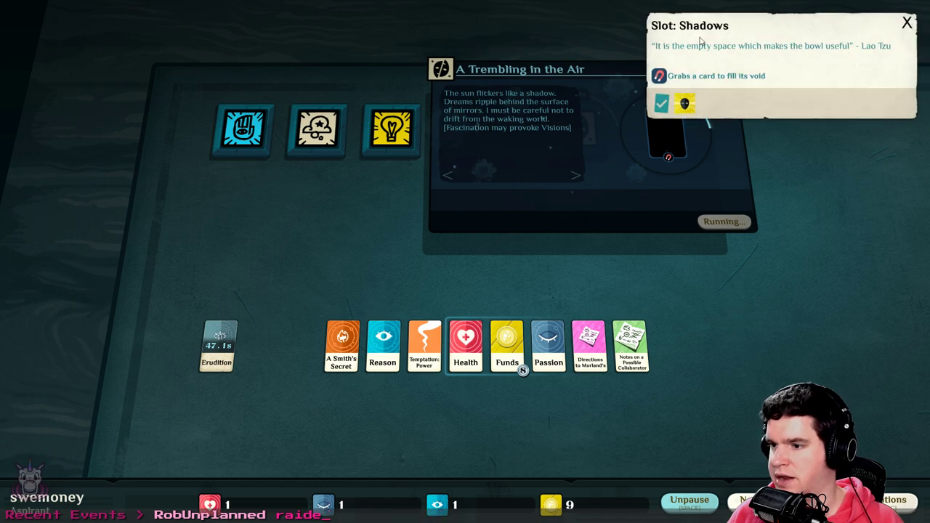
{"action": "mouse_move", "coordinate": [865, 64]}
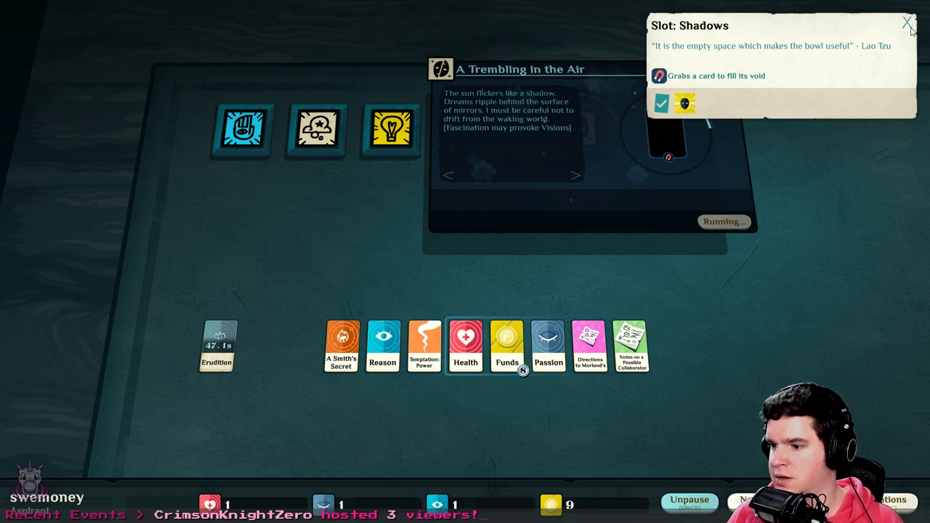
{"action": "left_click", "coordinate": [907, 22]}
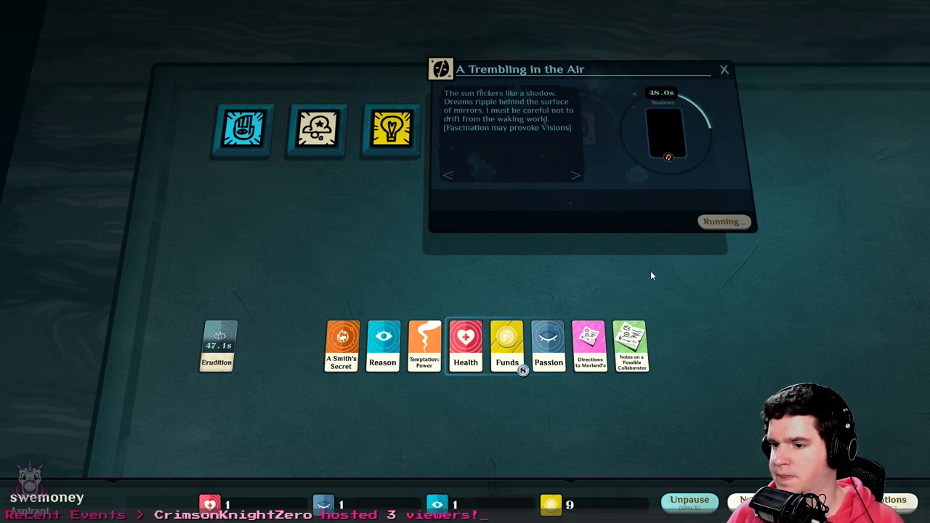
{"action": "left_click", "coordinate": [724, 69]}
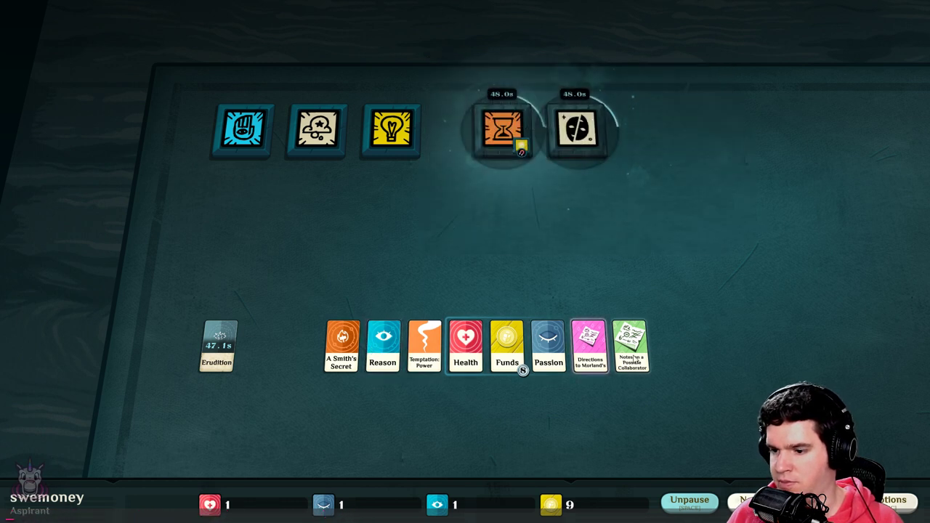
Place Funds and Health beside Erudition, then read Temptation: Power's description
{"action": "left_click_drag", "start_coordinate": [631, 346], "coordinate": [625, 288]}
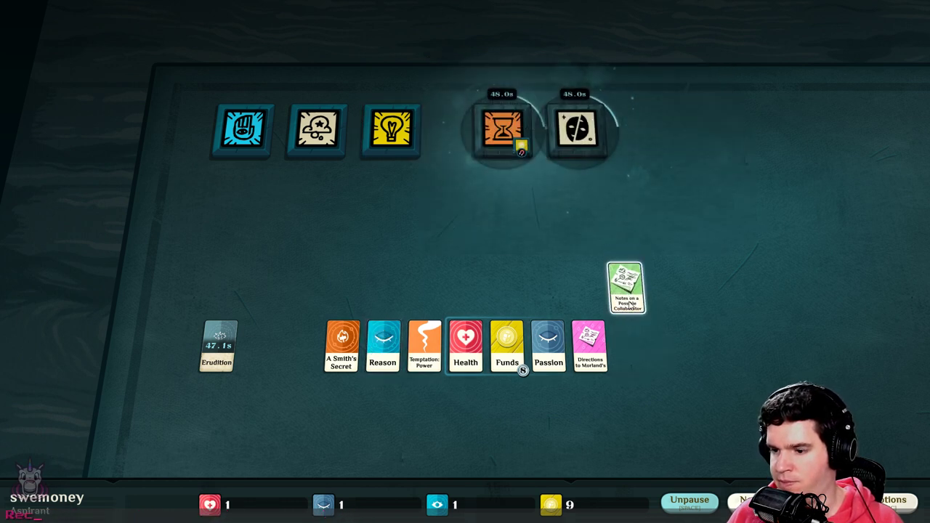
{"action": "left_click_drag", "start_coordinate": [465, 347], "coordinate": [381, 407]}
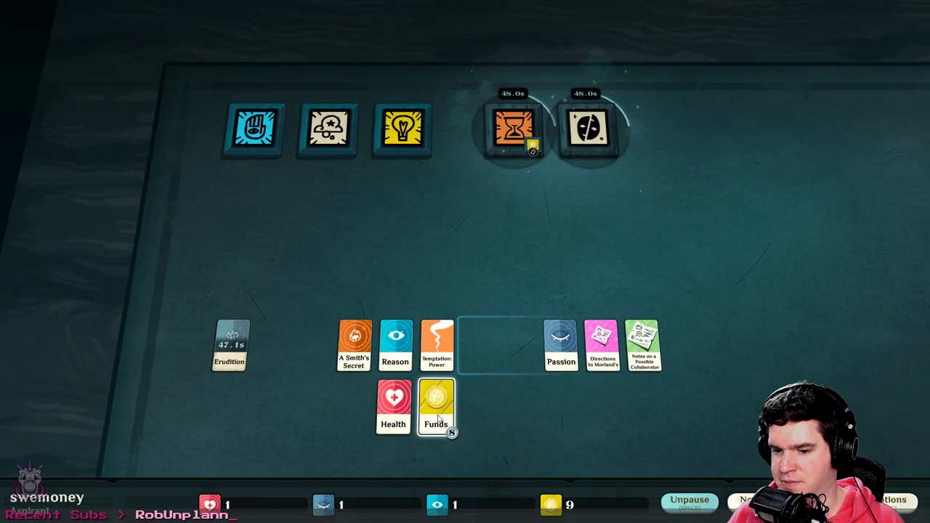
{"action": "left_click_drag", "start_coordinate": [436, 407], "coordinate": [522, 407]}
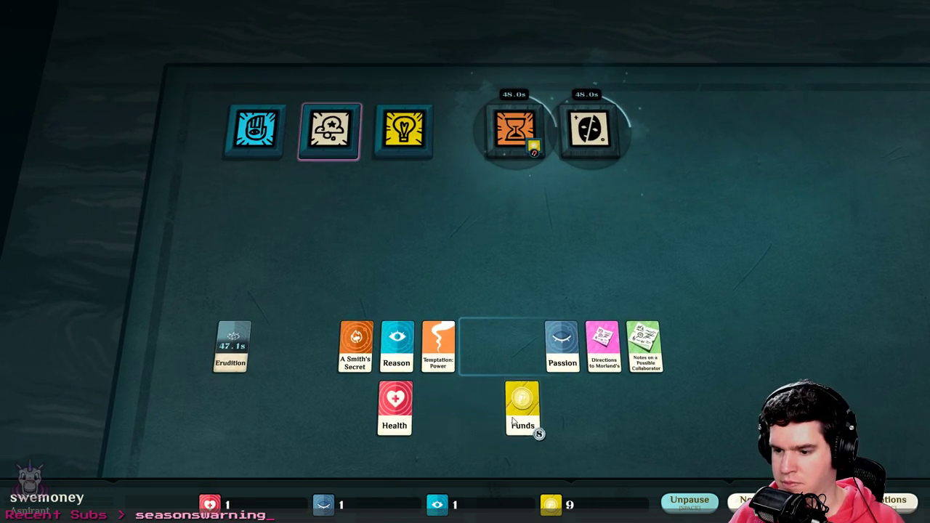
{"action": "left_click_drag", "start_coordinate": [522, 408], "coordinate": [254, 400]}
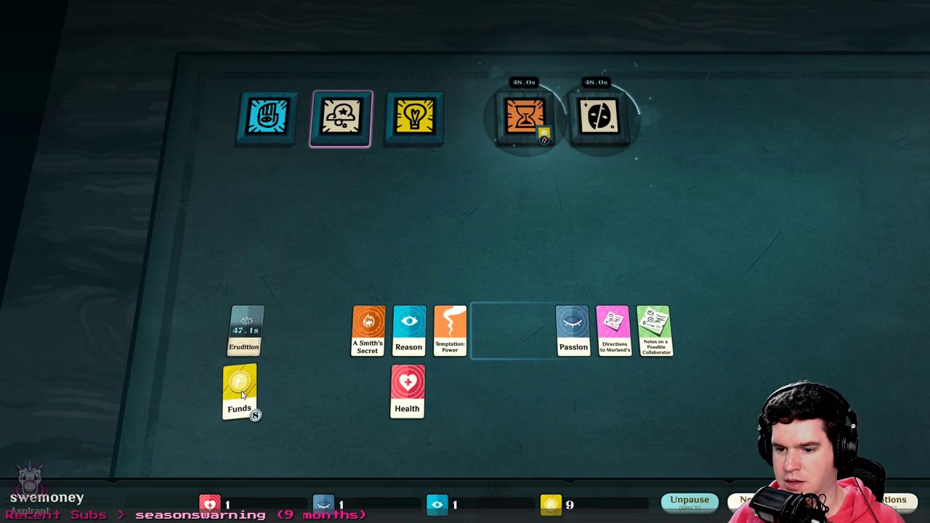
{"action": "left_click_drag", "start_coordinate": [407, 391], "coordinate": [280, 391]}
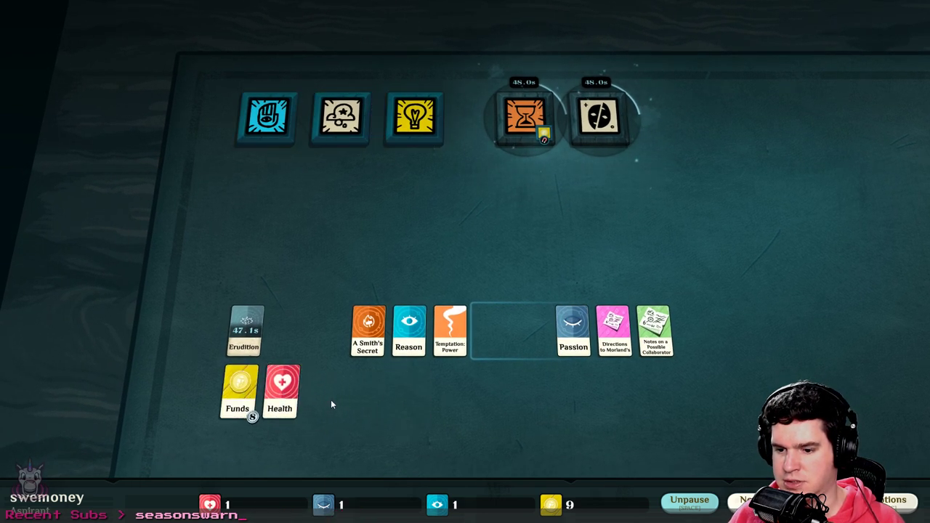
{"action": "left_click", "coordinate": [450, 331]}
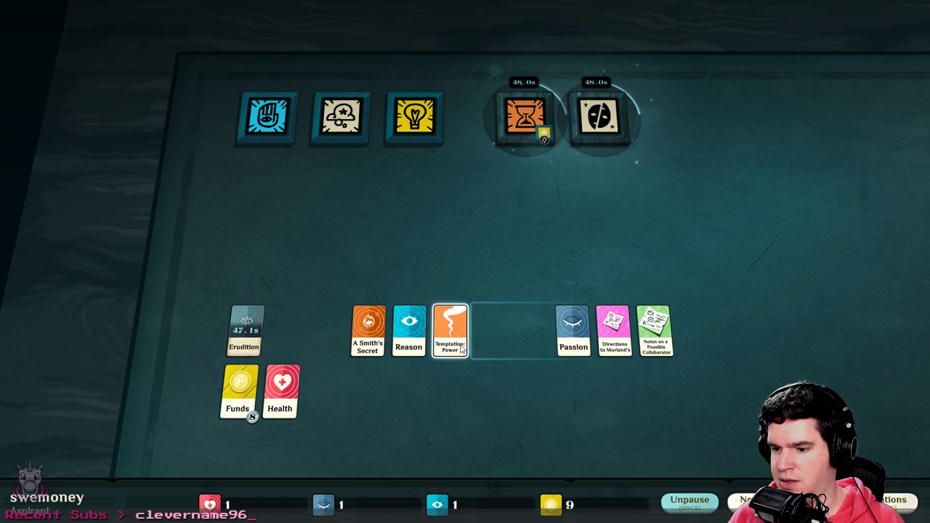
{"action": "left_click", "coordinate": [450, 330]}
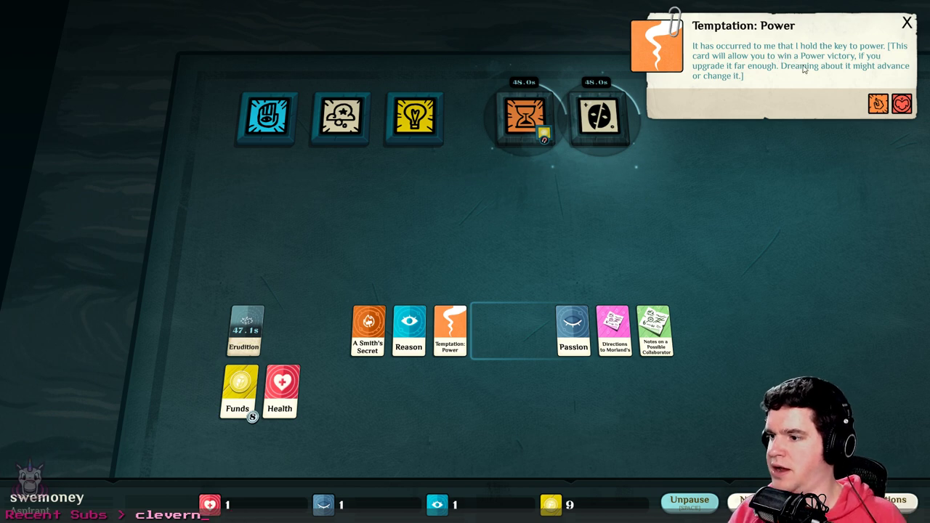
{"action": "mouse_move", "coordinate": [759, 65]}
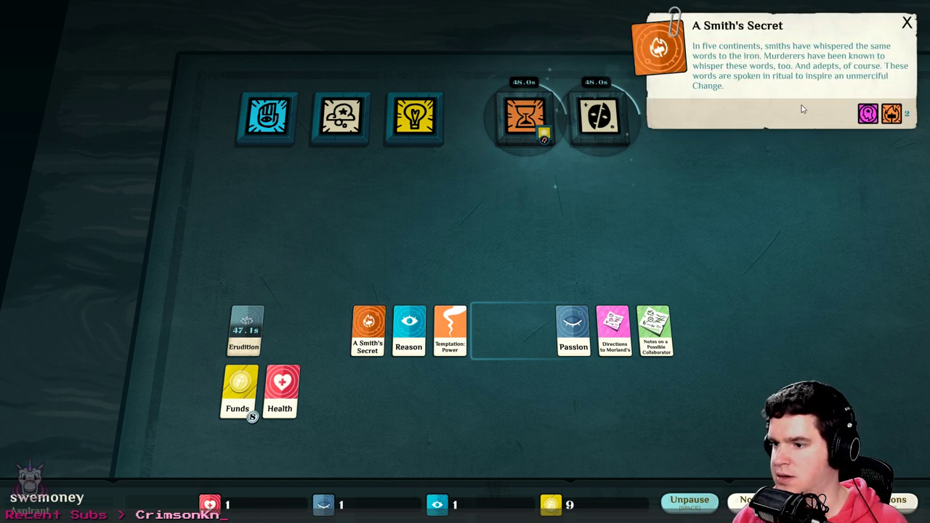
{"action": "mouse_move", "coordinate": [711, 97]}
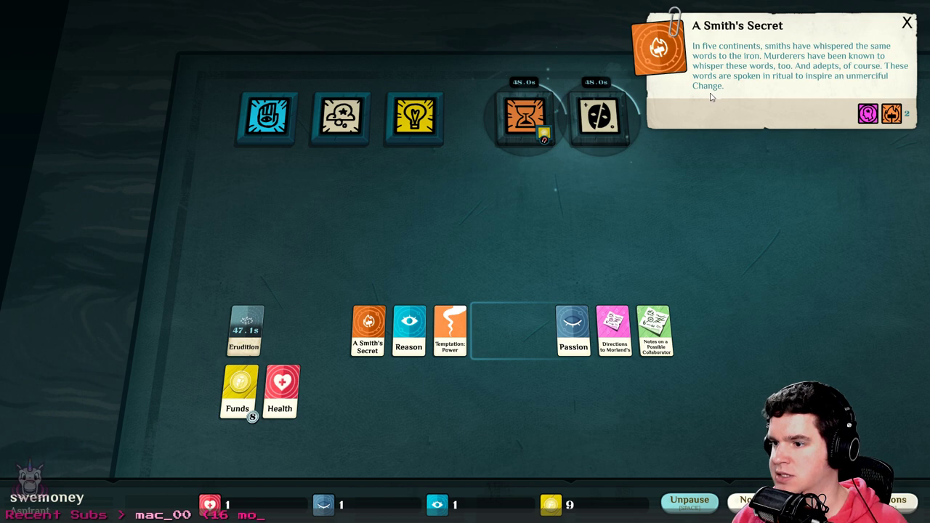
{"action": "mouse_move", "coordinate": [742, 80]}
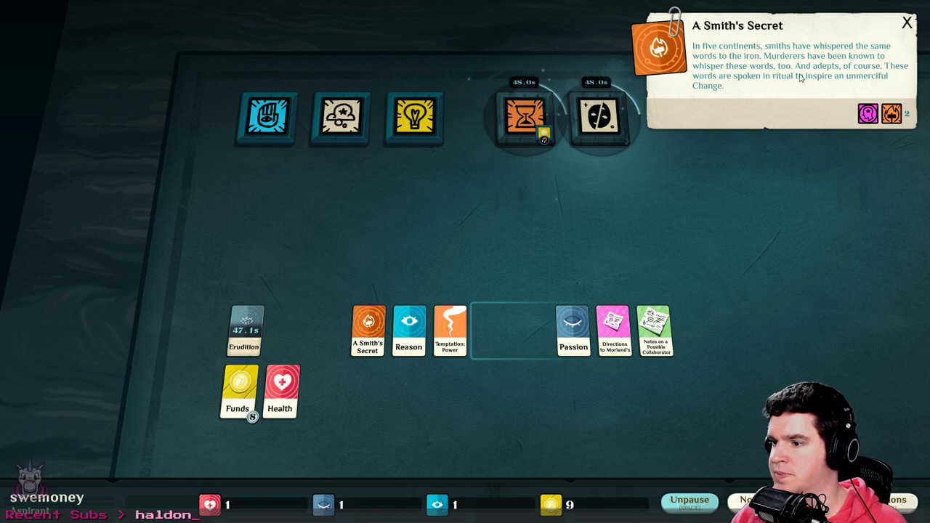
{"action": "mouse_move", "coordinate": [869, 68]}
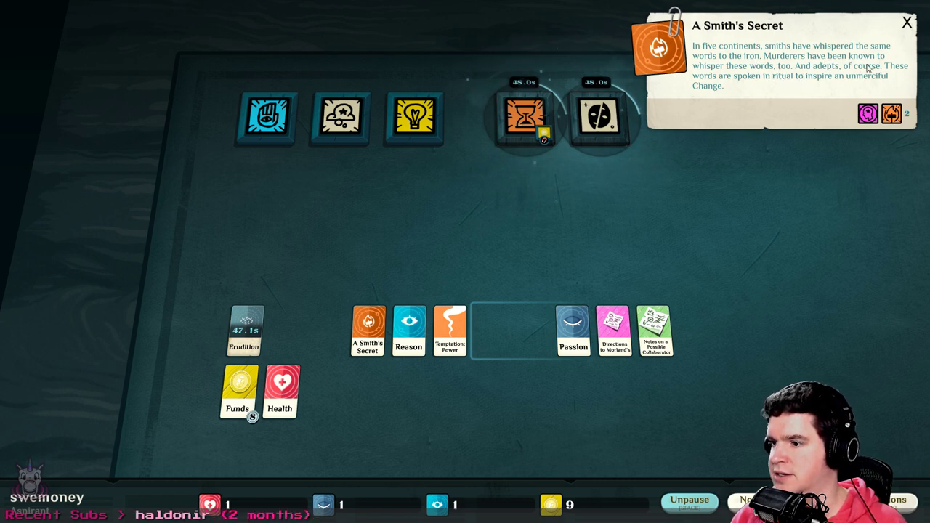
{"action": "mouse_move", "coordinate": [738, 100]}
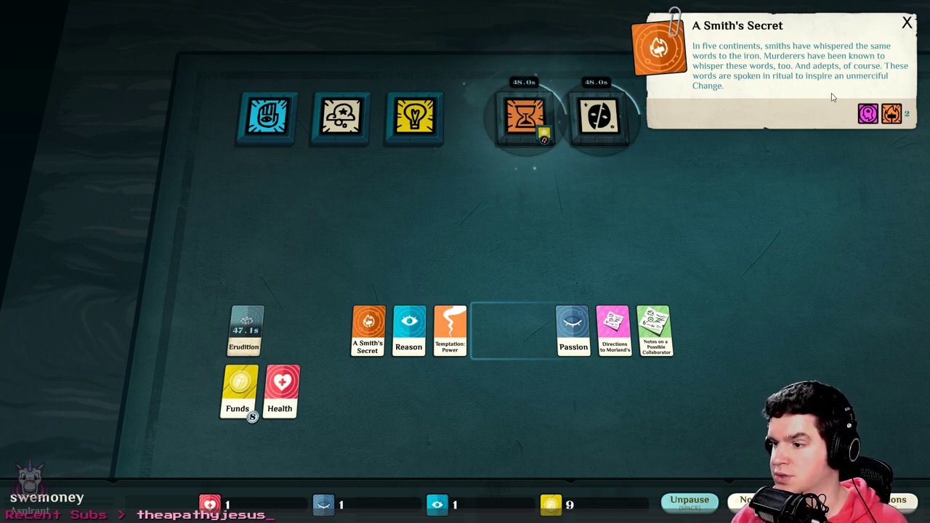
{"action": "mouse_move", "coordinate": [819, 101]}
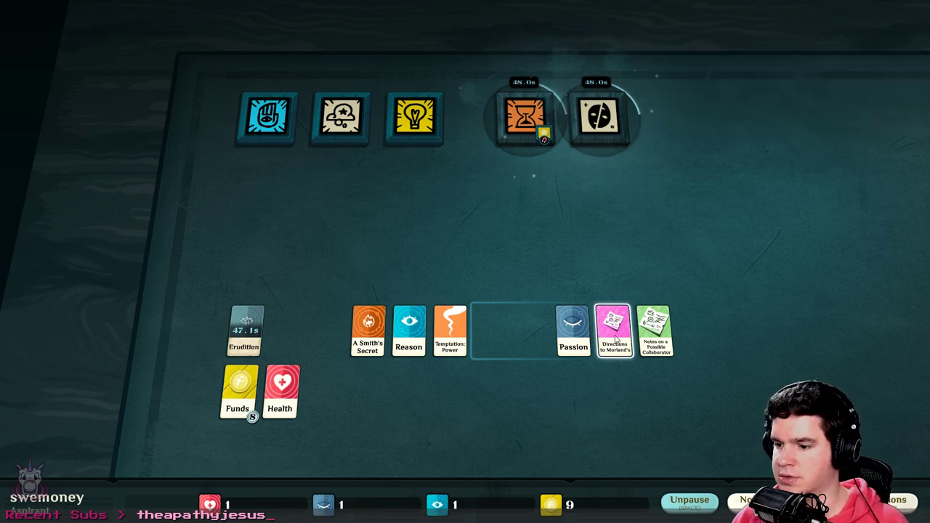
Read the collaborator notes, then put Passion beside Health and Funds and group the lore cards
{"action": "left_click", "coordinate": [614, 330]}
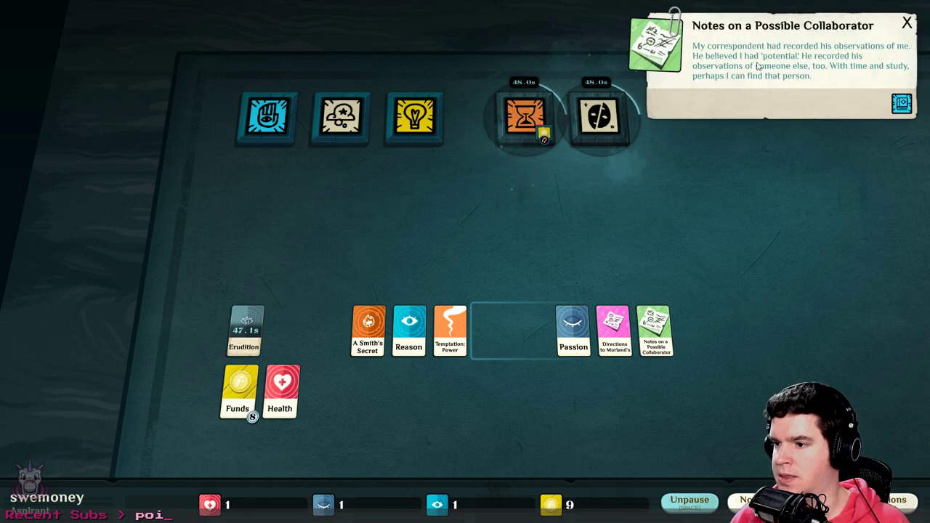
{"action": "mouse_move", "coordinate": [834, 91]}
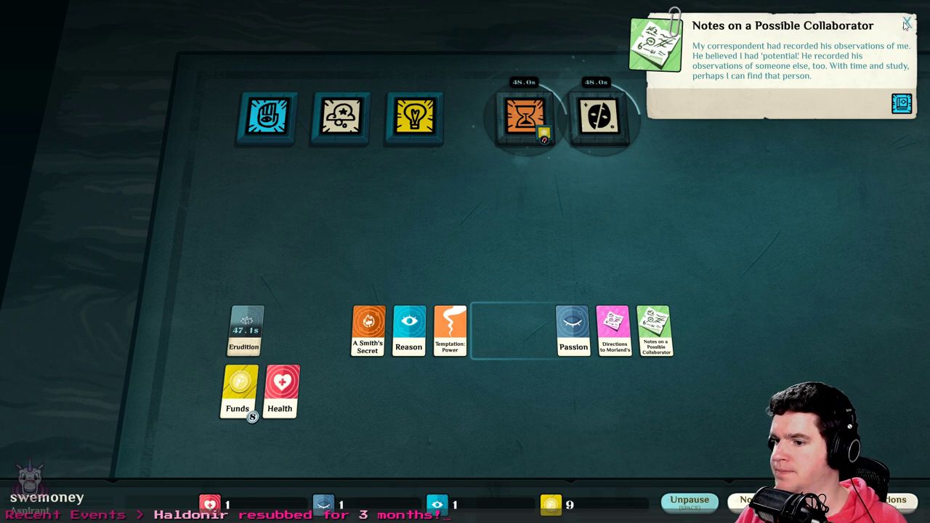
{"action": "left_click", "coordinate": [906, 22]}
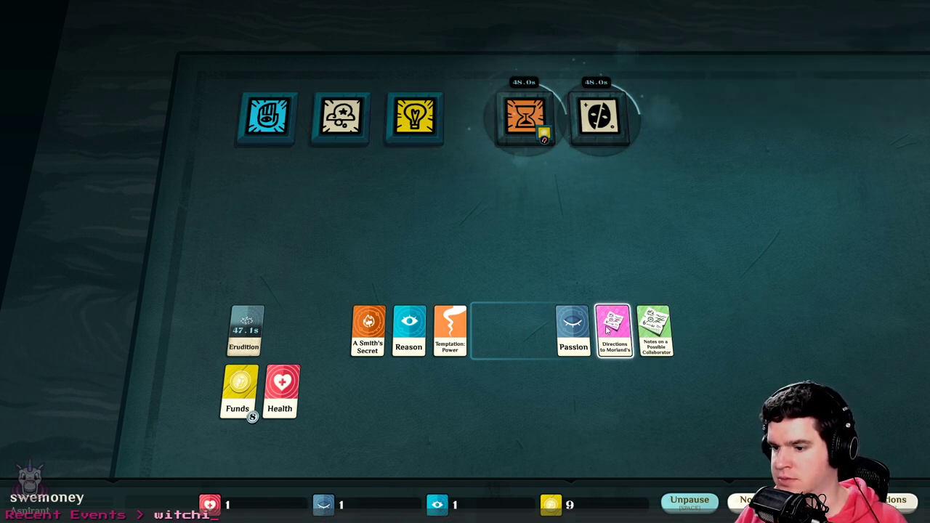
{"action": "left_click_drag", "start_coordinate": [573, 331], "coordinate": [253, 236]}
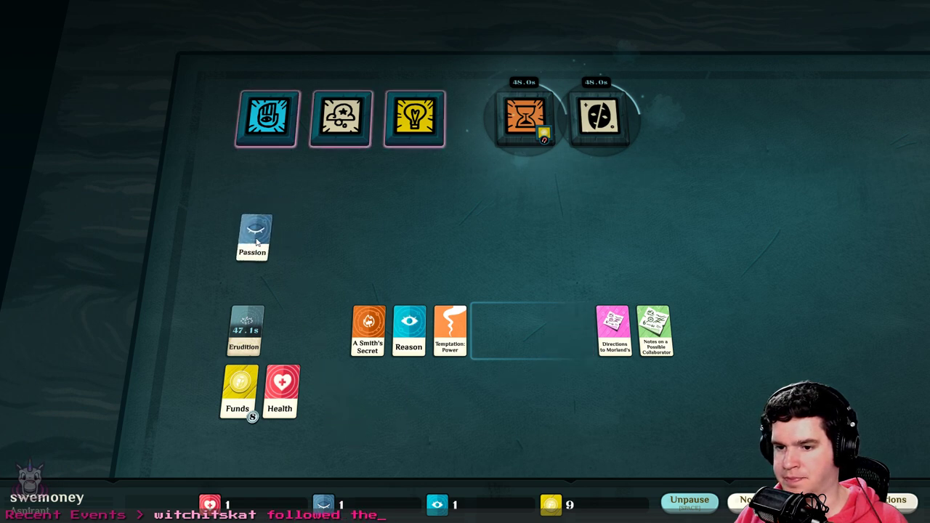
{"action": "left_click_drag", "start_coordinate": [409, 330], "coordinate": [324, 214]}
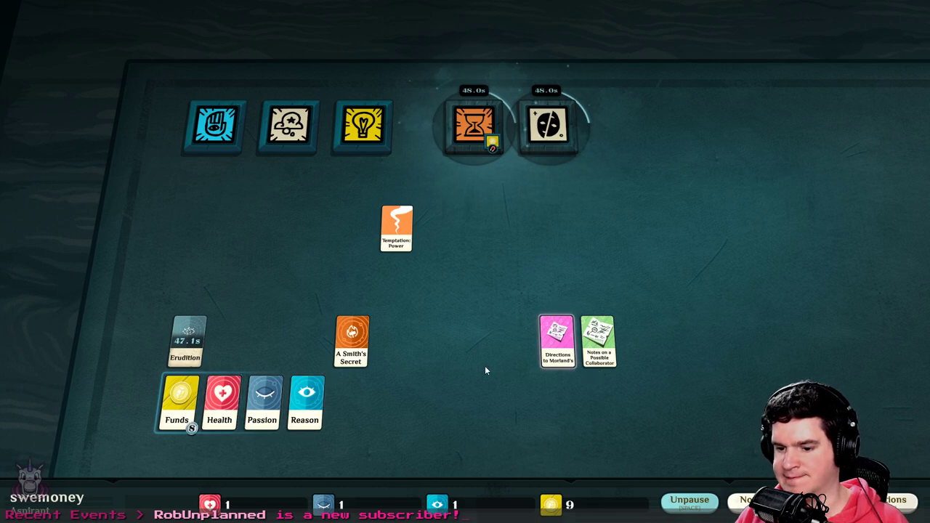
{"action": "left_click_drag", "start_coordinate": [177, 403], "coordinate": [267, 342]}
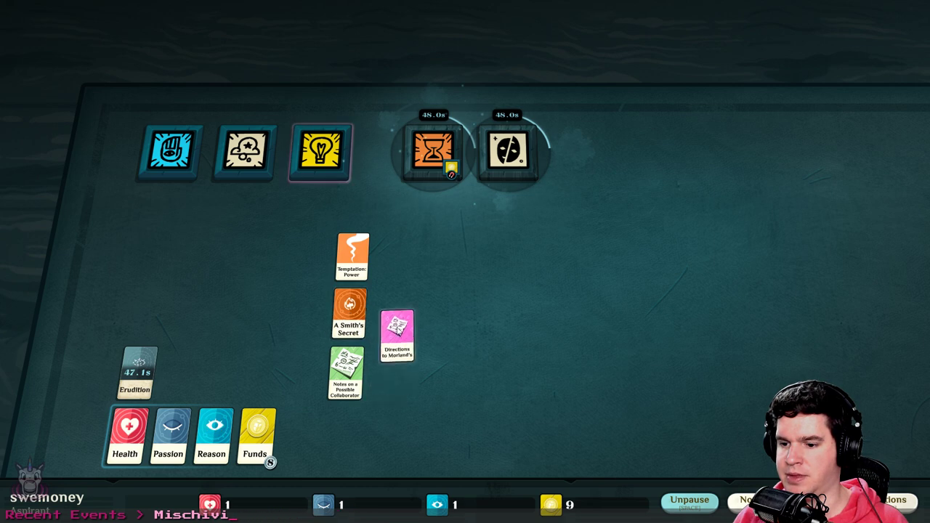
Set Notes beside Directions to Morland's, then try Reason in Work and dismiss the refusal
{"action": "left_click", "coordinate": [397, 334]}
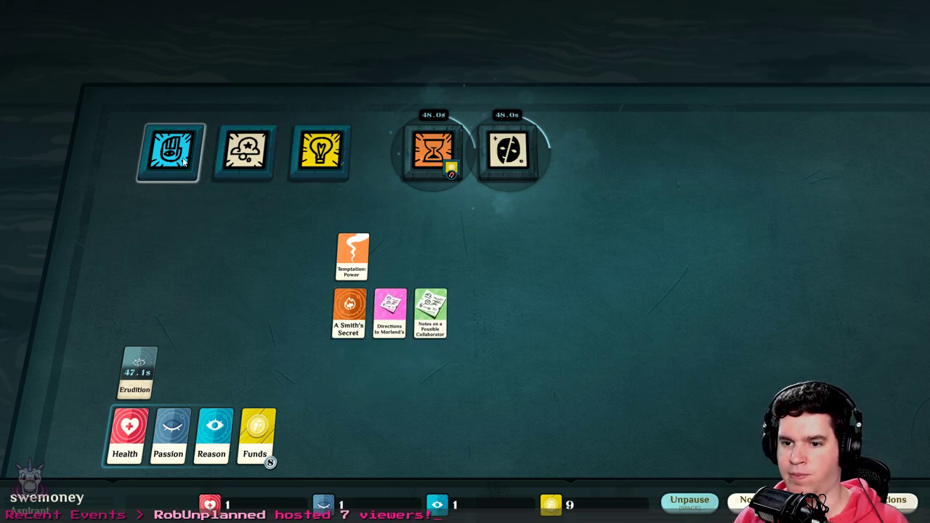
{"action": "left_click", "coordinate": [171, 151]}
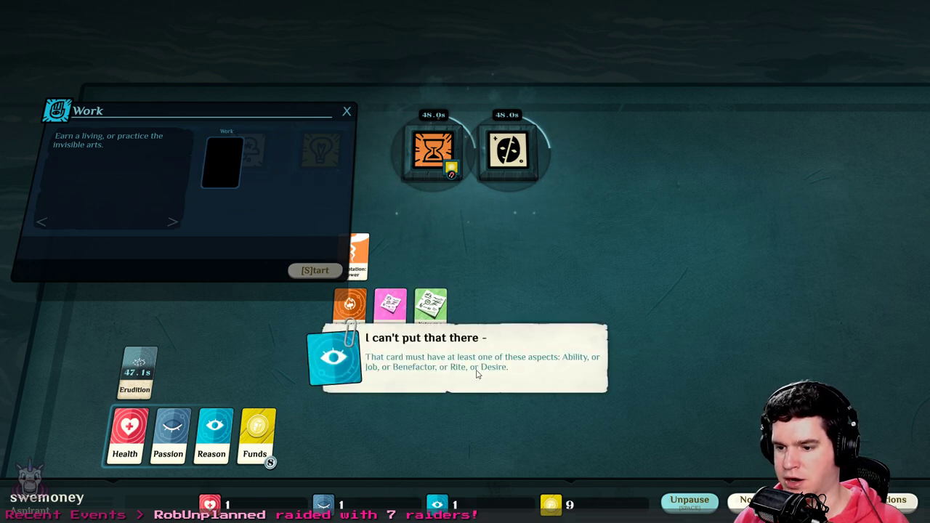
{"action": "mouse_move", "coordinate": [564, 367]}
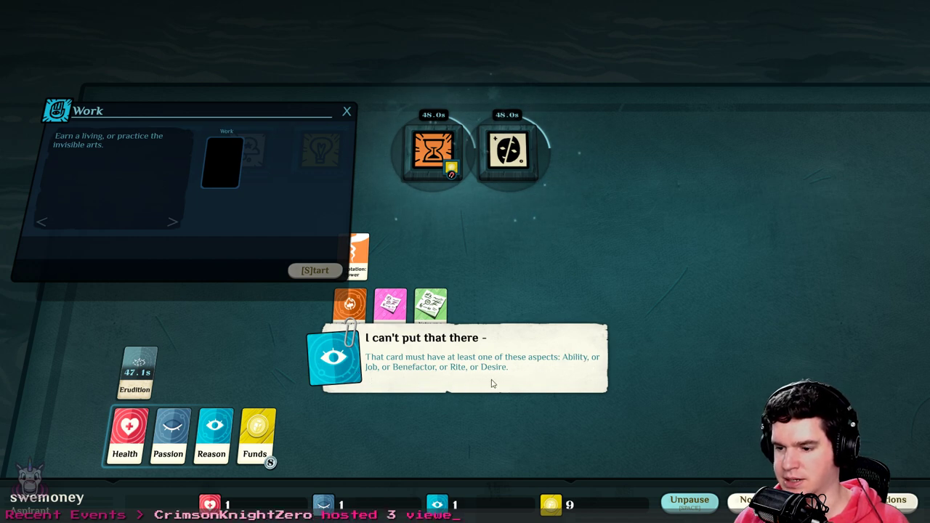
{"action": "left_click", "coordinate": [347, 110]}
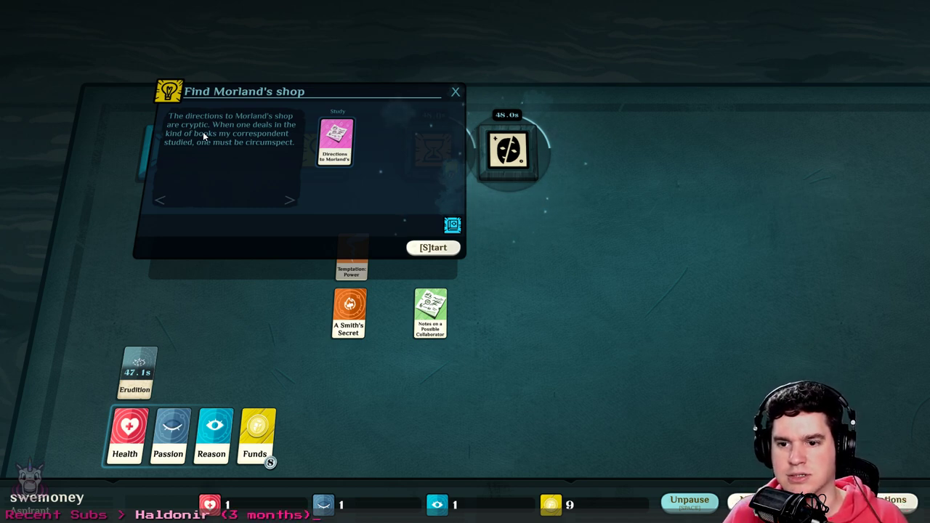
{"action": "mouse_move", "coordinate": [242, 176]}
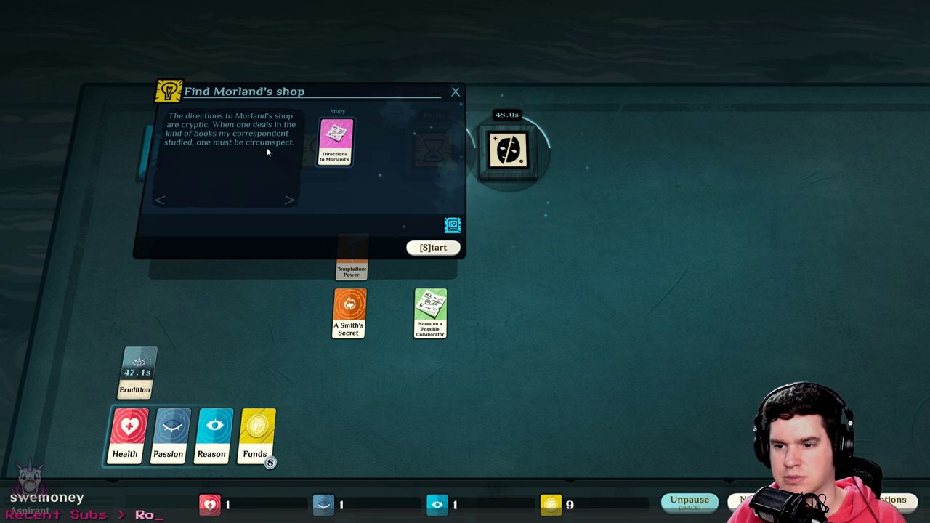
Start studying Directions to Morland's and begin meditating on Temptation: Power in Dream
{"action": "left_click", "coordinate": [433, 247]}
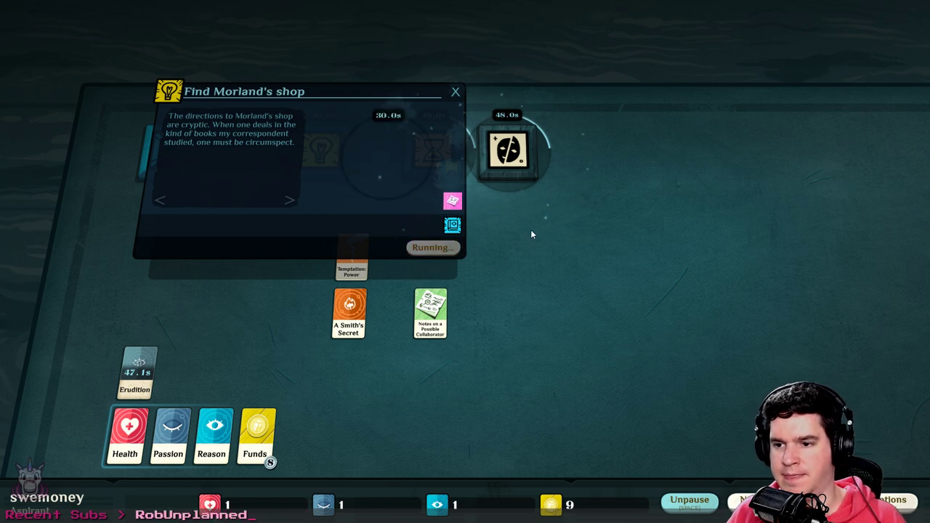
{"action": "left_click", "coordinate": [455, 91]}
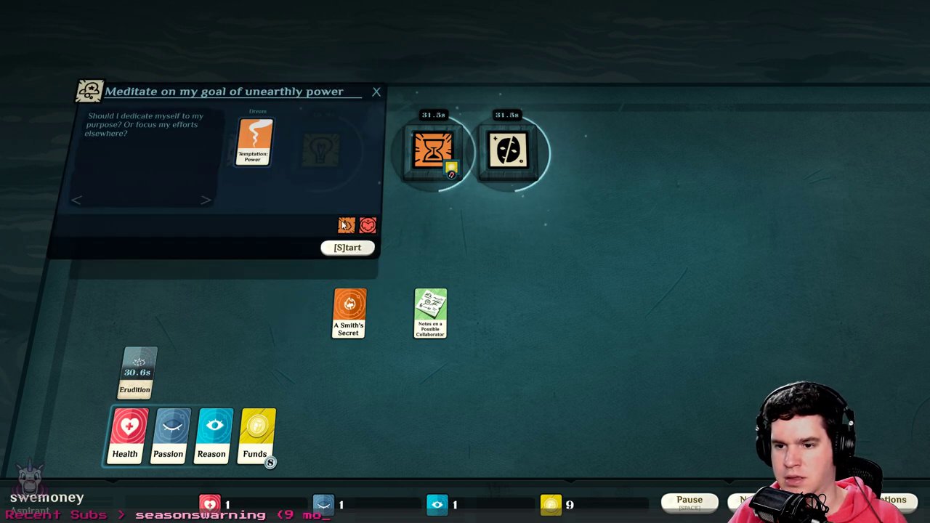
{"action": "left_click", "coordinate": [347, 247]}
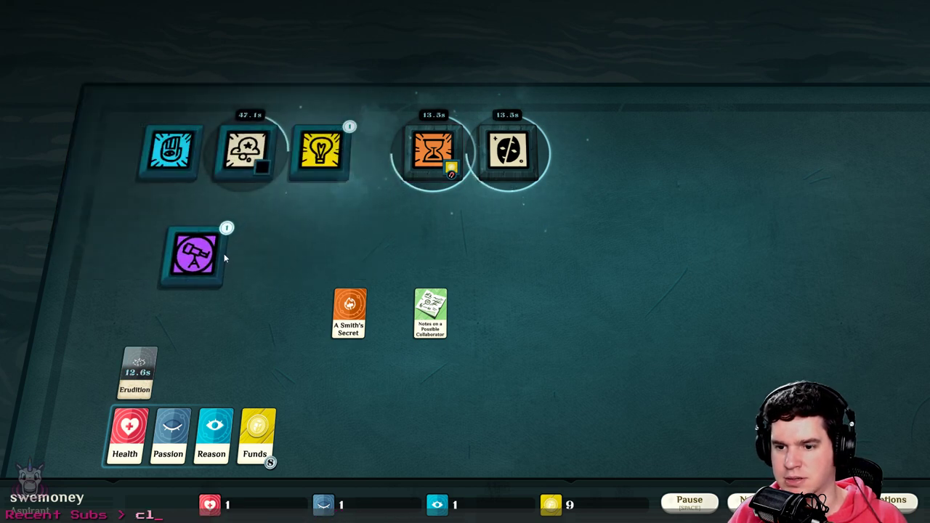
Collect An Occult Scrap from Explore and move the Explore verb into the top row after Study
{"action": "left_click", "coordinate": [193, 258]}
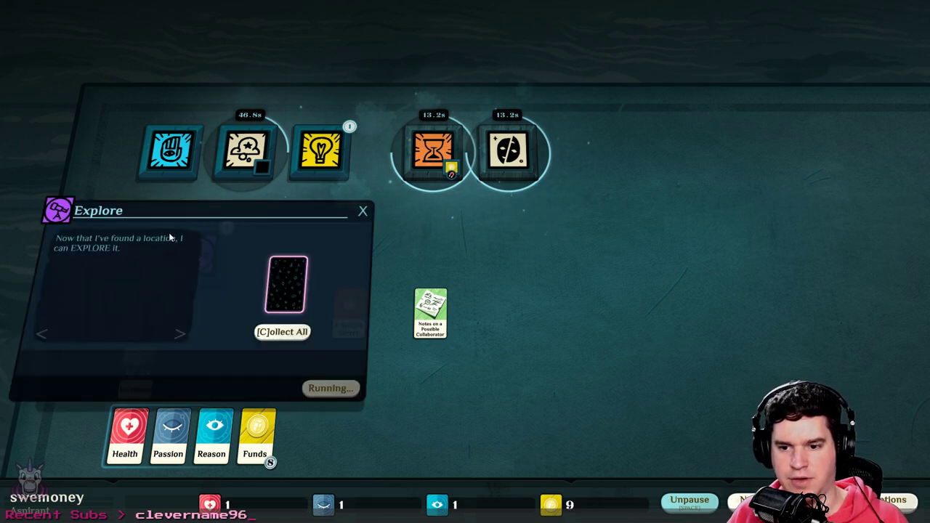
{"action": "mouse_move", "coordinate": [284, 356]}
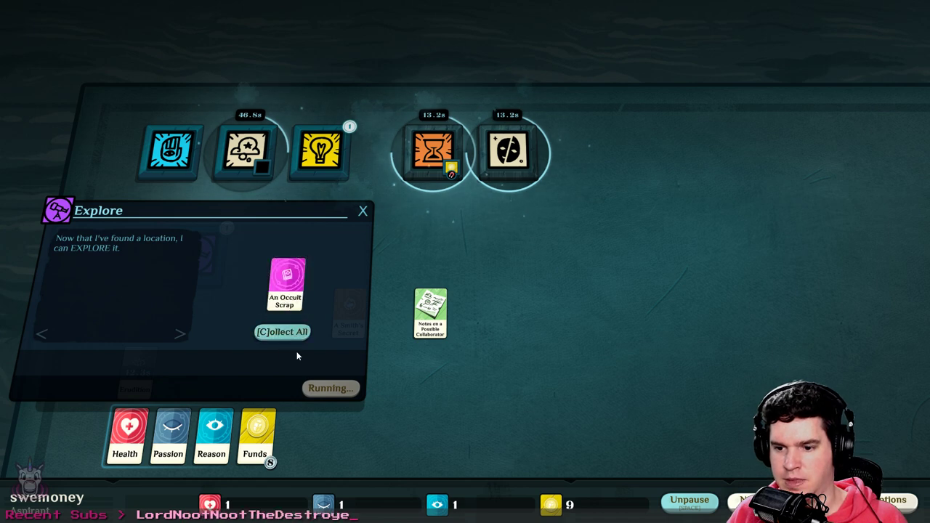
{"action": "left_click", "coordinate": [285, 283]}
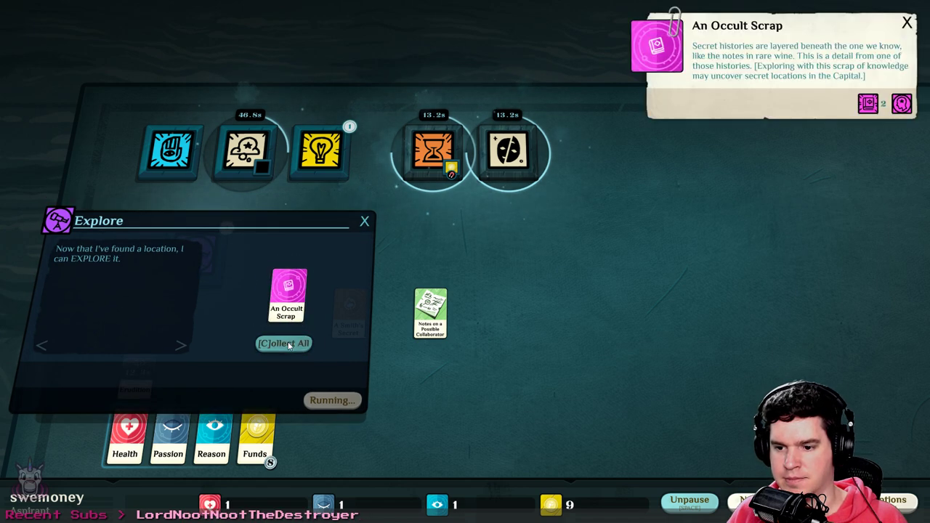
{"action": "left_click", "coordinate": [284, 344]}
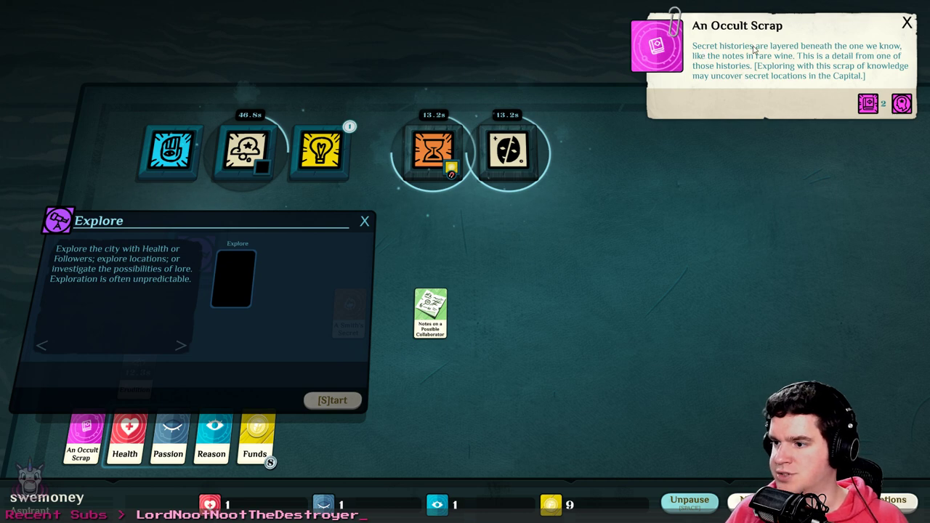
{"action": "mouse_move", "coordinate": [732, 82]}
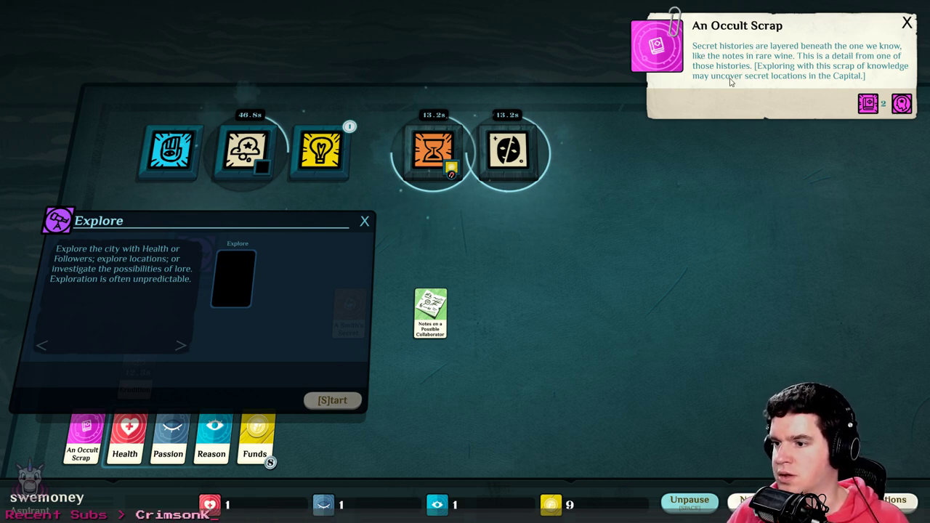
{"action": "mouse_move", "coordinate": [811, 101]}
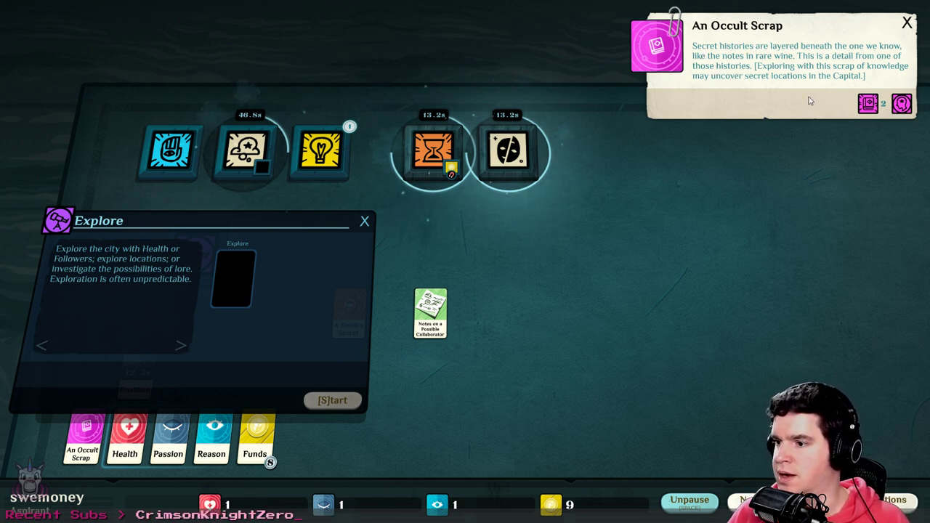
{"action": "mouse_move", "coordinate": [814, 97]}
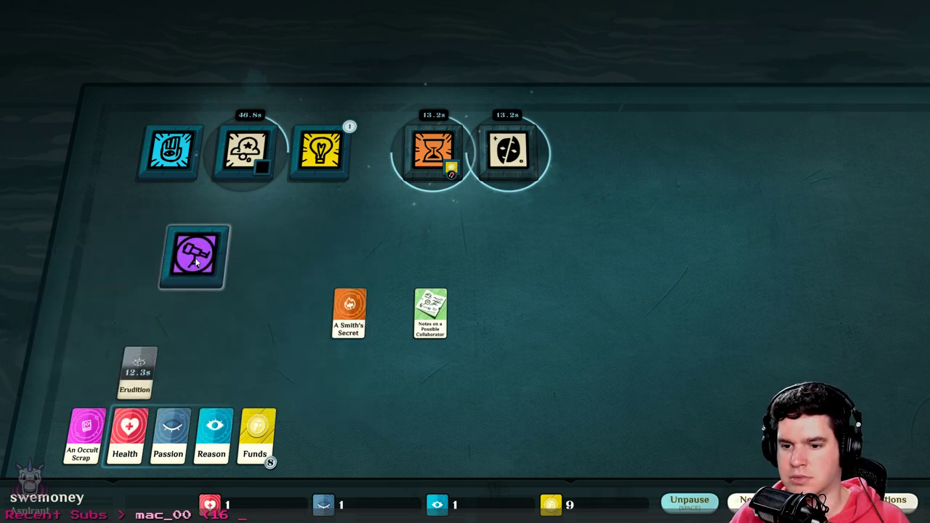
{"action": "left_click_drag", "start_coordinate": [194, 258], "coordinate": [162, 206]}
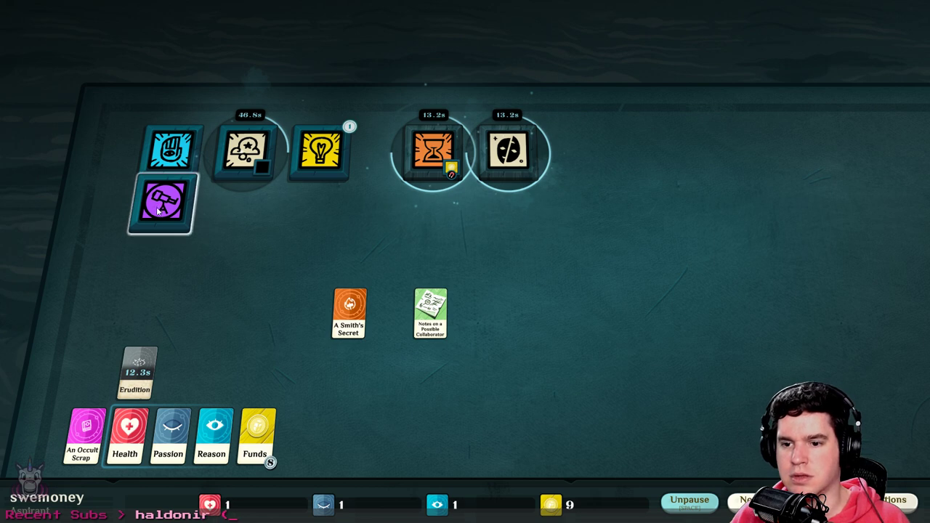
{"action": "mouse_move", "coordinate": [165, 228]}
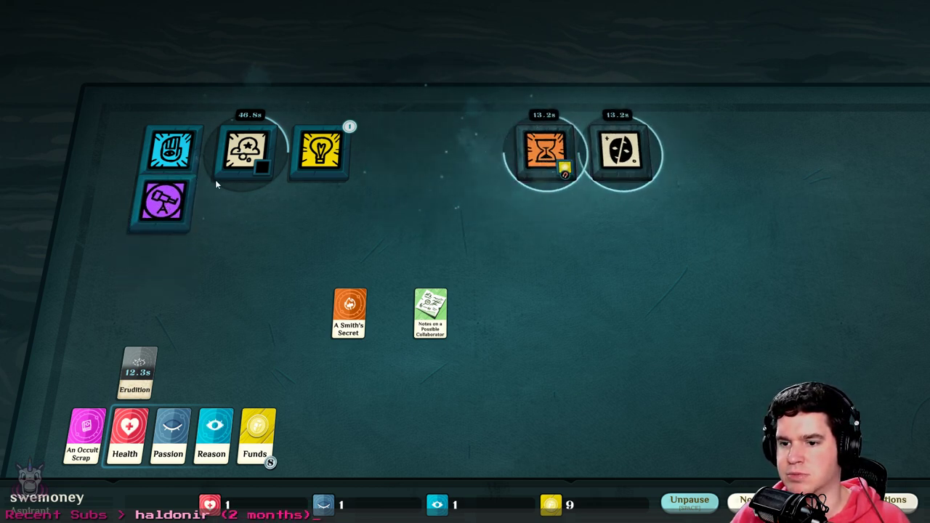
{"action": "left_click_drag", "start_coordinate": [167, 204], "coordinate": [393, 150]}
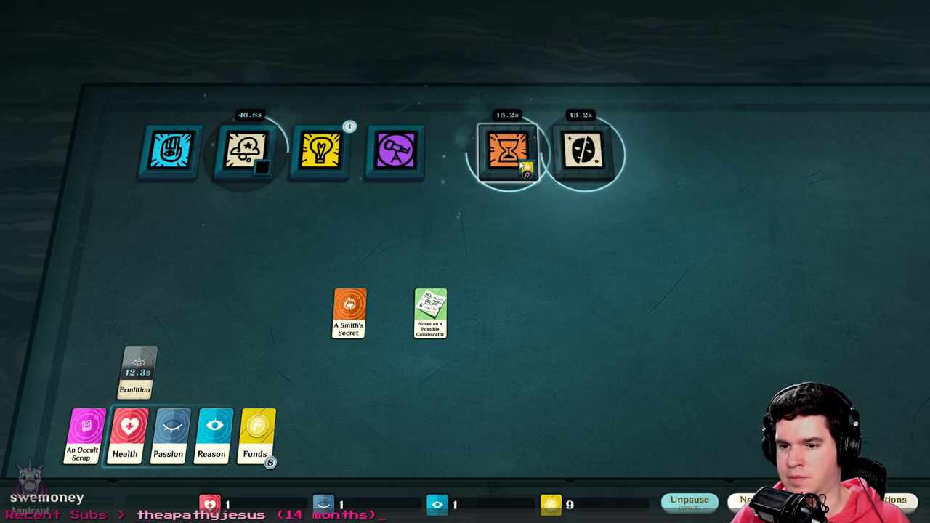
Rearrange the hourglass and mask verbs, then close the A Trembling in the Air window
{"action": "left_click_drag", "start_coordinate": [509, 152], "coordinate": [153, 251]}
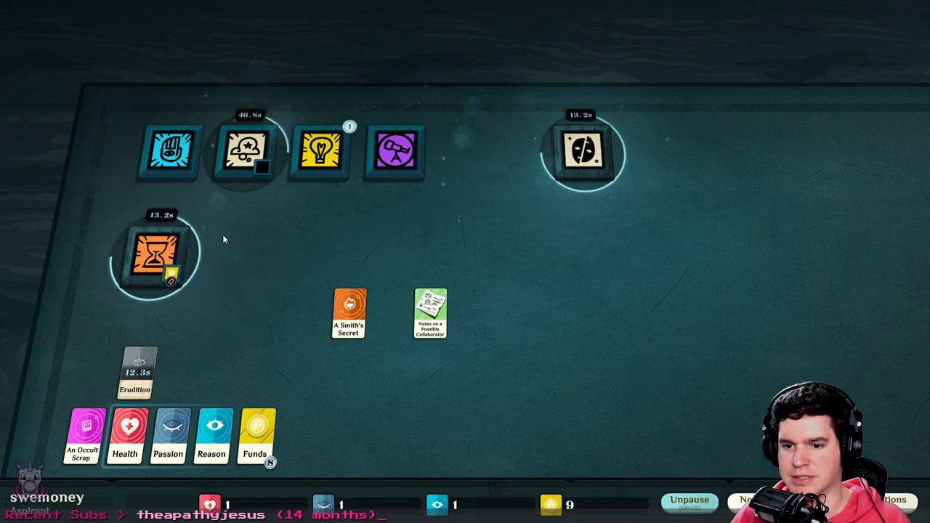
{"action": "left_click_drag", "start_coordinate": [582, 152], "coordinate": [509, 153]}
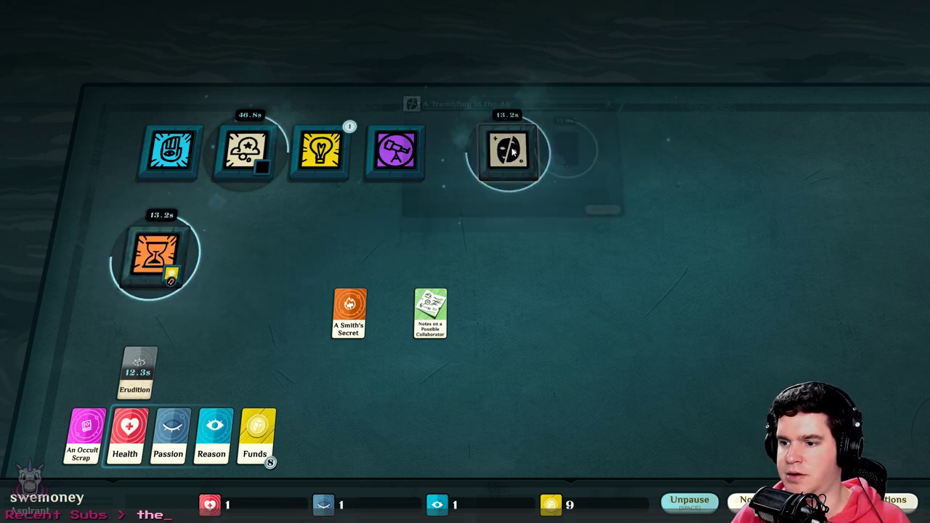
{"action": "left_click", "coordinate": [507, 150]}
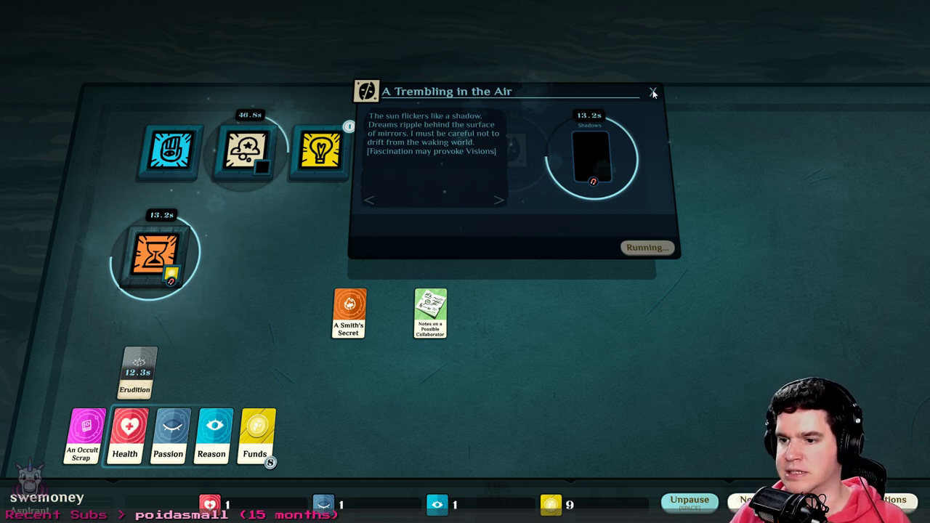
{"action": "left_click", "coordinate": [652, 93]}
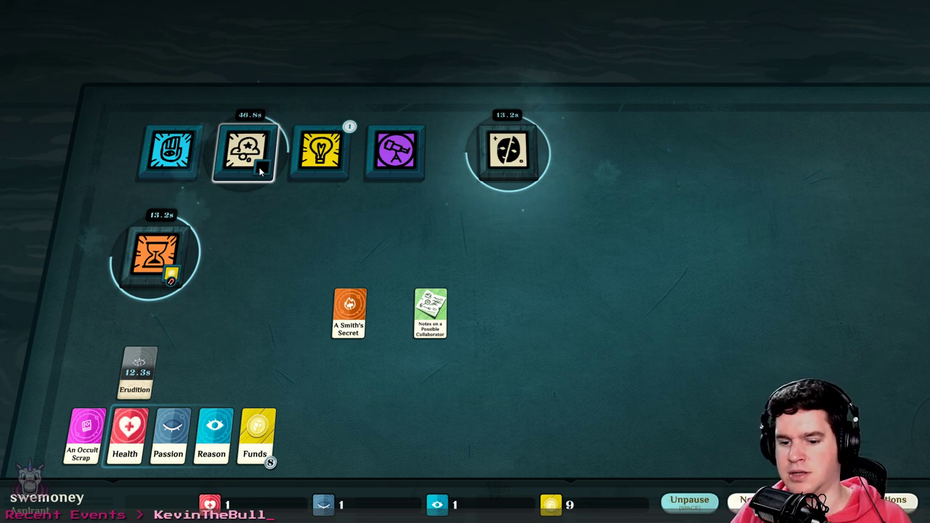
Open the completed 'Find Morland's shop' situation holding the Morland's Shop card
{"action": "left_click", "coordinate": [320, 151]}
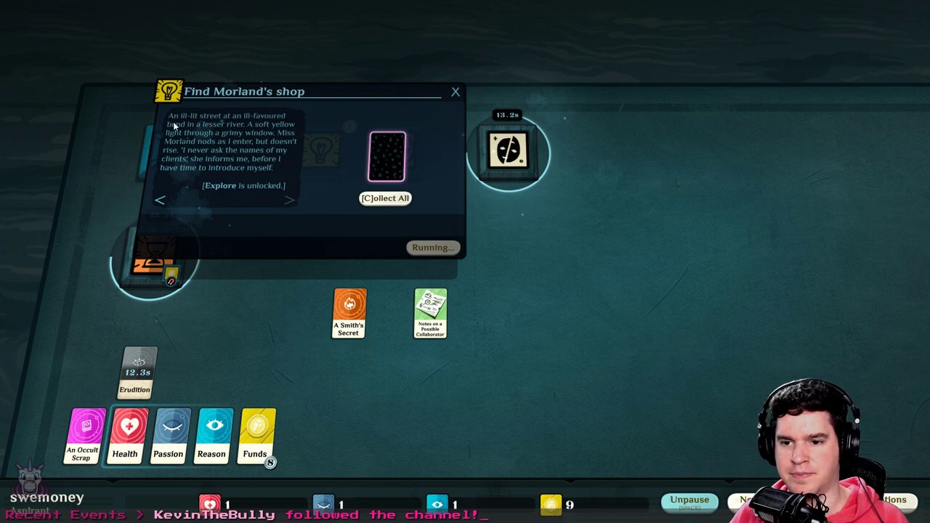
{"action": "mouse_move", "coordinate": [159, 111]}
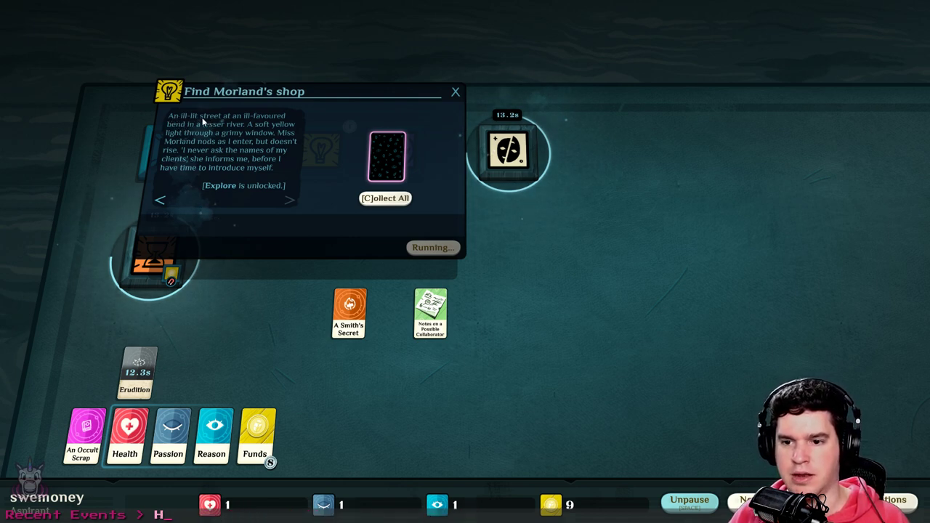
{"action": "mouse_move", "coordinate": [329, 122]}
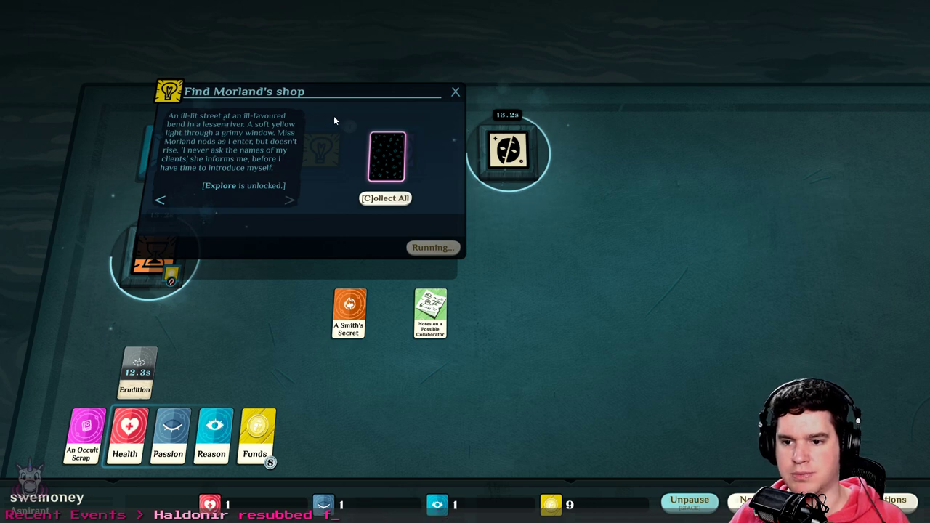
{"action": "mouse_move", "coordinate": [338, 117]}
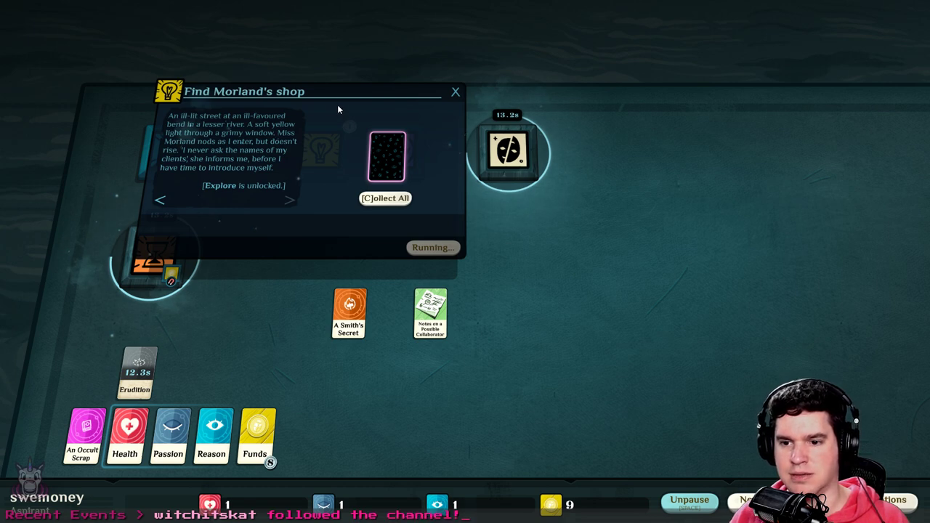
{"action": "mouse_move", "coordinate": [336, 98]}
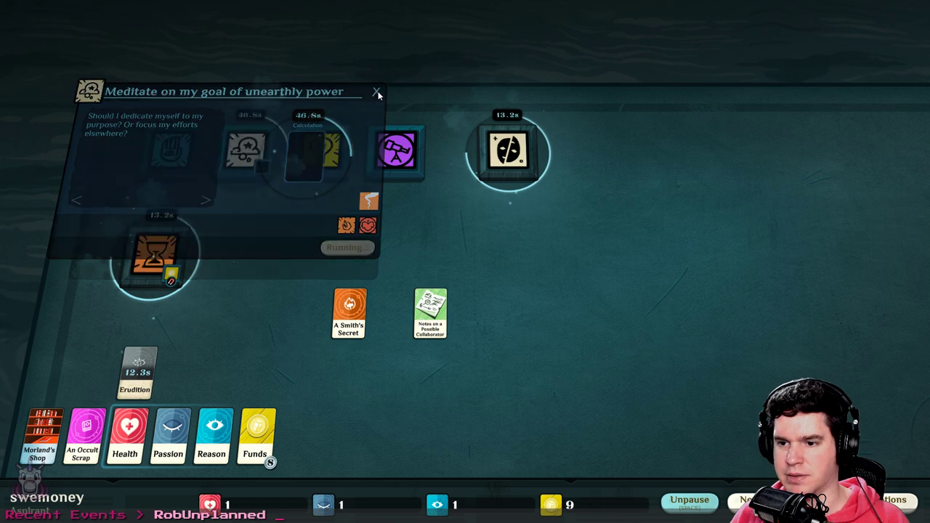
Close the meditation window and set Morland's Shop and A Smith's Secret on the table
{"action": "left_click", "coordinate": [377, 93]}
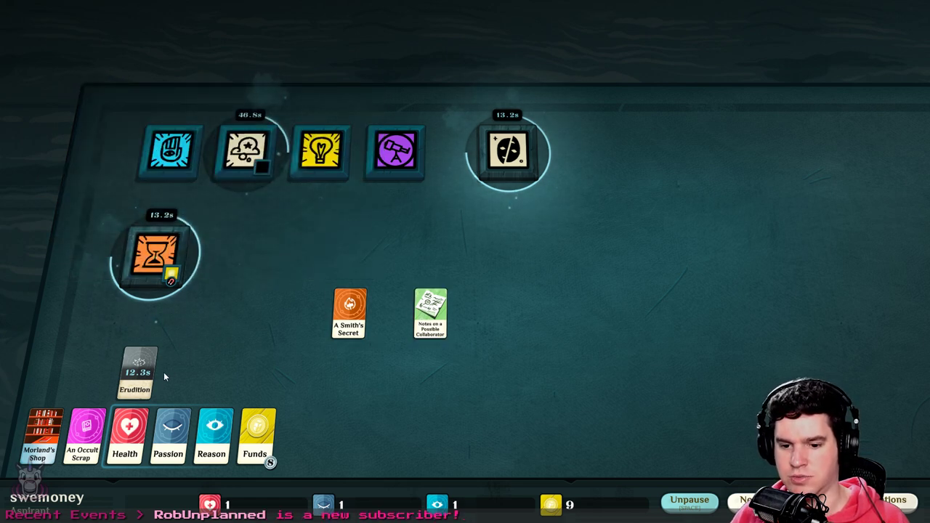
{"action": "left_click_drag", "start_coordinate": [37, 436], "coordinate": [272, 258]}
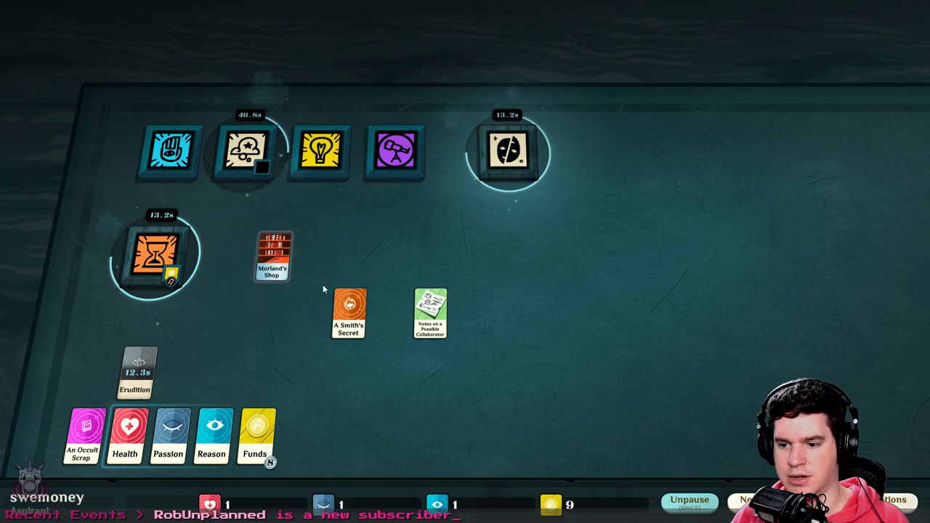
{"action": "left_click_drag", "start_coordinate": [348, 312], "coordinate": [360, 258]}
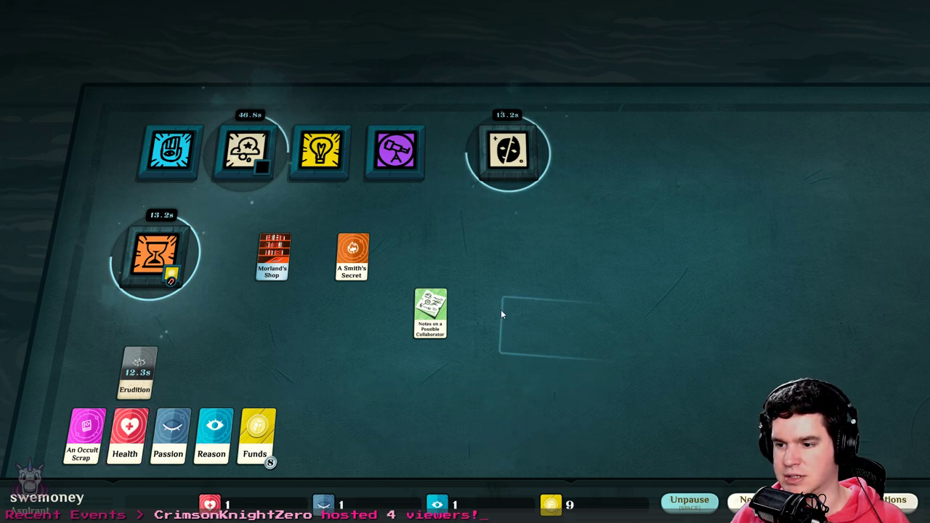
{"action": "left_click", "coordinate": [82, 436]}
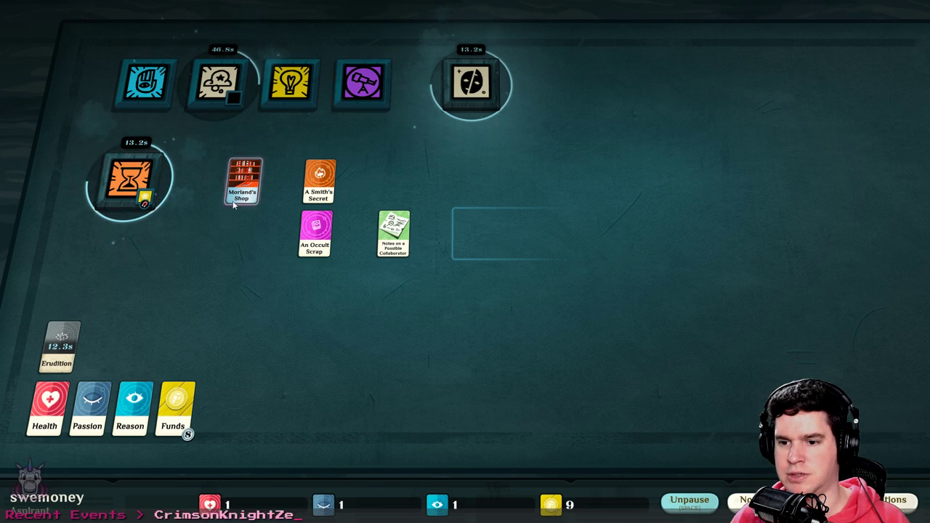
Move Morland's Shop under the telescope verb and read A Smith's Secret and the Forge aspect
{"action": "left_click_drag", "start_coordinate": [242, 182], "coordinate": [360, 131]}
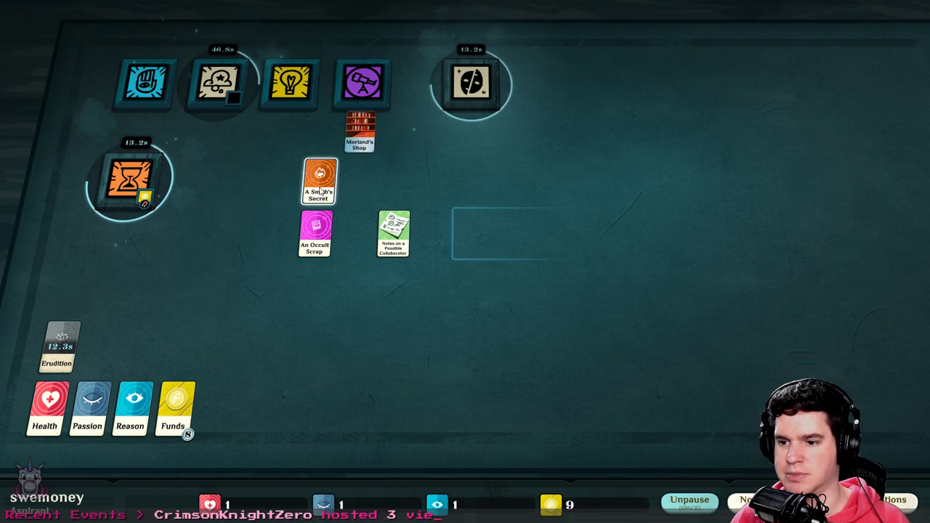
{"action": "left_click", "coordinate": [319, 182]}
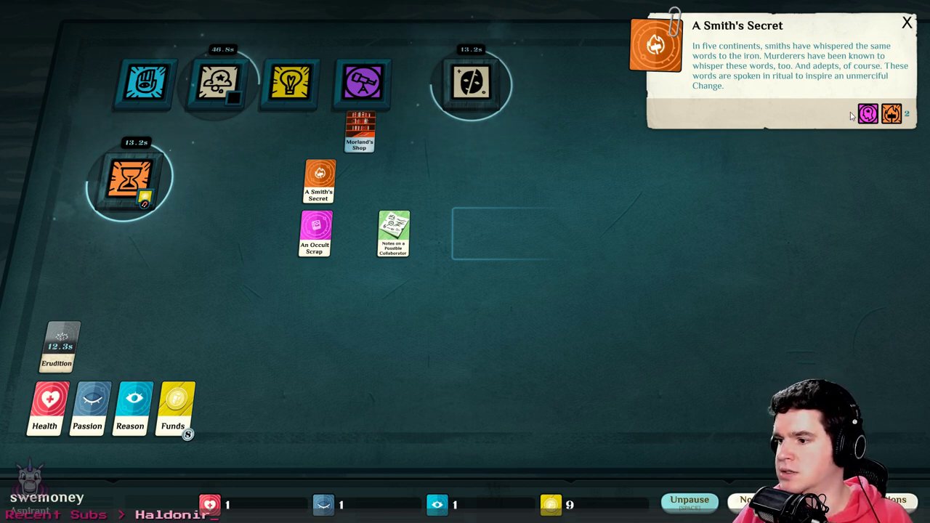
{"action": "left_click", "coordinate": [867, 114]}
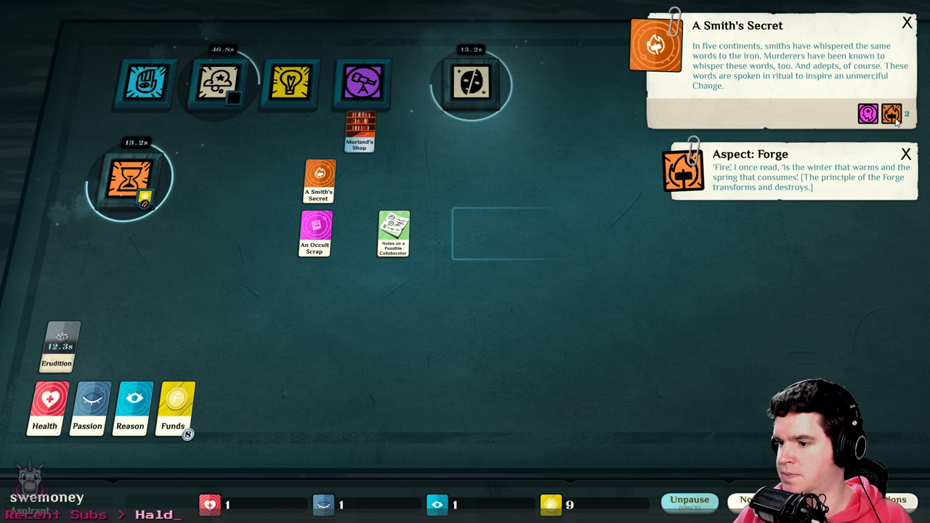
{"action": "left_click", "coordinate": [290, 84]}
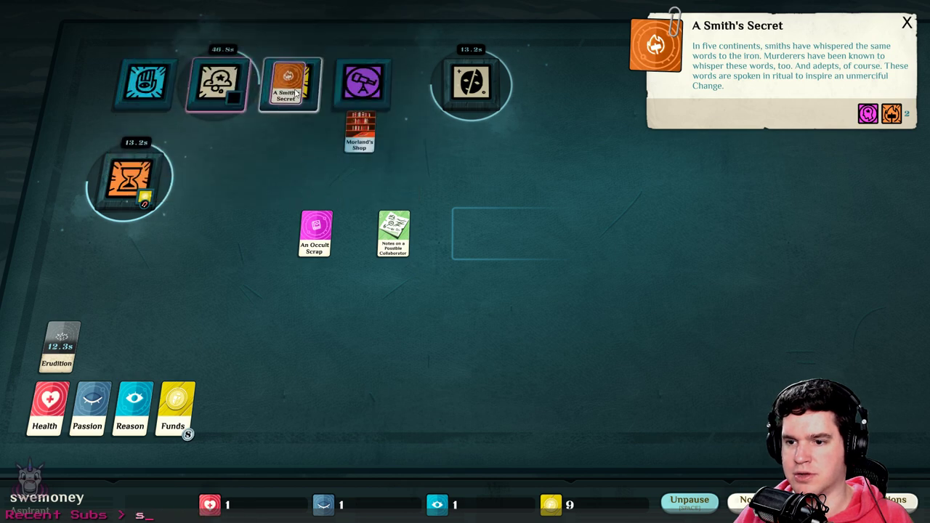
Try A Smith's Secret on the lightbulb verb, then set it beside An Occult Scrap
{"action": "left_click_drag", "start_coordinate": [290, 84], "coordinate": [273, 167]}
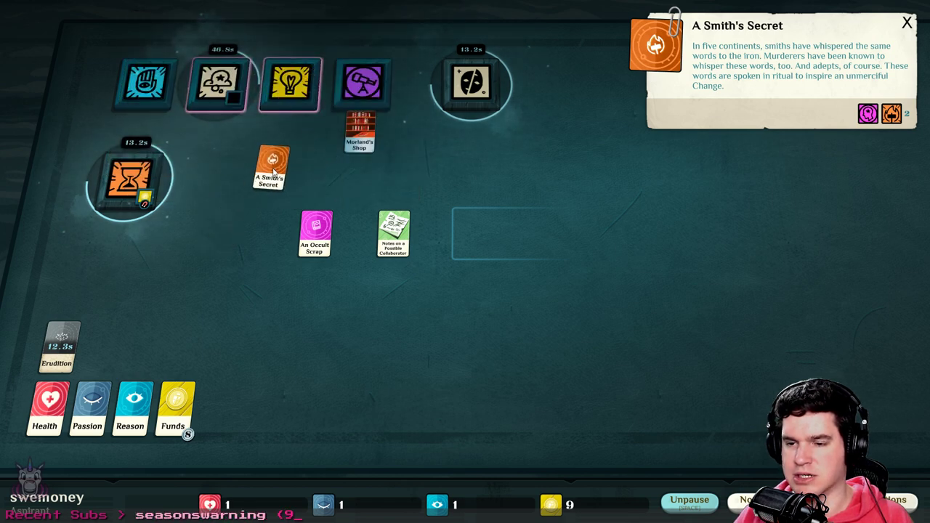
{"action": "left_click_drag", "start_coordinate": [273, 168], "coordinate": [301, 167]}
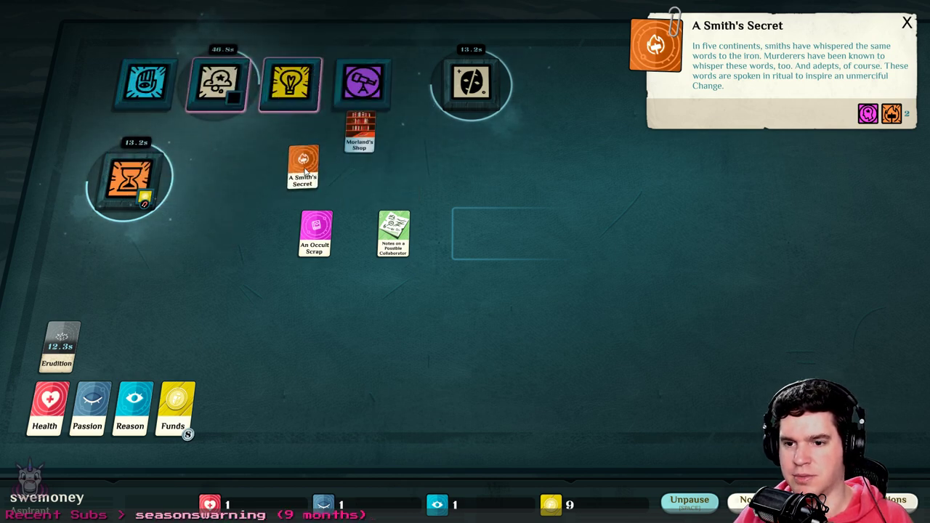
{"action": "left_click_drag", "start_coordinate": [303, 167], "coordinate": [281, 174]}
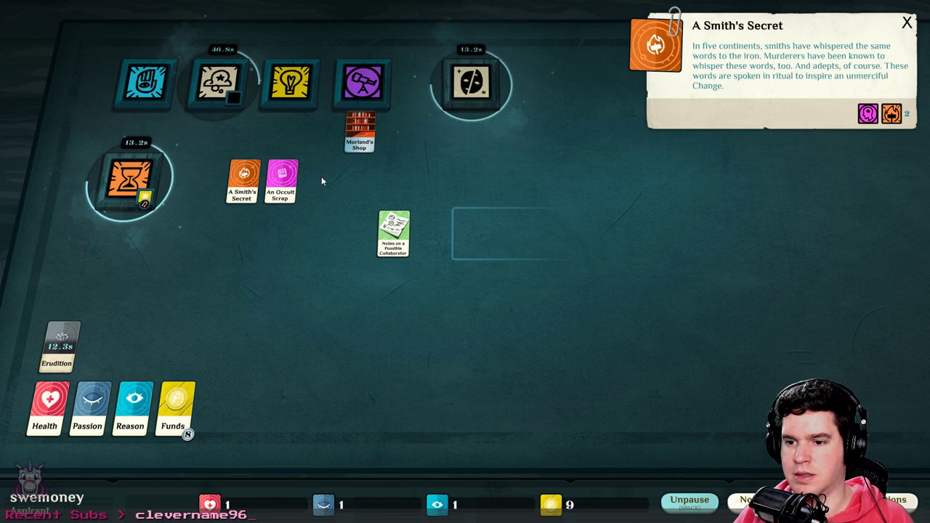
{"action": "left_click", "coordinate": [281, 180]}
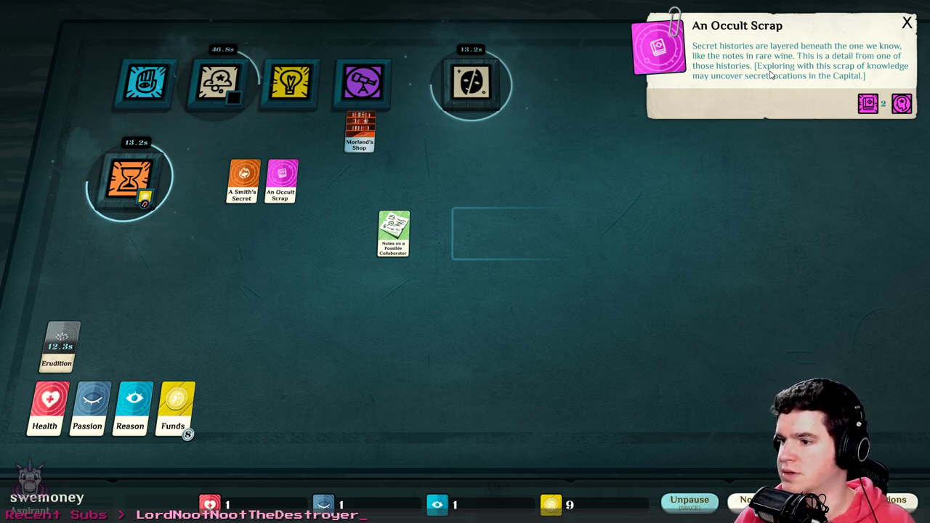
{"action": "mouse_move", "coordinate": [890, 41]}
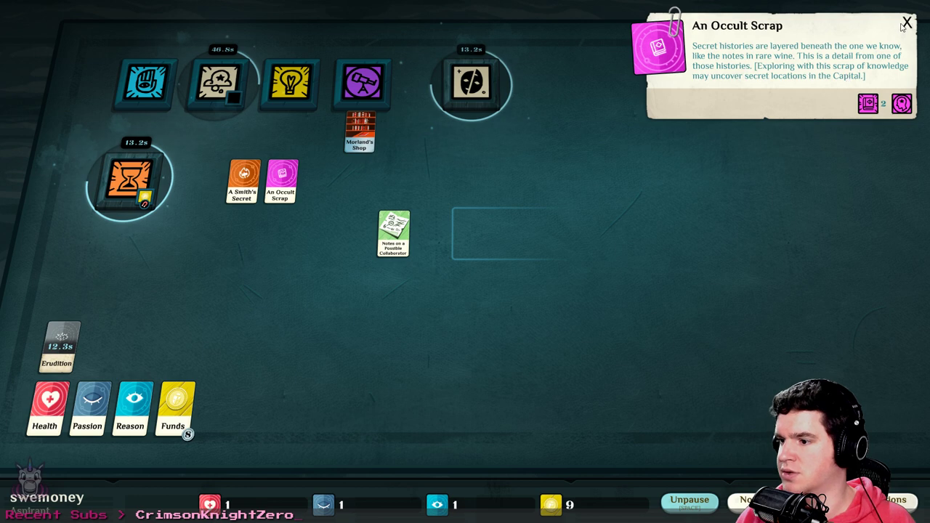
Slot Notes on a Possible Collaborator into Study and start 'Find a potential collaborator'
{"action": "left_click", "coordinate": [907, 23]}
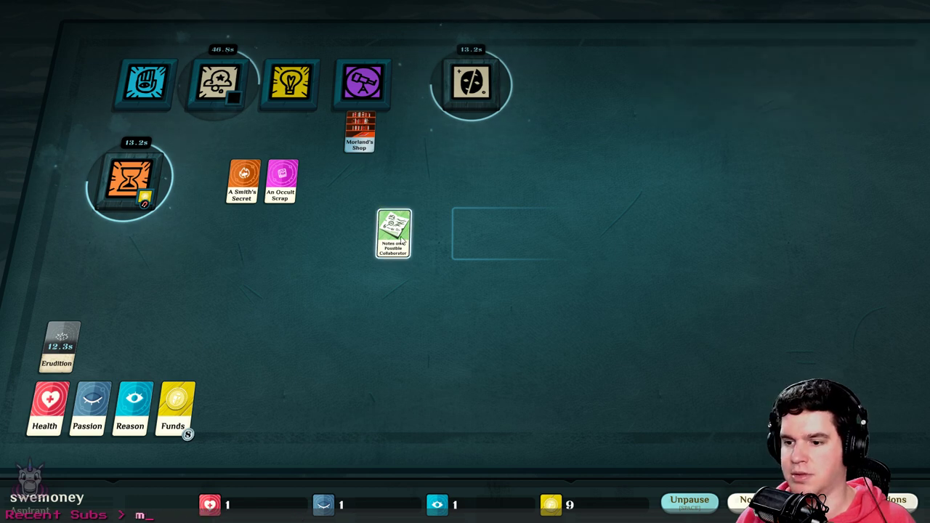
{"action": "left_click", "coordinate": [393, 234]}
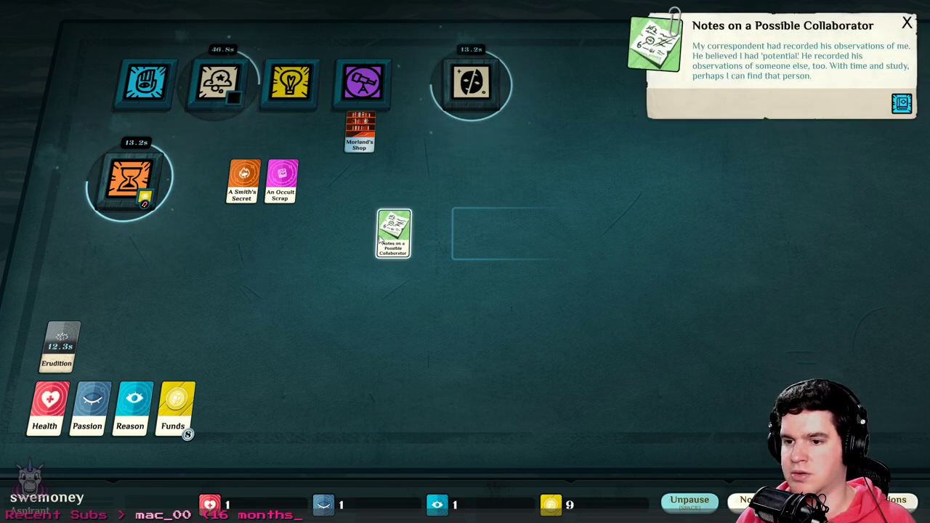
{"action": "left_click_drag", "start_coordinate": [393, 233], "coordinate": [320, 182]}
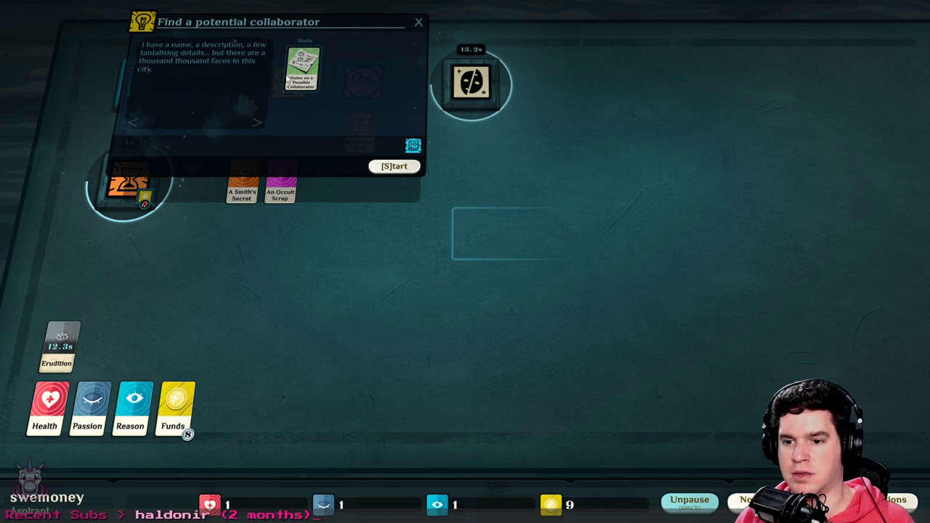
{"action": "mouse_move", "coordinate": [354, 156]}
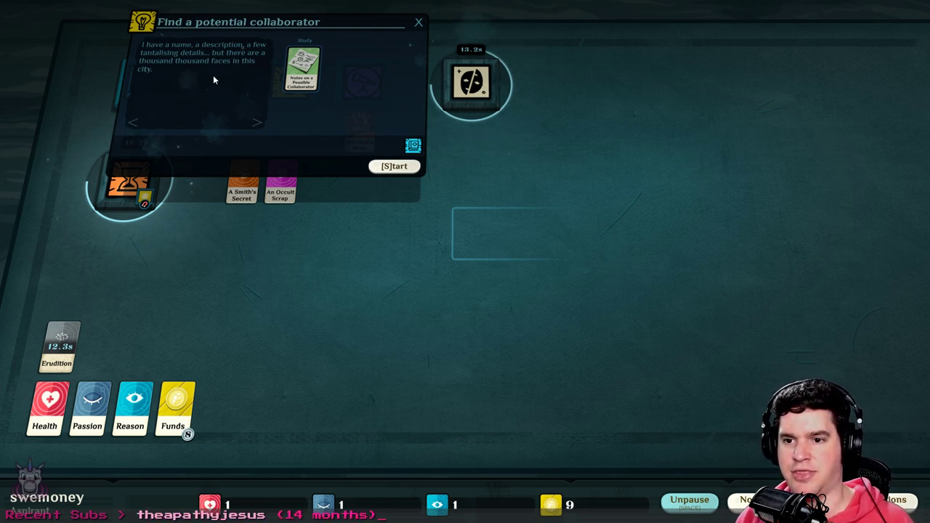
{"action": "left_click", "coordinate": [394, 166]}
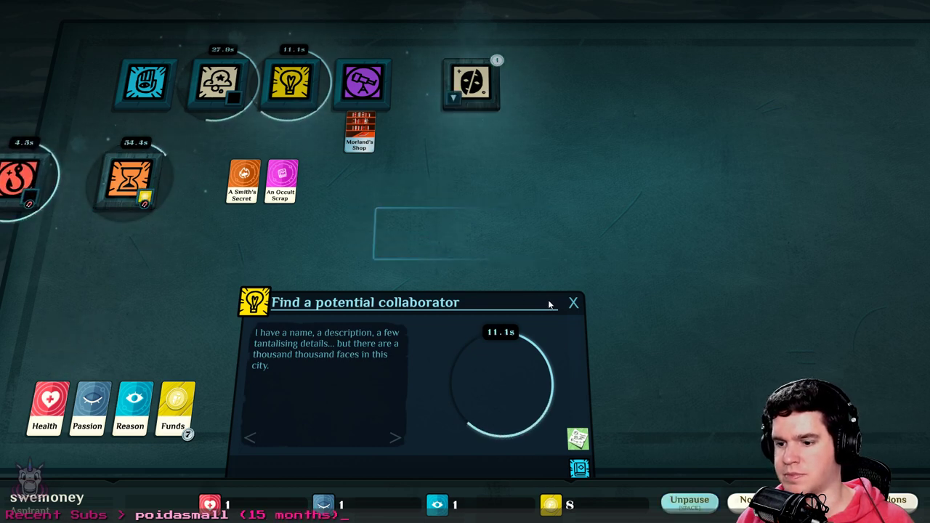
Line up A Smith's Secret, An Occult Scrap and Morland's Shop in a row
{"action": "left_click_drag", "start_coordinate": [242, 180], "coordinate": [393, 234]}
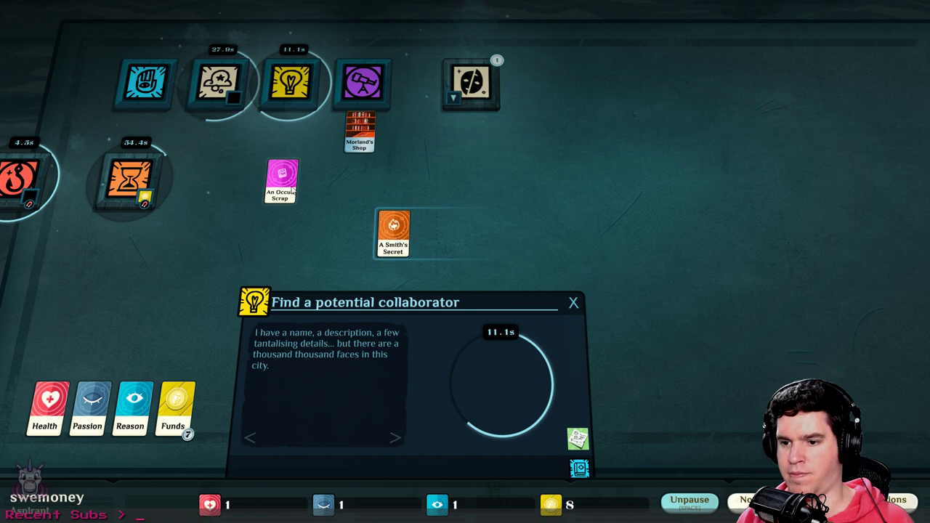
{"action": "left_click_drag", "start_coordinate": [280, 182], "coordinate": [432, 233]}
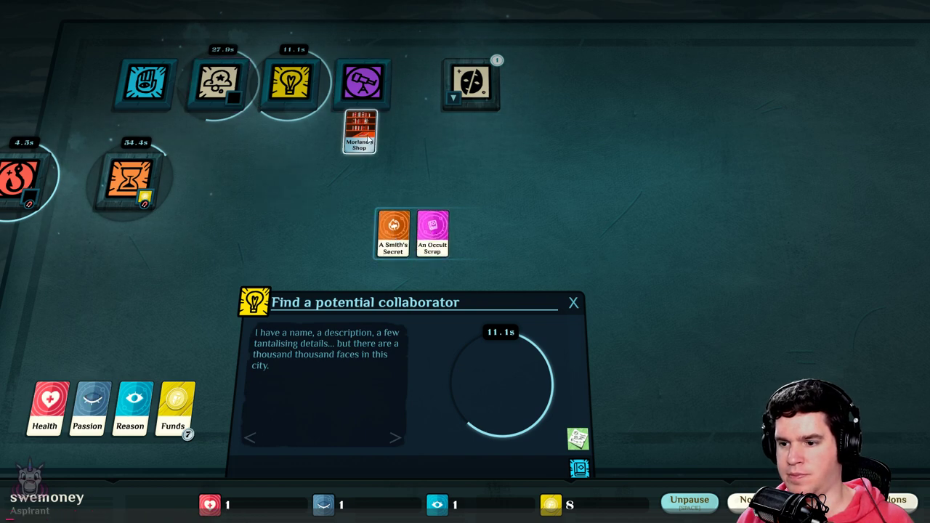
{"action": "left_click_drag", "start_coordinate": [359, 132], "coordinate": [471, 232]}
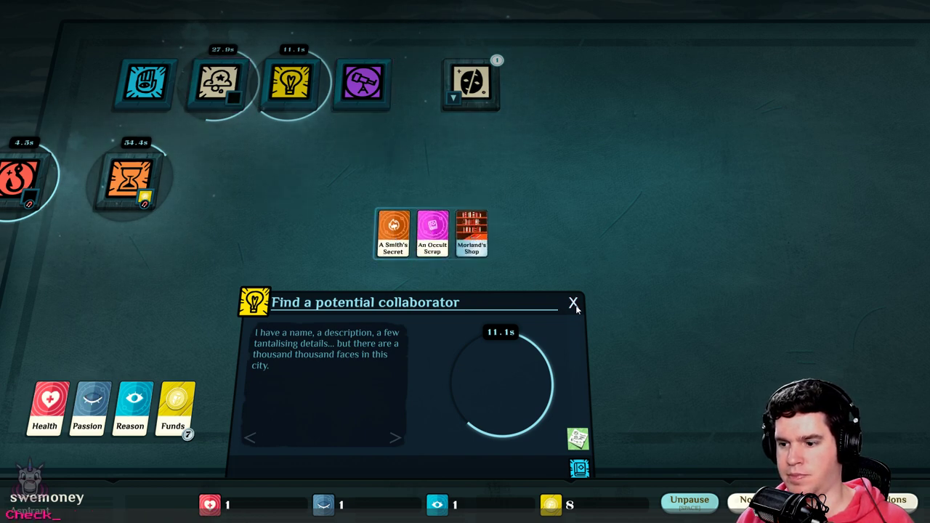
Close the collaborator window and run time until The World as it Is appears, then pause
{"action": "left_click", "coordinate": [573, 302]}
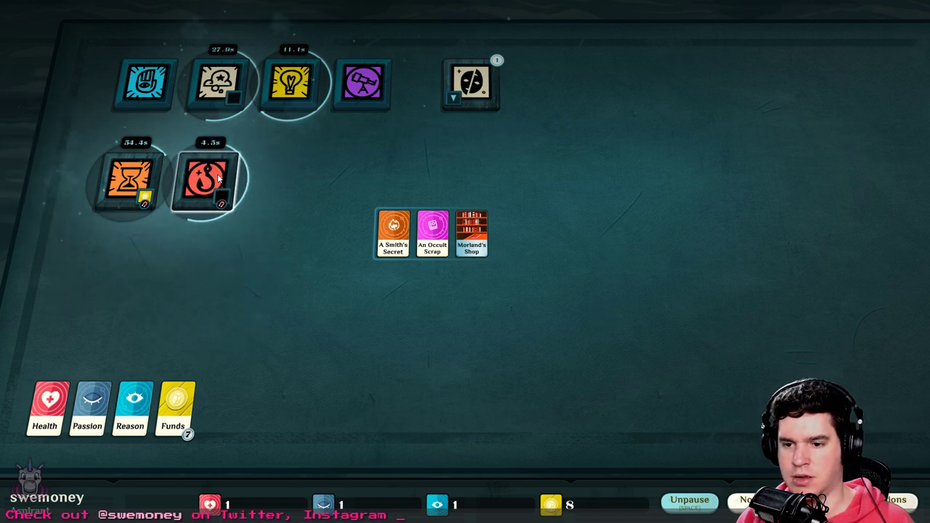
{"action": "left_click", "coordinate": [210, 182]}
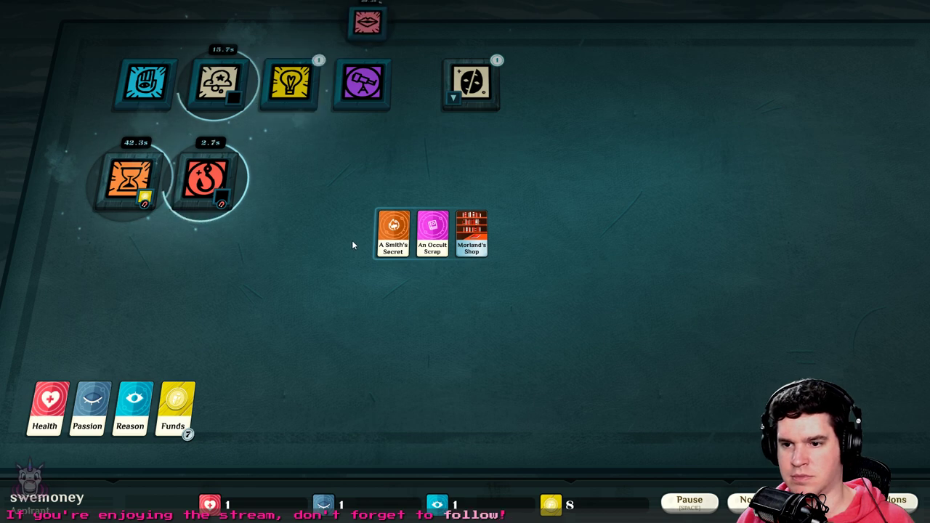
{"action": "left_click", "coordinate": [688, 502]}
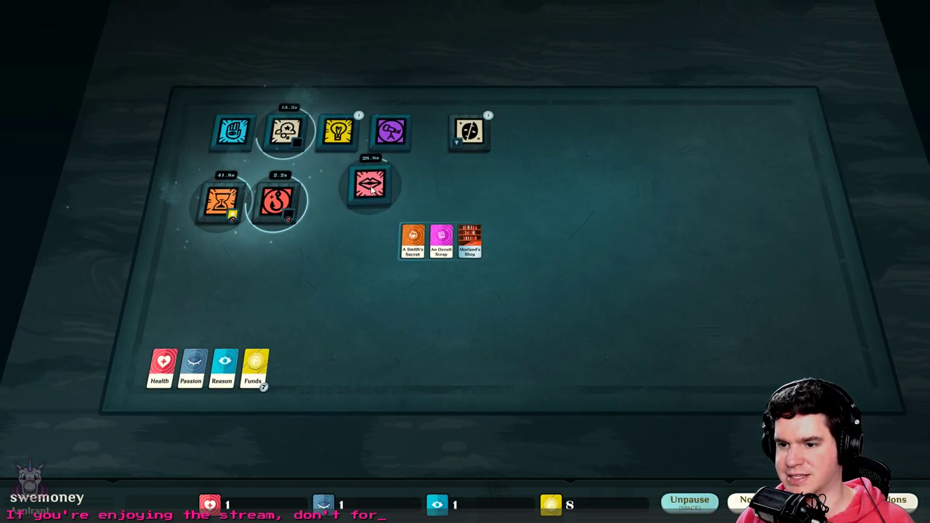
{"action": "left_click_drag", "start_coordinate": [371, 181], "coordinate": [523, 131]}
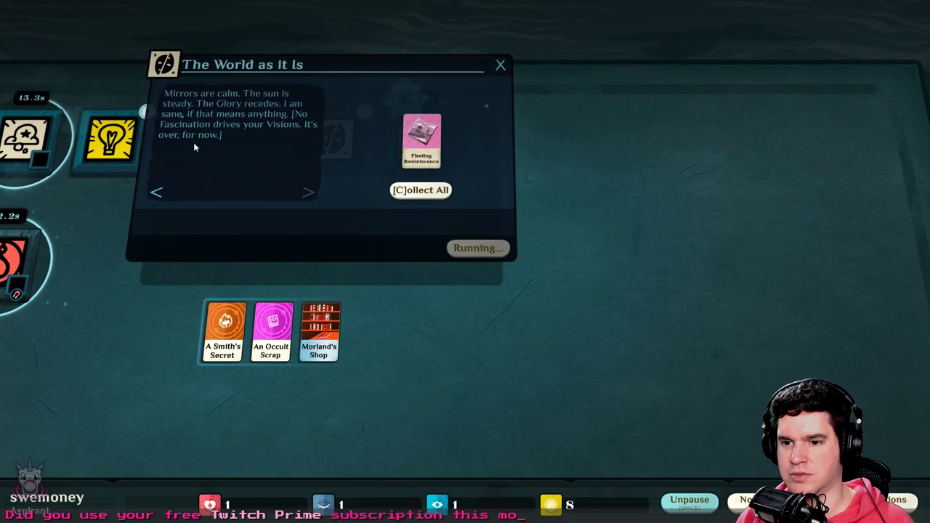
{"action": "mouse_move", "coordinate": [239, 122]}
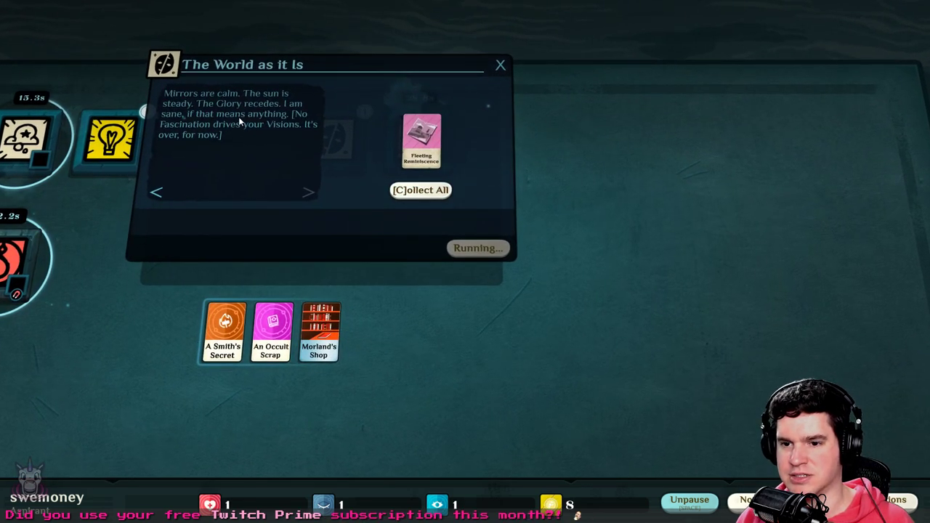
{"action": "mouse_move", "coordinate": [355, 57]}
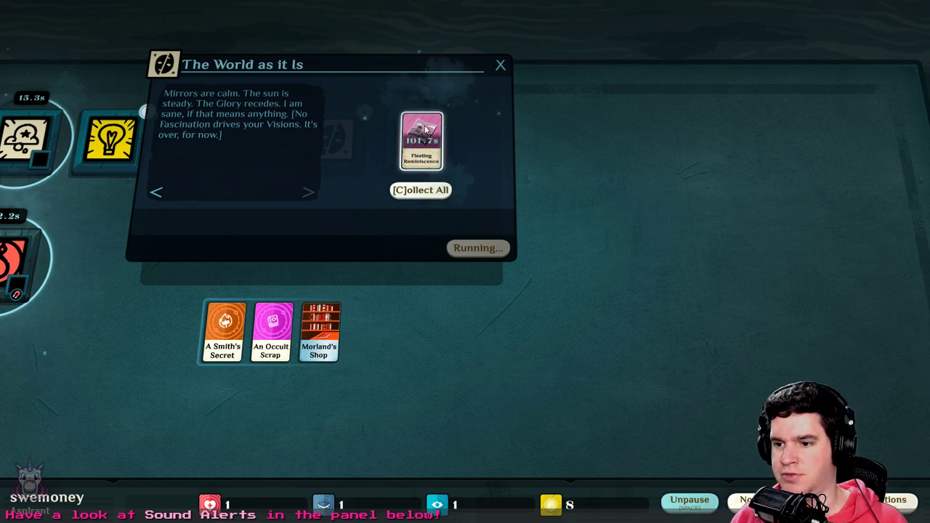
Collect Fleeting Reminiscence from The World as it Is onto the table
{"action": "left_click", "coordinate": [421, 190]}
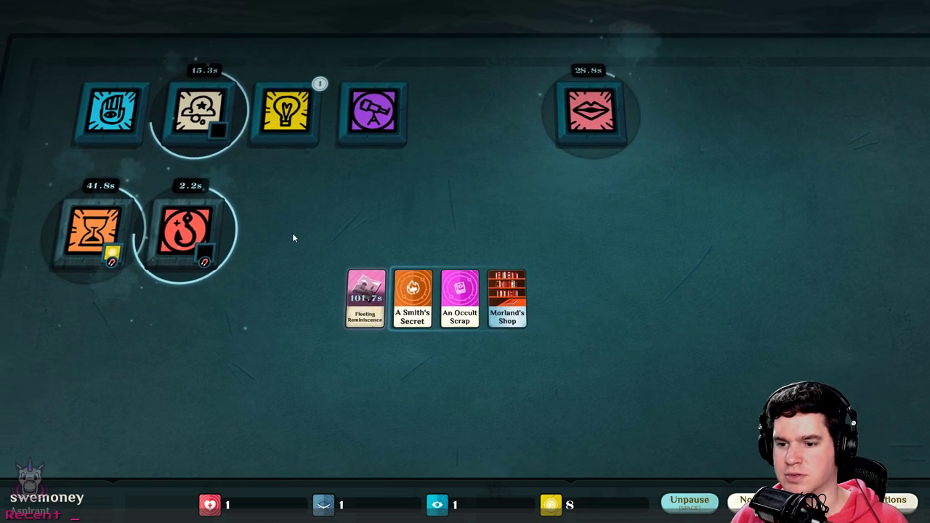
Glance at Mortal Frustrations, then drag the four story cards and activity tiles toward the table centre
{"action": "left_click", "coordinate": [189, 228]}
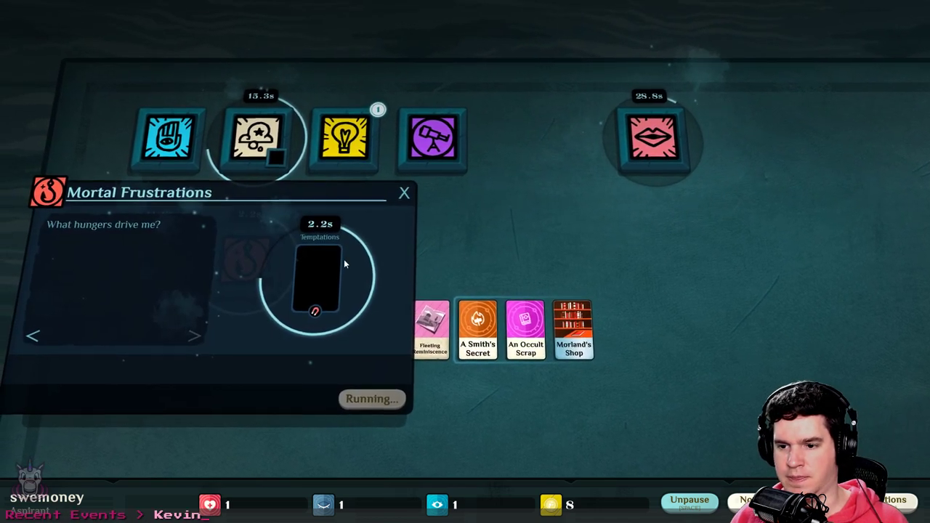
{"action": "left_click", "coordinate": [404, 193]}
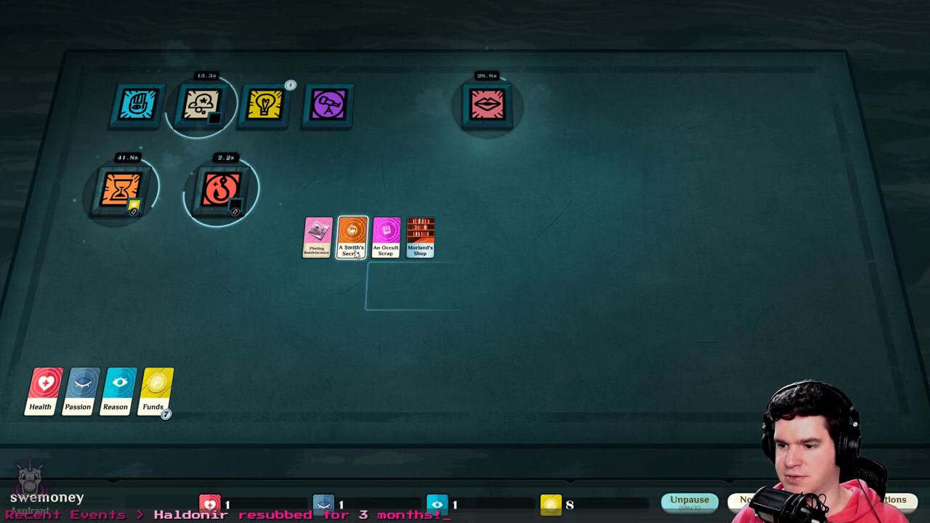
{"action": "left_click_drag", "start_coordinate": [316, 237], "coordinate": [372, 279]}
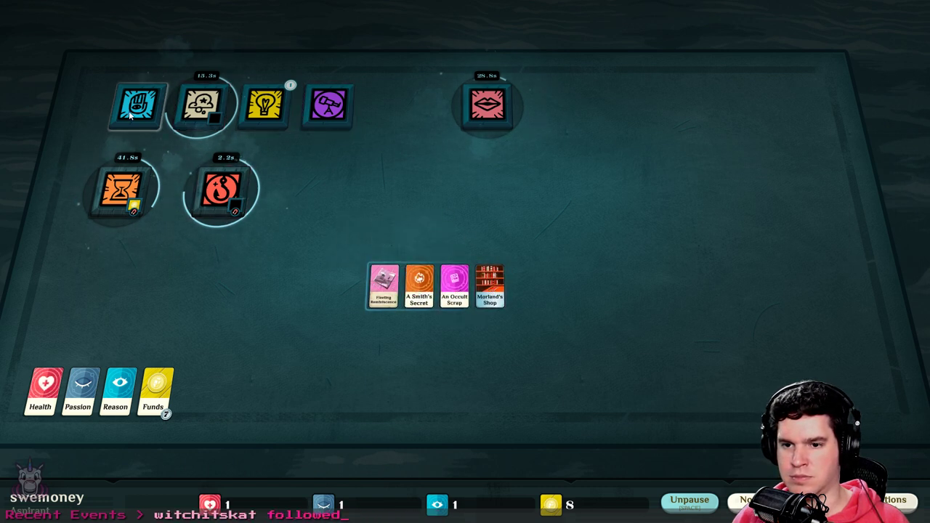
{"action": "left_click_drag", "start_coordinate": [134, 105], "coordinate": [388, 193]}
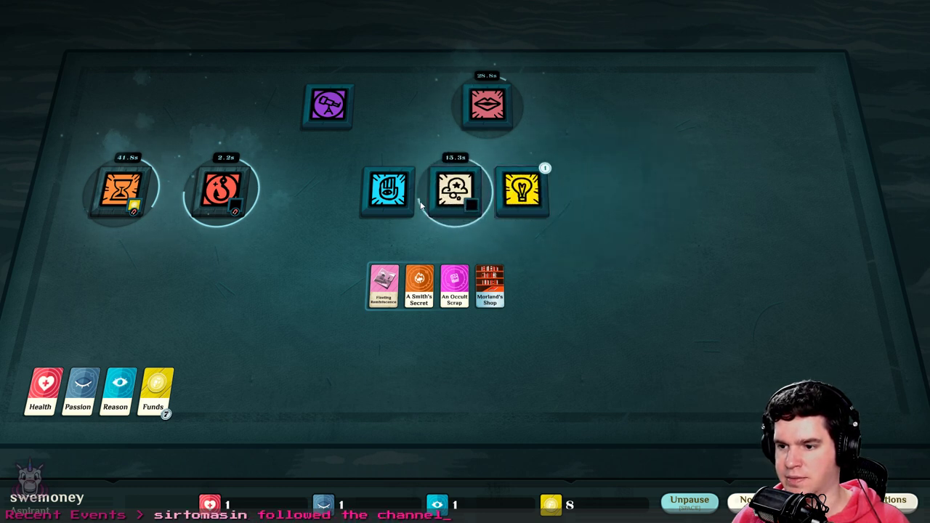
Line up telescope, hand, dream, idea and hourglass tiles in the top row, lips in the second
{"action": "left_click_drag", "start_coordinate": [329, 107], "coordinate": [392, 123]}
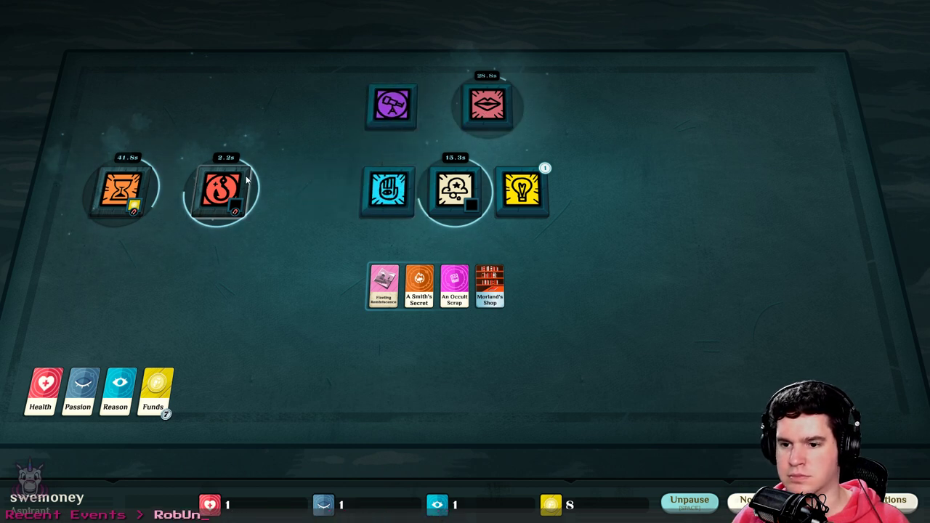
{"action": "left_click_drag", "start_coordinate": [387, 191], "coordinate": [345, 109]}
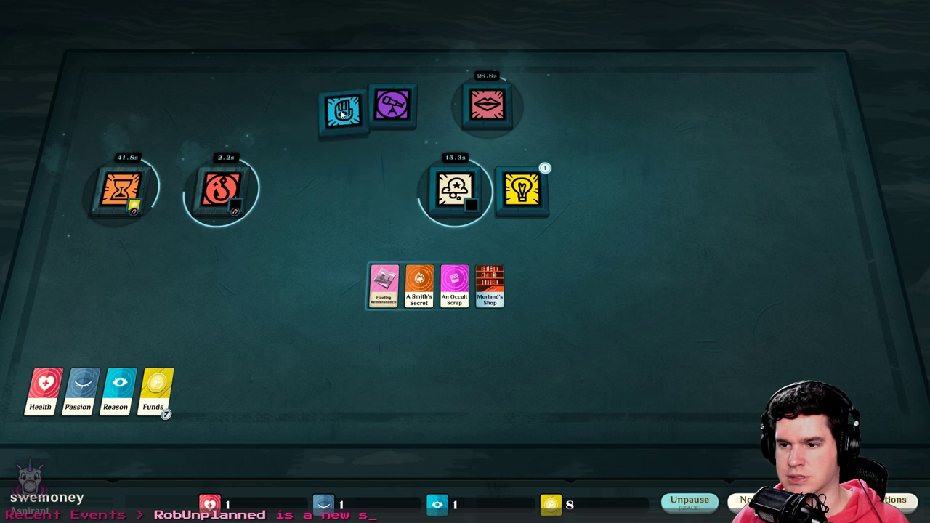
{"action": "left_click_drag", "start_coordinate": [487, 105], "coordinate": [305, 193]}
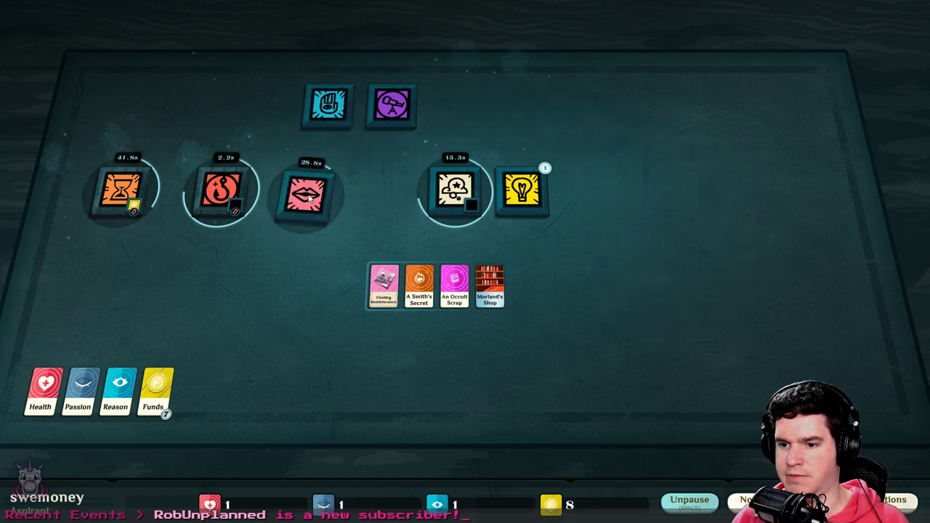
{"action": "left_click_drag", "start_coordinate": [454, 189], "coordinate": [457, 105]}
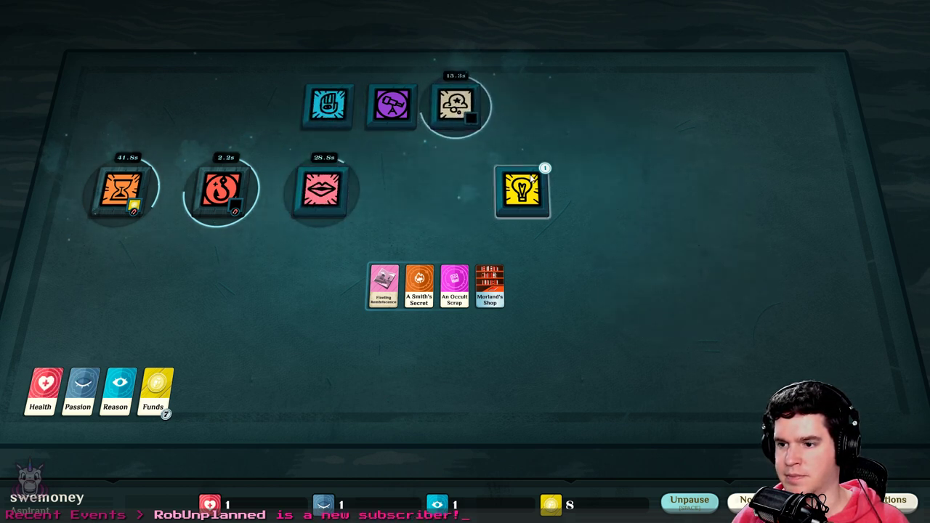
{"action": "left_click_drag", "start_coordinate": [522, 191], "coordinate": [519, 105]}
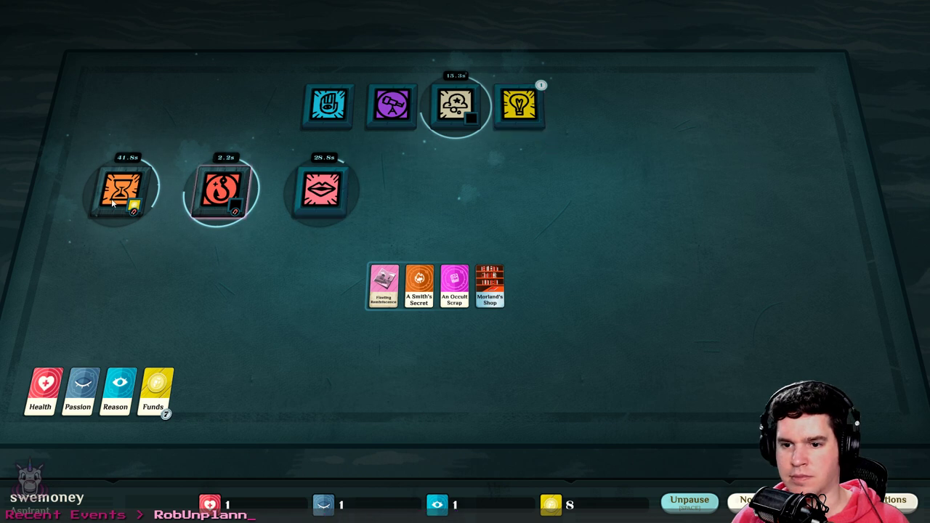
{"action": "left_click_drag", "start_coordinate": [124, 189], "coordinate": [473, 182]}
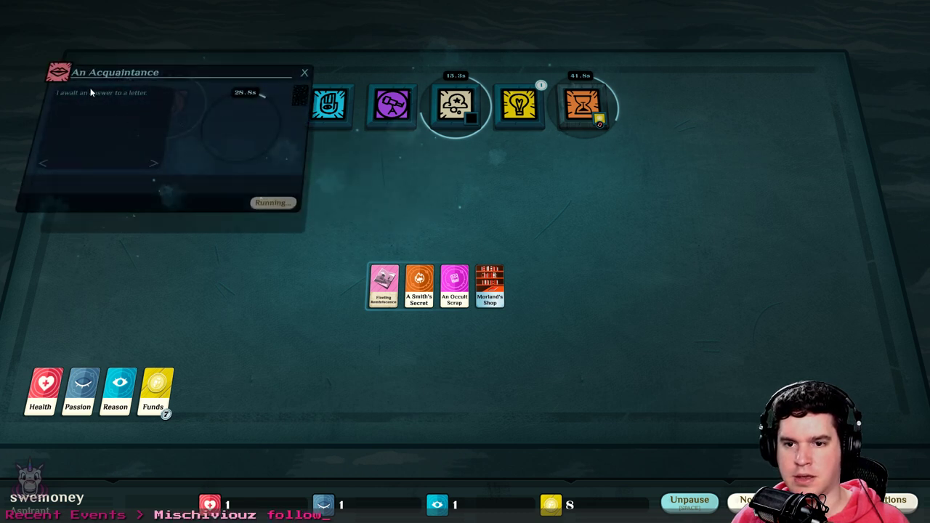
{"action": "mouse_move", "coordinate": [76, 102]}
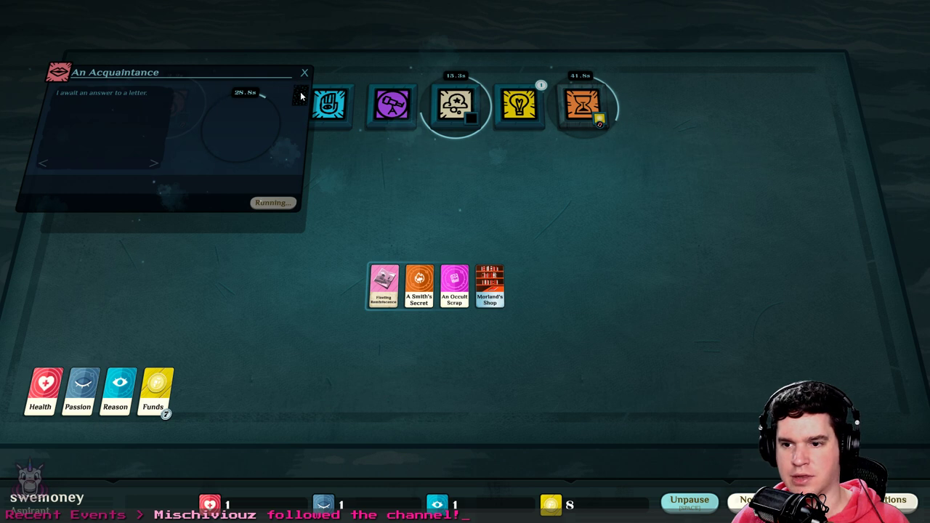
Close An Acquaintance, reopen the finished Mortal Frustrations and read the Restlessness card
{"action": "left_click", "coordinate": [304, 73]}
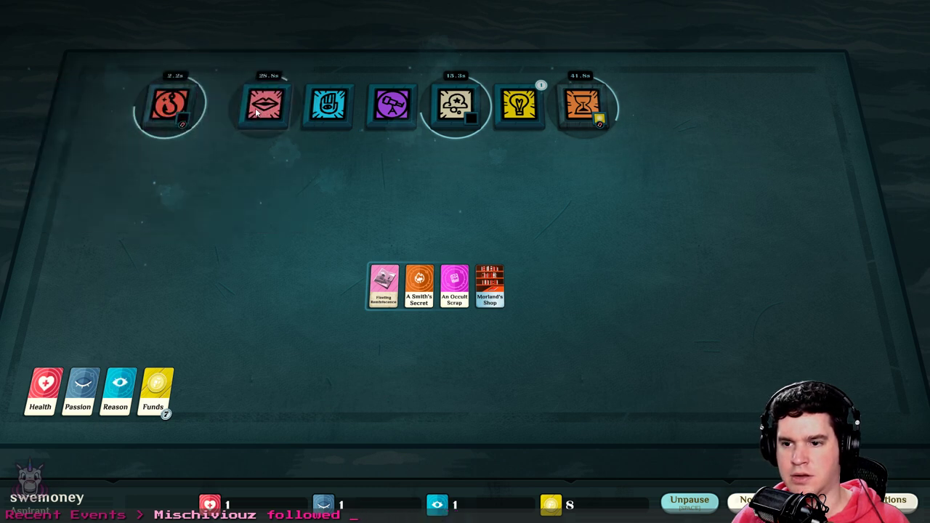
{"action": "left_click", "coordinate": [171, 105]}
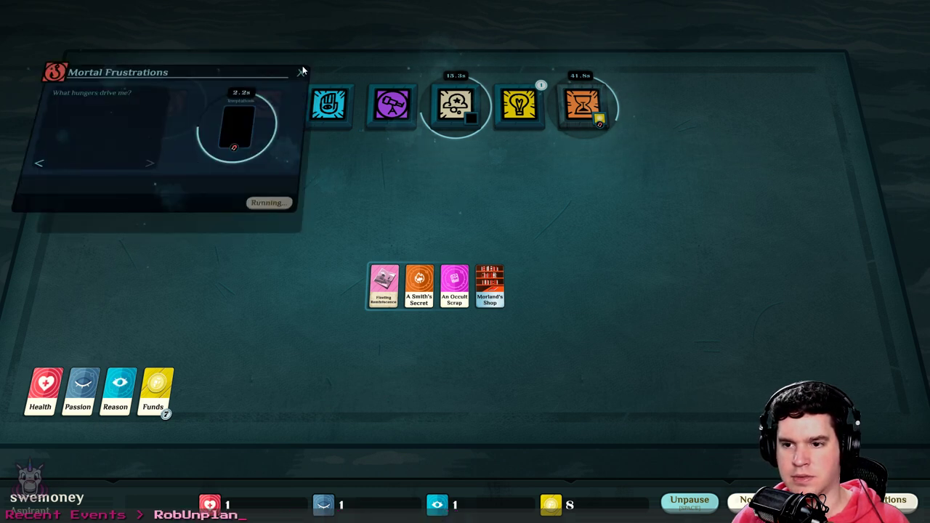
{"action": "left_click", "coordinate": [303, 71]}
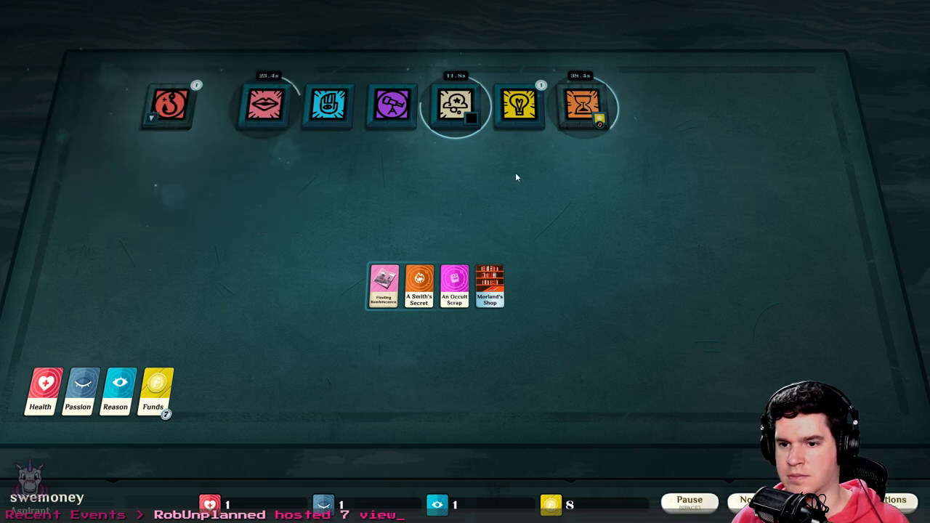
{"action": "left_click", "coordinate": [169, 106]}
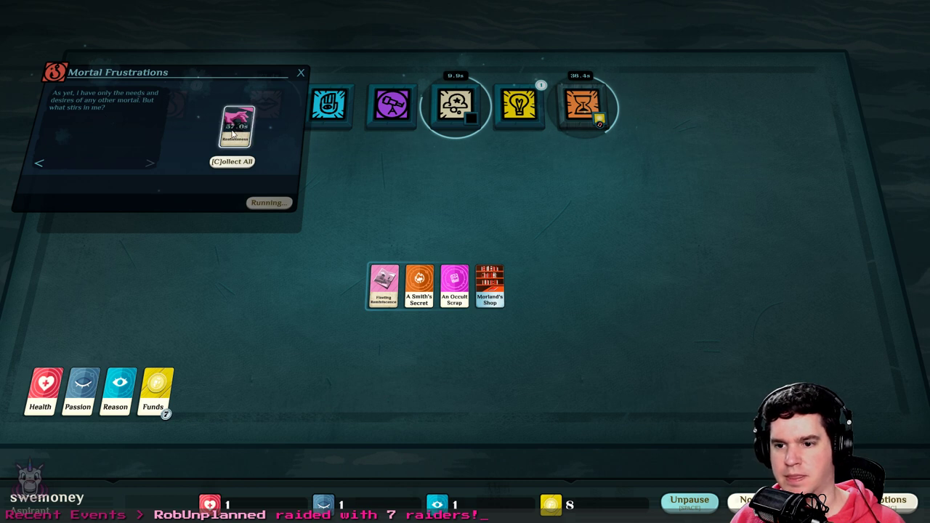
{"action": "left_click", "coordinate": [238, 125]}
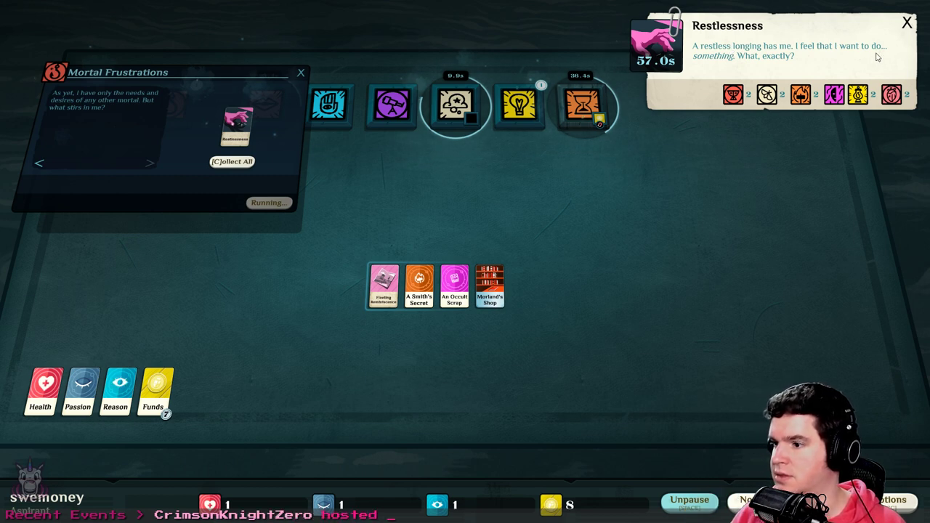
{"action": "mouse_move", "coordinate": [733, 71]}
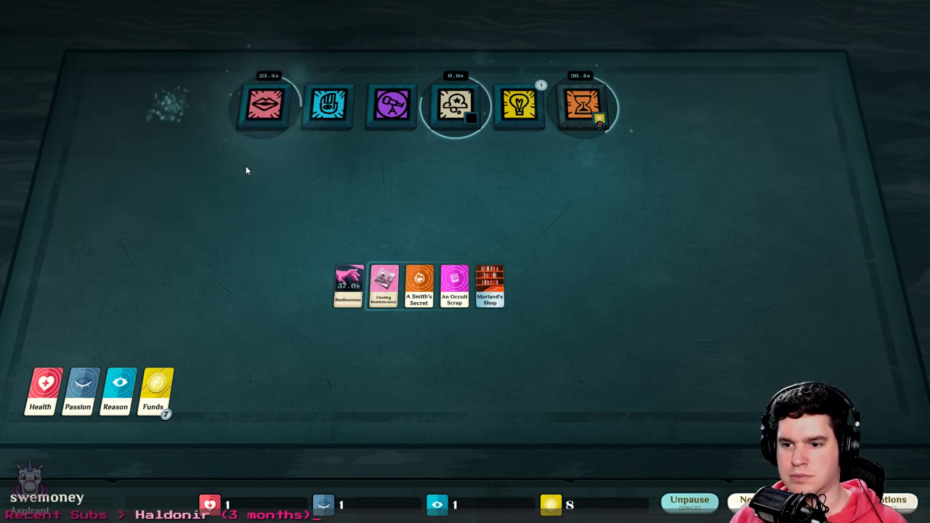
Shuffle the Restlessness card back into the card row and let time run
{"action": "left_click_drag", "start_coordinate": [347, 283], "coordinate": [345, 227]}
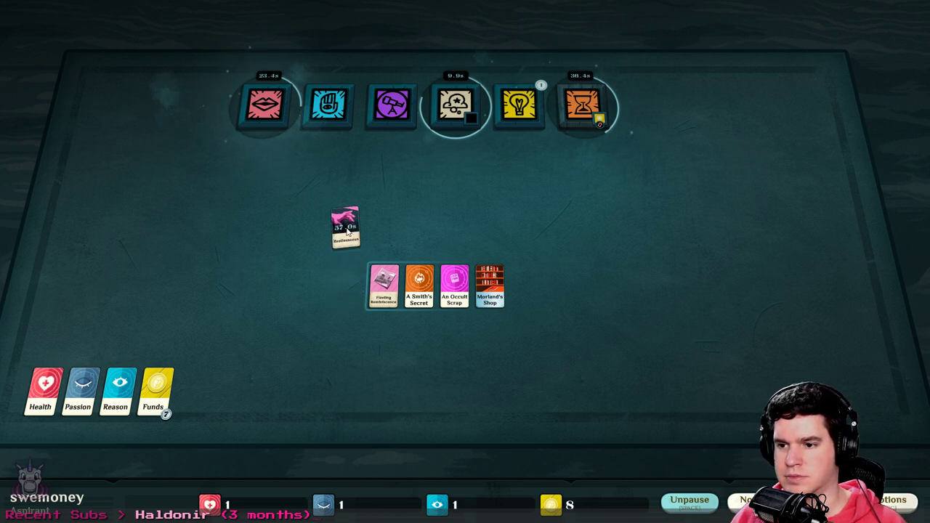
{"action": "left_click_drag", "start_coordinate": [345, 226], "coordinate": [320, 258]}
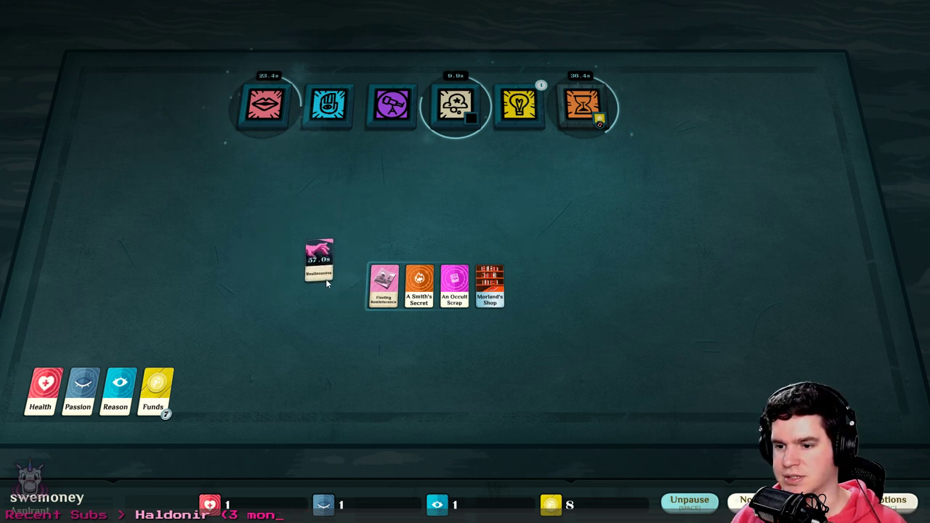
{"action": "left_click", "coordinate": [318, 254]}
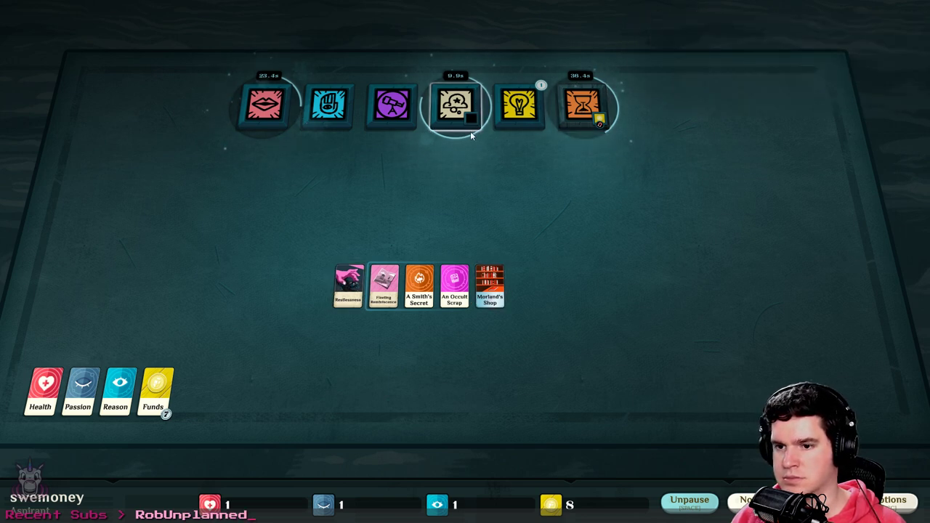
{"action": "left_click", "coordinate": [689, 502]}
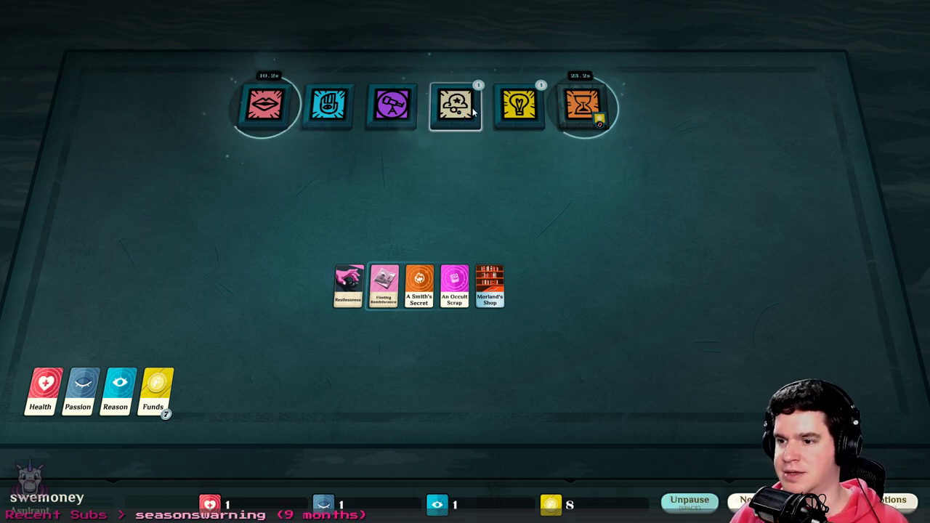
Open the finished meditation, read Temptation: Power, and collect it onto the table
{"action": "left_click", "coordinate": [454, 107]}
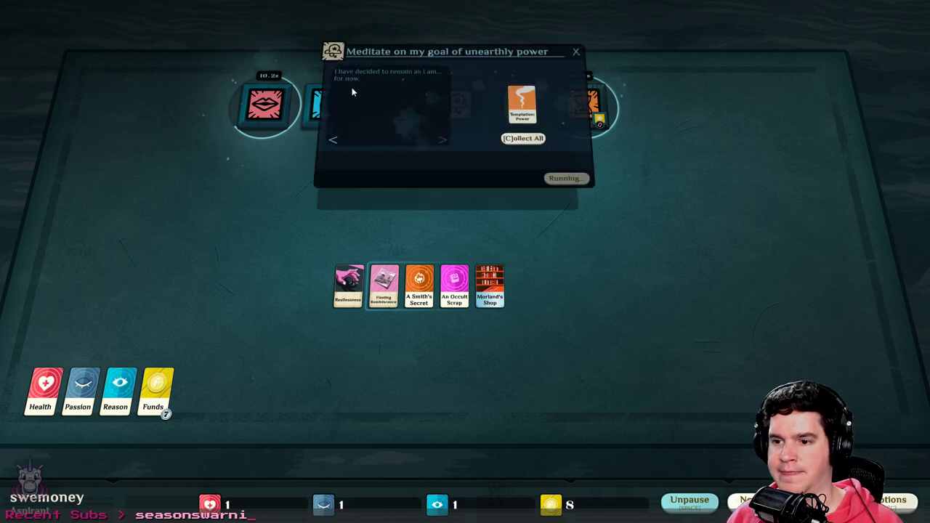
{"action": "mouse_move", "coordinate": [420, 124]}
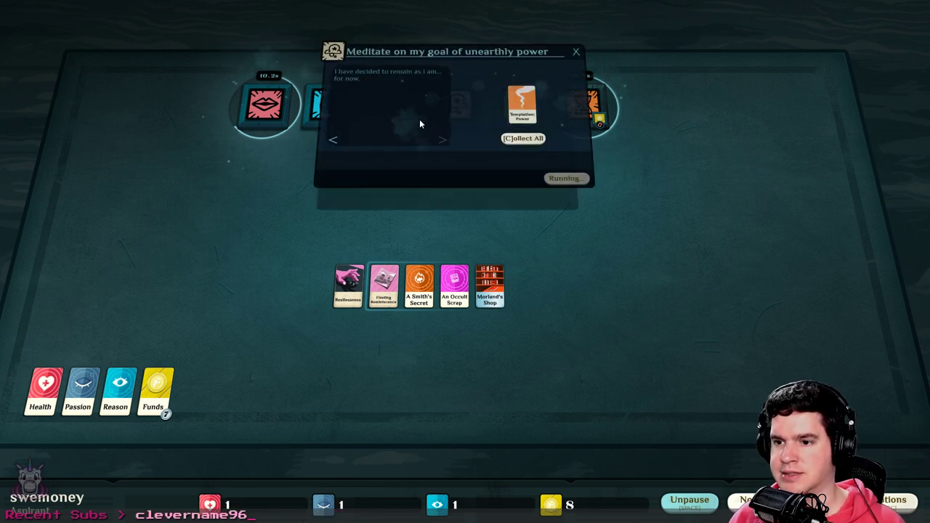
{"action": "left_click", "coordinate": [522, 106]}
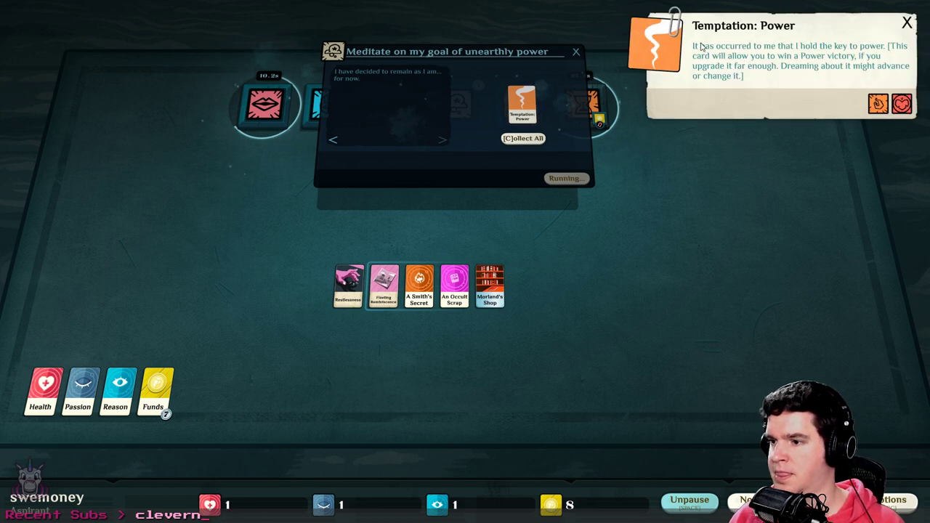
{"action": "mouse_move", "coordinate": [793, 42]}
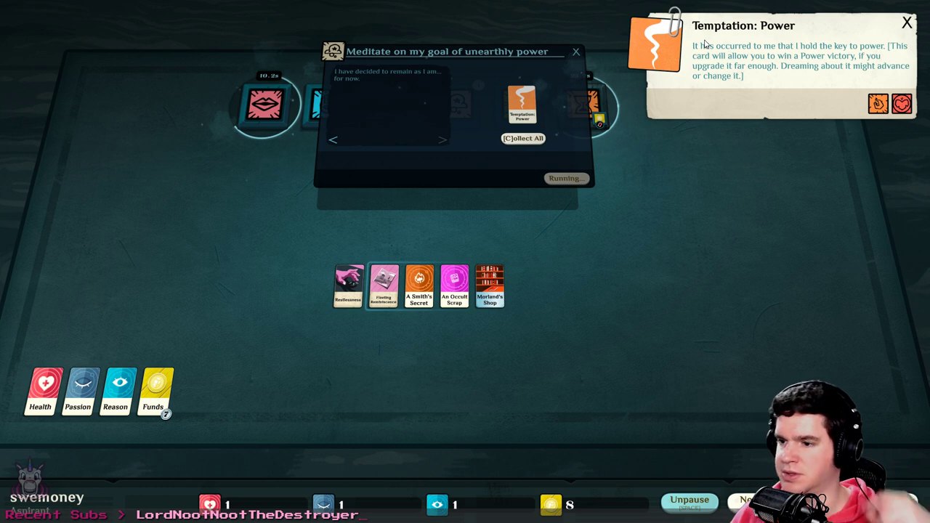
{"action": "mouse_move", "coordinate": [241, 143]}
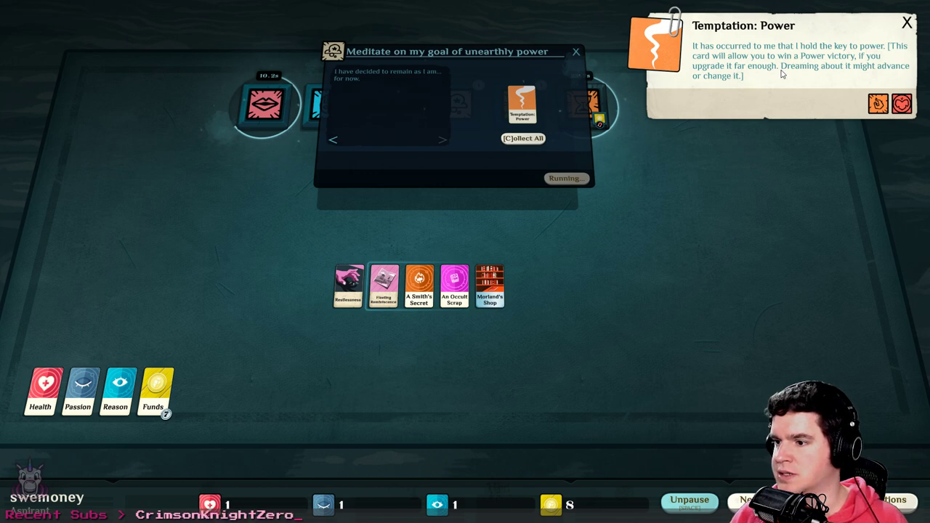
{"action": "mouse_move", "coordinate": [819, 88]}
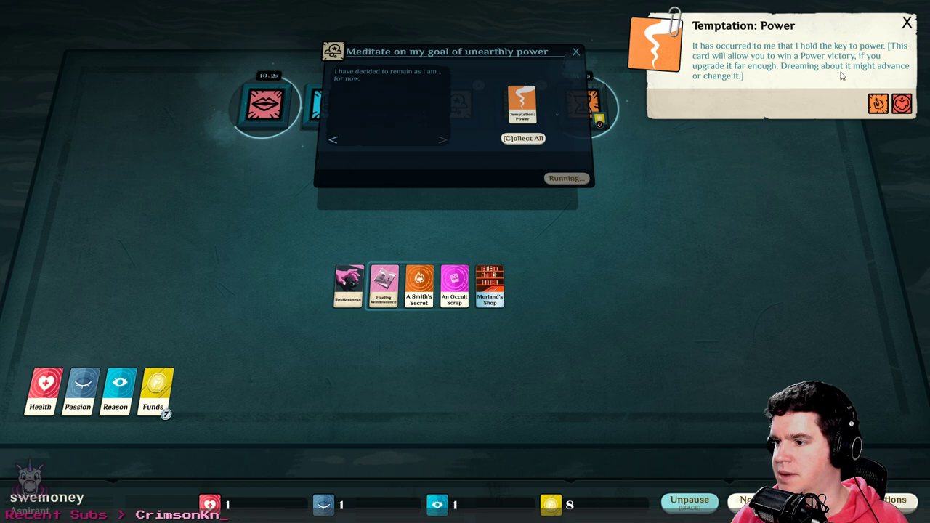
{"action": "left_click", "coordinate": [907, 23]}
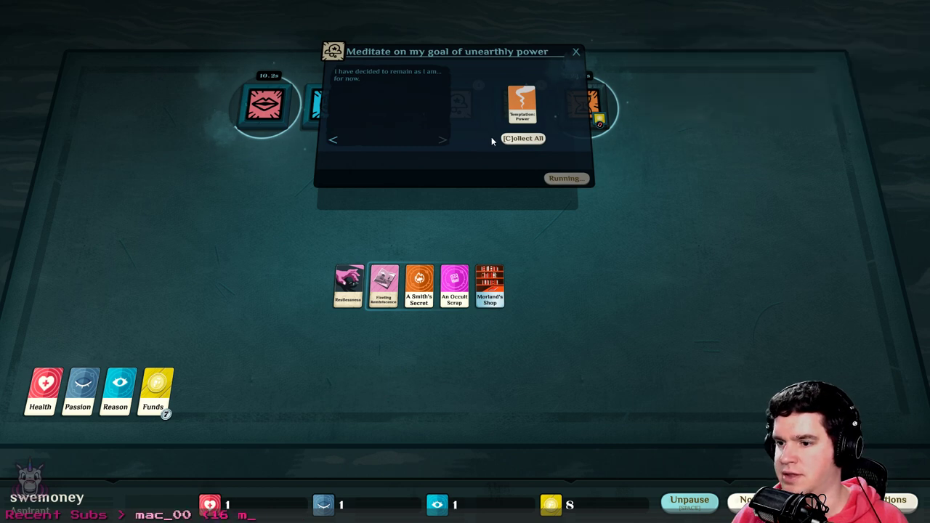
{"action": "left_click", "coordinate": [523, 138]}
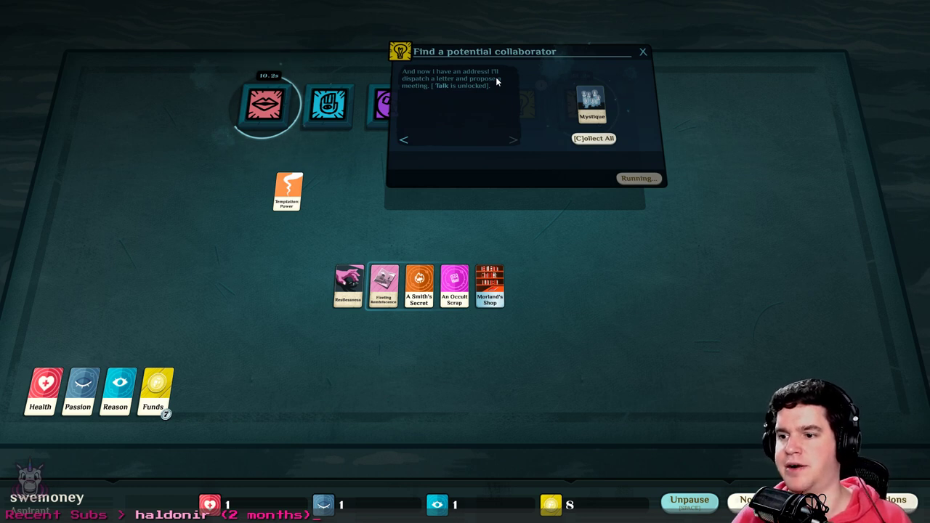
{"action": "mouse_move", "coordinate": [471, 125]}
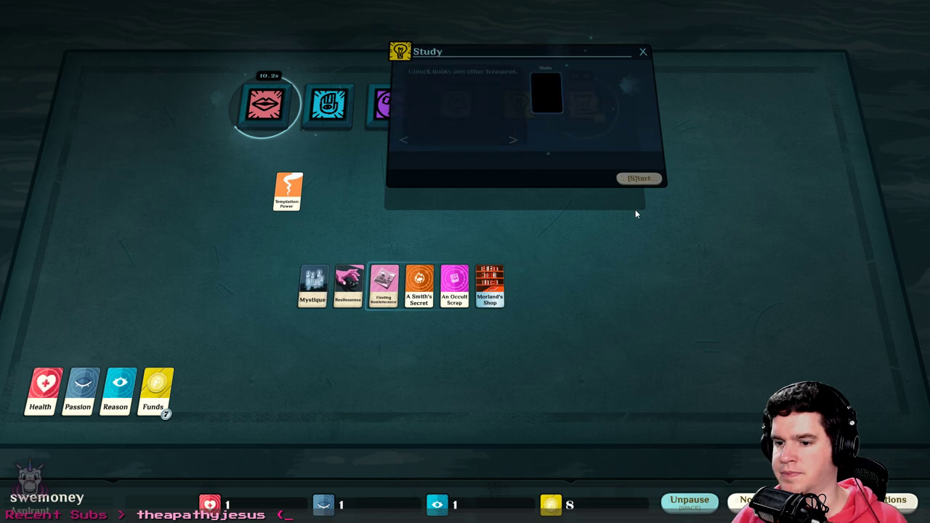
Close the empty Study window and view the Mystique card's description
{"action": "left_click", "coordinate": [642, 52]}
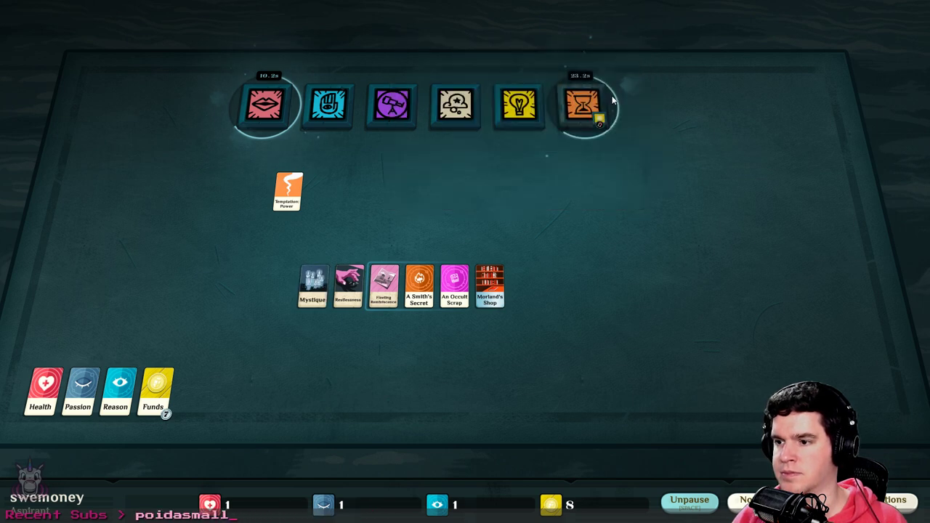
{"action": "left_click", "coordinate": [313, 288]}
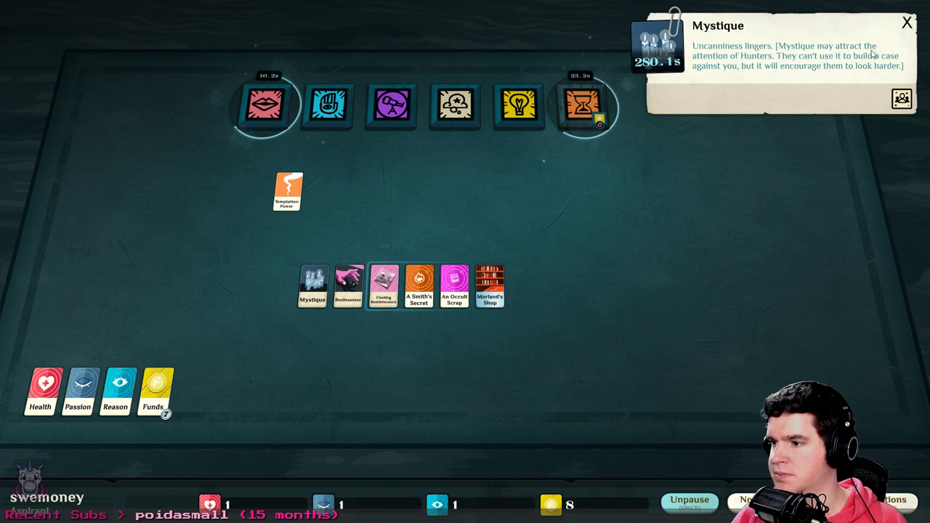
{"action": "mouse_move", "coordinate": [820, 64]}
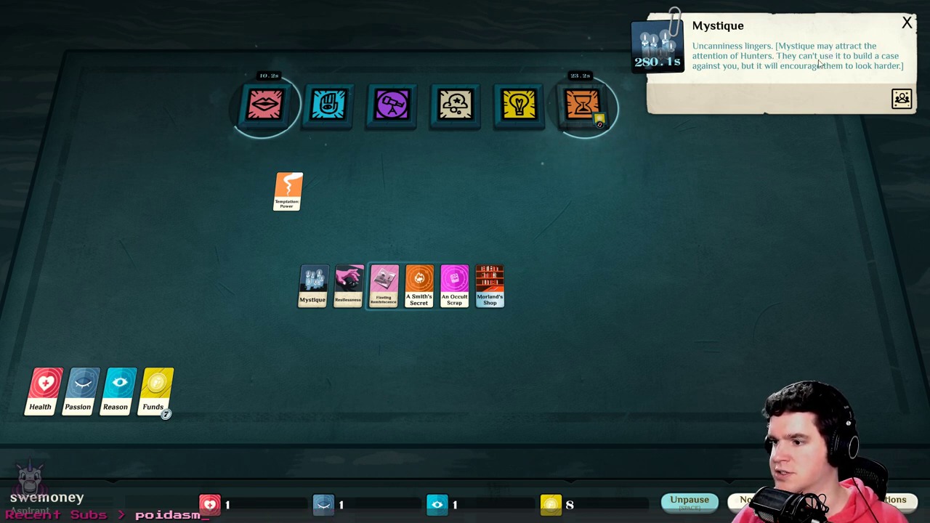
{"action": "mouse_move", "coordinate": [776, 73]}
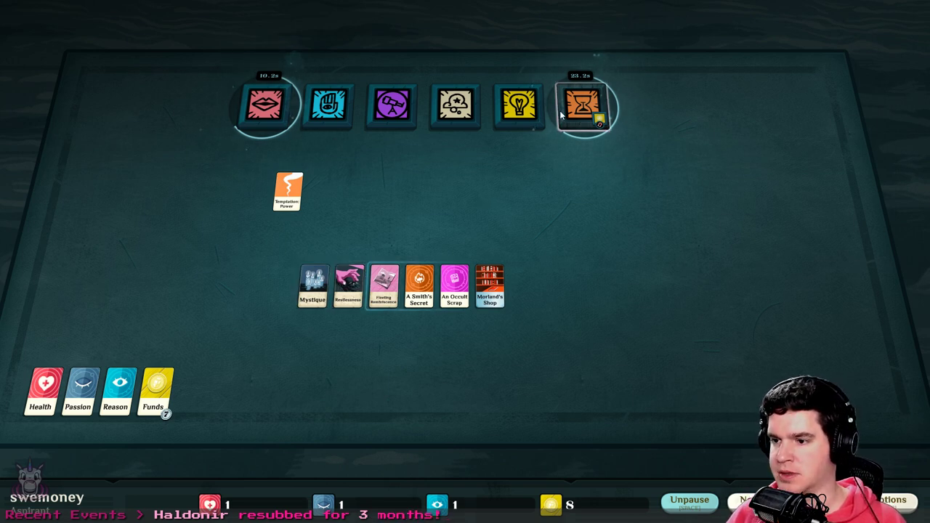
Check the Time Passes countdown, then slot Fleeting Reminiscence into the Explore verb
{"action": "left_click", "coordinate": [582, 105]}
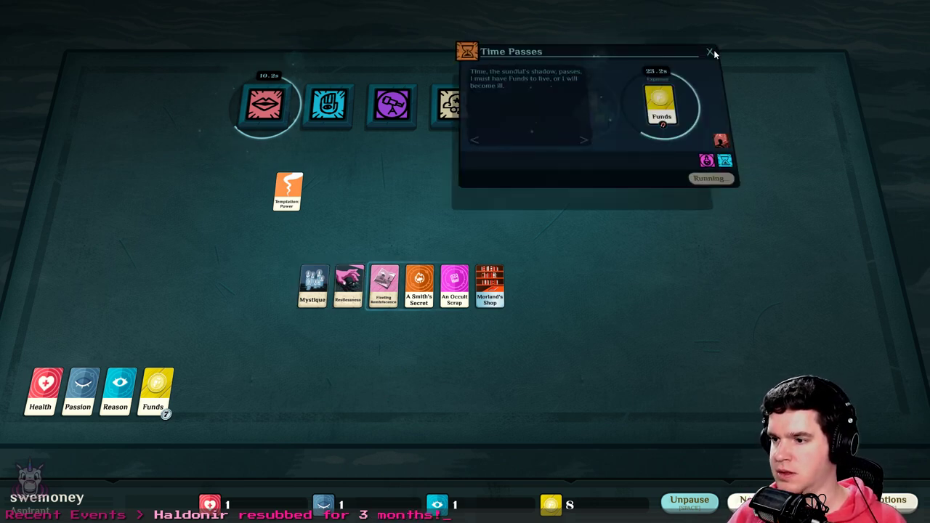
{"action": "left_click", "coordinate": [710, 53]}
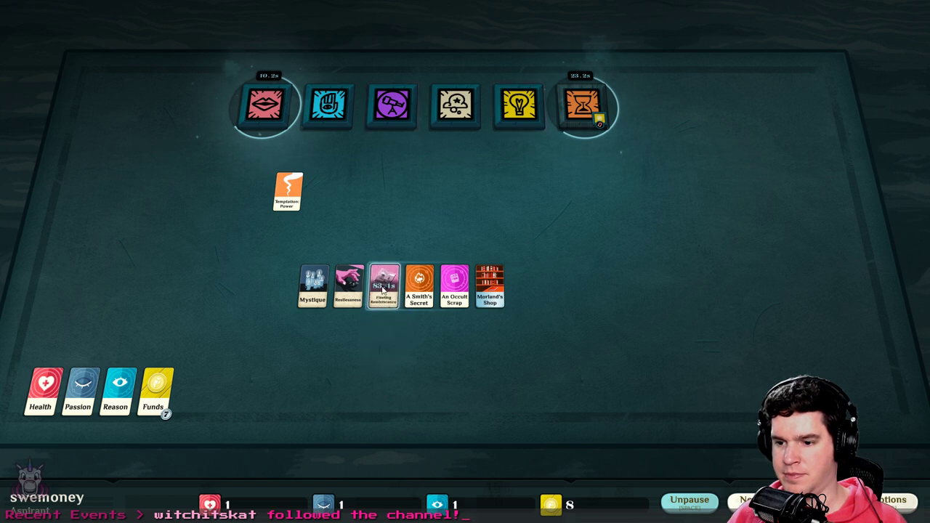
{"action": "left_click", "coordinate": [383, 286]}
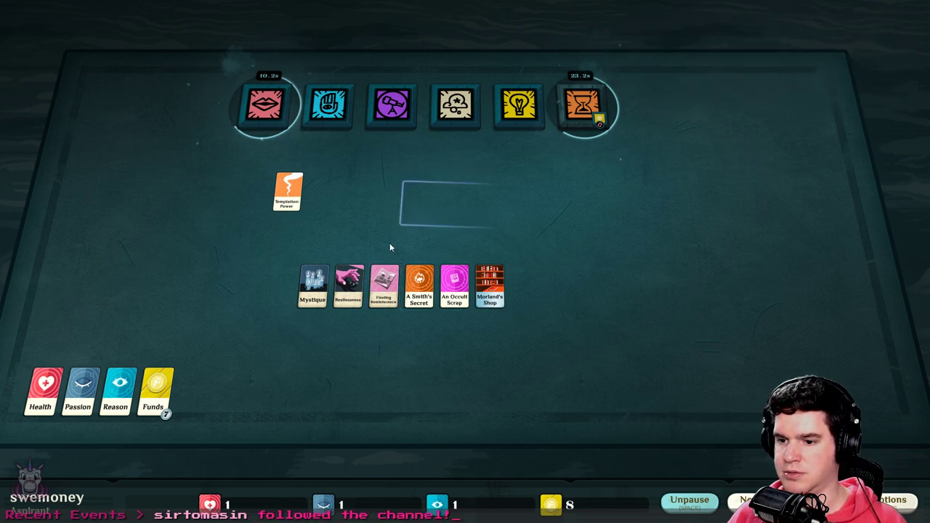
{"action": "left_click_drag", "start_coordinate": [383, 286], "coordinate": [389, 191]}
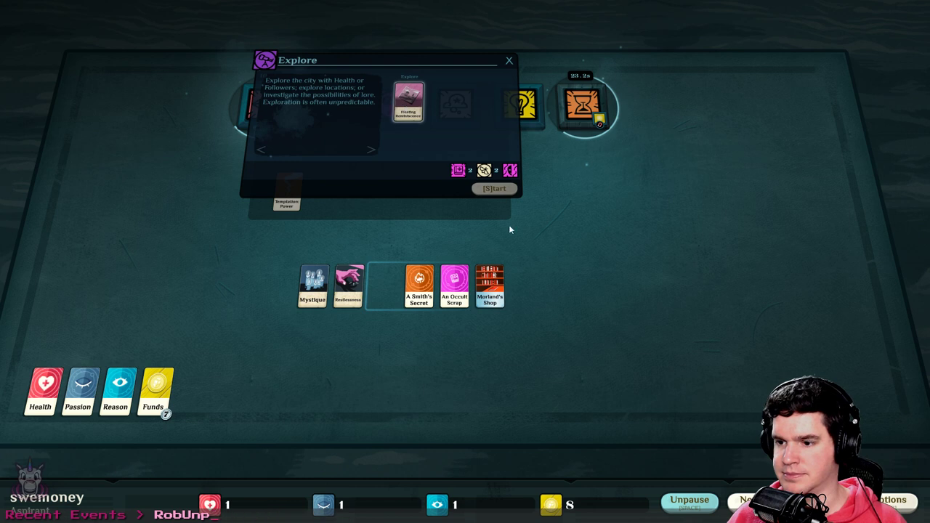
{"action": "mouse_move", "coordinate": [409, 102]}
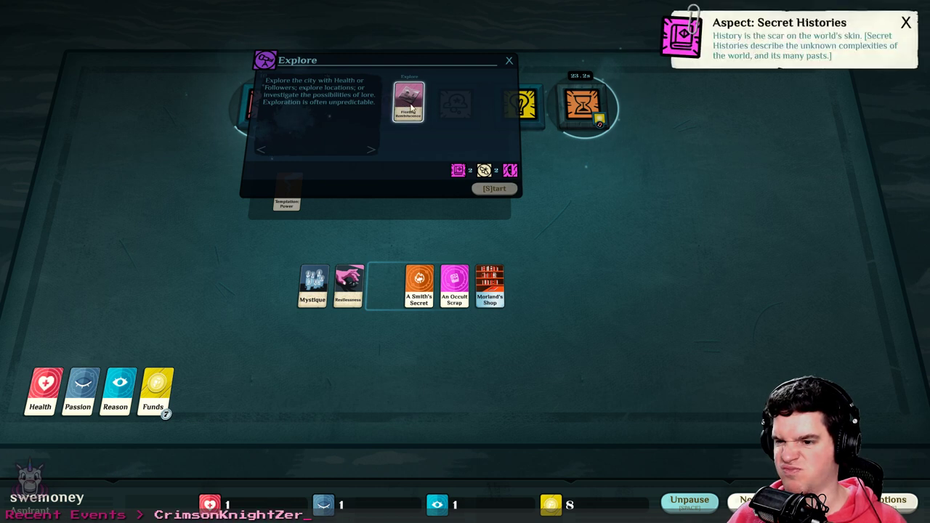
Try Fleeting Reminiscence with Passion in Study, then return the card to the row
{"action": "left_click_drag", "start_coordinate": [409, 100], "coordinate": [588, 192]}
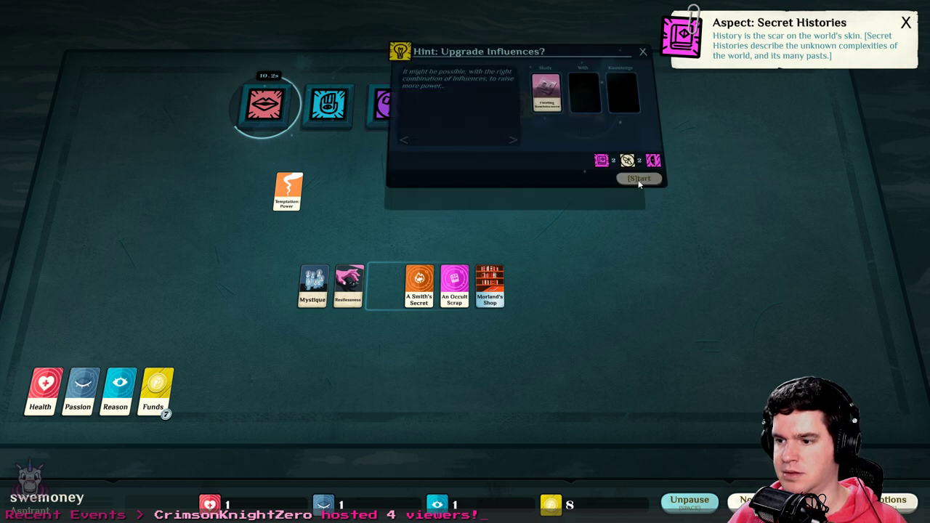
{"action": "mouse_move", "coordinate": [583, 95]}
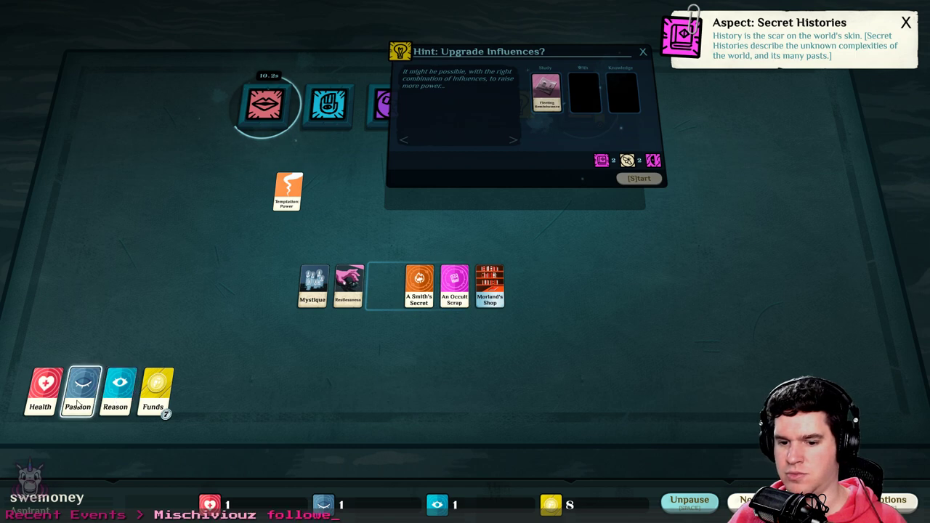
{"action": "left_click_drag", "start_coordinate": [78, 392], "coordinate": [581, 92]}
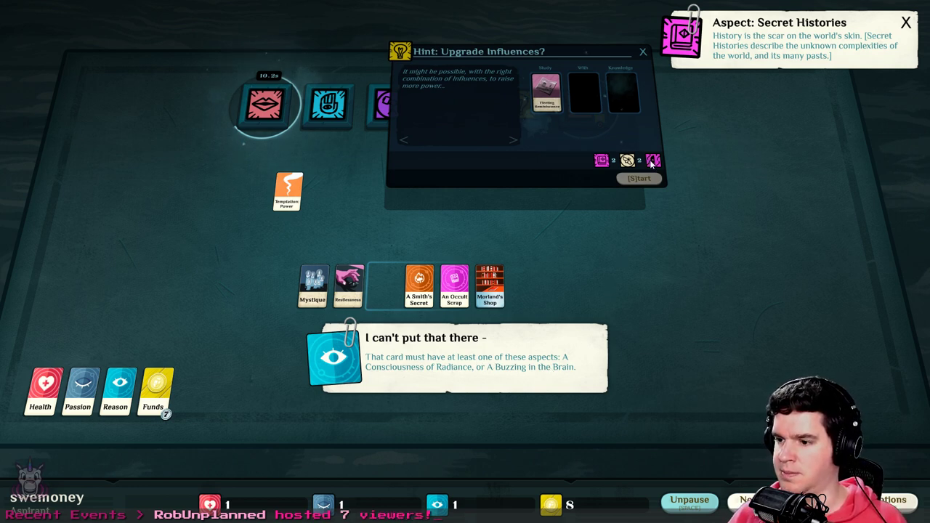
{"action": "mouse_move", "coordinate": [652, 161]}
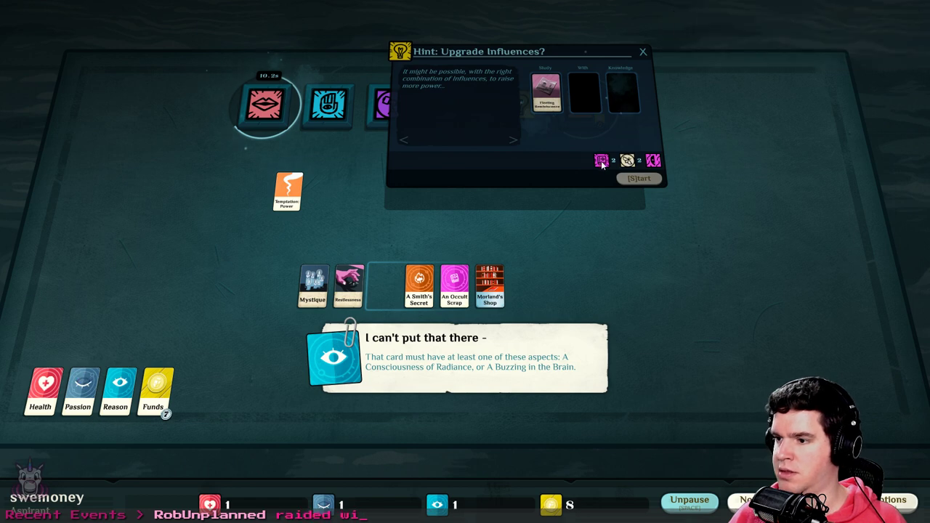
{"action": "mouse_move", "coordinate": [602, 161]}
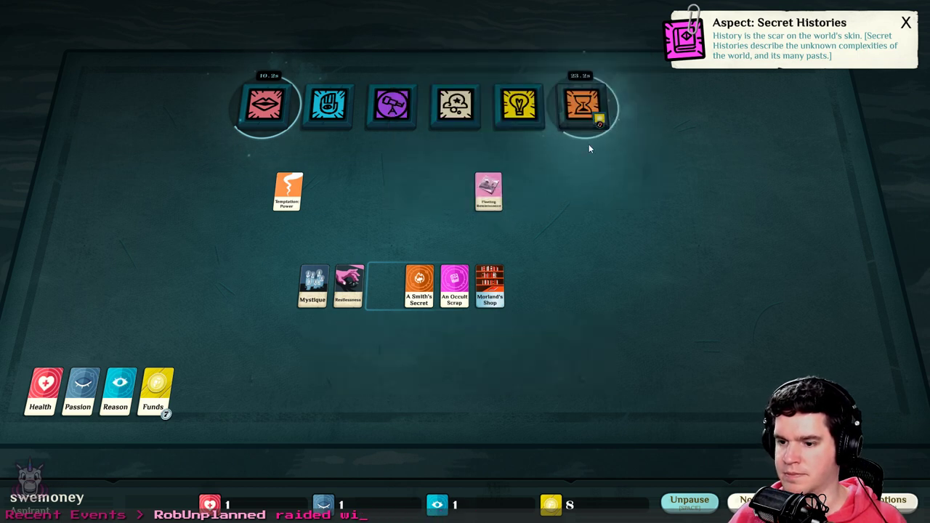
{"action": "left_click_drag", "start_coordinate": [489, 192], "coordinate": [383, 286]}
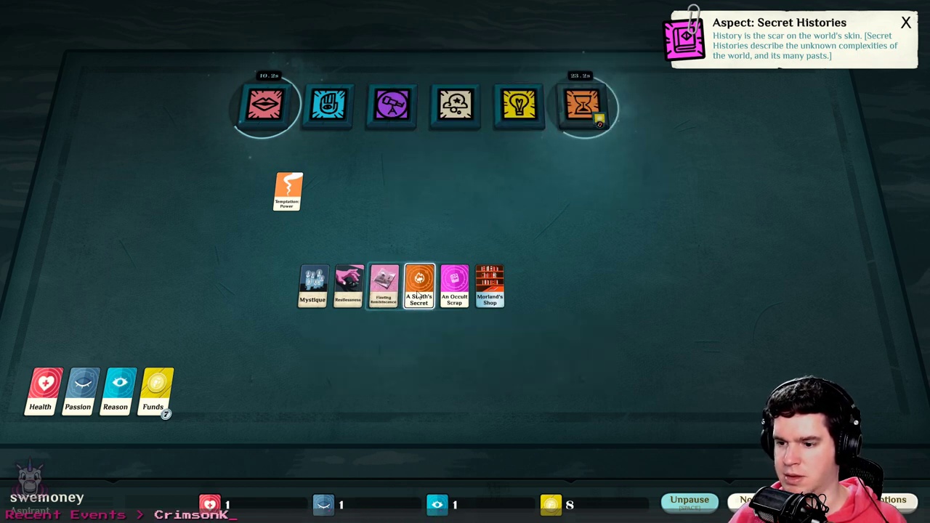
Try A Smith's Secret with Passion in Study, then lay Fleeting Reminiscence below beside it
{"action": "left_click", "coordinate": [419, 286]}
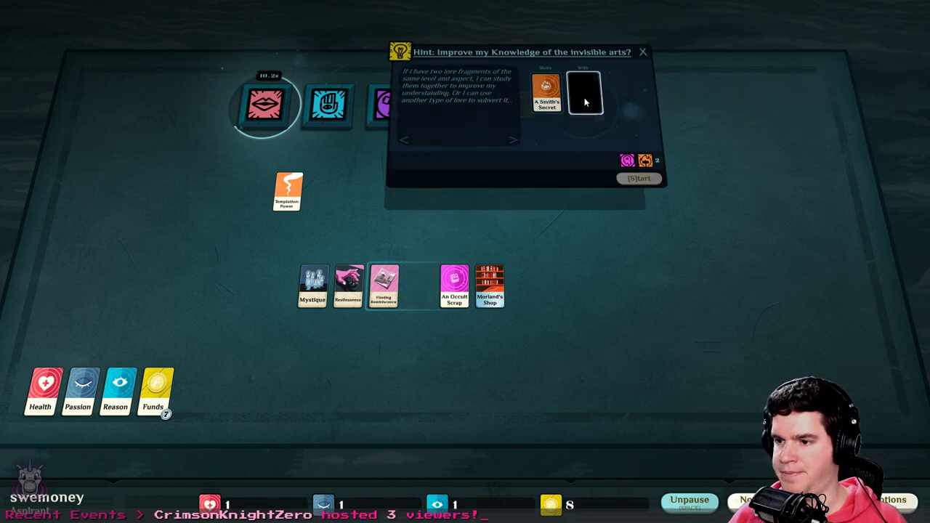
{"action": "left_click_drag", "start_coordinate": [115, 393], "coordinate": [582, 95]}
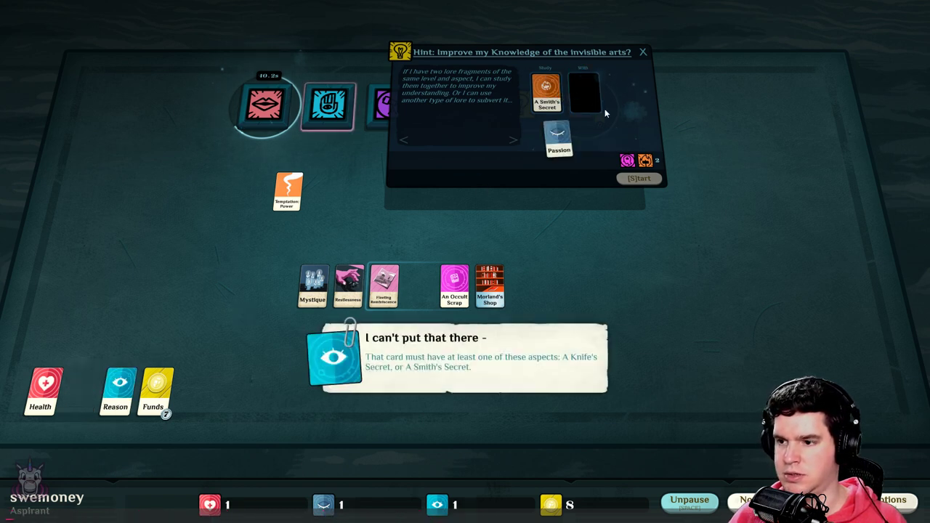
{"action": "left_click_drag", "start_coordinate": [560, 138], "coordinate": [78, 393]}
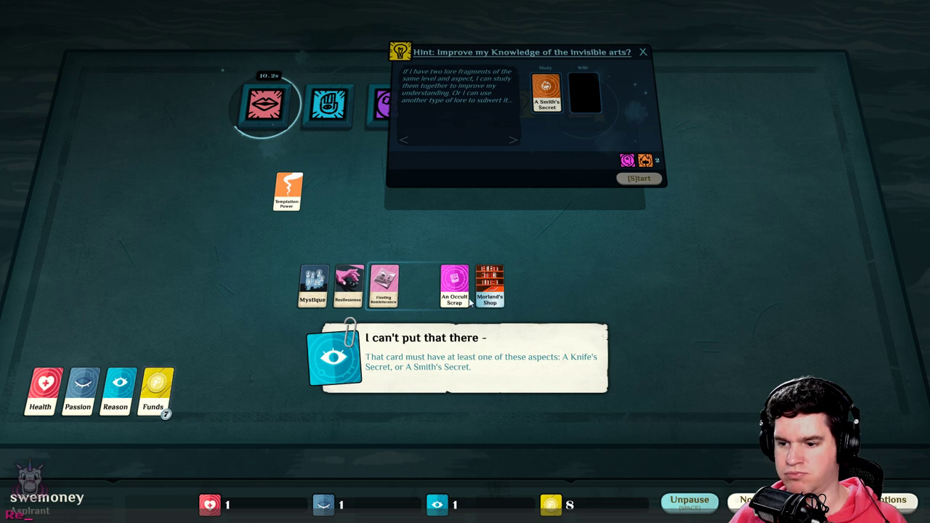
{"action": "mouse_move", "coordinate": [571, 370]}
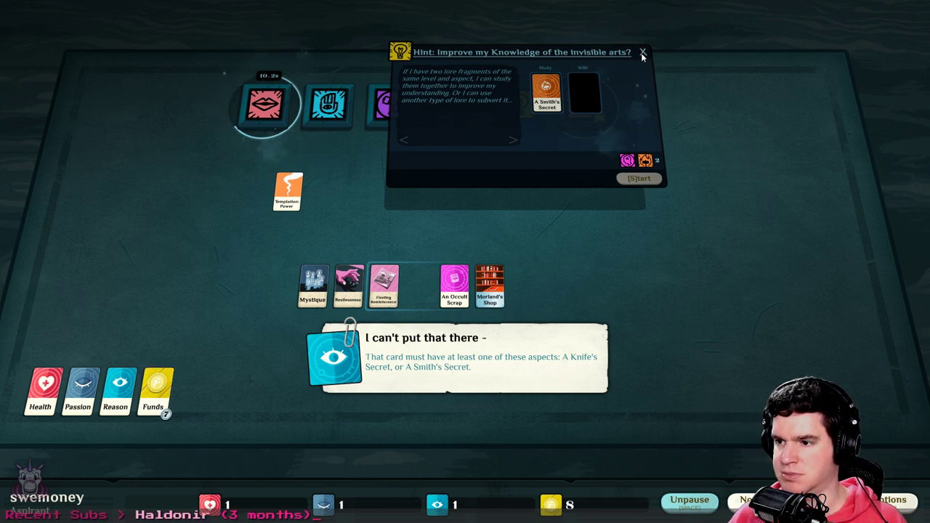
{"action": "mouse_move", "coordinate": [518, 121]}
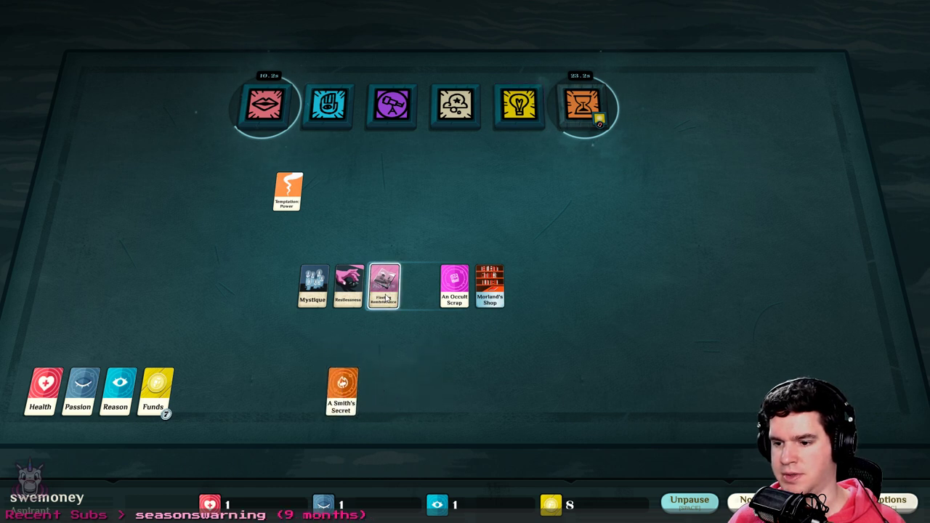
{"action": "left_click_drag", "start_coordinate": [384, 287], "coordinate": [380, 393]}
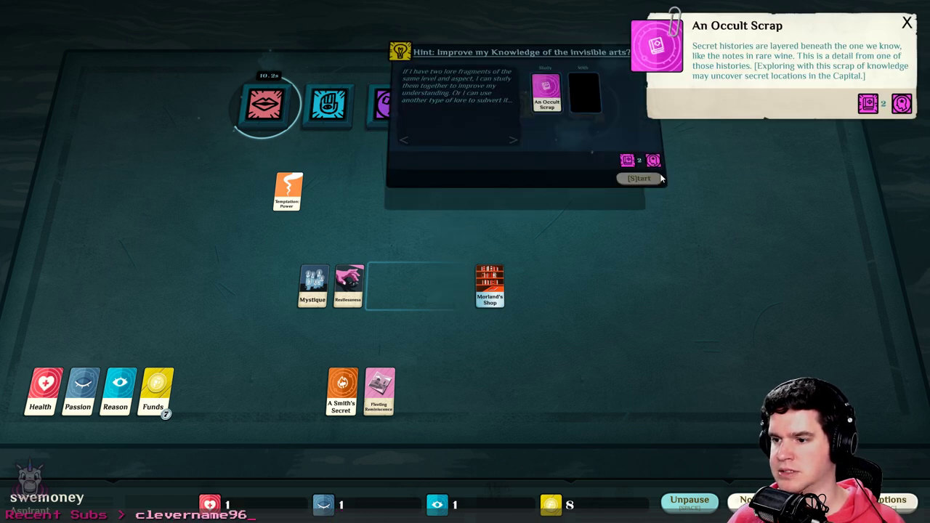
{"action": "mouse_move", "coordinate": [676, 176]}
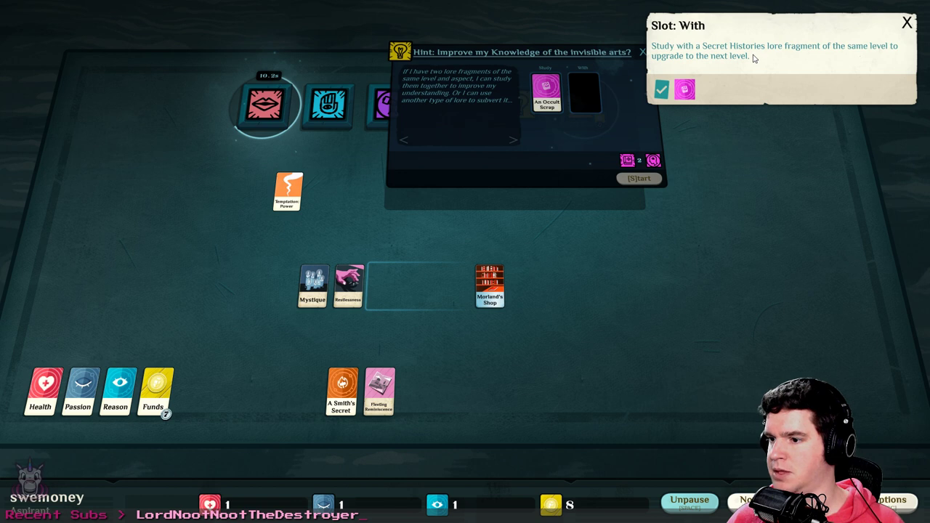
{"action": "mouse_move", "coordinate": [788, 62]}
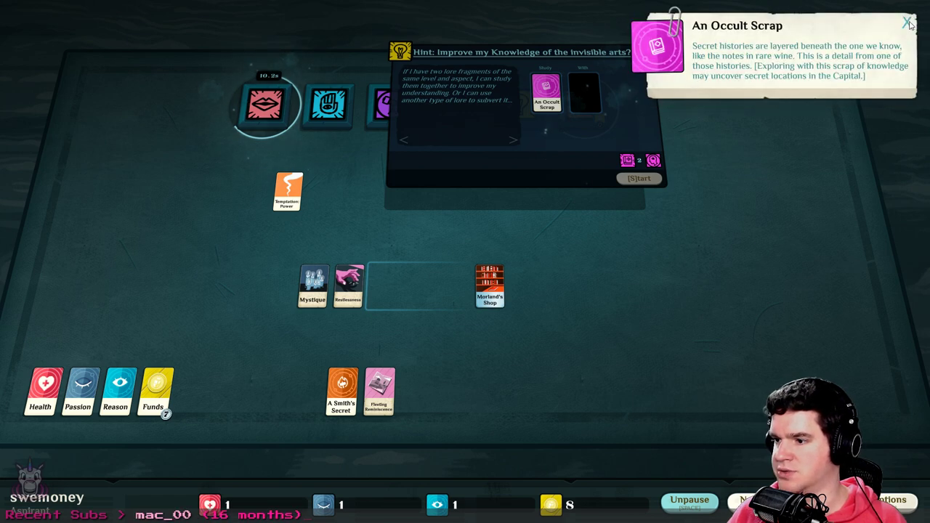
{"action": "left_click", "coordinate": [908, 17]}
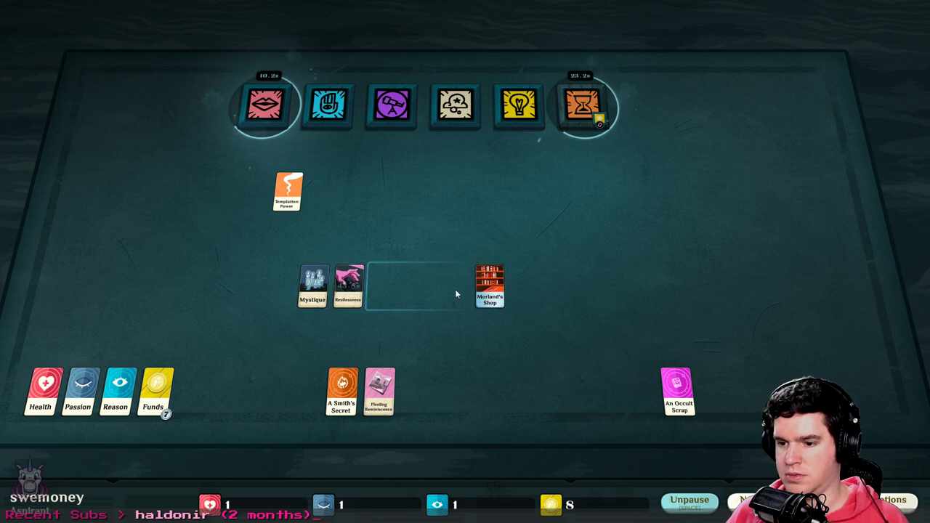
Inspect Restlessness and move it to the far left of the table
{"action": "left_click", "coordinate": [347, 286]}
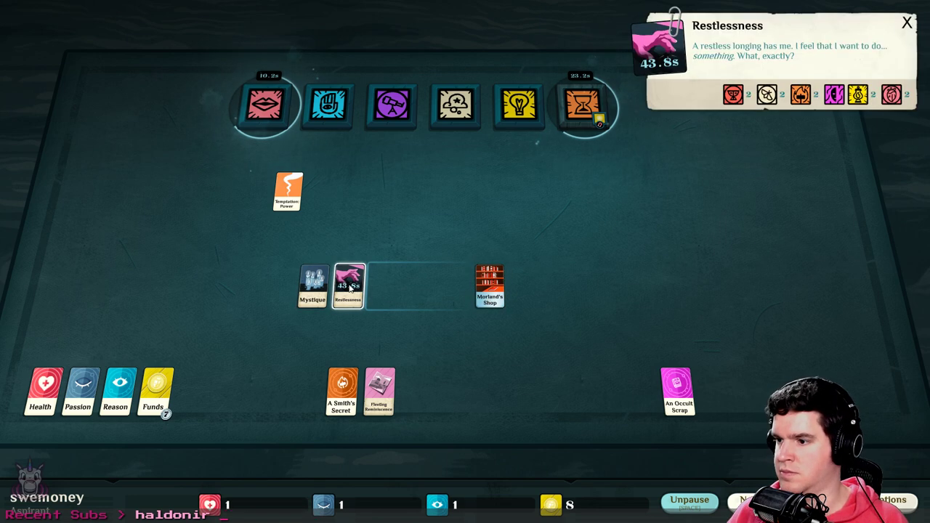
{"action": "left_click_drag", "start_coordinate": [347, 286], "coordinate": [480, 180]}
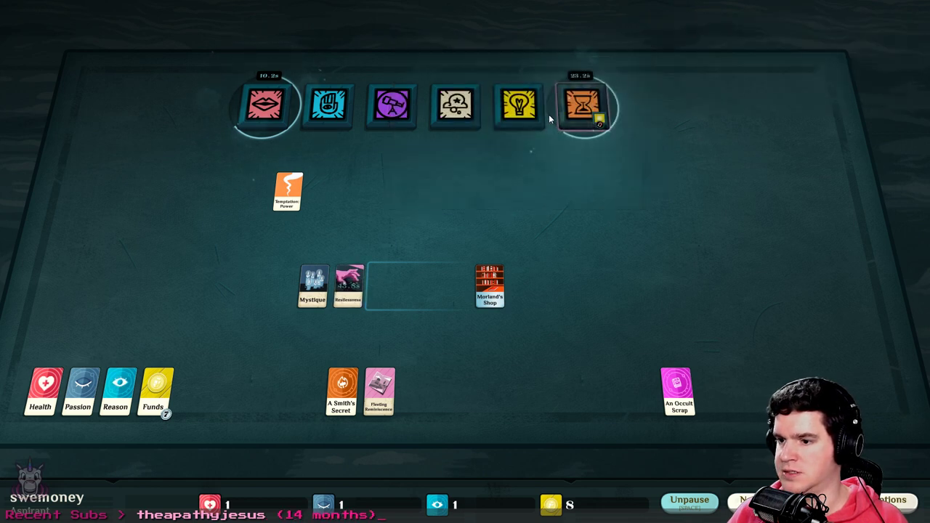
{"action": "left_click_drag", "start_coordinate": [348, 287], "coordinate": [66, 287]}
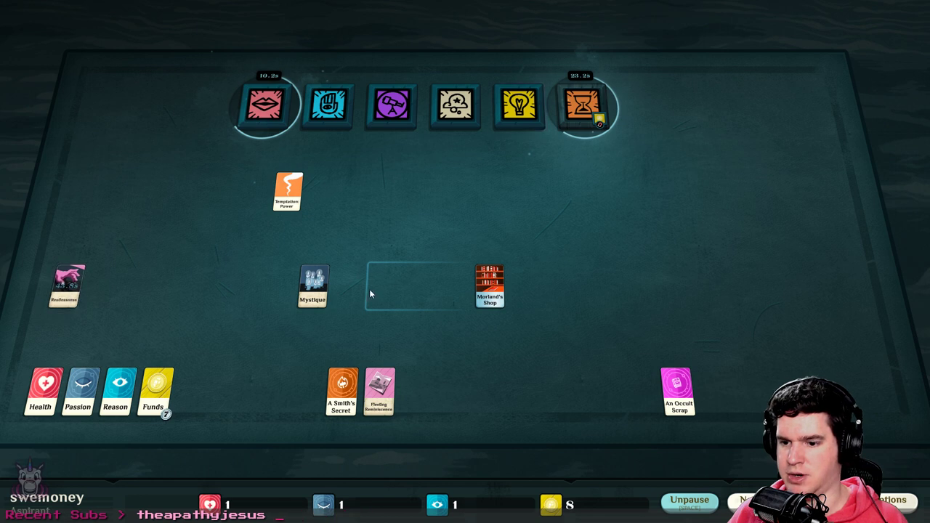
Shift Mystique and Temptation: Power slightly to the right
{"action": "left_click", "coordinate": [312, 286]}
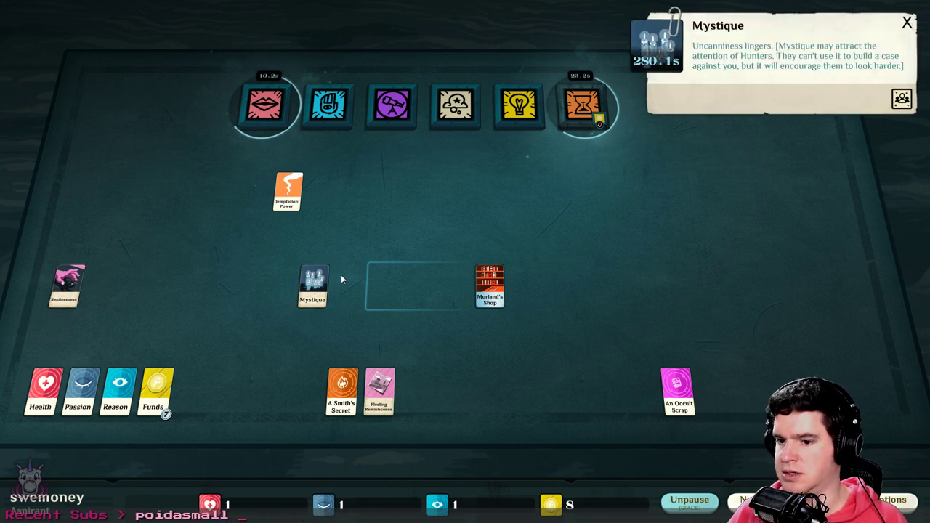
{"action": "left_click_drag", "start_coordinate": [312, 286], "coordinate": [388, 191]}
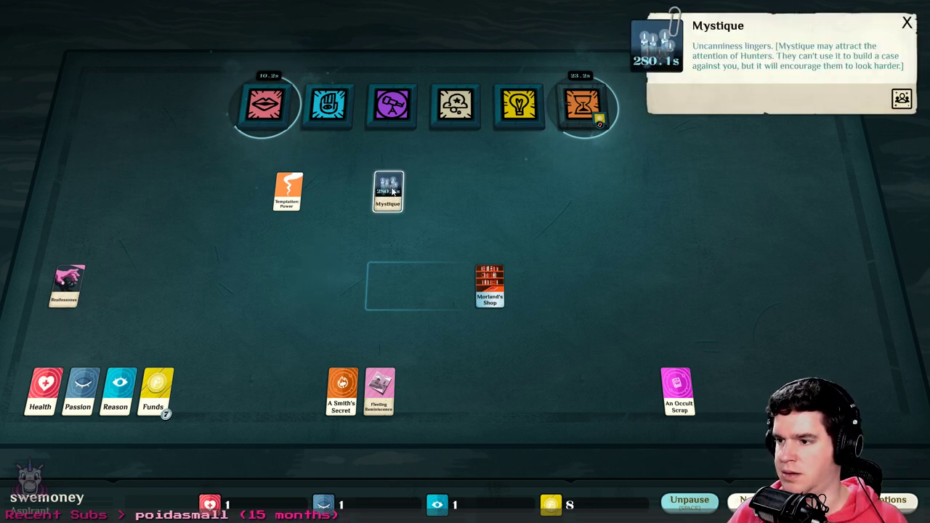
{"action": "left_click_drag", "start_coordinate": [388, 192], "coordinate": [347, 287]}
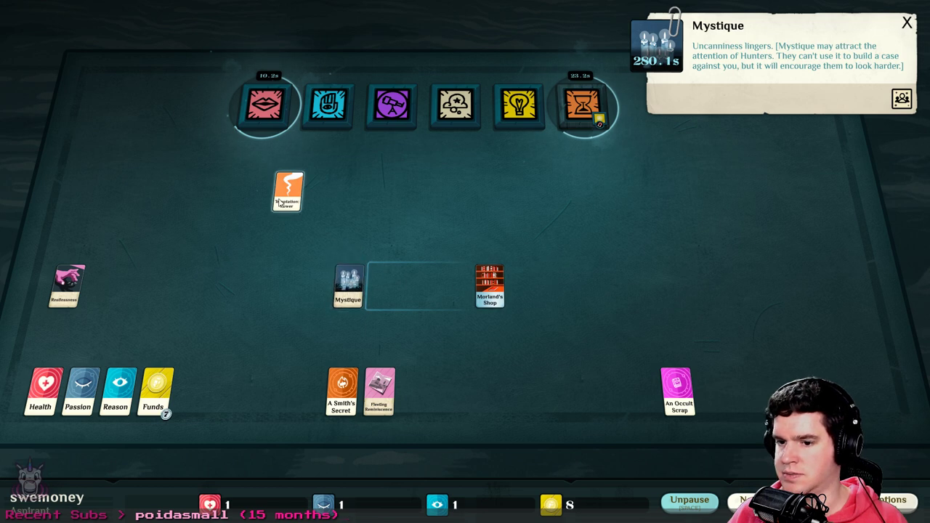
{"action": "left_click_drag", "start_coordinate": [289, 191], "coordinate": [344, 192]}
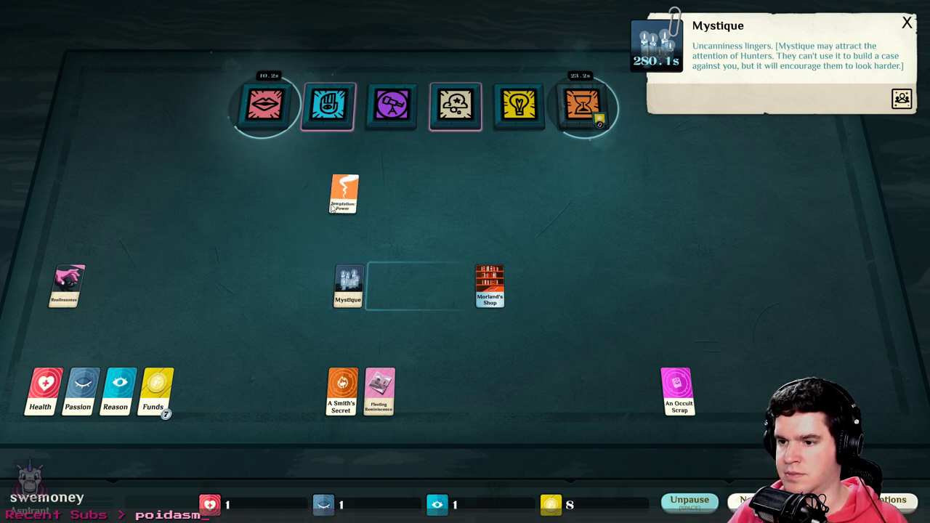
{"action": "left_click_drag", "start_coordinate": [343, 194], "coordinate": [312, 286]}
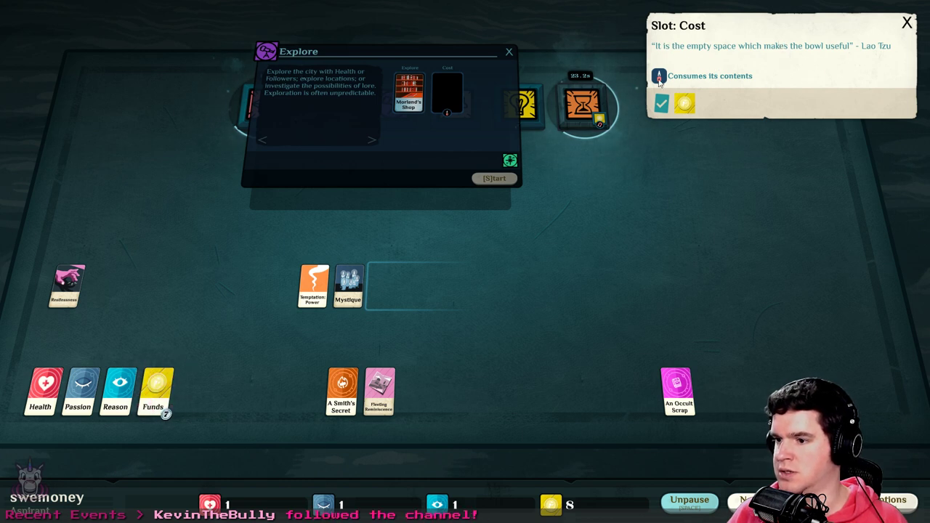
{"action": "mouse_move", "coordinate": [155, 391]}
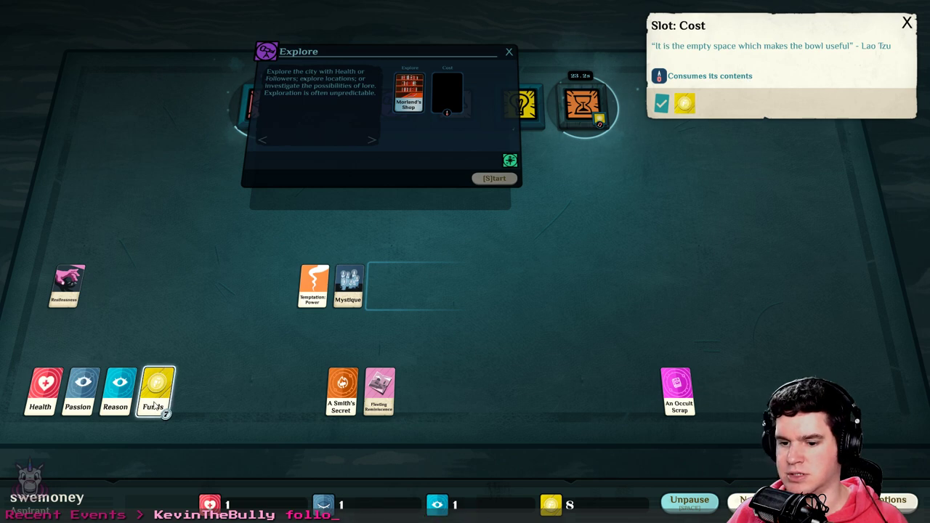
Pay one Funds into Explore at Morland's Shop to start adding a book to the library
{"action": "left_click_drag", "start_coordinate": [156, 391], "coordinate": [447, 93]}
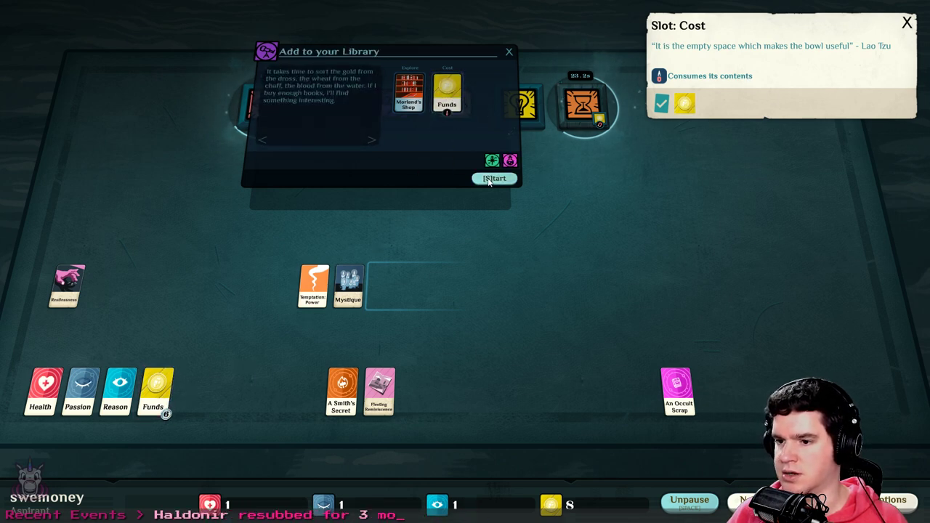
{"action": "left_click", "coordinate": [495, 178]}
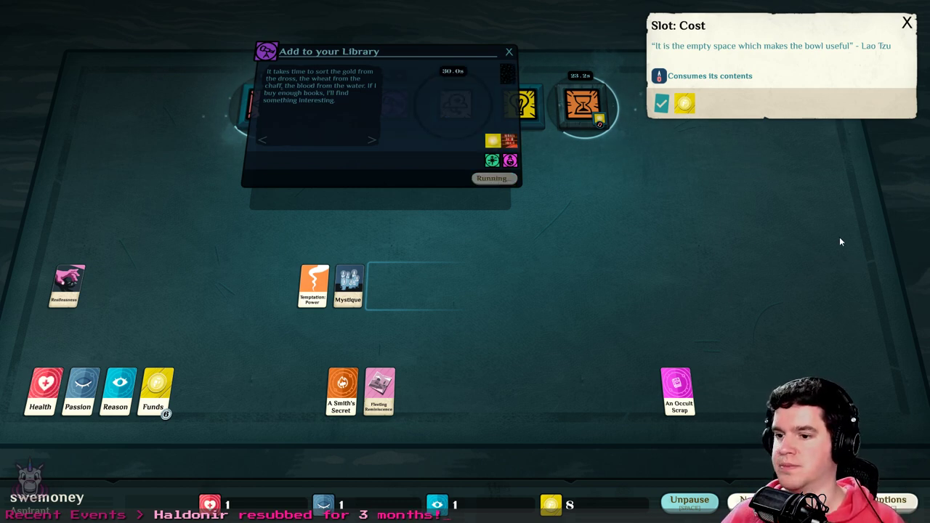
{"action": "left_click", "coordinate": [689, 503]}
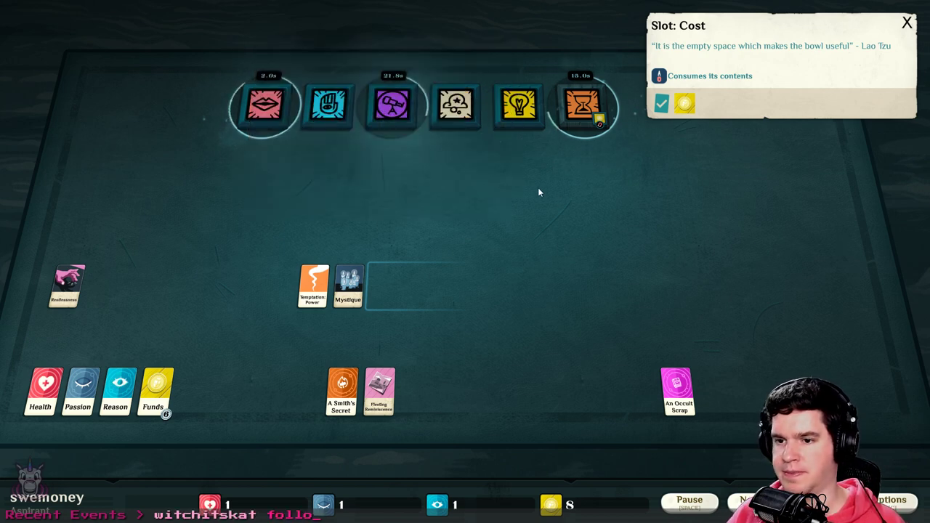
{"action": "left_click", "coordinate": [264, 106]}
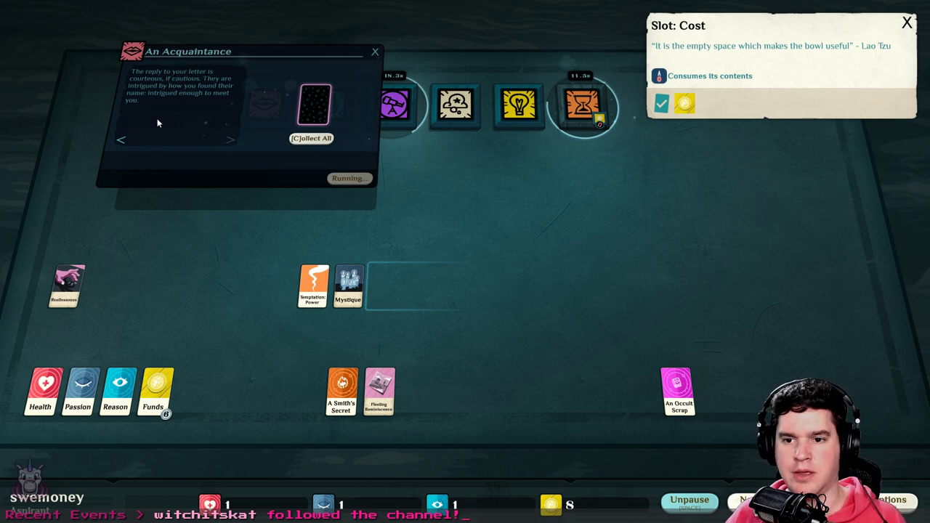
{"action": "mouse_move", "coordinate": [154, 151]}
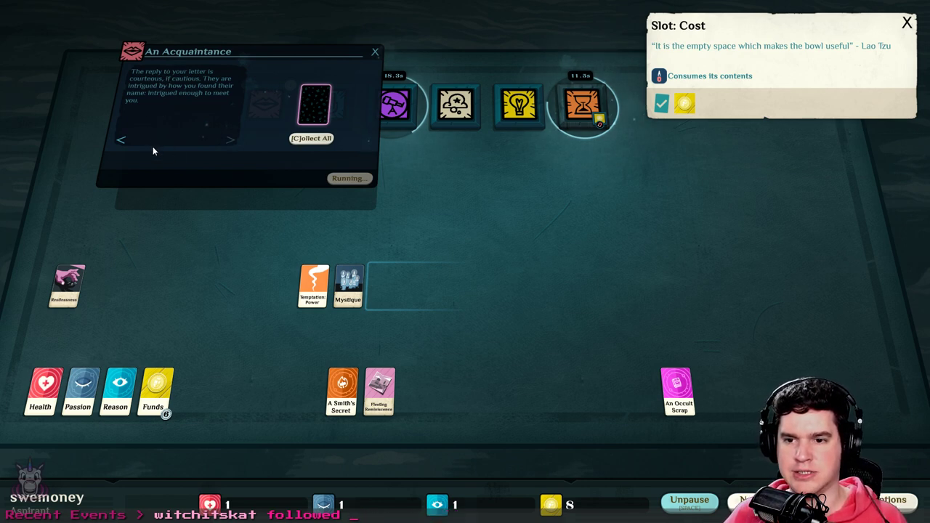
{"action": "mouse_move", "coordinate": [221, 151]}
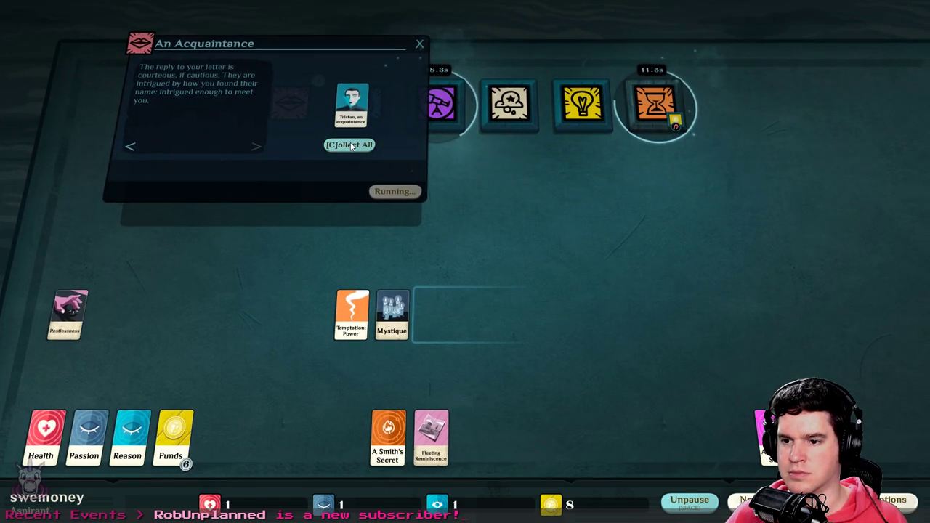
Collect Tristan from An Acquaintance and talk with him to found a Mystical Organisation
{"action": "left_click", "coordinate": [349, 145]}
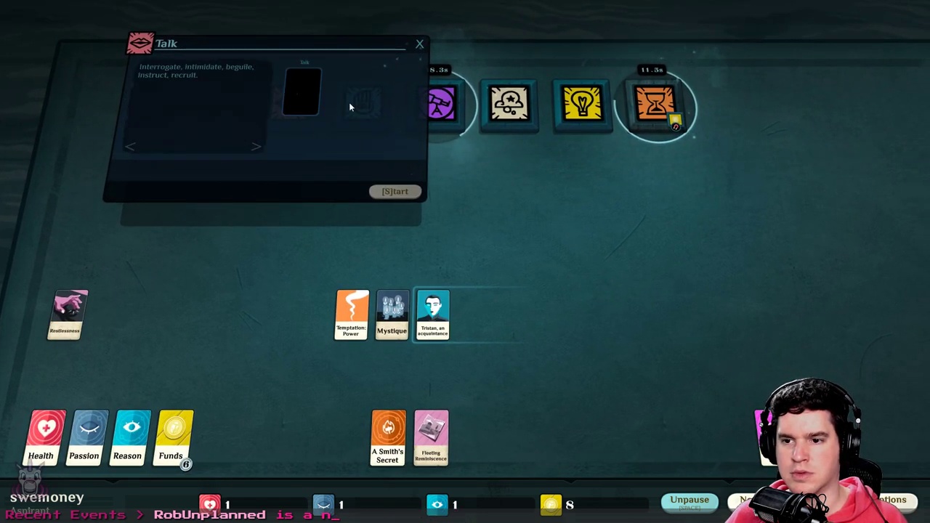
{"action": "left_click", "coordinate": [420, 44]}
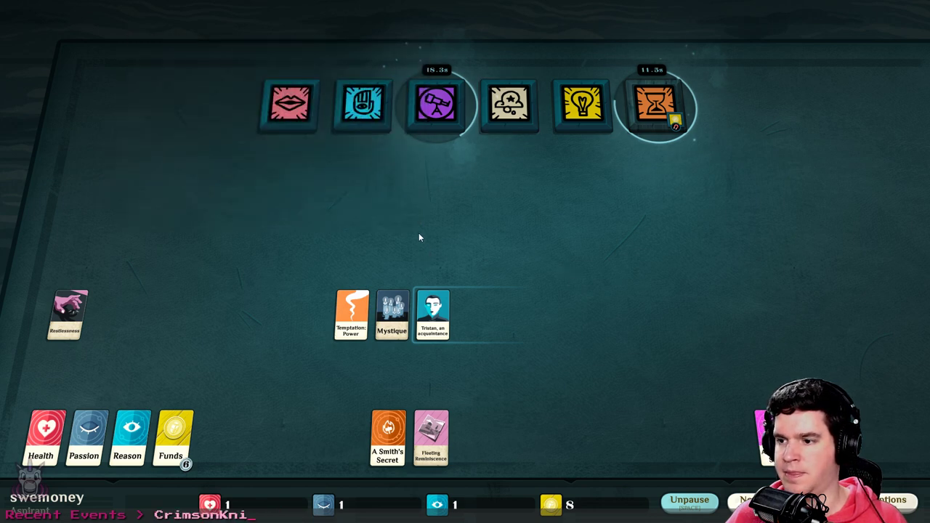
{"action": "left_click_drag", "start_coordinate": [433, 315], "coordinate": [443, 251]}
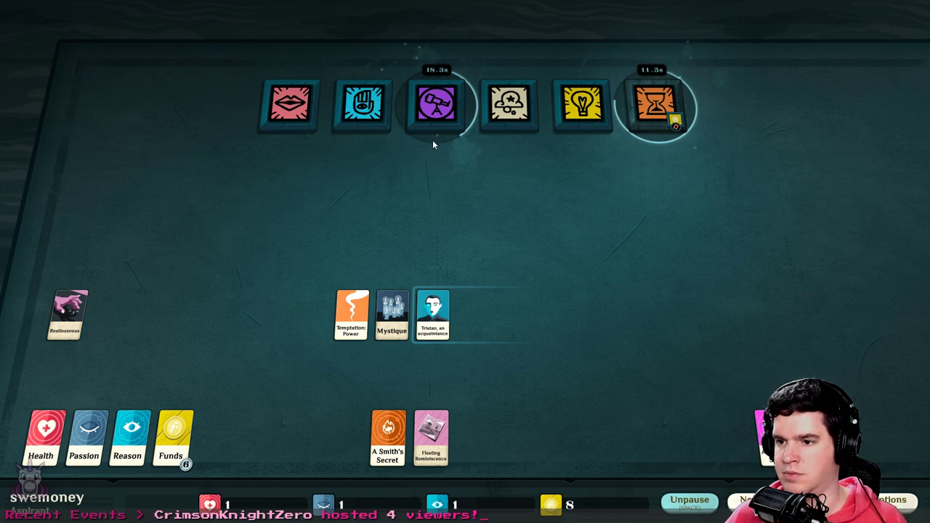
{"action": "left_click_drag", "start_coordinate": [433, 315], "coordinate": [289, 107]}
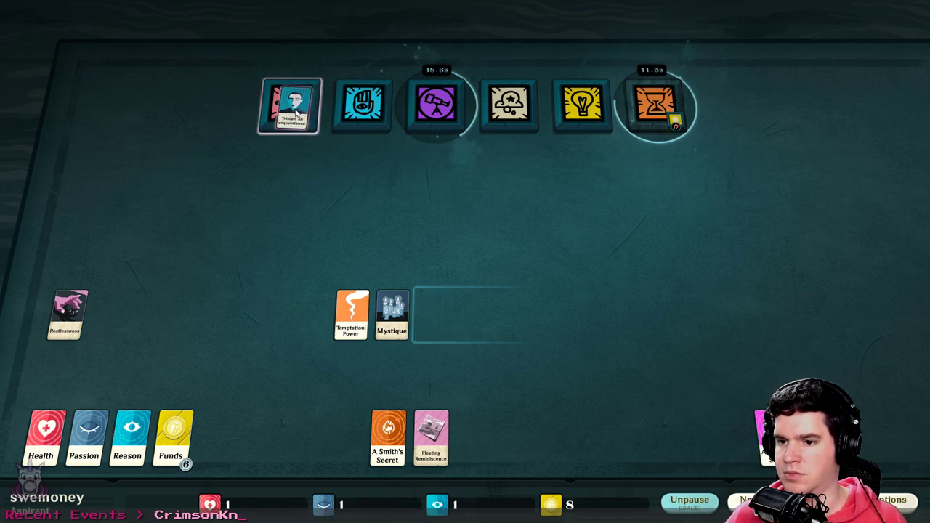
{"action": "left_click", "coordinate": [437, 106]}
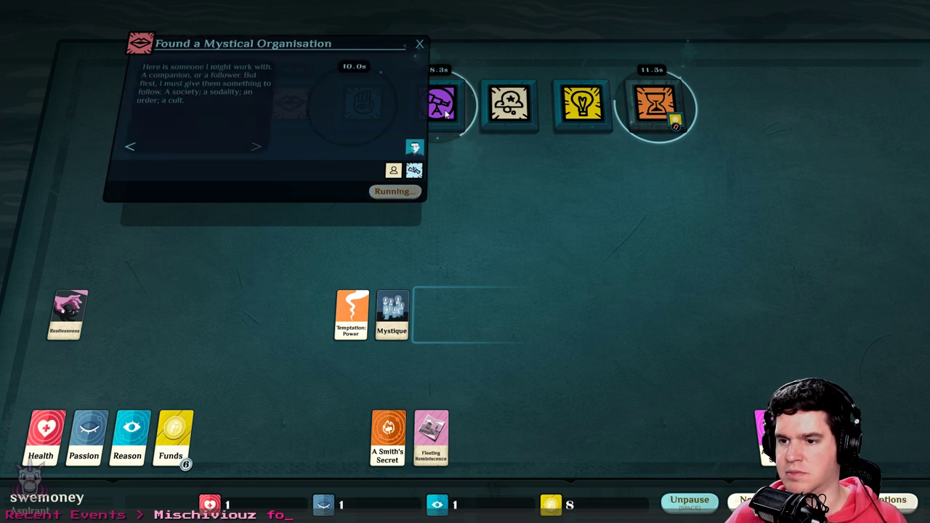
{"action": "left_click", "coordinate": [420, 44]}
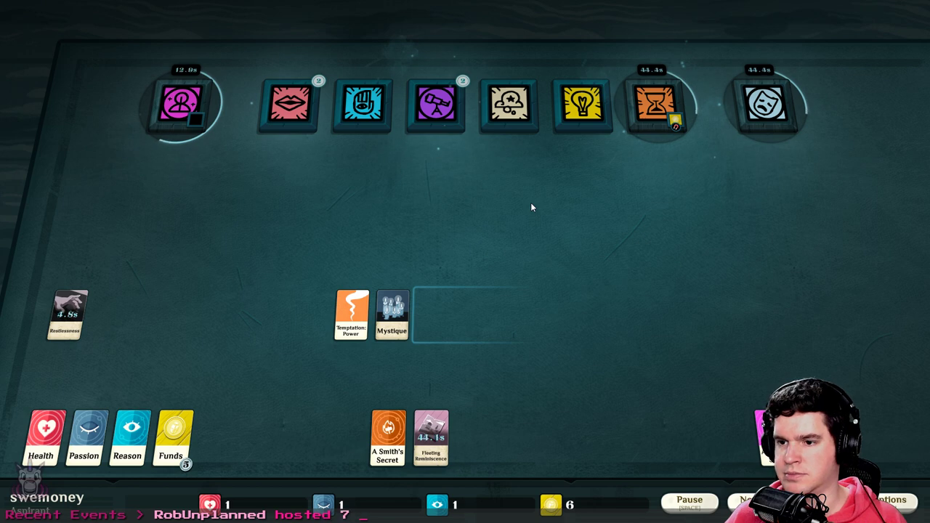
Collect Tristan and Notoriety from the founding, placing Notoriety at the table's upper left
{"action": "left_click", "coordinate": [689, 503]}
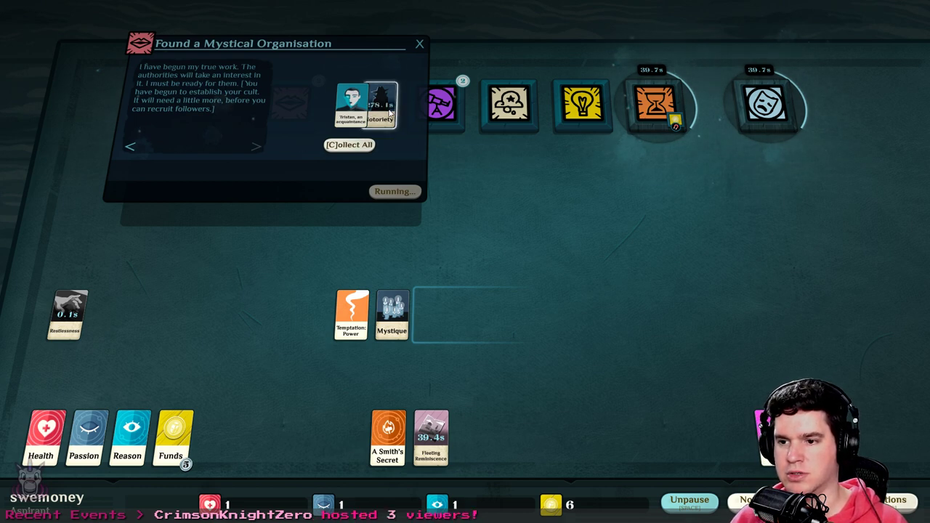
{"action": "left_click", "coordinate": [377, 105]}
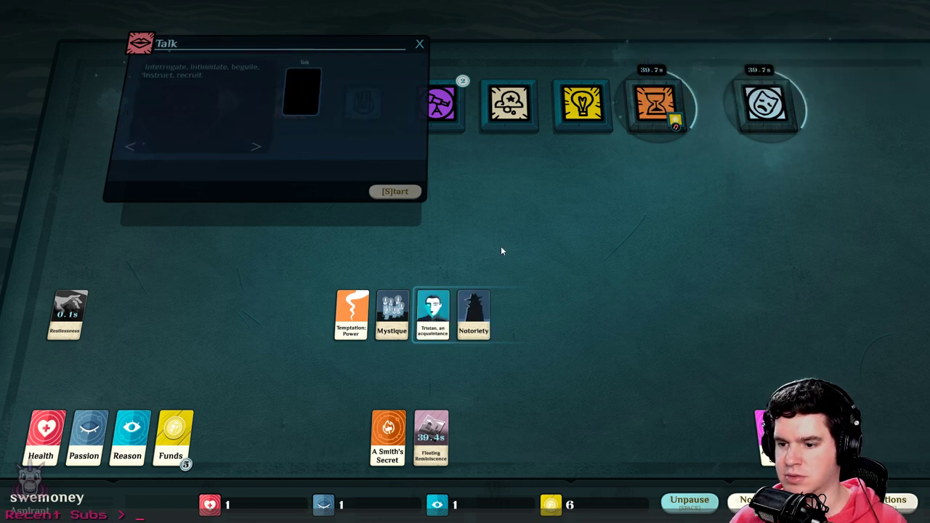
{"action": "left_click", "coordinate": [419, 44]}
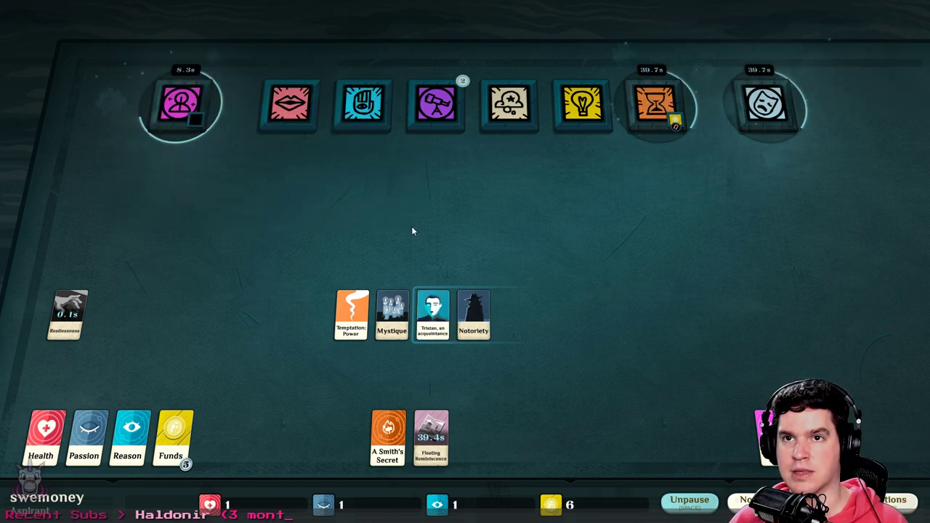
{"action": "left_click_drag", "start_coordinate": [474, 316], "coordinate": [439, 244]}
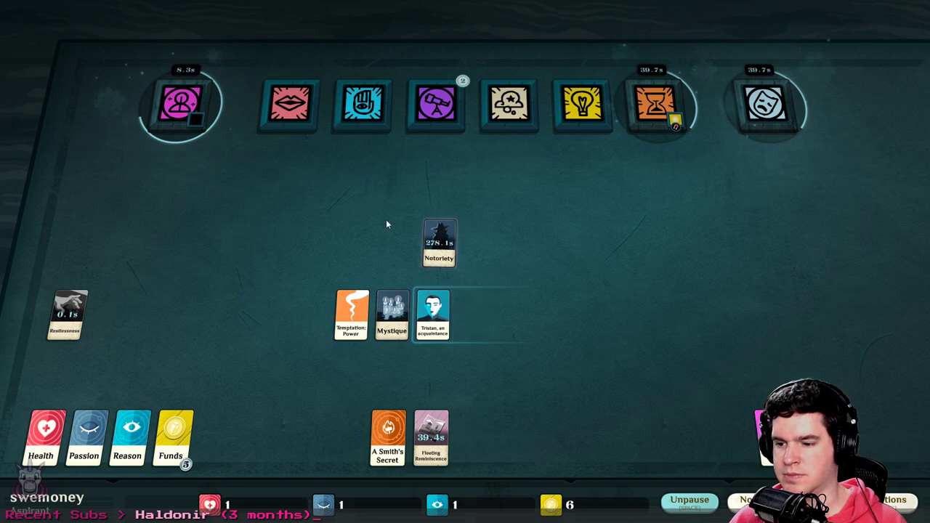
{"action": "left_click_drag", "start_coordinate": [439, 244], "coordinate": [97, 153]}
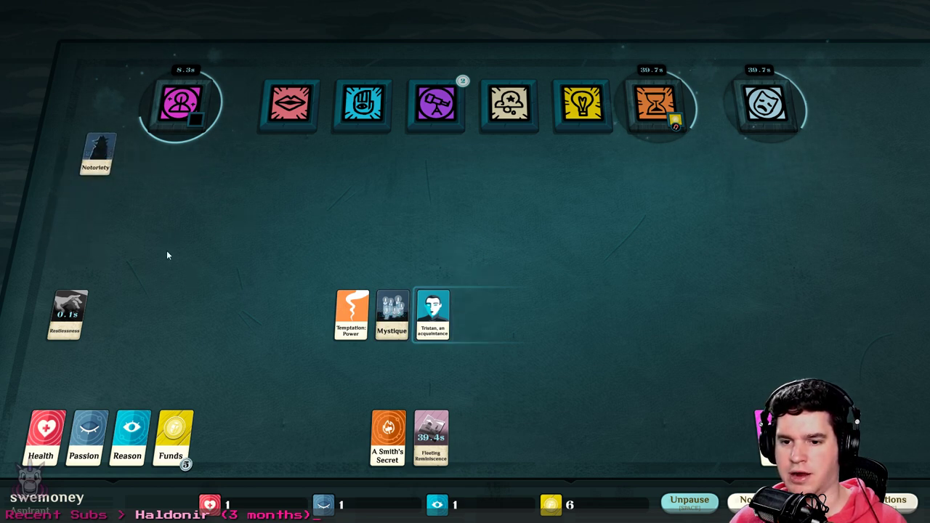
{"action": "mouse_move", "coordinate": [232, 198]}
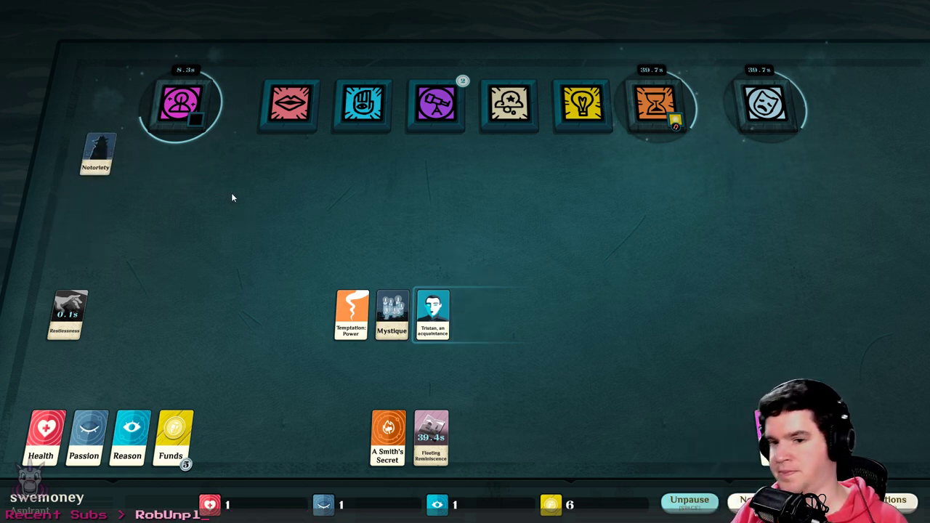
{"action": "left_click", "coordinate": [180, 106]}
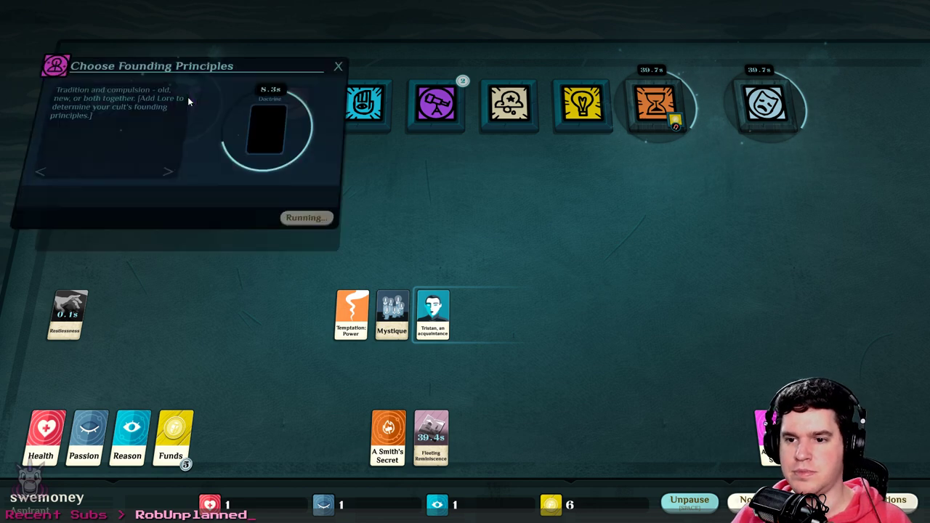
{"action": "mouse_move", "coordinate": [217, 87]}
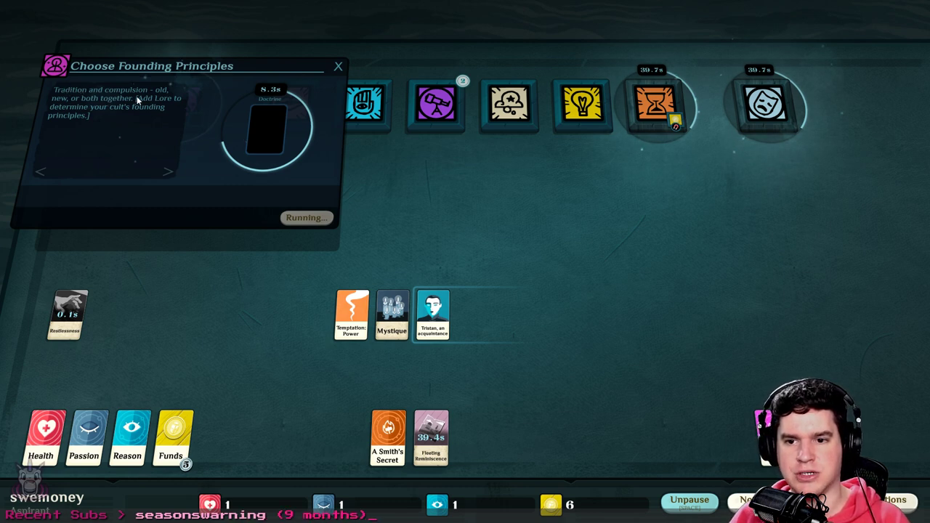
{"action": "mouse_move", "coordinate": [105, 84]}
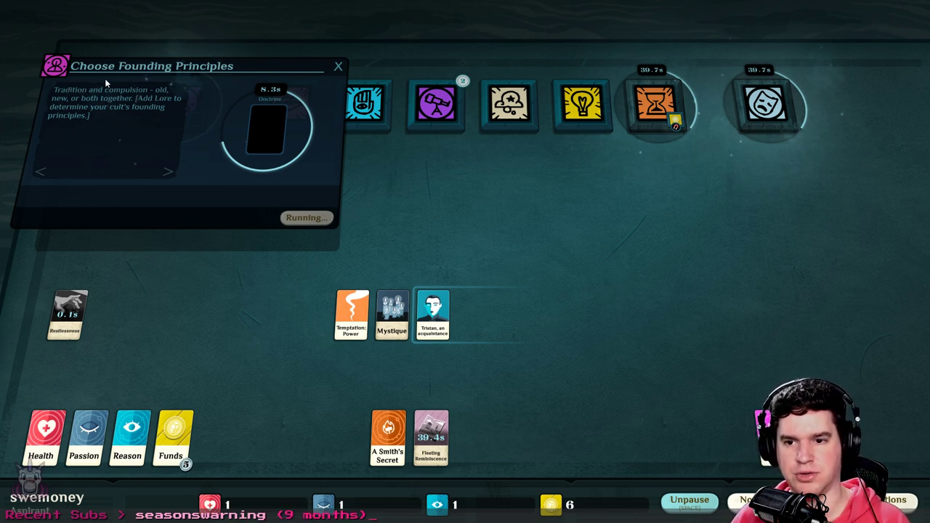
{"action": "mouse_move", "coordinate": [163, 109]}
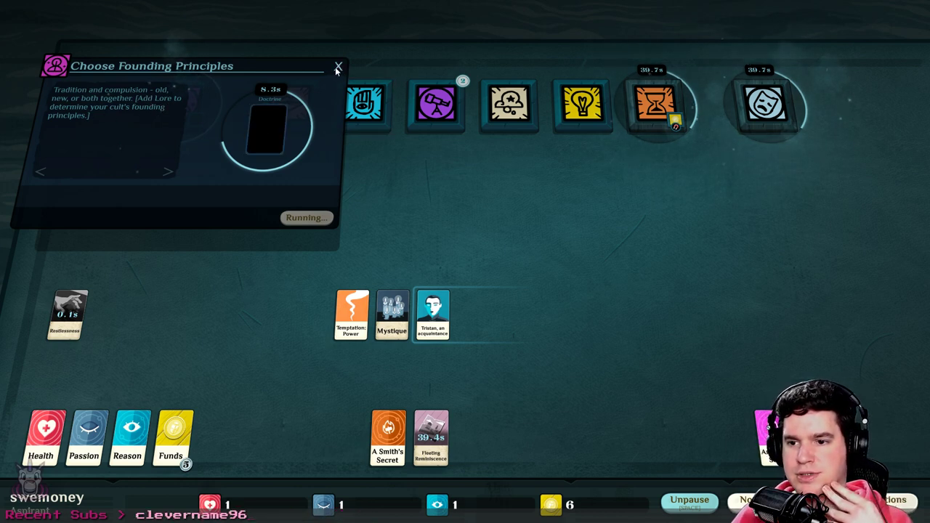
{"action": "left_click", "coordinate": [337, 66]}
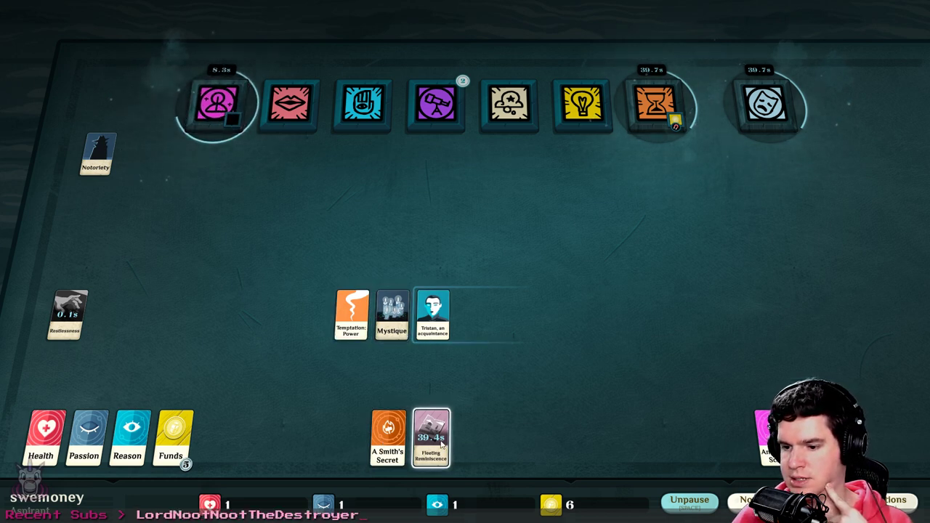
{"action": "left_click", "coordinate": [431, 437]}
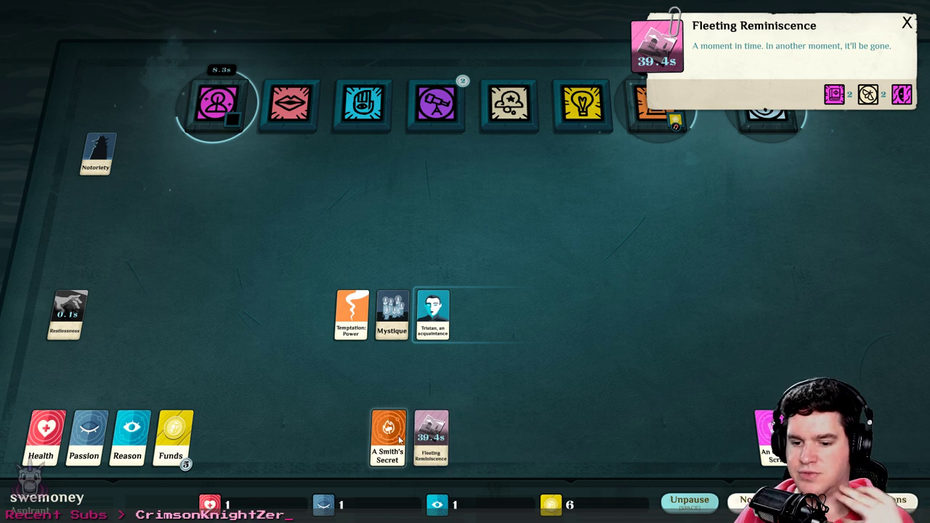
{"action": "left_click", "coordinate": [388, 438]}
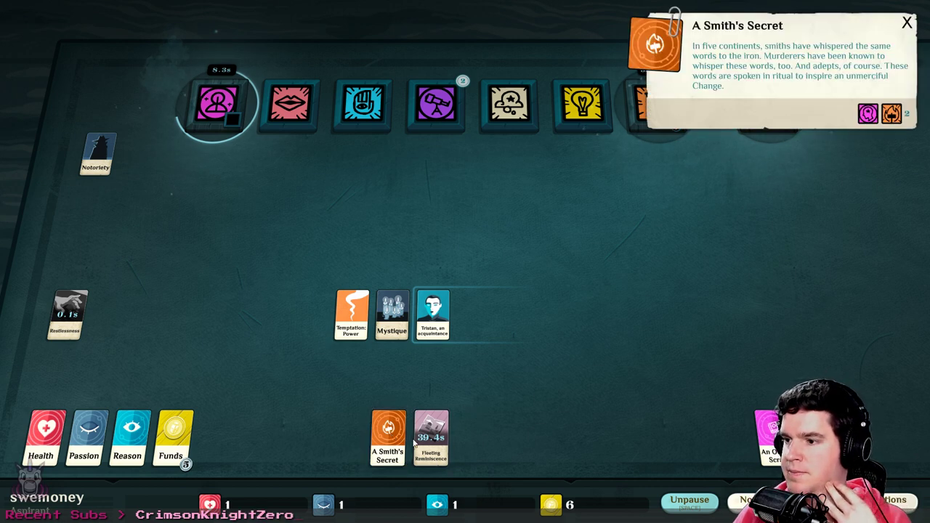
{"action": "mouse_move", "coordinate": [711, 42]}
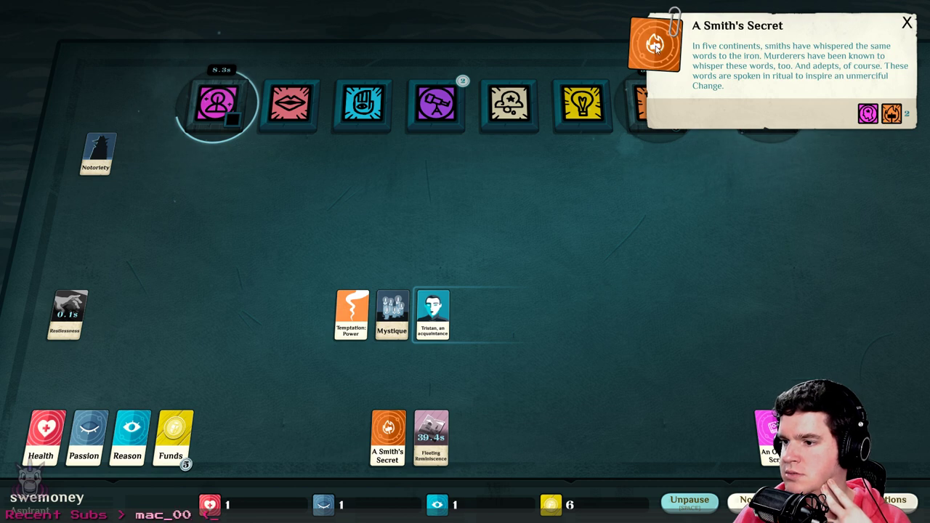
{"action": "mouse_move", "coordinate": [916, 10]}
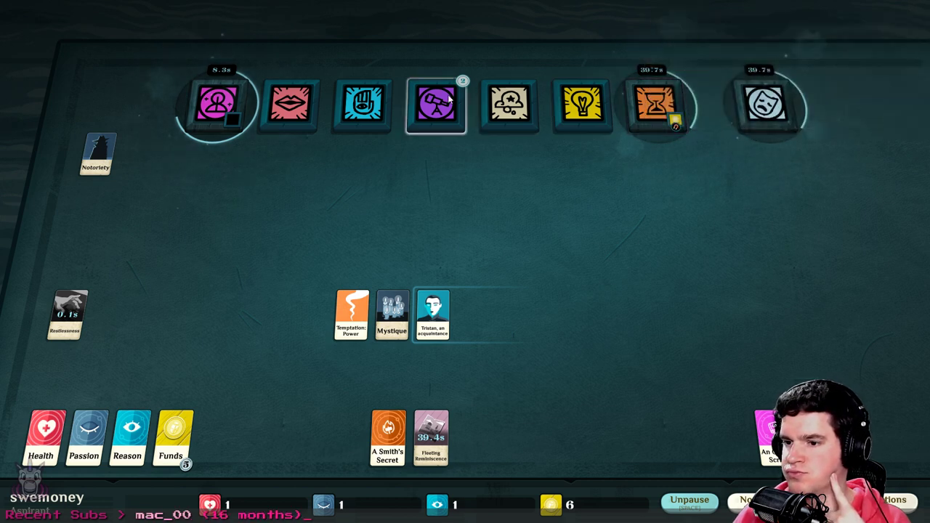
Collect The Orchid Transfigurations, Vol 2, and move An Occult Scrap onto the open table
{"action": "left_click", "coordinate": [434, 105]}
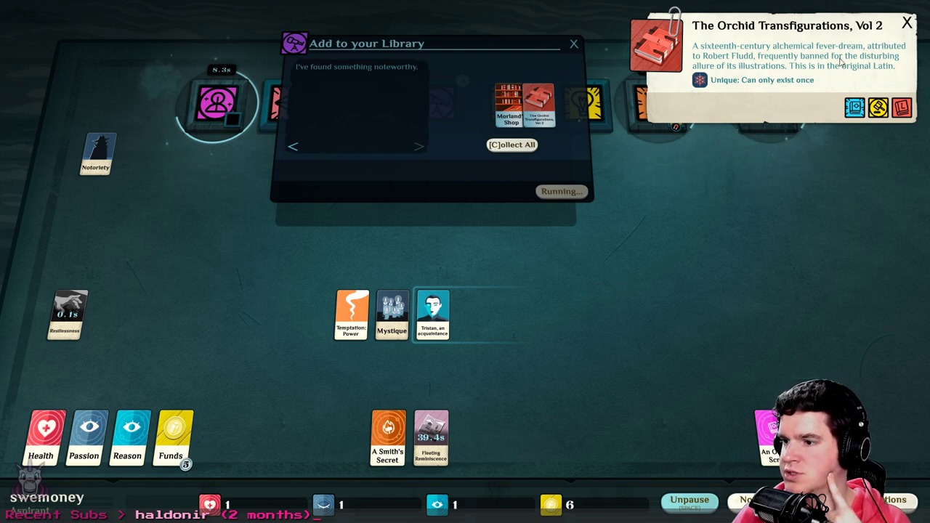
{"action": "mouse_move", "coordinate": [813, 49]}
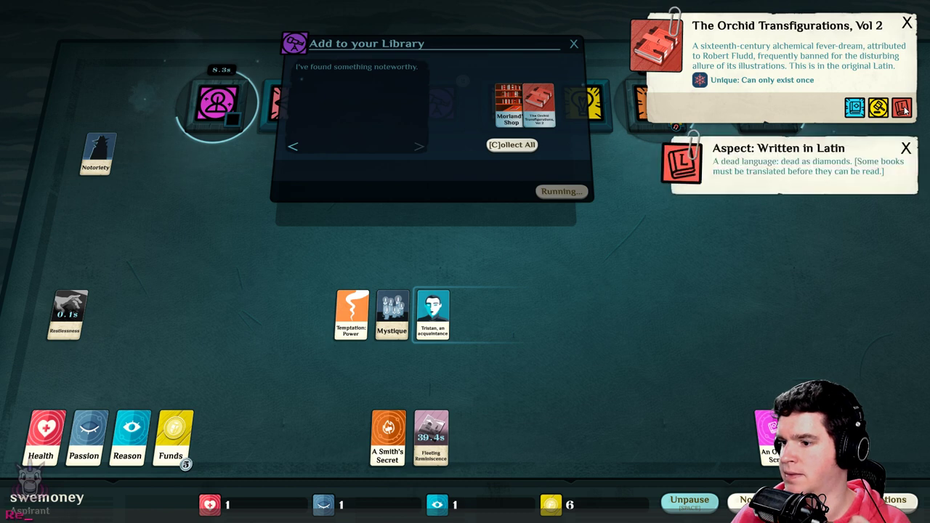
{"action": "left_click", "coordinate": [879, 108]}
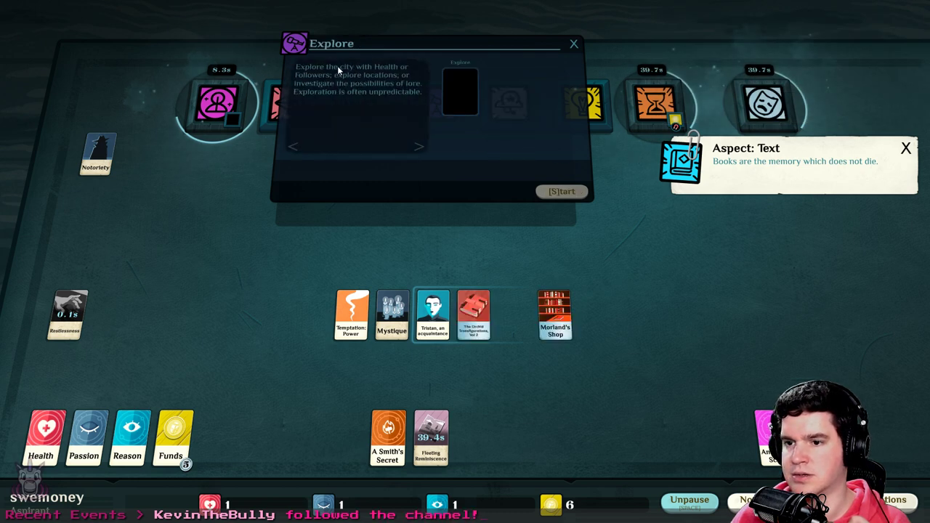
{"action": "left_click", "coordinate": [574, 44]}
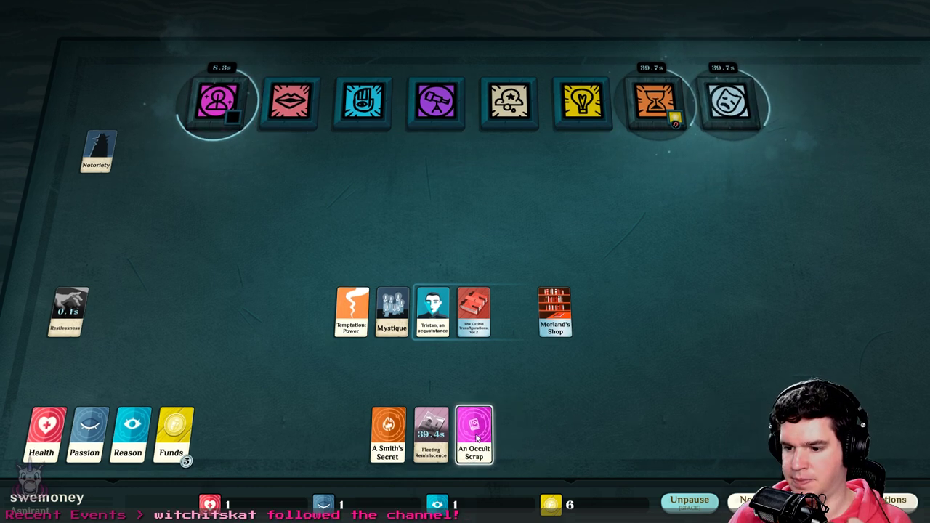
{"action": "left_click_drag", "start_coordinate": [473, 434], "coordinate": [358, 196]}
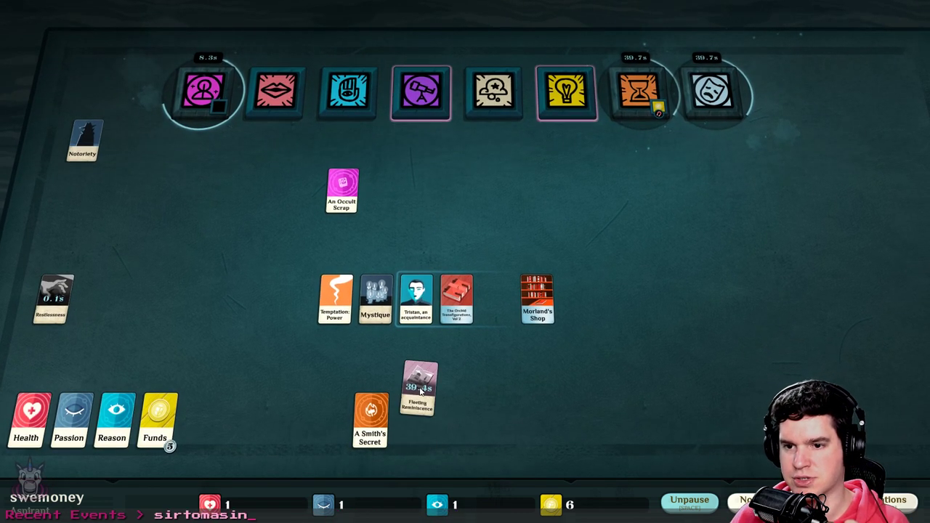
{"action": "left_click_drag", "start_coordinate": [370, 422], "coordinate": [363, 211]}
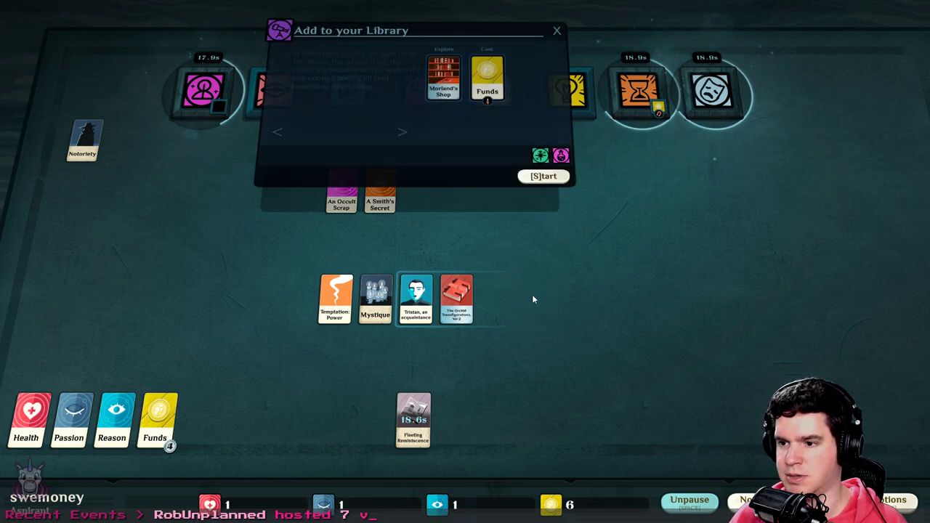
Start another Funds-paid book-buying trip to Morland's Shop
{"action": "left_click", "coordinate": [543, 176]}
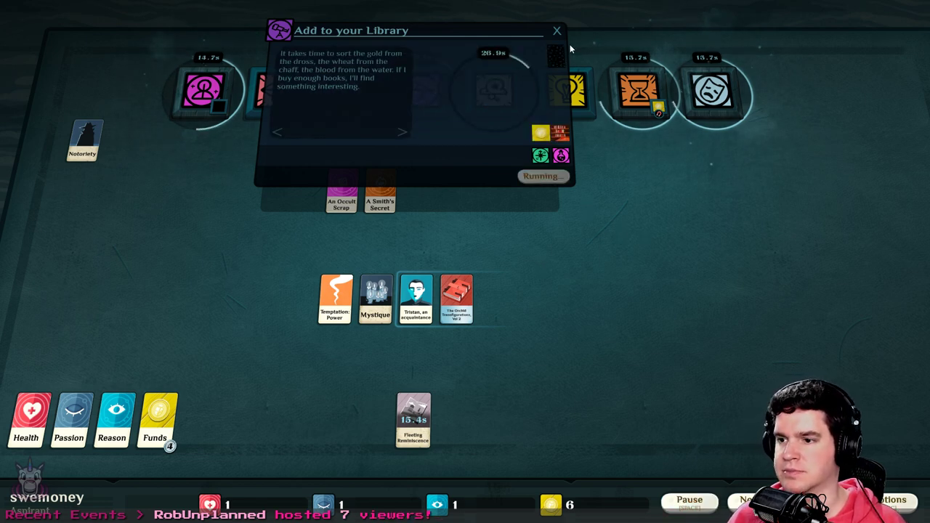
{"action": "left_click", "coordinate": [557, 31]}
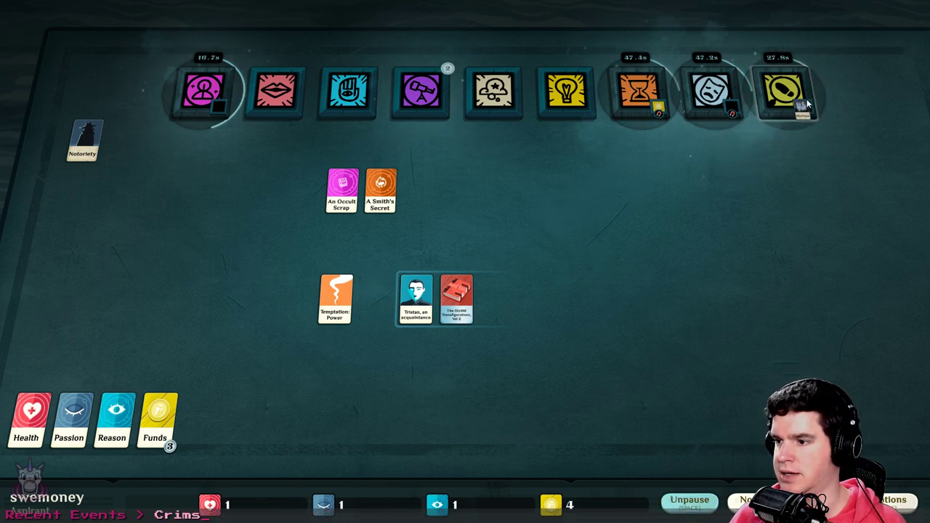
View the new Mystique-hunting adversary, then collect An Introduction to Histories and Morland's Shop
{"action": "left_click", "coordinate": [787, 92]}
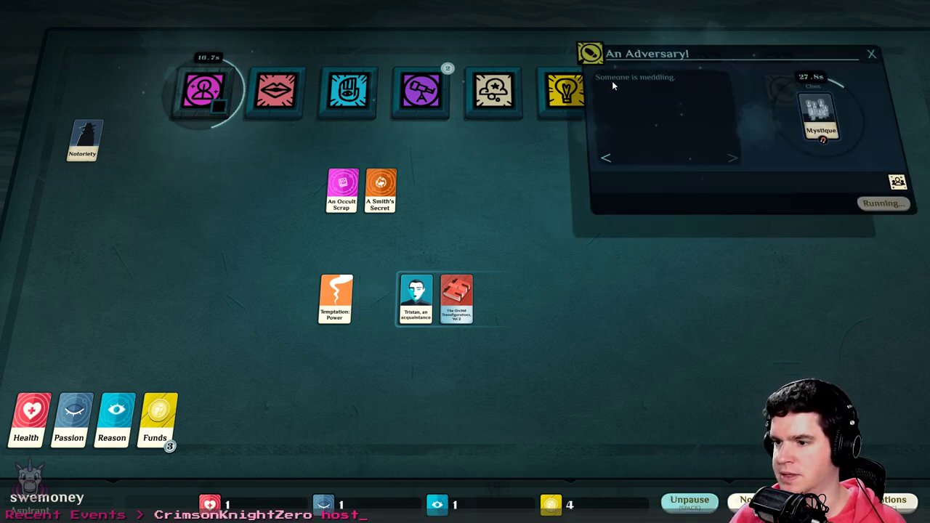
{"action": "mouse_move", "coordinate": [667, 64]}
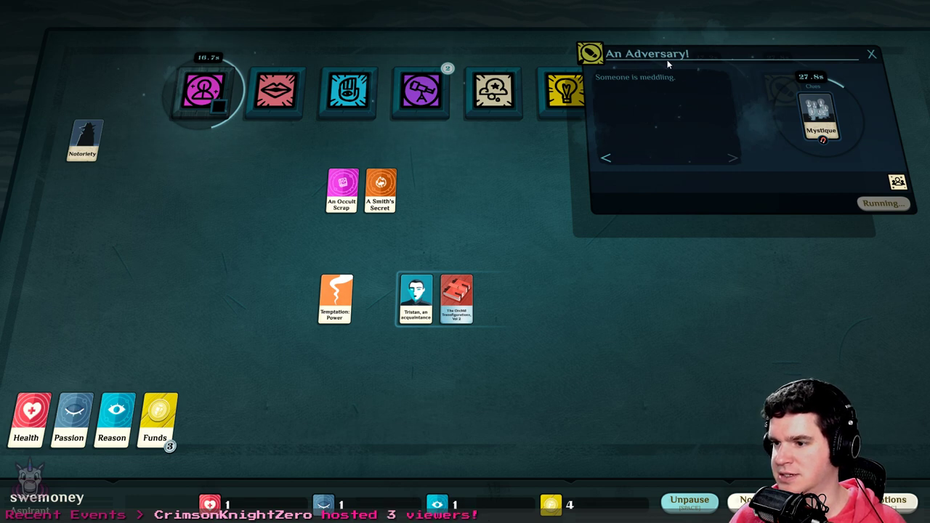
{"action": "left_click", "coordinate": [820, 120]}
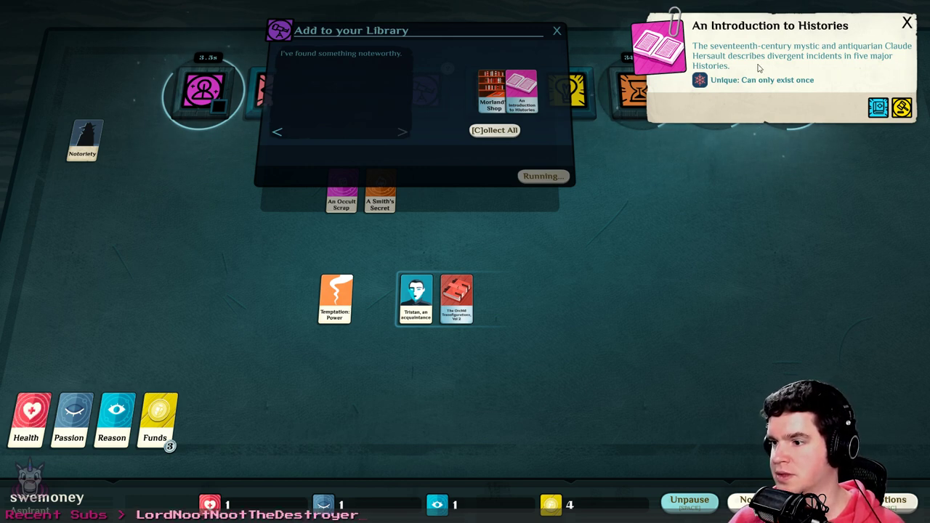
{"action": "mouse_move", "coordinate": [861, 71]}
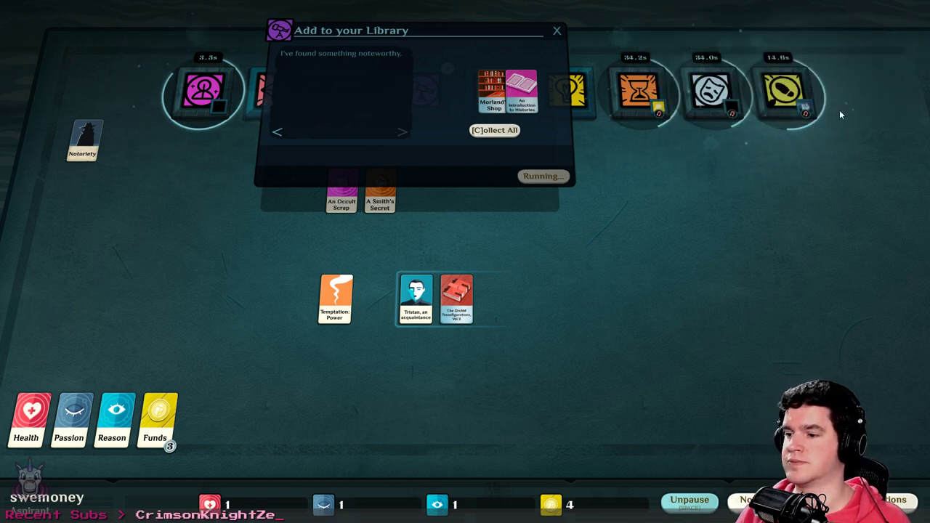
{"action": "left_click", "coordinate": [494, 130]}
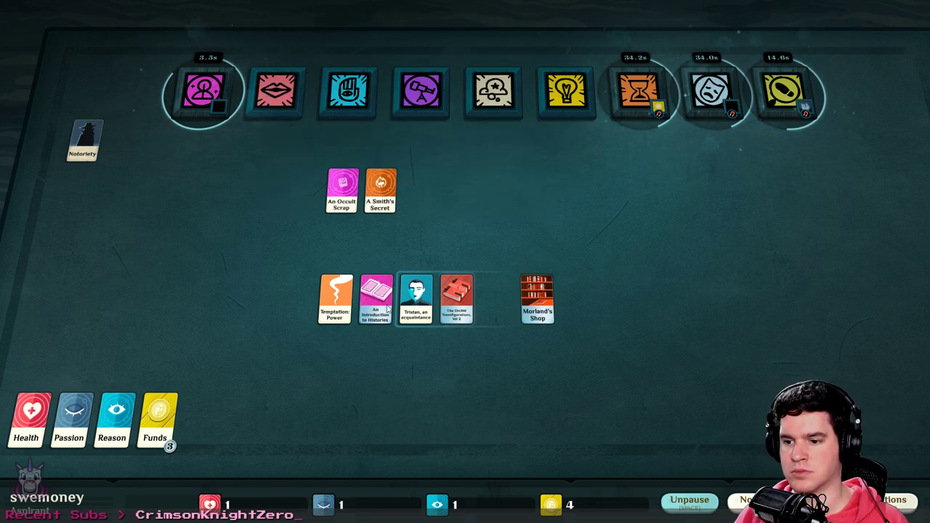
Put An Occult Scrap into A Terrible Clarity with Reason, and reposition A Smith's Secret
{"action": "left_click", "coordinate": [567, 92]}
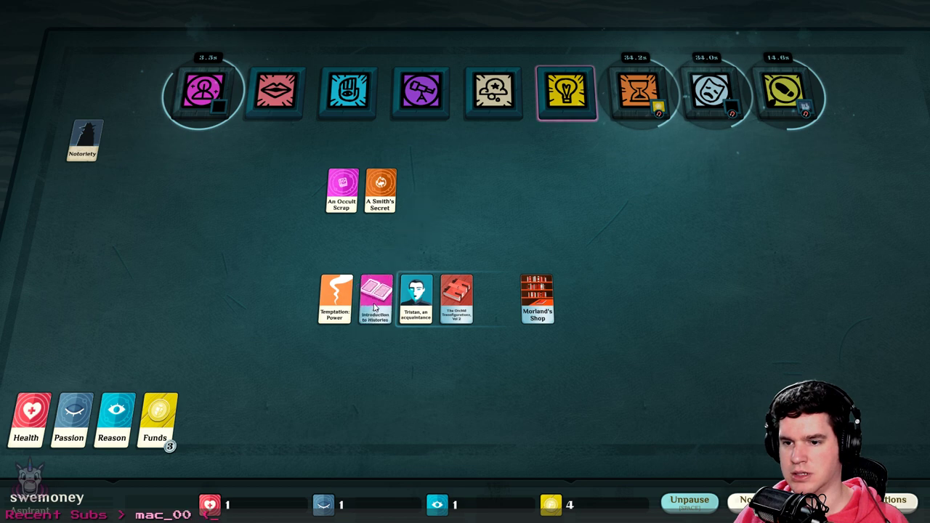
{"action": "left_click_drag", "start_coordinate": [342, 193], "coordinate": [208, 93]}
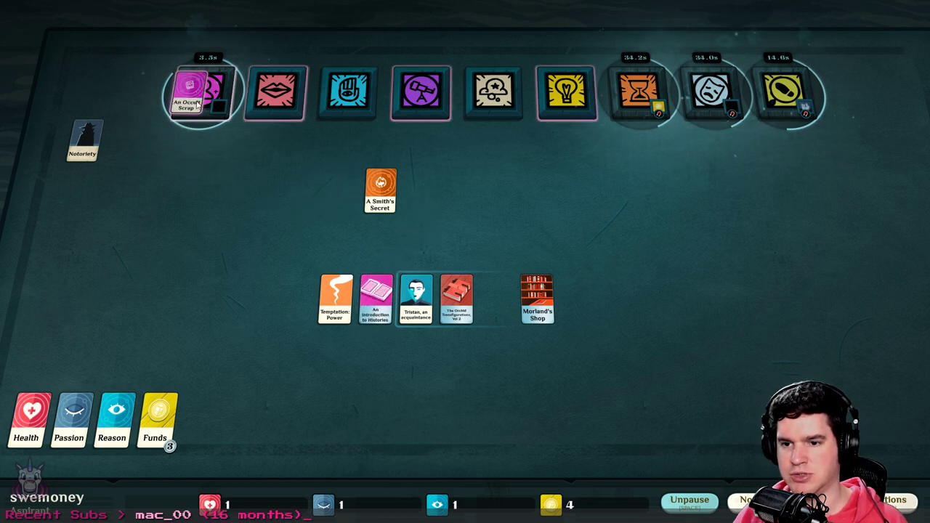
{"action": "left_click", "coordinate": [196, 95]}
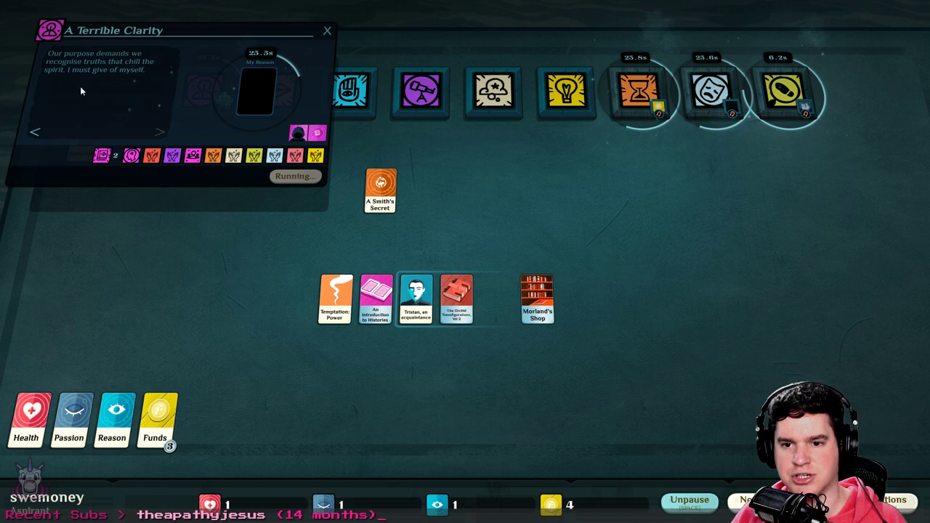
{"action": "mouse_move", "coordinate": [264, 120]}
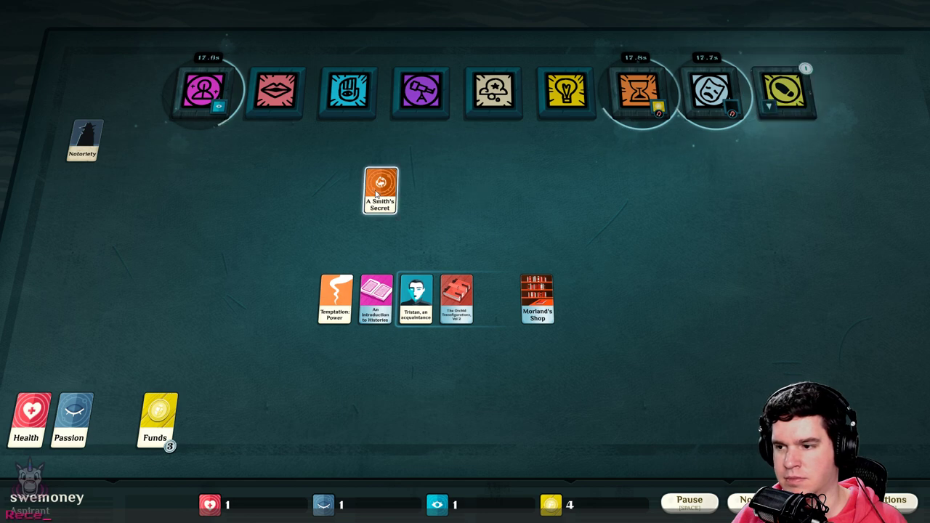
{"action": "left_click_drag", "start_coordinate": [380, 191], "coordinate": [342, 191]}
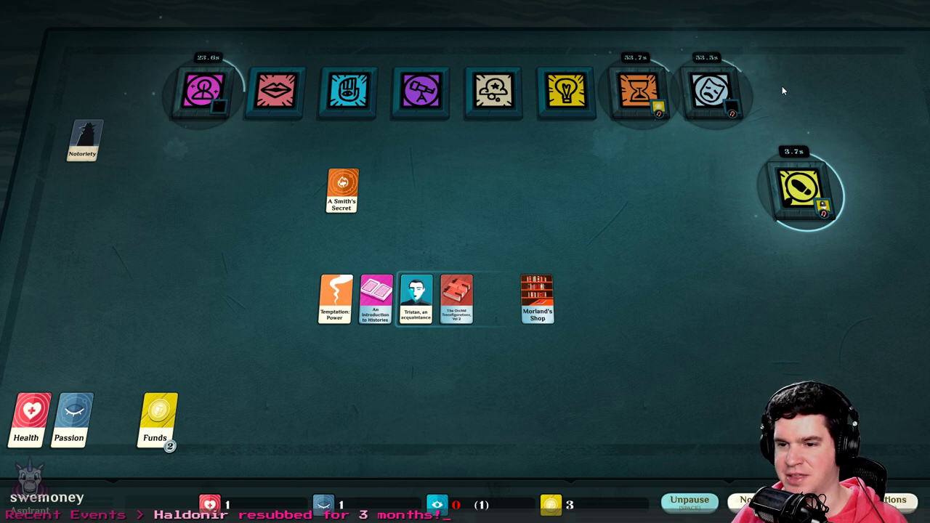
{"action": "left_click", "coordinate": [796, 193]}
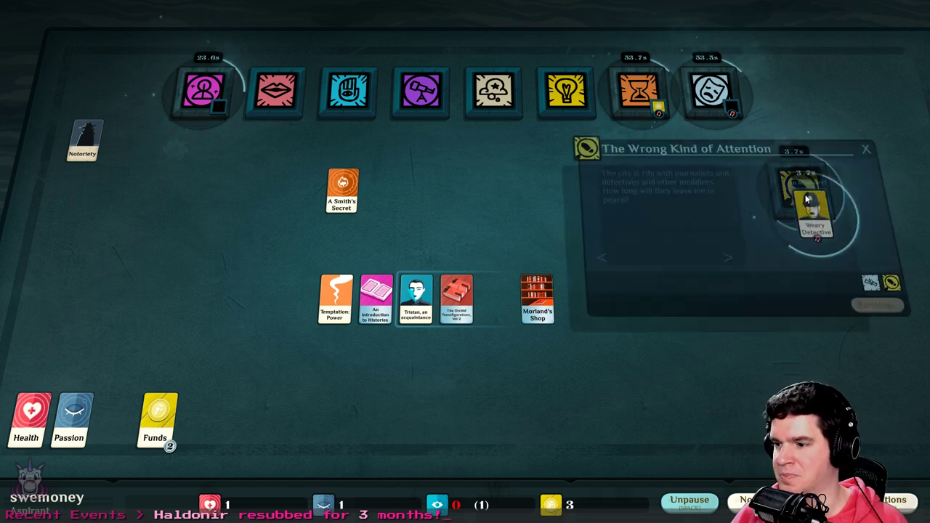
{"action": "left_click", "coordinate": [877, 305]}
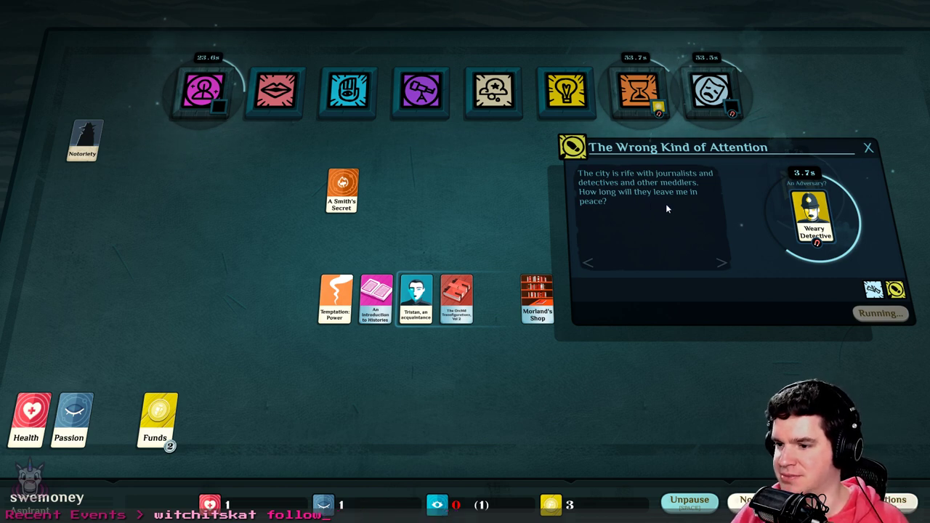
{"action": "mouse_move", "coordinate": [785, 230]}
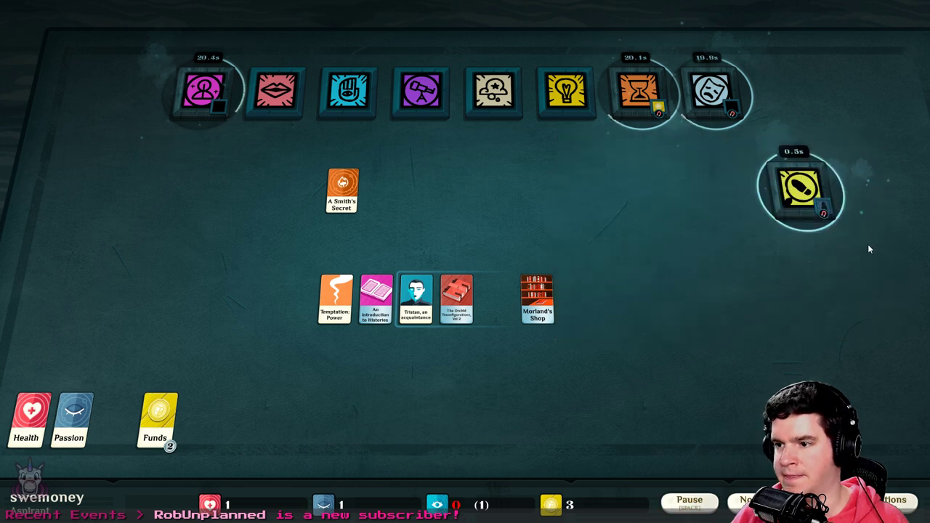
{"action": "left_click_drag", "start_coordinate": [799, 189], "coordinate": [788, 95]}
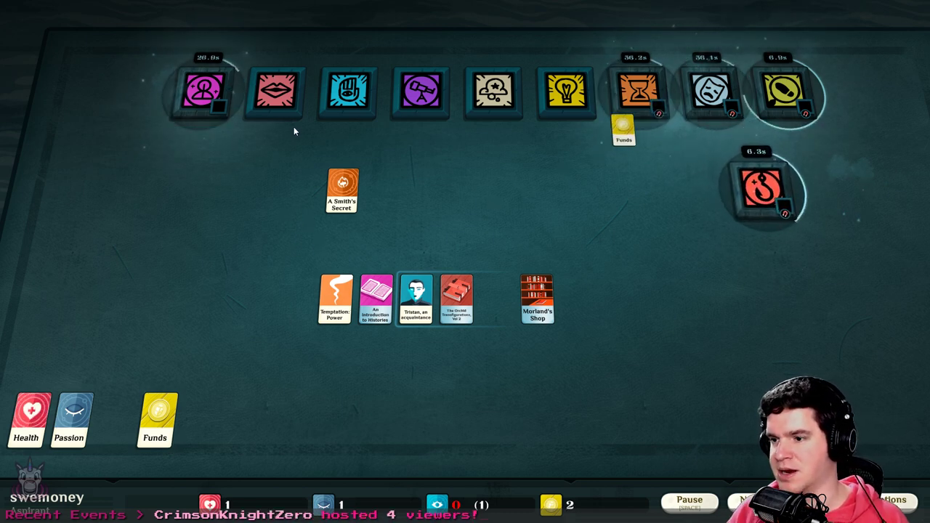
{"action": "left_click", "coordinate": [756, 186]}
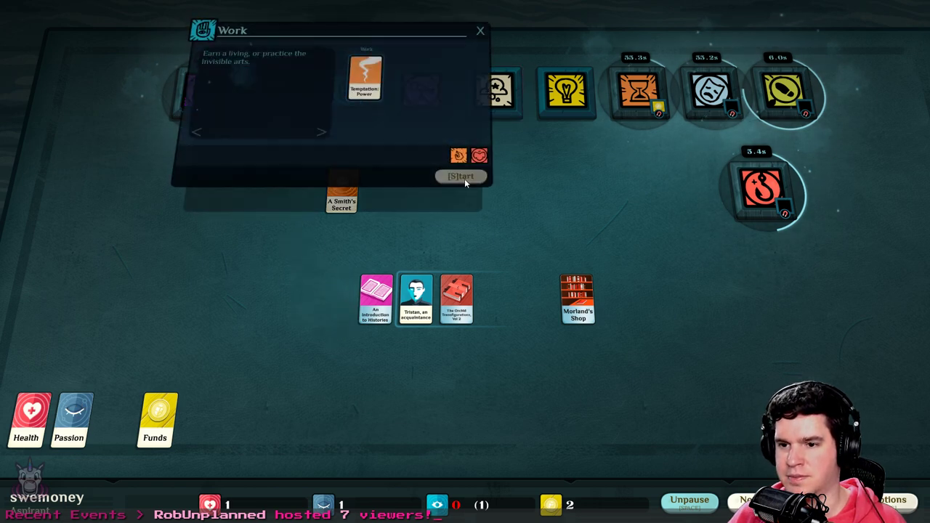
{"action": "left_click_drag", "start_coordinate": [366, 78], "coordinate": [335, 298]}
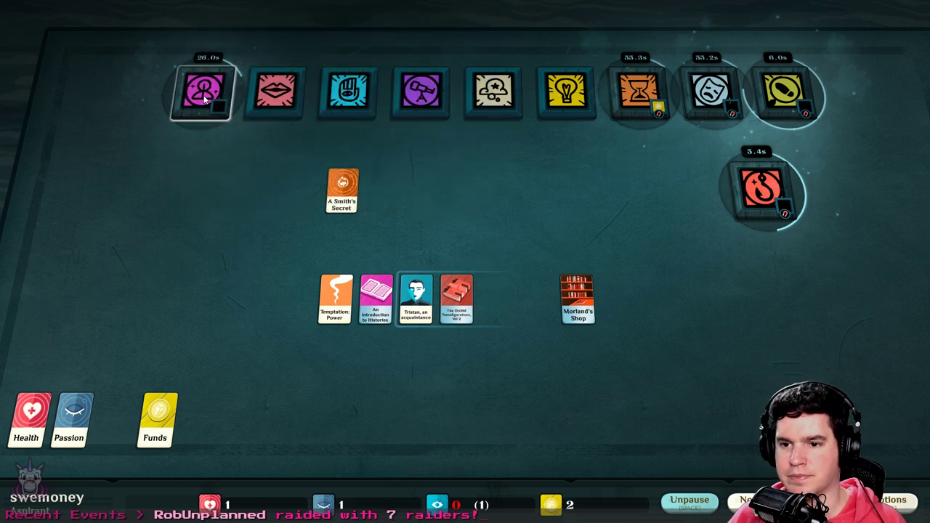
{"action": "left_click", "coordinate": [206, 92]}
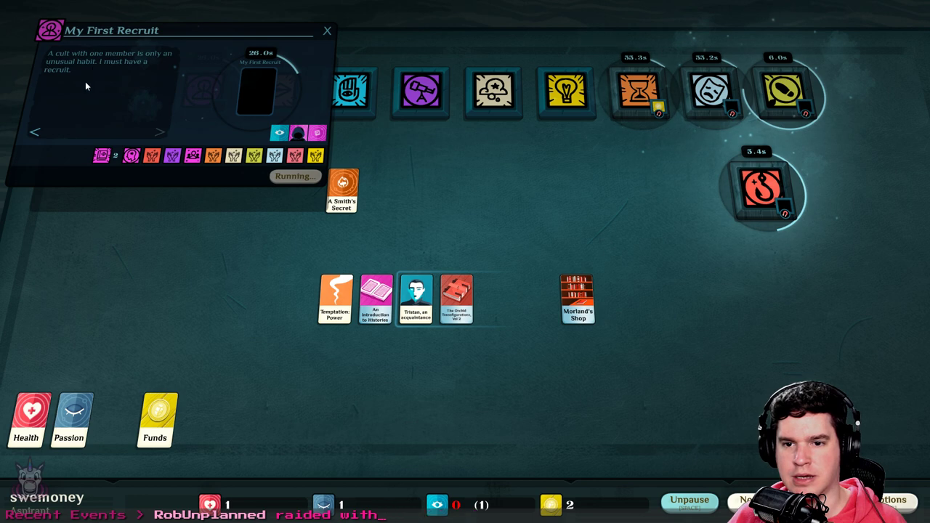
{"action": "mouse_move", "coordinate": [152, 70]}
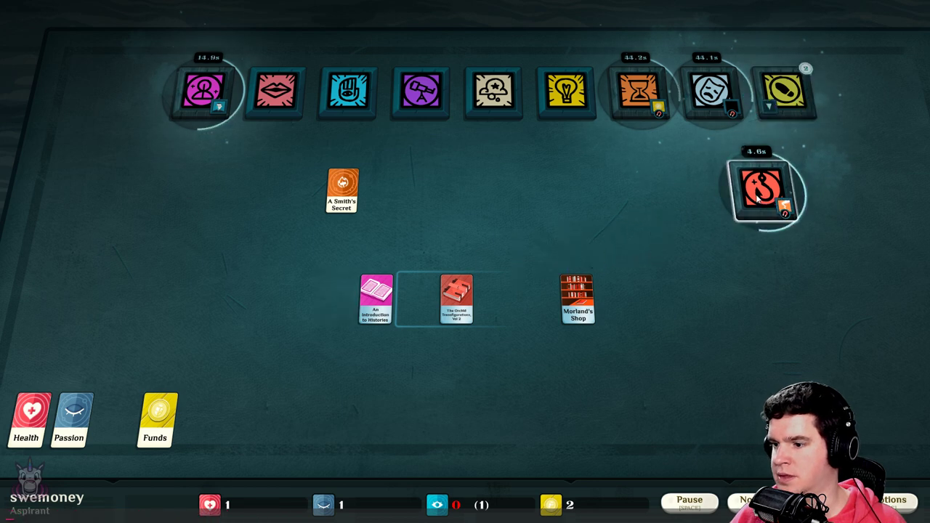
Collect Temptation: Power and Restlessness from The Forge's Glow, moving Restlessness out of the row
{"action": "left_click", "coordinate": [763, 185]}
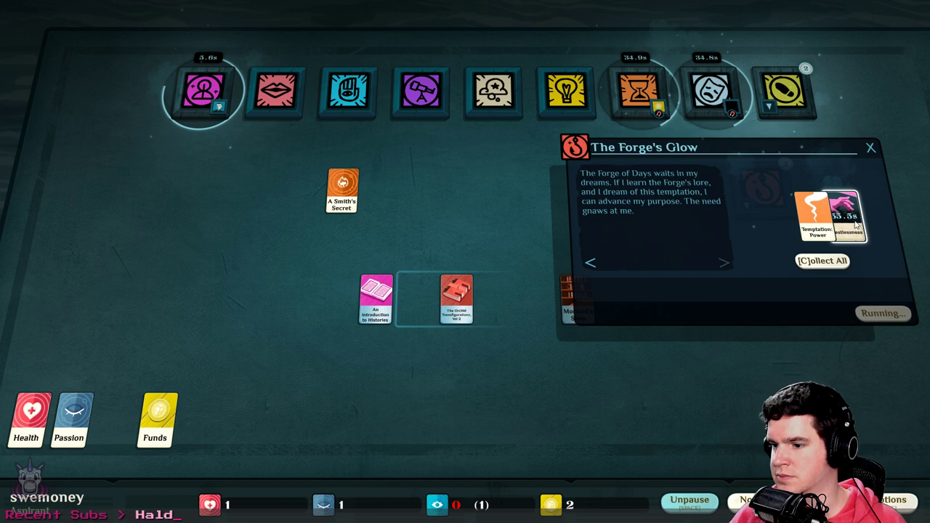
{"action": "left_click", "coordinate": [822, 261]}
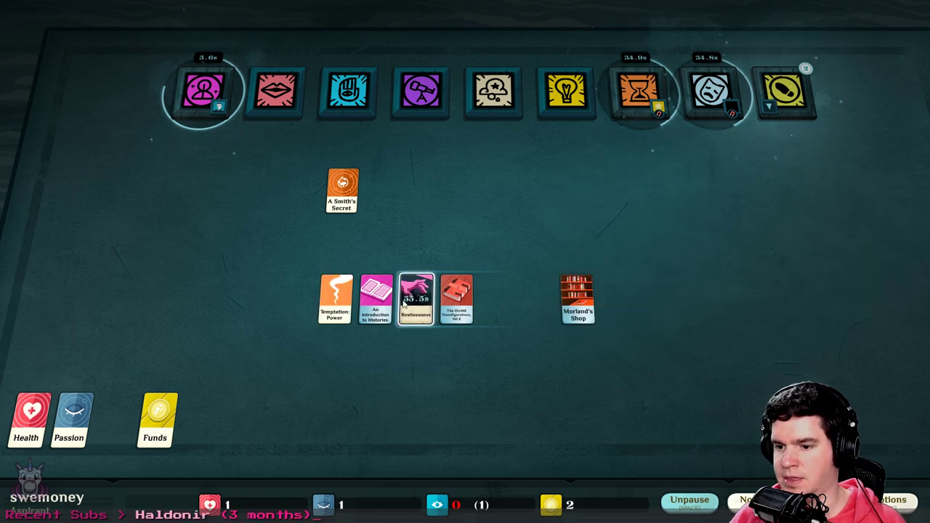
{"action": "left_click_drag", "start_coordinate": [416, 298], "coordinate": [767, 156]}
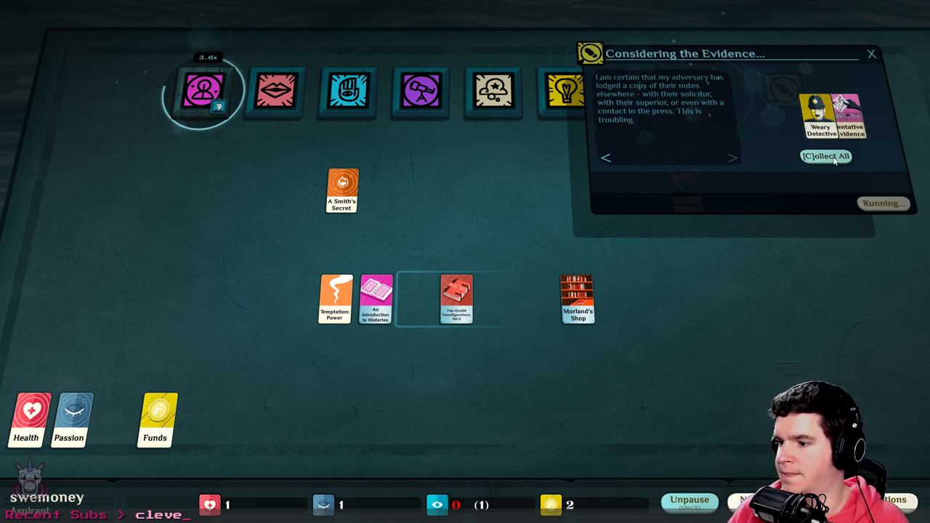
Place Tentative Evidence beside the Weary Detective and read its Evidence Level aspect
{"action": "left_click", "coordinate": [827, 156]}
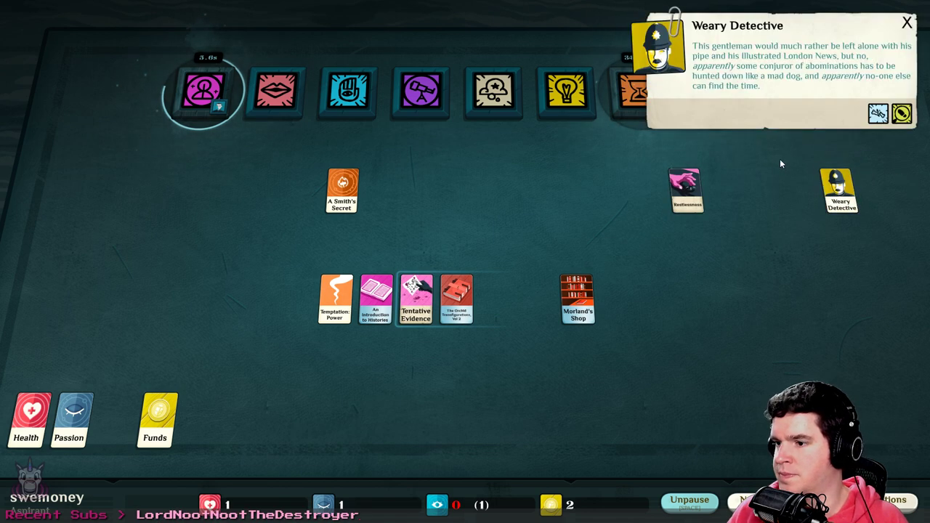
{"action": "mouse_move", "coordinate": [807, 160]}
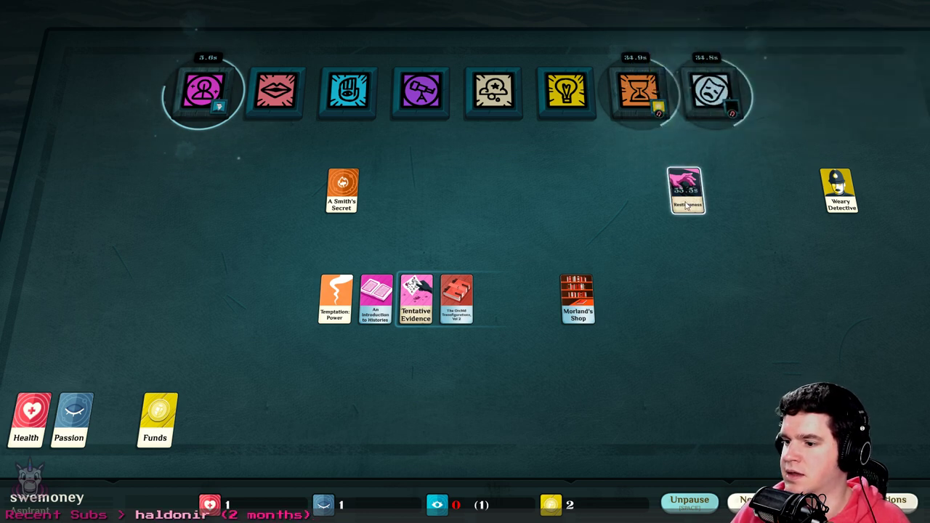
{"action": "left_click", "coordinate": [686, 190]}
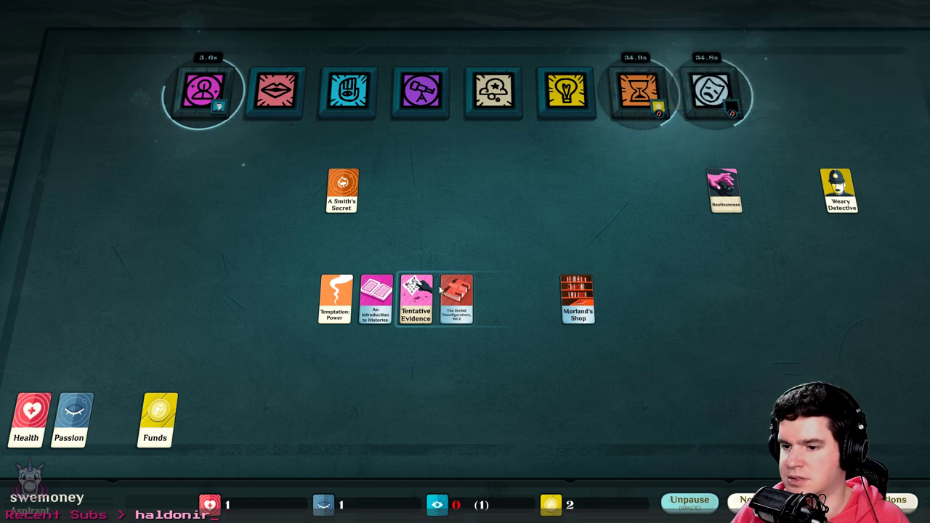
{"action": "mouse_move", "coordinate": [184, 363]}
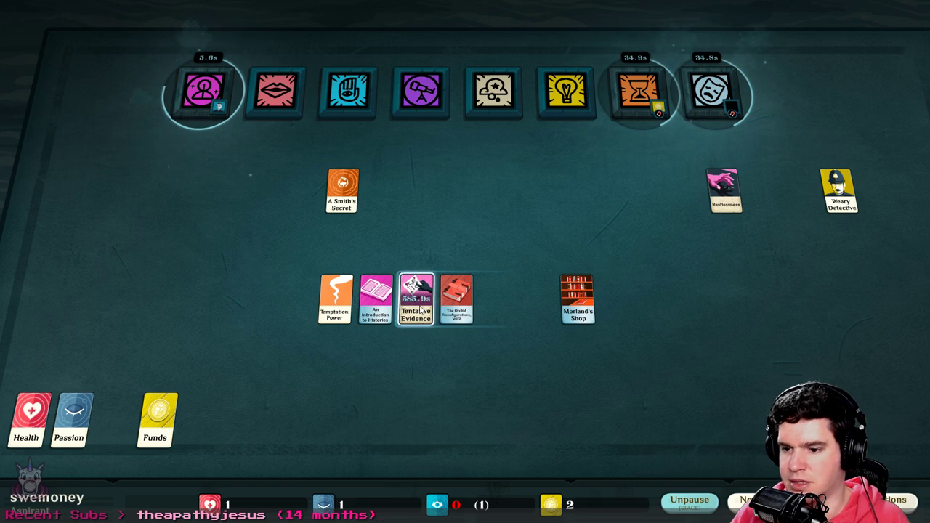
{"action": "left_click_drag", "start_coordinate": [416, 299], "coordinate": [851, 244]}
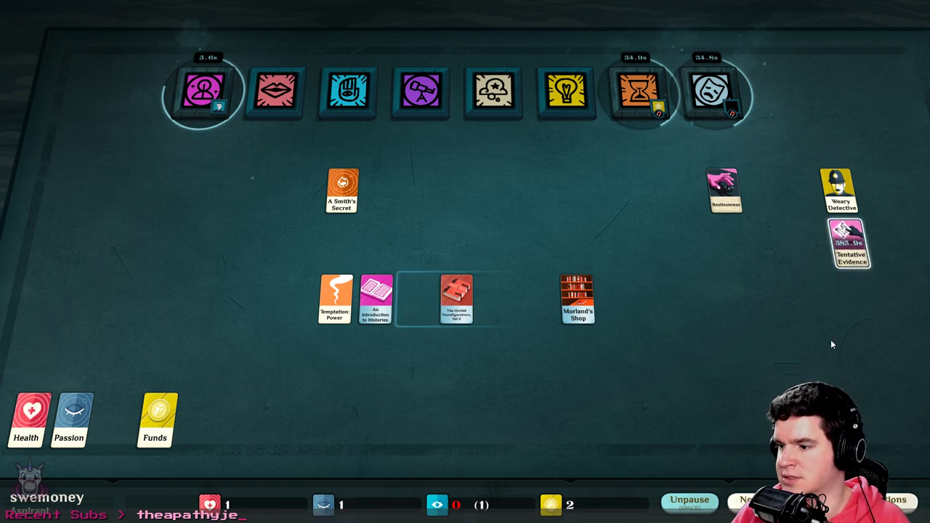
{"action": "left_click", "coordinate": [851, 243]}
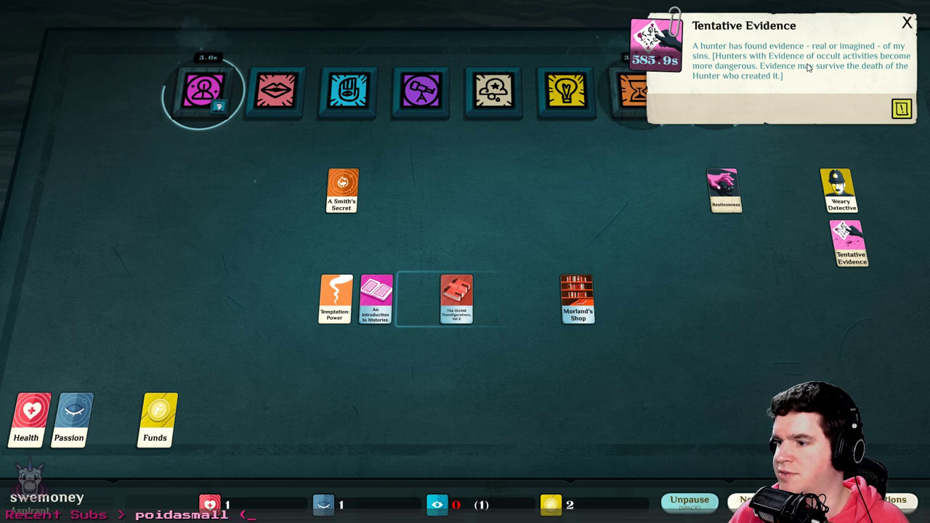
{"action": "mouse_move", "coordinate": [723, 71]}
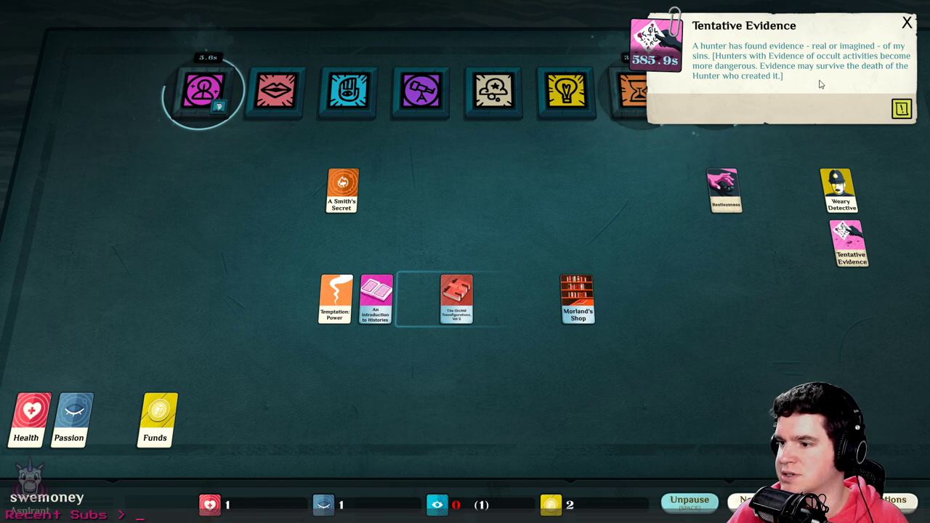
{"action": "mouse_move", "coordinate": [870, 86]}
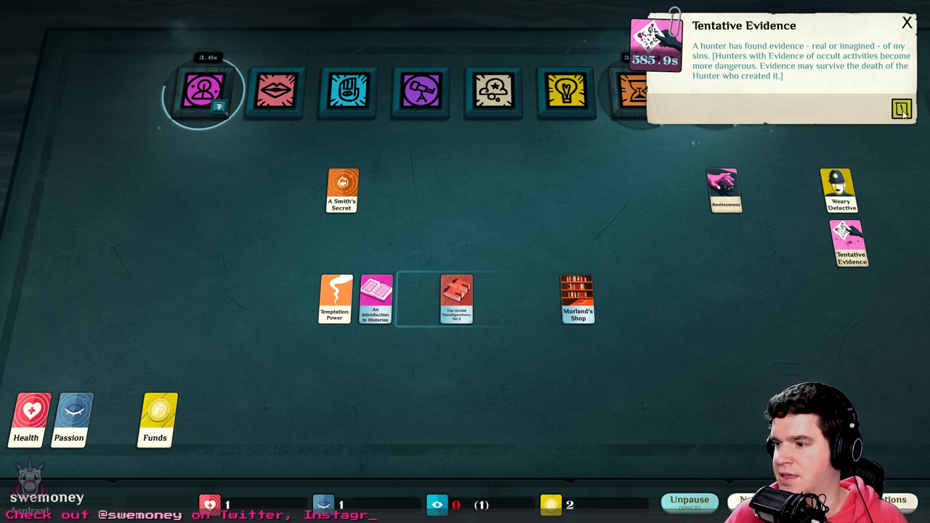
{"action": "left_click", "coordinate": [902, 109]}
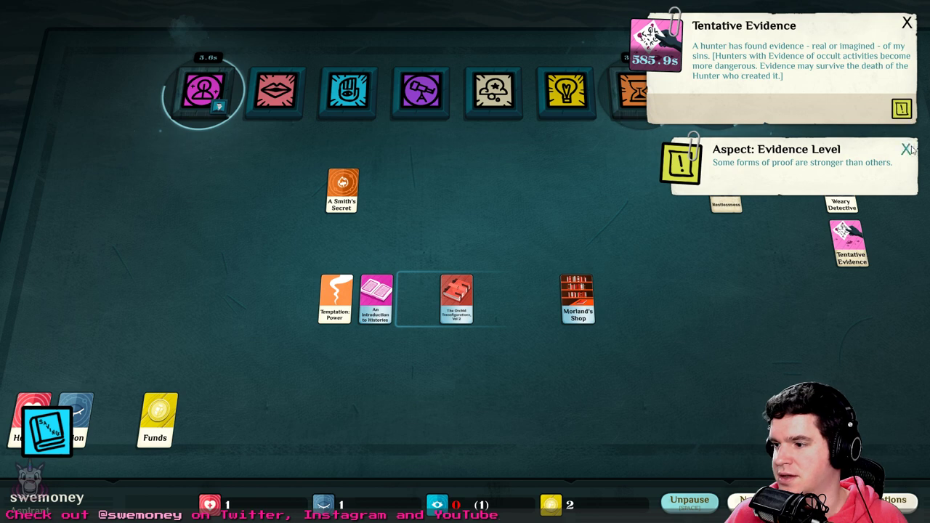
{"action": "left_click", "coordinate": [907, 149]}
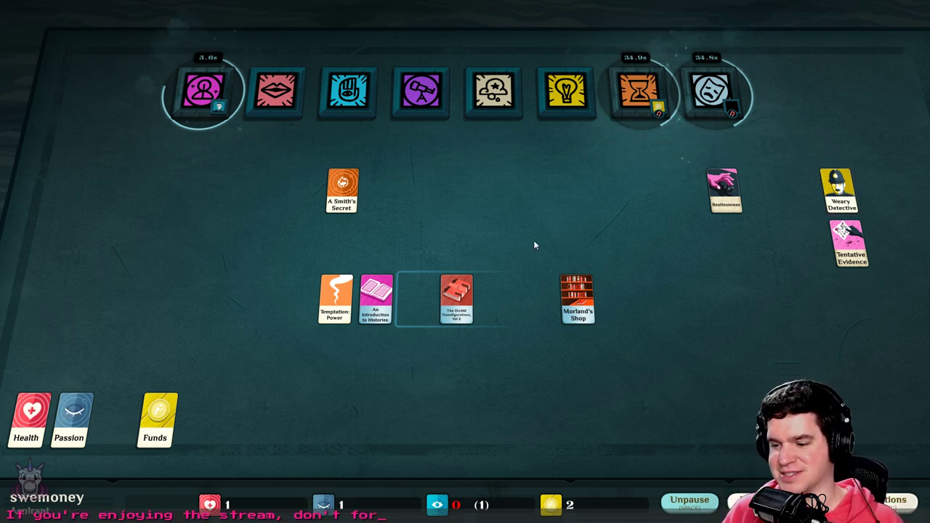
{"action": "mouse_move", "coordinate": [450, 216]}
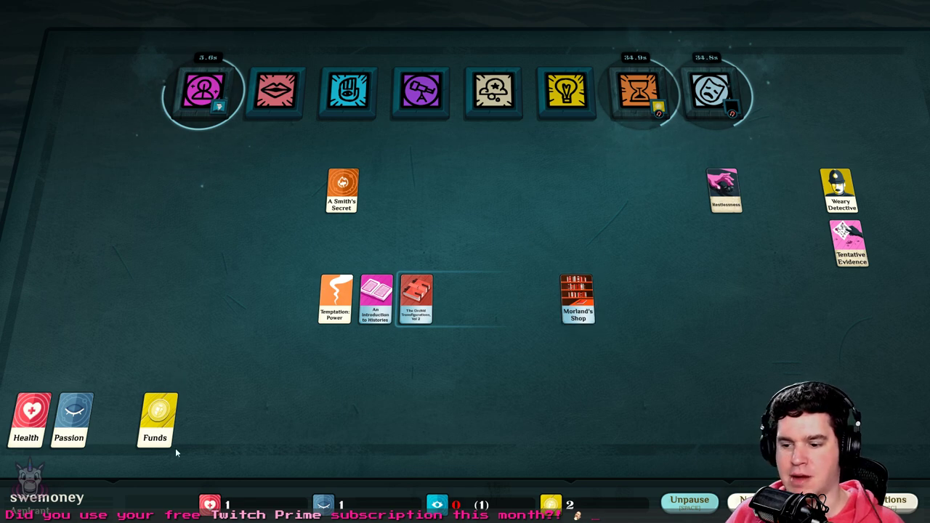
{"action": "mouse_move", "coordinate": [560, 261]}
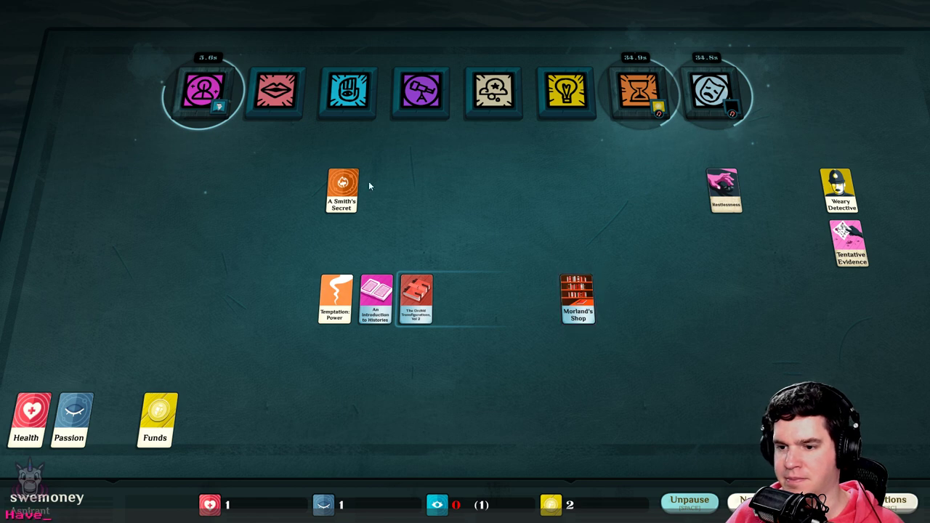
Open the Our Rise Begins outcome and read the Temporary Headquarters and Society of St Hydra cards
{"action": "left_click", "coordinate": [688, 503]}
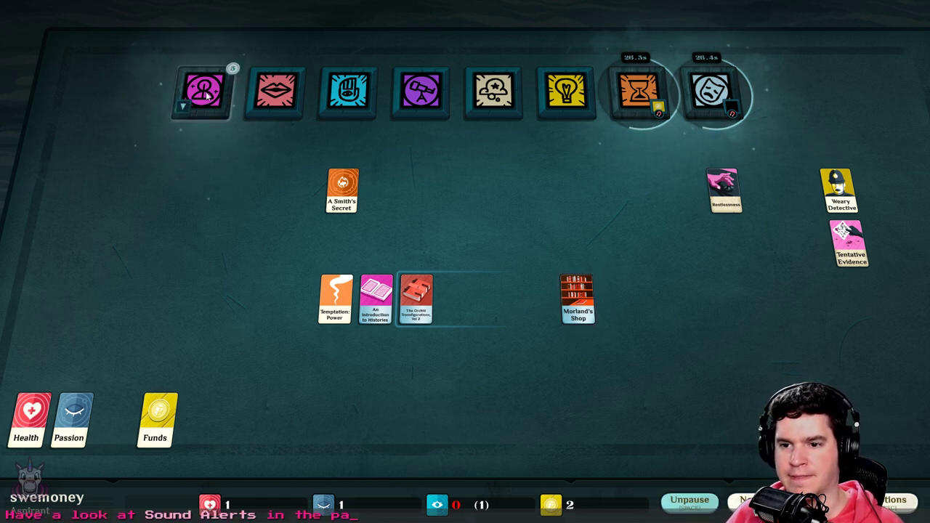
{"action": "left_click", "coordinate": [206, 93]}
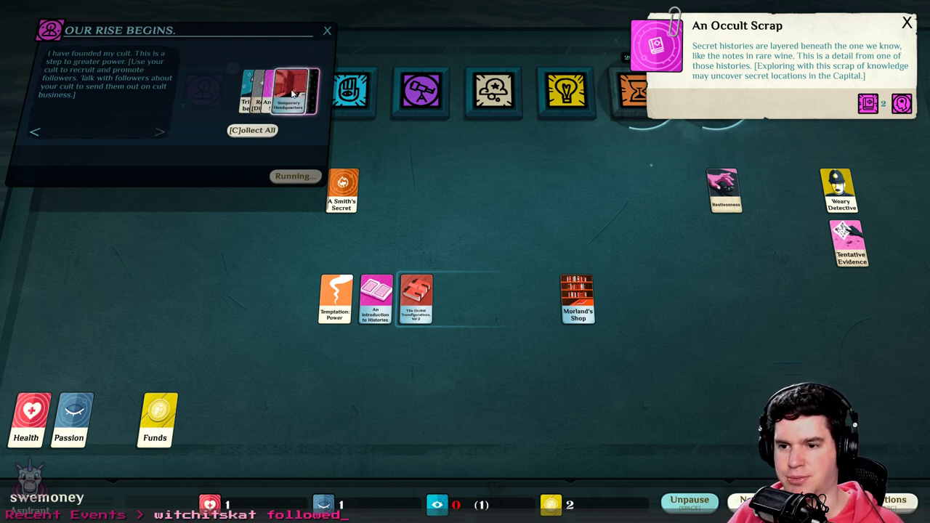
{"action": "left_click", "coordinate": [289, 93]}
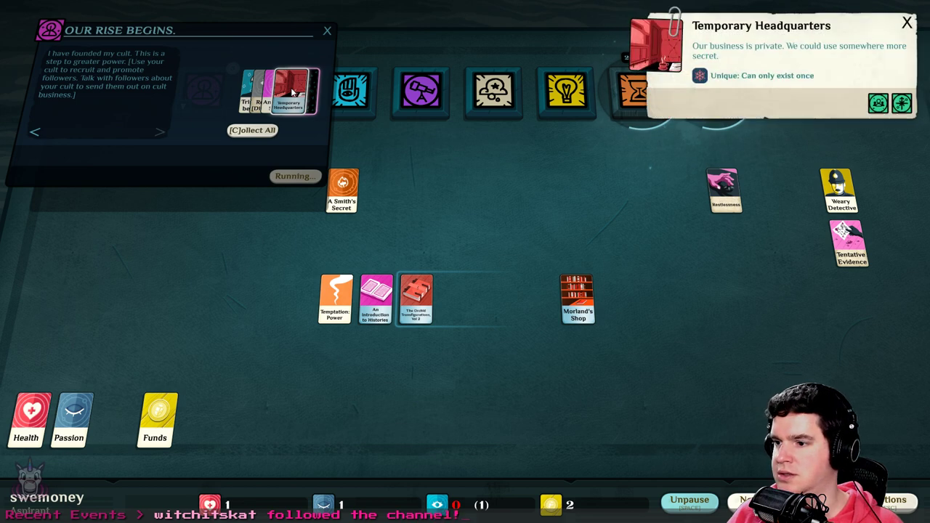
{"action": "mouse_move", "coordinate": [342, 95]}
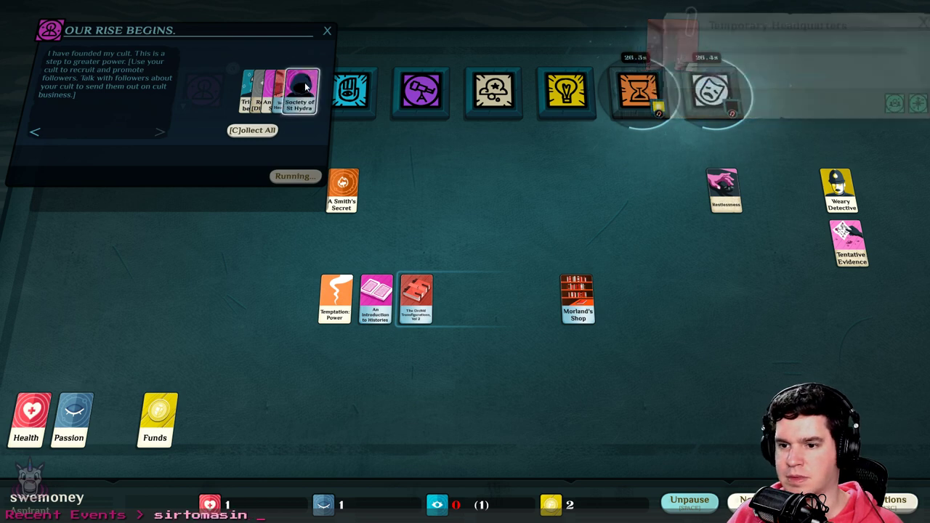
{"action": "left_click", "coordinate": [299, 91]}
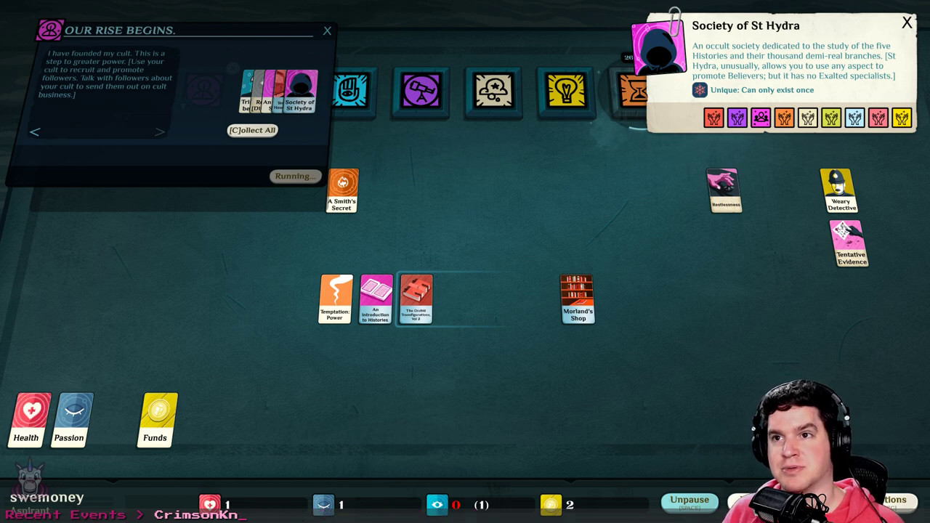
{"action": "mouse_move", "coordinate": [480, 72]}
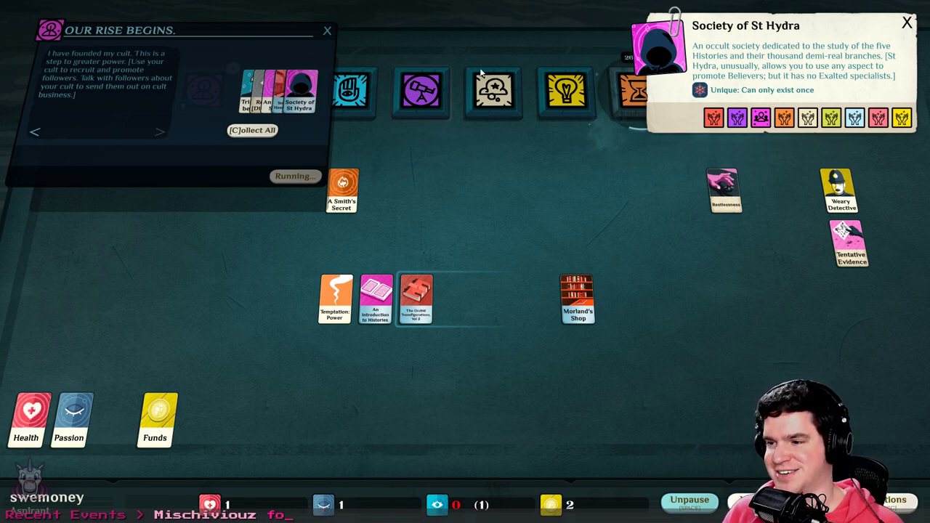
Collect Society of St Hydra, Tristan, Temporary Headquarters and An Occult Scrap from Our Rise Begins
{"action": "left_click", "coordinate": [252, 130]}
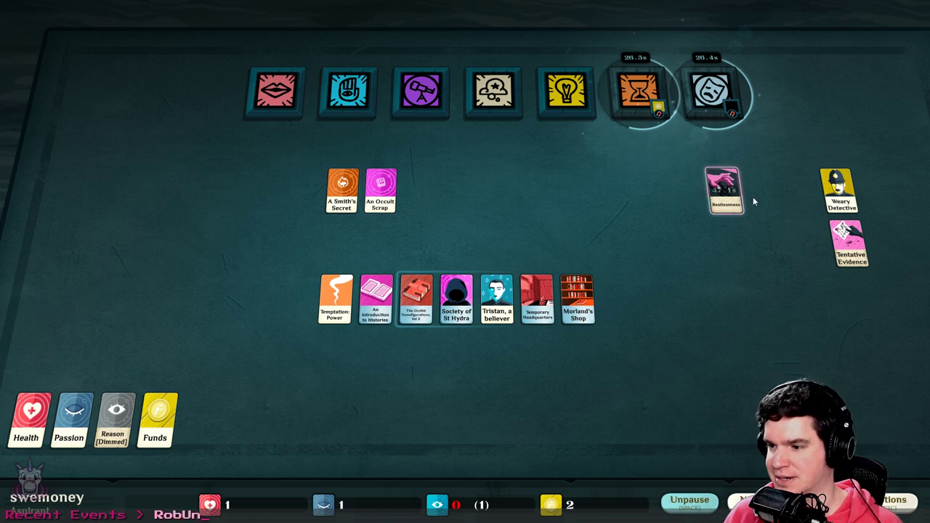
{"action": "mouse_move", "coordinate": [607, 275]}
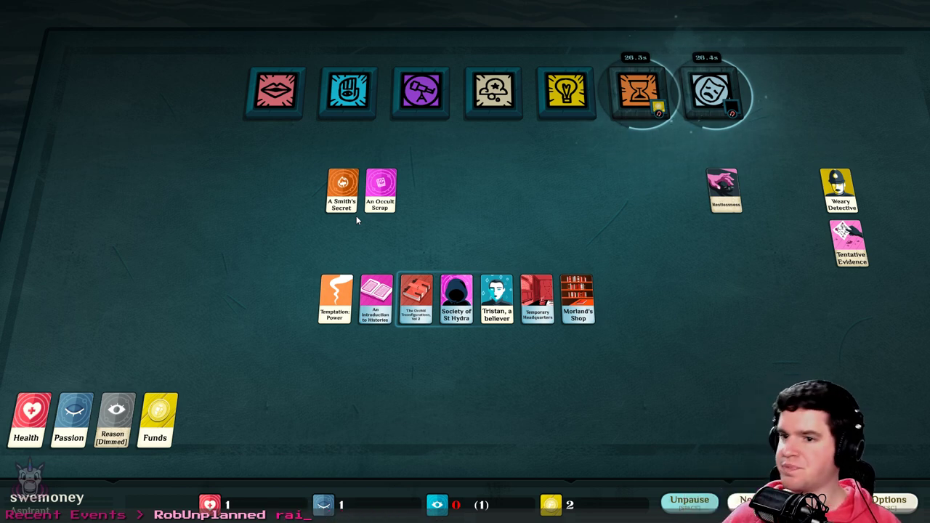
{"action": "mouse_move", "coordinate": [367, 219]}
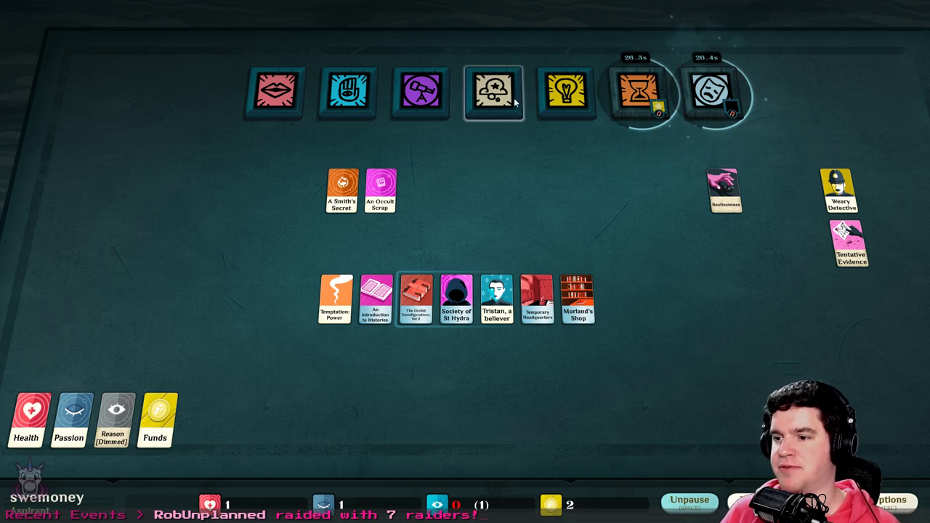
{"action": "mouse_move", "coordinate": [424, 240]}
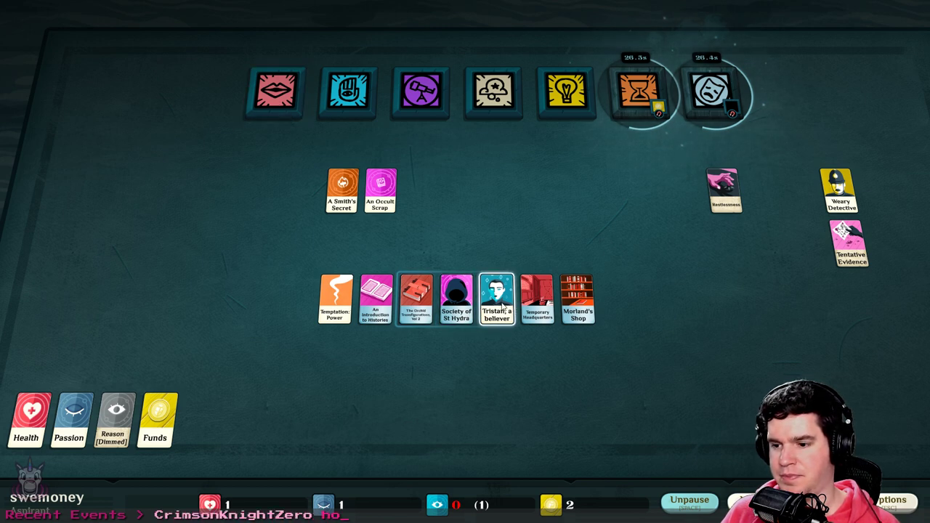
Put Tristan, a believer, into Explore and start Search the City
{"action": "left_click_drag", "start_coordinate": [496, 298], "coordinate": [226, 192]}
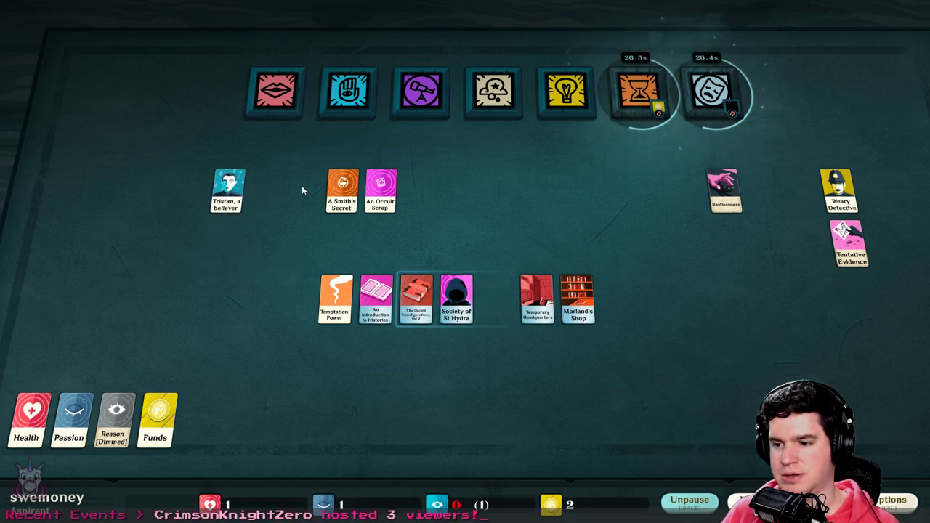
{"action": "left_click", "coordinate": [456, 299]}
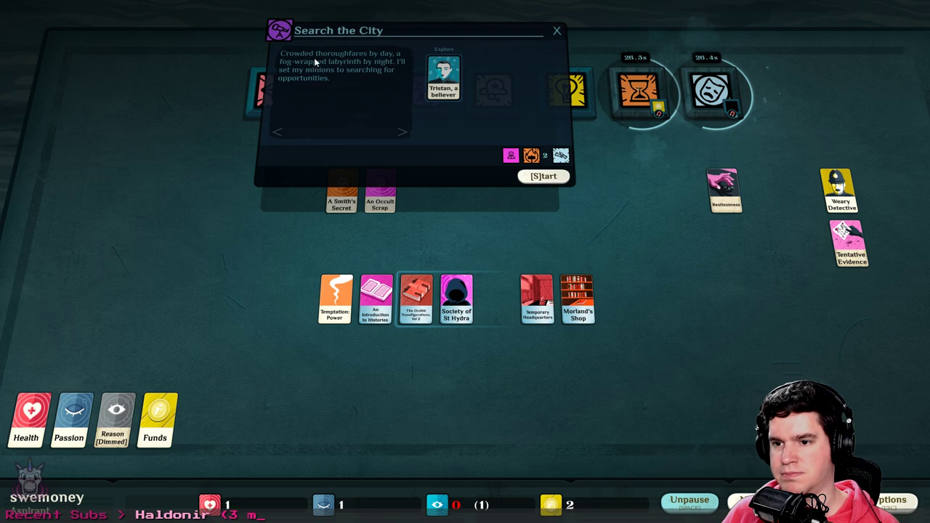
{"action": "mouse_move", "coordinate": [310, 88]}
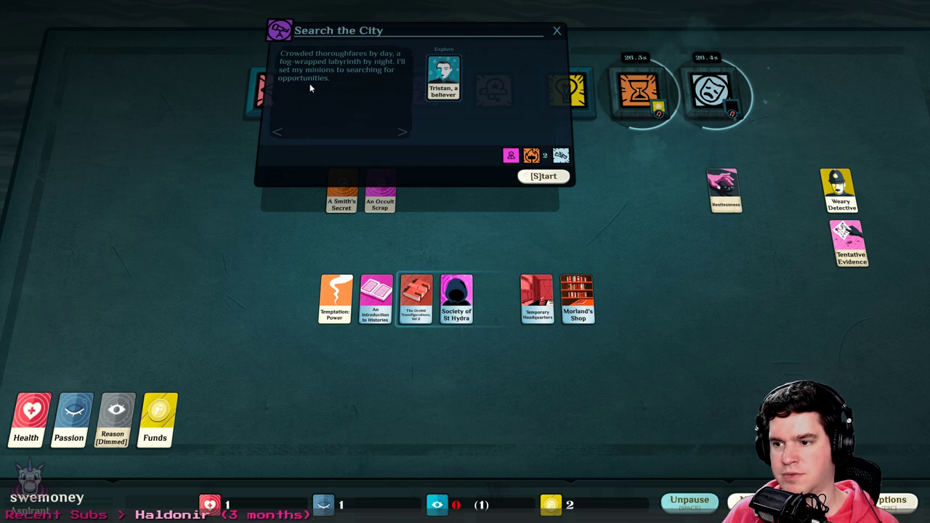
{"action": "left_click", "coordinate": [543, 176]}
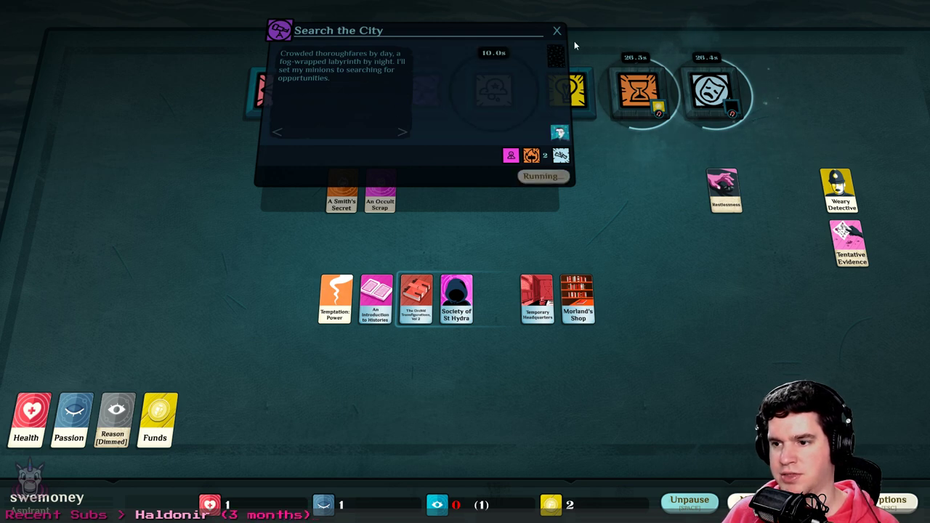
{"action": "left_click", "coordinate": [556, 31]}
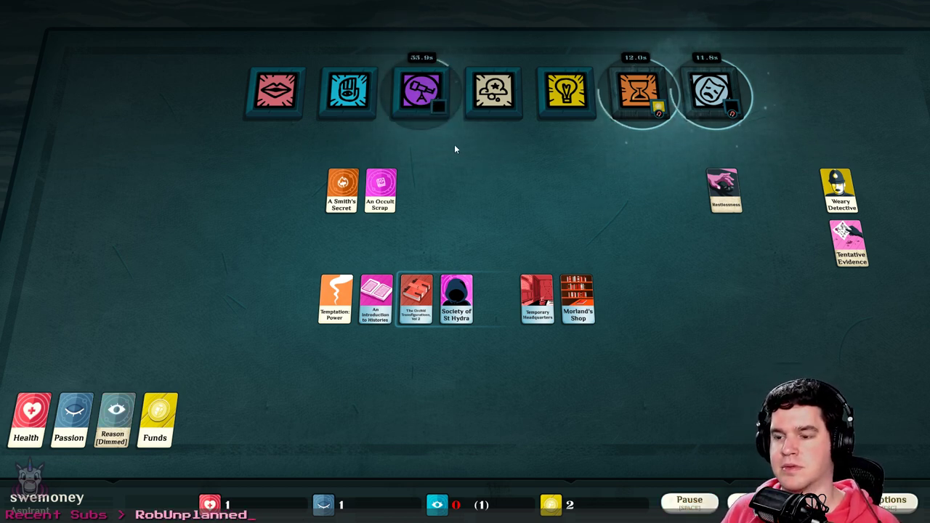
Pay Funds into the A Hireling? Payment slot and resume time
{"action": "left_click", "coordinate": [420, 93]}
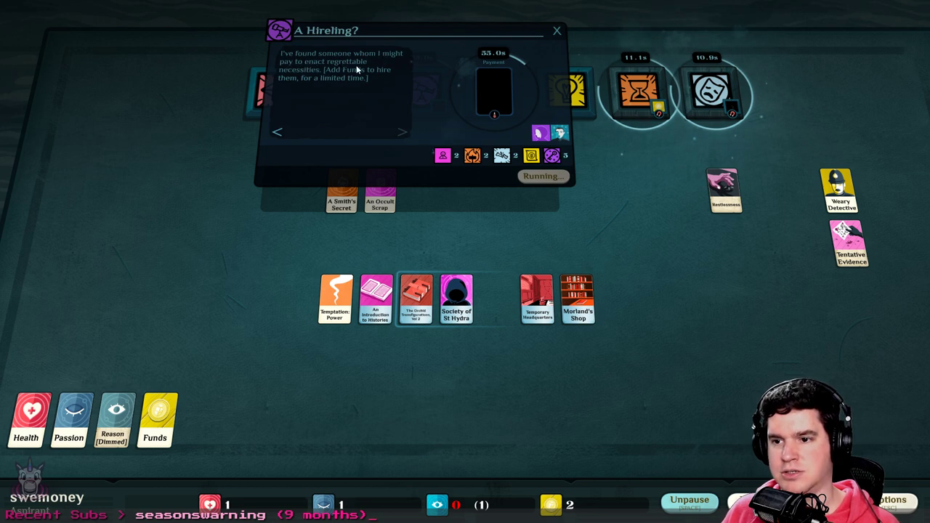
{"action": "mouse_move", "coordinate": [367, 87]}
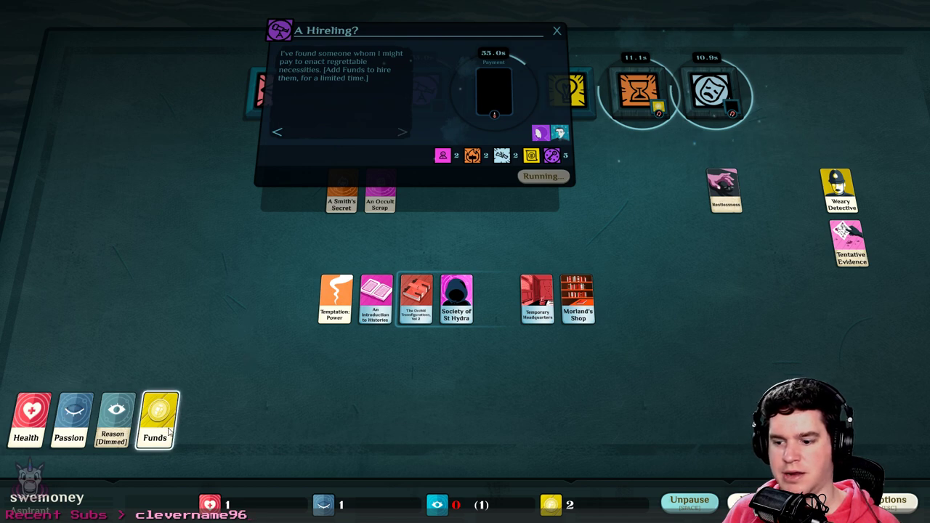
{"action": "left_click_drag", "start_coordinate": [154, 418], "coordinate": [501, 102]}
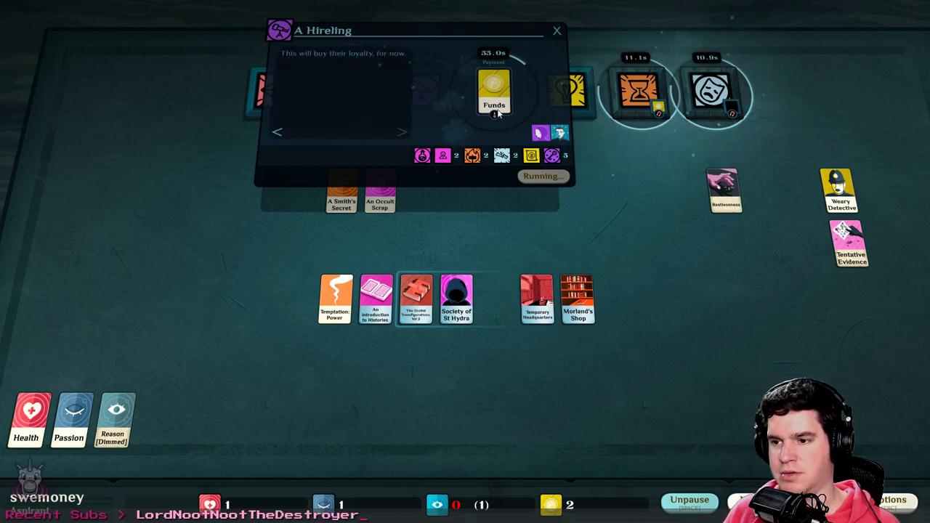
{"action": "left_click_drag", "start_coordinate": [494, 91], "coordinate": [206, 356]}
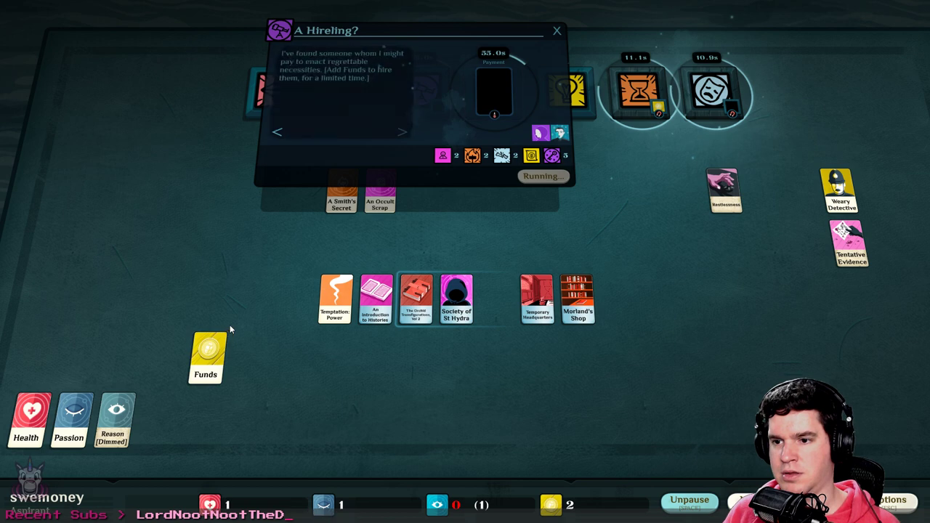
{"action": "mouse_move", "coordinate": [275, 231]}
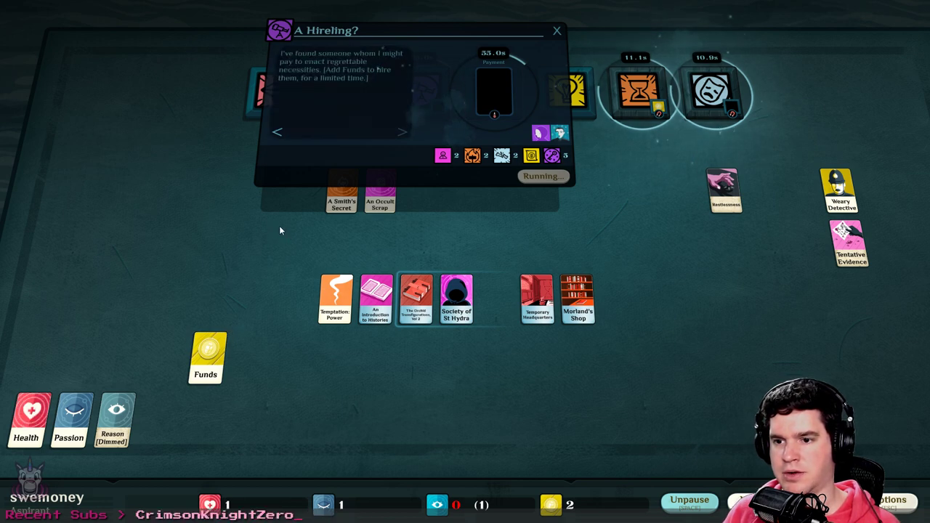
{"action": "left_click_drag", "start_coordinate": [206, 356], "coordinate": [495, 91]}
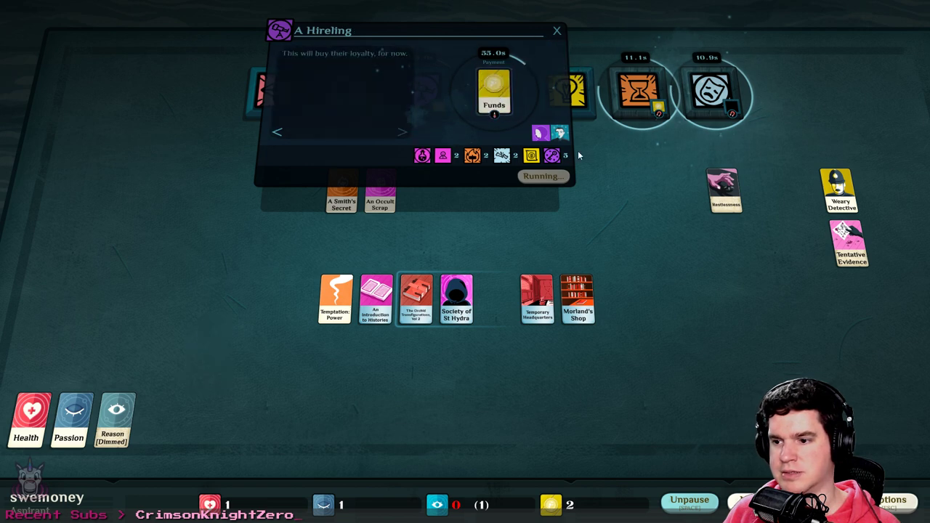
{"action": "left_click", "coordinate": [689, 502]}
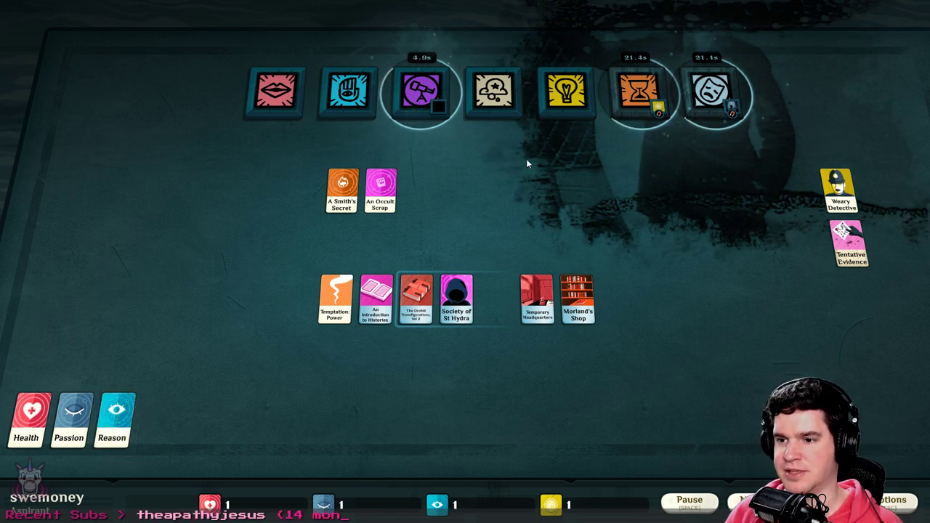
Pause and bring Tristan back from the failed hireling search, closing Time Passes
{"action": "left_click", "coordinate": [420, 91]}
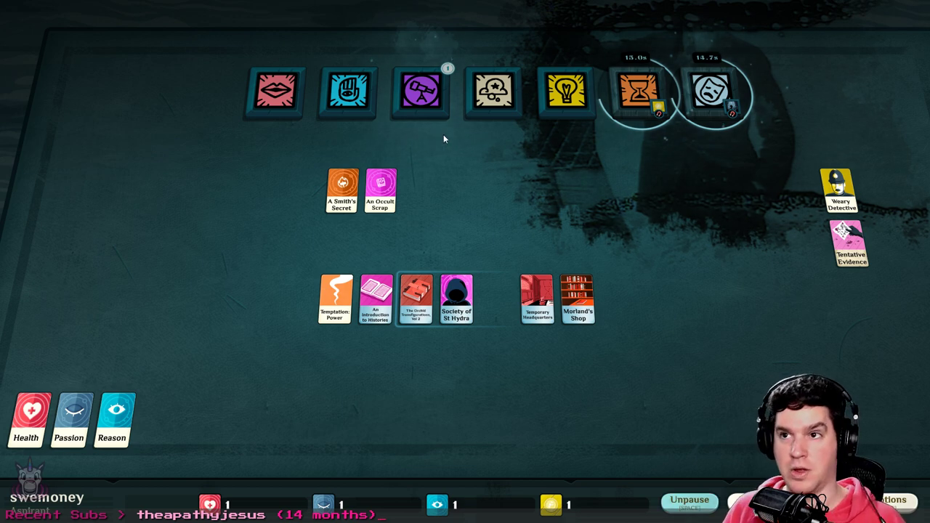
{"action": "left_click", "coordinate": [420, 91]}
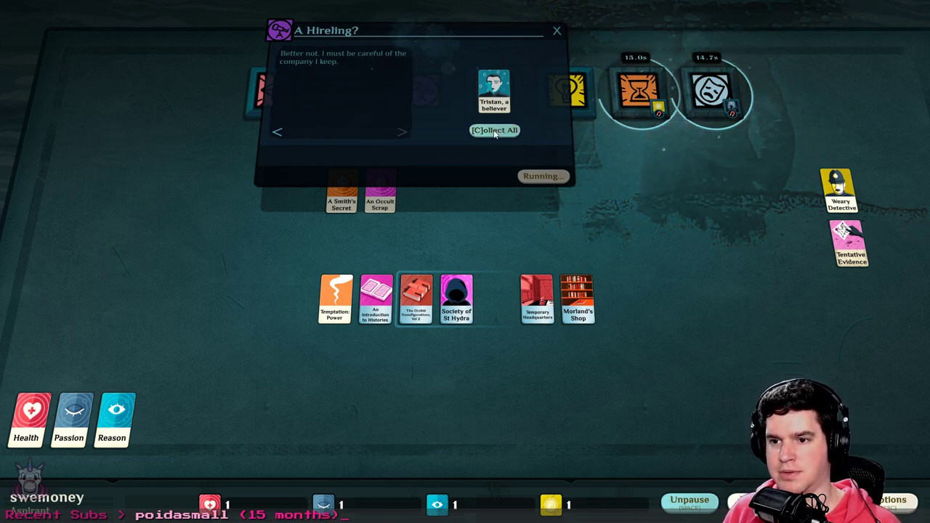
{"action": "left_click", "coordinate": [403, 132]}
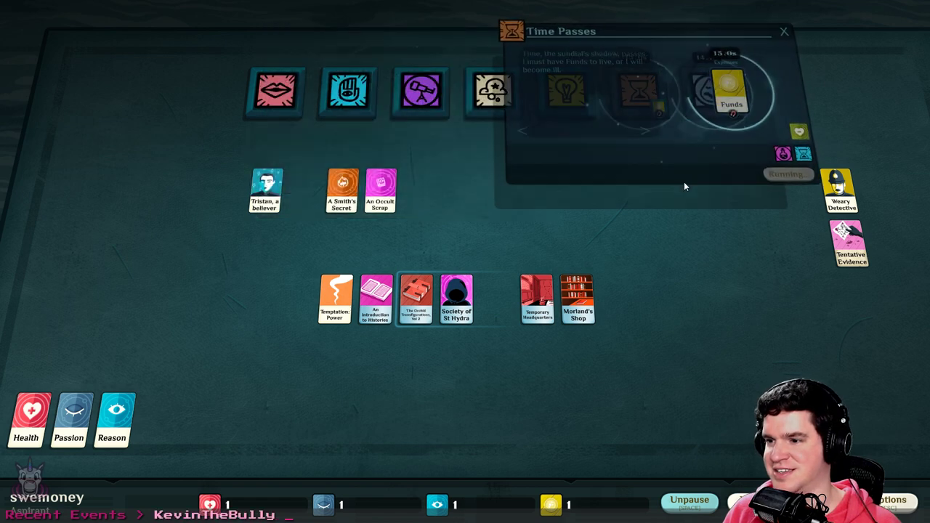
{"action": "left_click", "coordinate": [732, 95]}
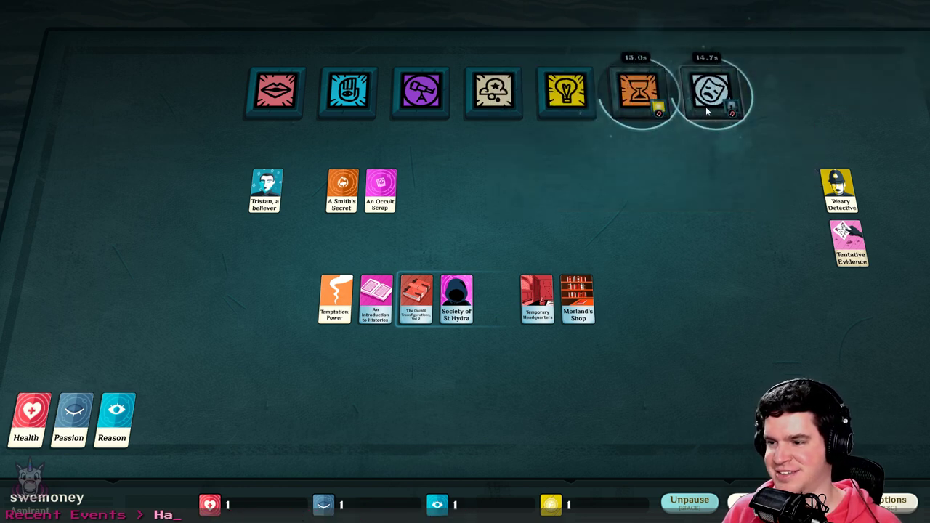
{"action": "left_click", "coordinate": [709, 91]}
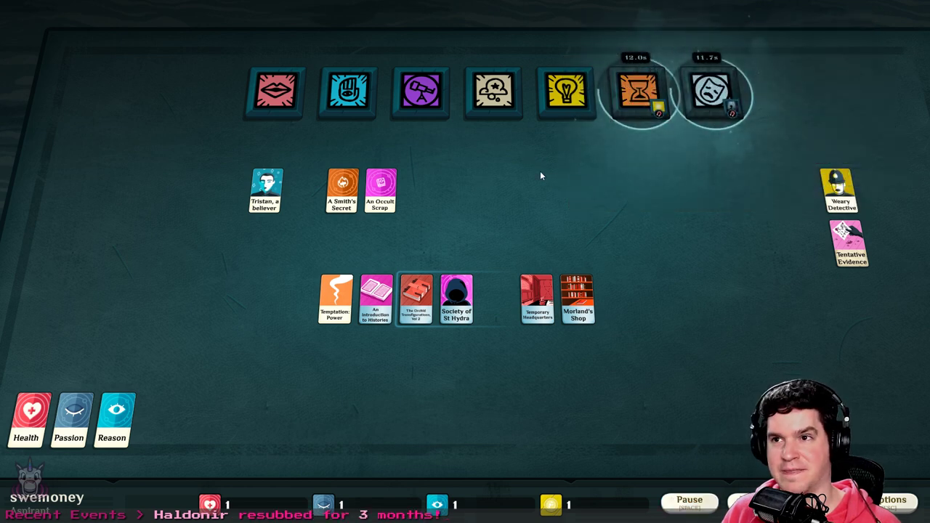
{"action": "mouse_move", "coordinate": [529, 181]}
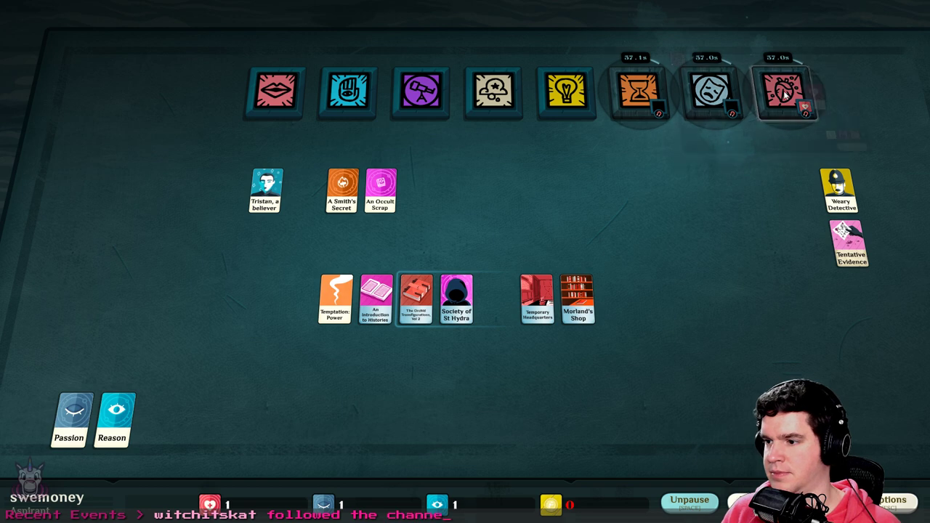
Collect the An Affliction card from Sickness and read its description
{"action": "left_click", "coordinate": [783, 92]}
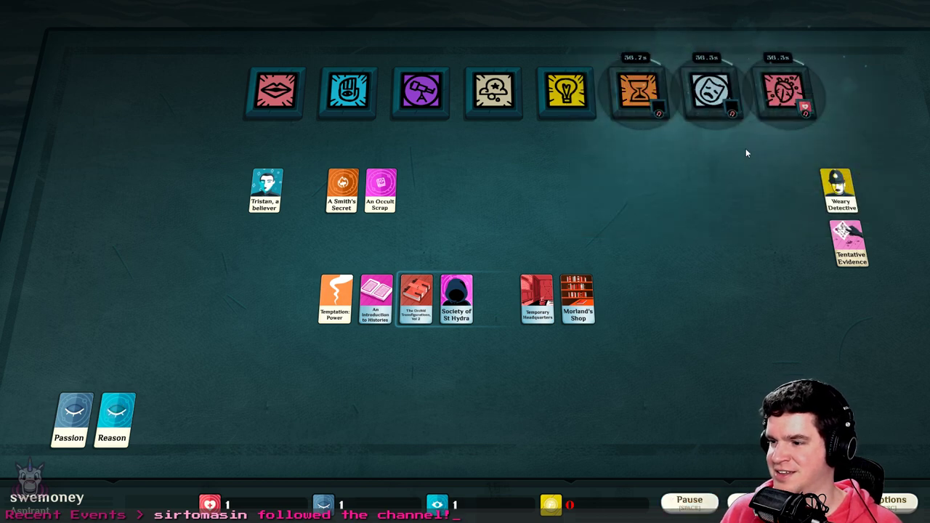
{"action": "left_click", "coordinate": [380, 190]}
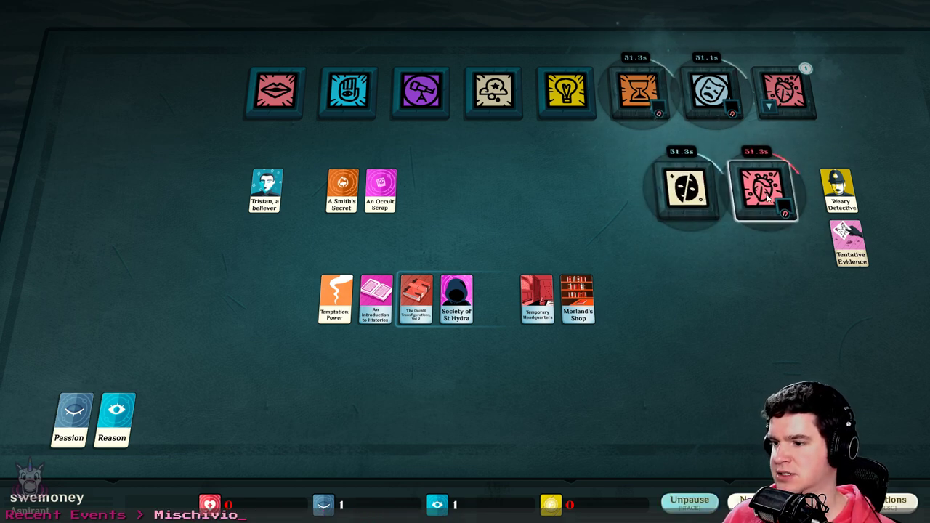
{"action": "left_click", "coordinate": [765, 189]}
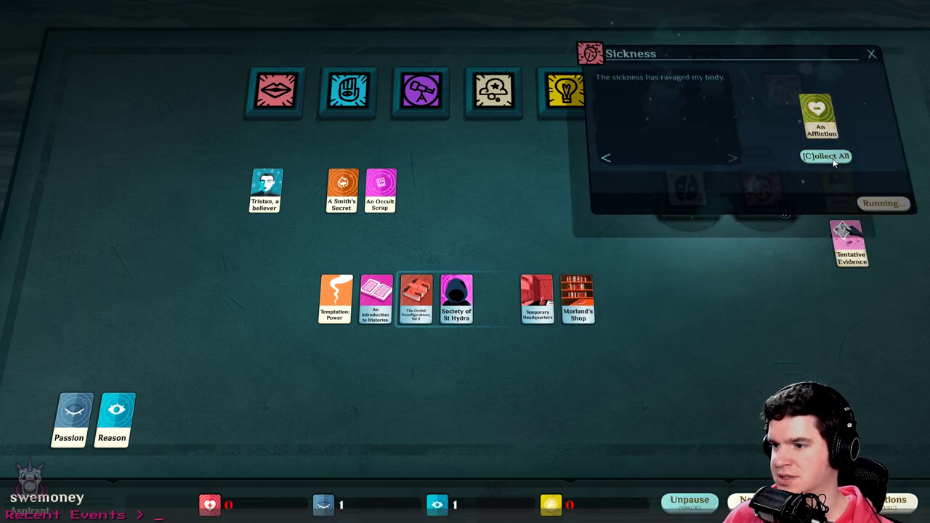
{"action": "left_click", "coordinate": [827, 156]}
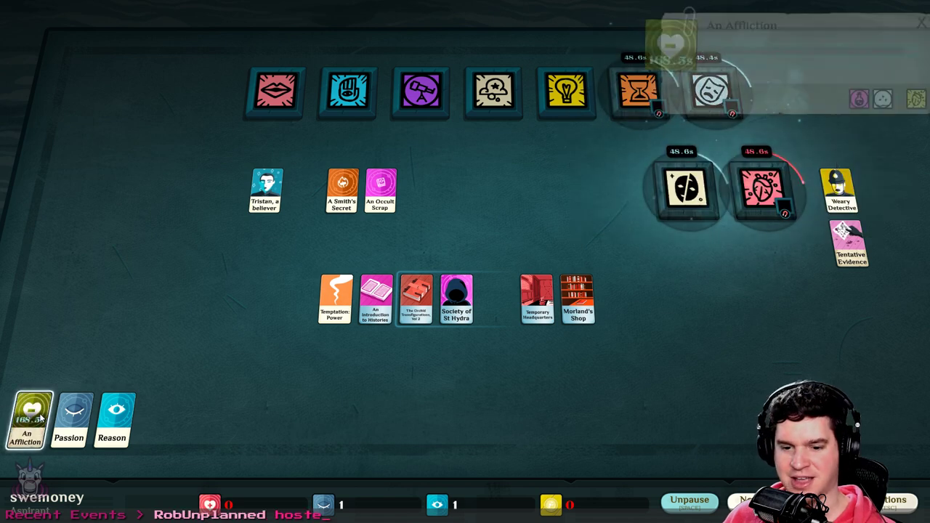
{"action": "left_click", "coordinate": [25, 422]}
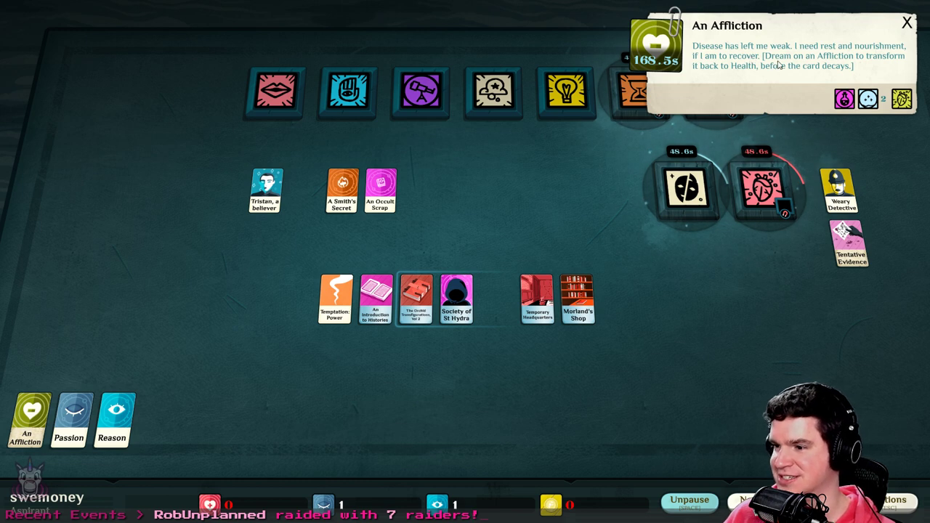
{"action": "mouse_move", "coordinate": [767, 46]}
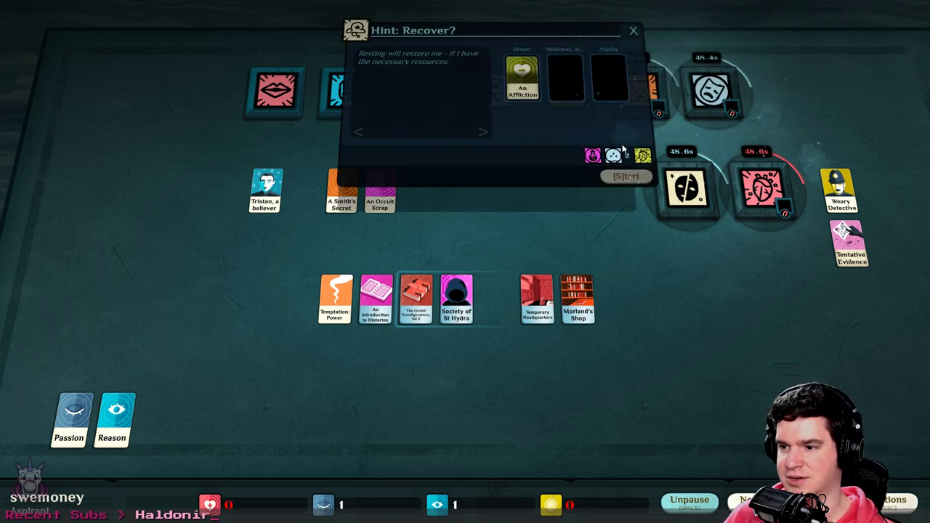
{"action": "mouse_move", "coordinate": [567, 80]}
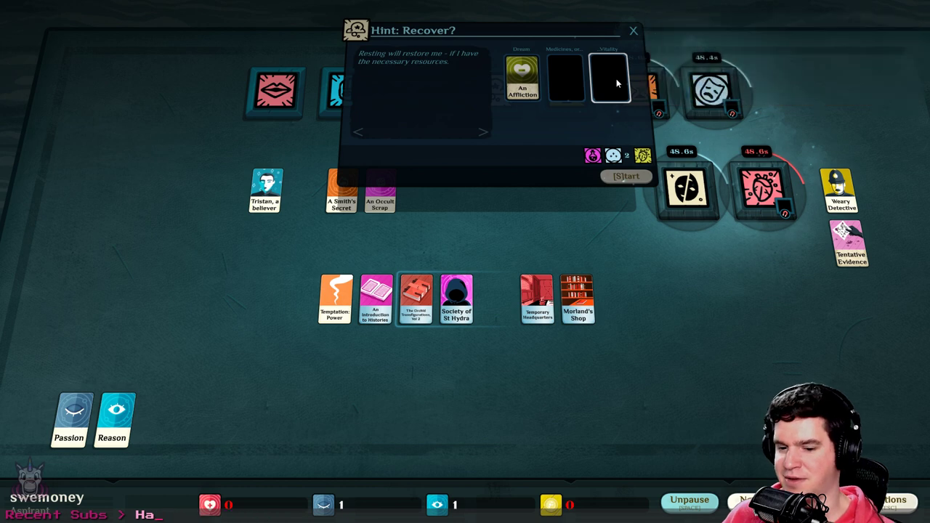
Inspect the Recover? dream's Vitality slot requirement, then abandon the dream
{"action": "left_click", "coordinate": [611, 80]}
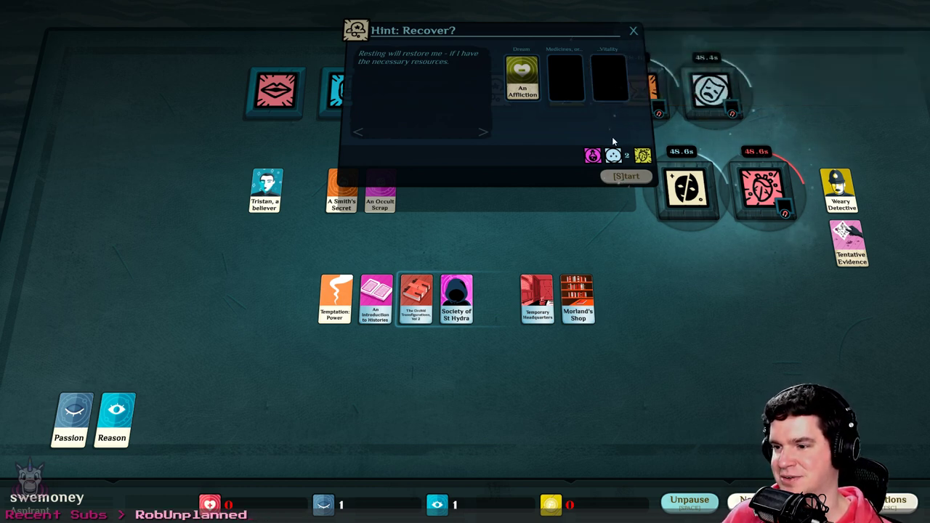
{"action": "left_click", "coordinate": [607, 76]}
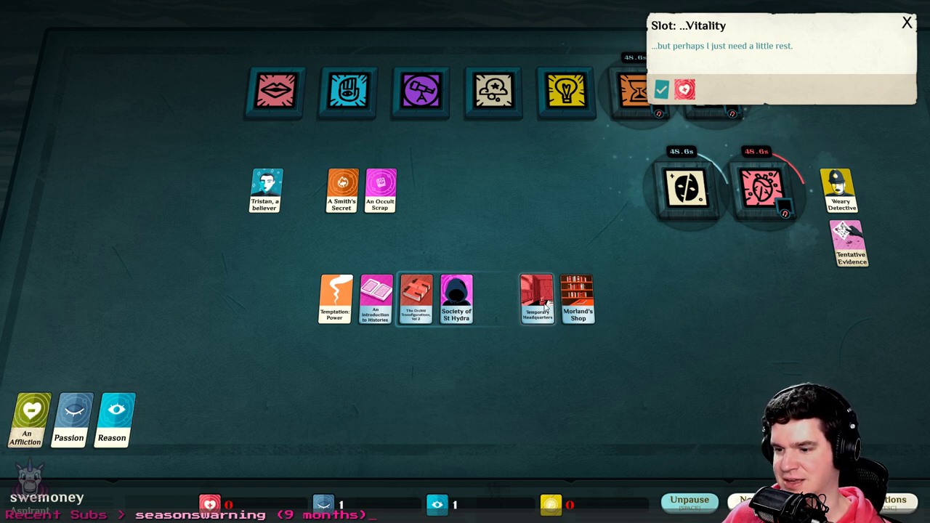
Load Society of St Hydra and Tristan into Talk, trying then removing A Smith's Secret
{"action": "left_click_drag", "start_coordinate": [537, 298], "coordinate": [537, 254]}
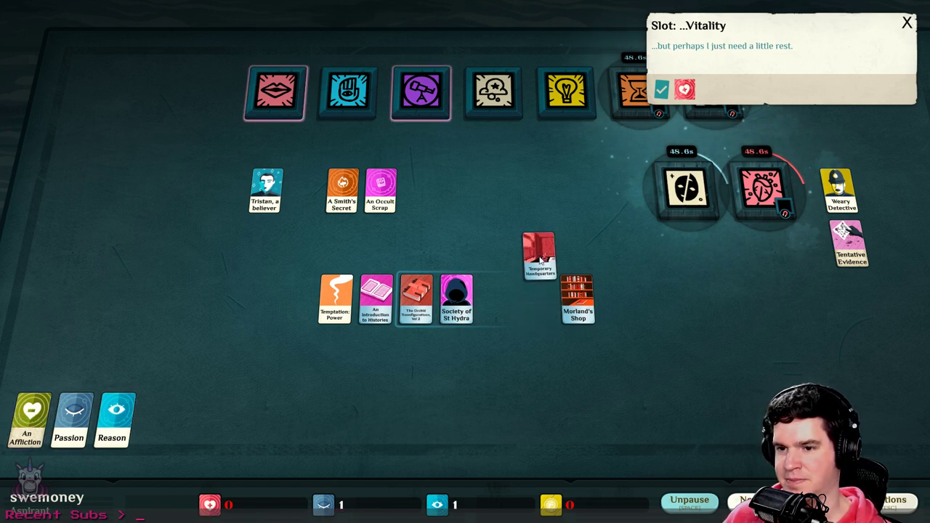
{"action": "left_click_drag", "start_coordinate": [538, 254], "coordinate": [537, 298]}
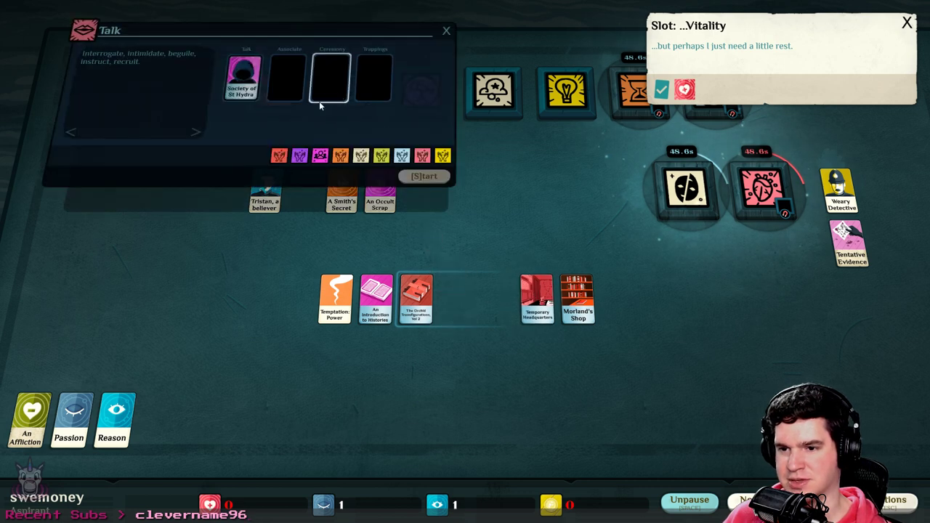
{"action": "left_click_drag", "start_coordinate": [265, 196], "coordinate": [289, 76]}
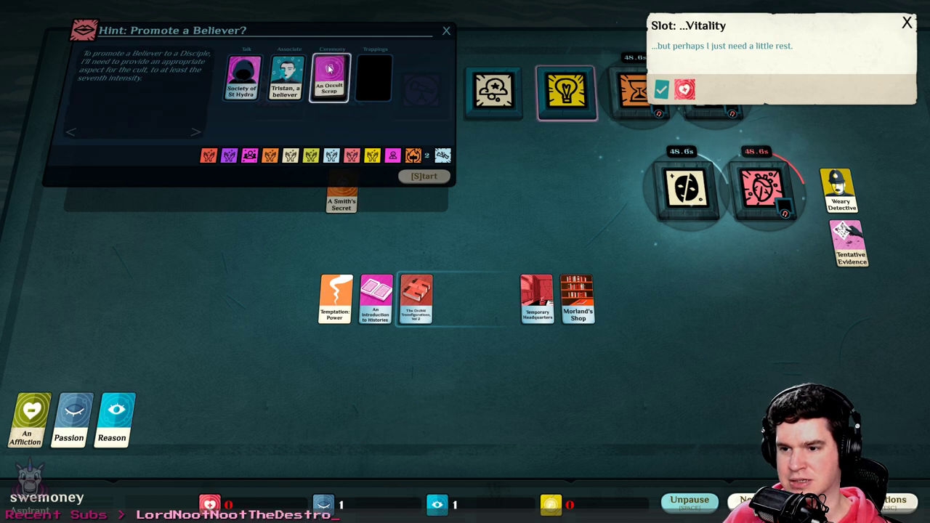
{"action": "left_click_drag", "start_coordinate": [342, 193], "coordinate": [384, 76]}
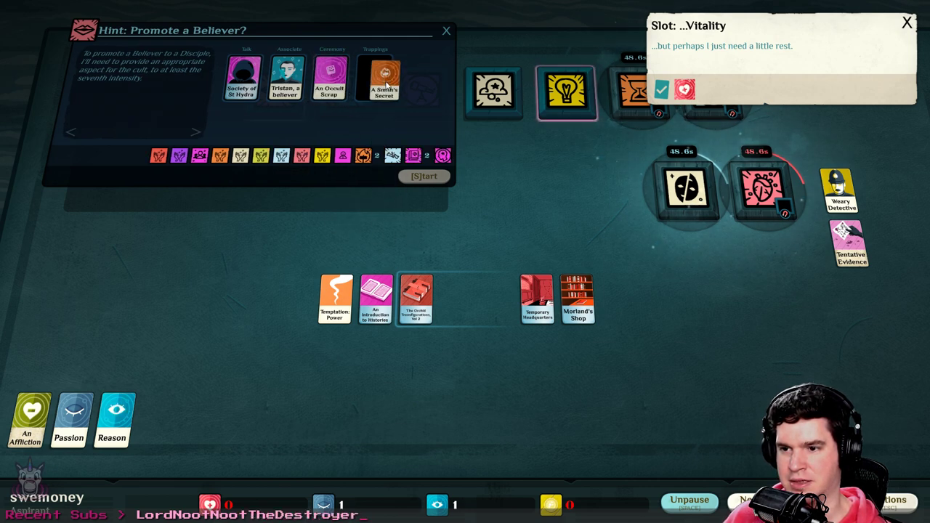
{"action": "left_click_drag", "start_coordinate": [384, 78], "coordinate": [338, 243]}
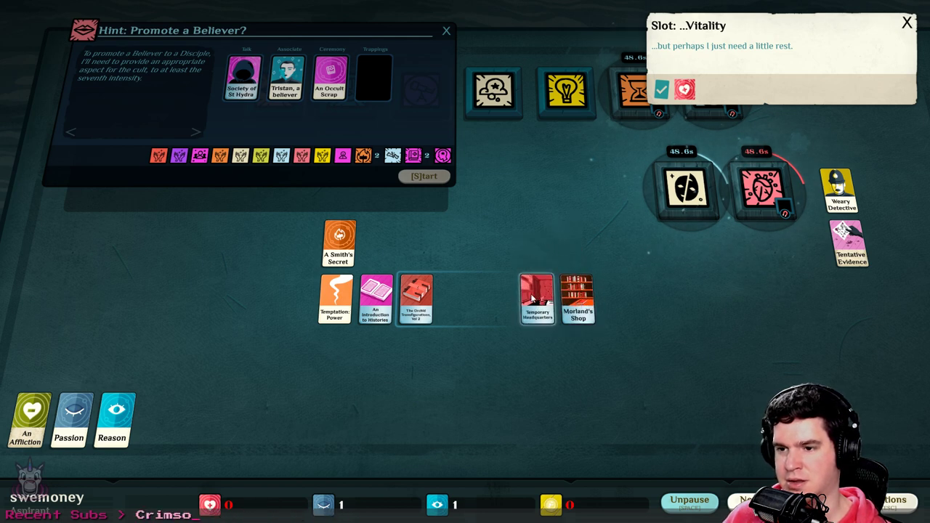
{"action": "left_click_drag", "start_coordinate": [416, 298], "coordinate": [417, 242]}
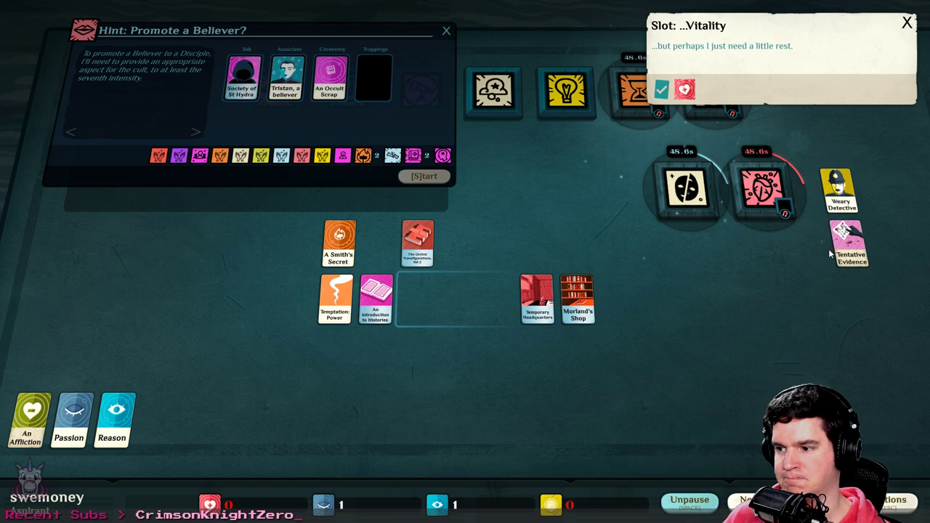
{"action": "mouse_move", "coordinate": [843, 180]}
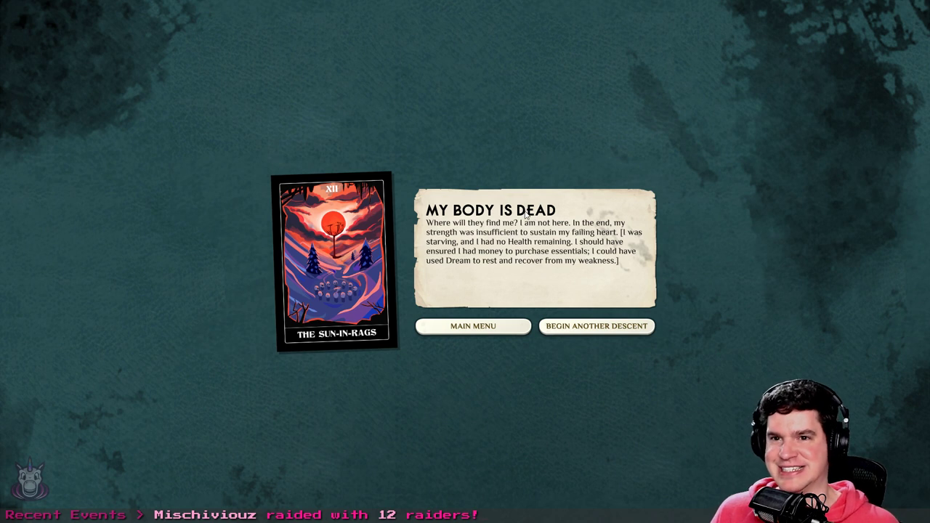
{"action": "mouse_move", "coordinate": [531, 265]}
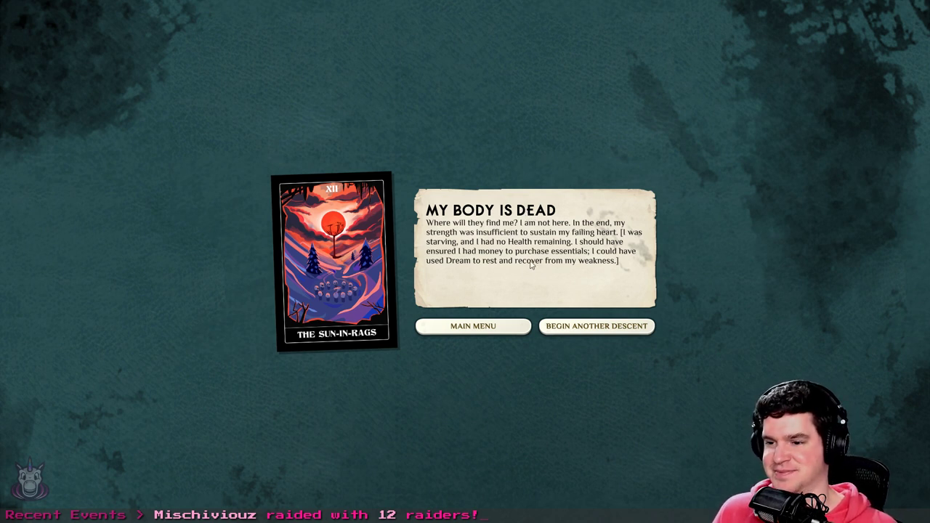
{"action": "mouse_move", "coordinate": [539, 298]}
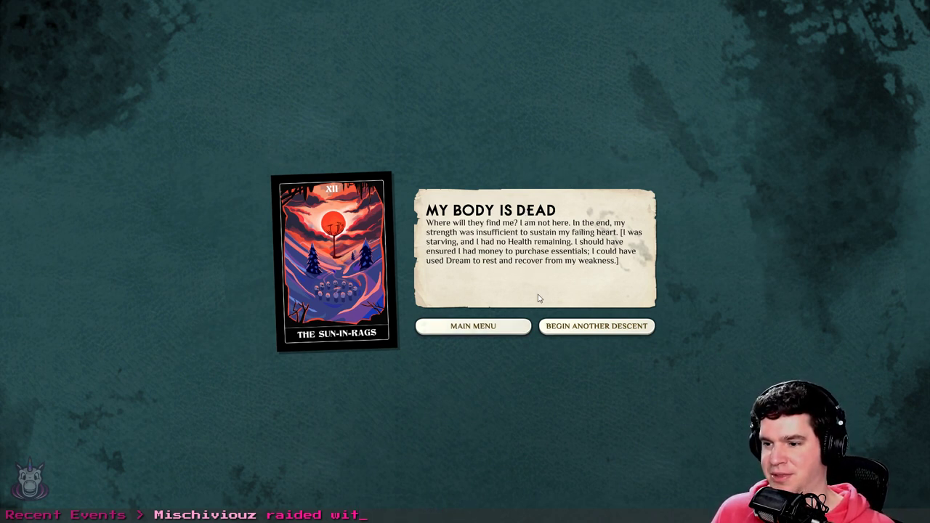
{"action": "mouse_move", "coordinate": [494, 289]}
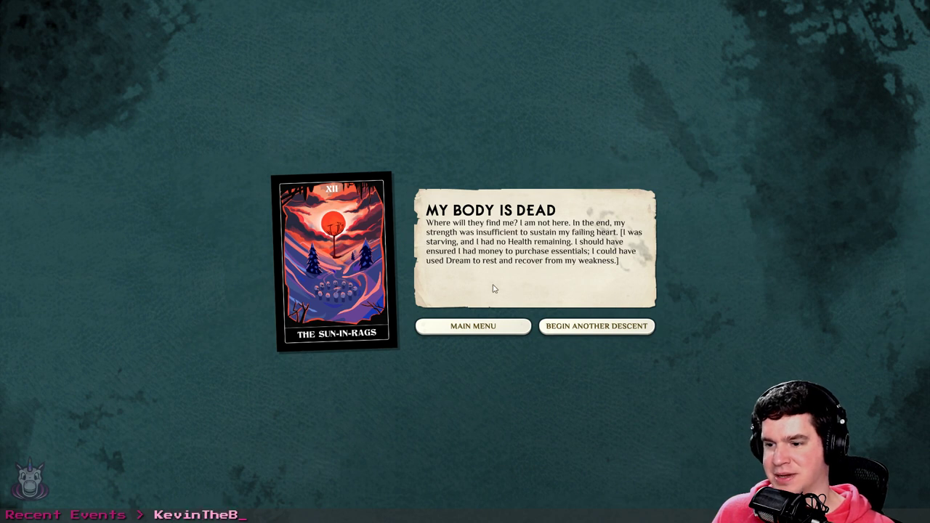
{"action": "mouse_move", "coordinate": [550, 290]}
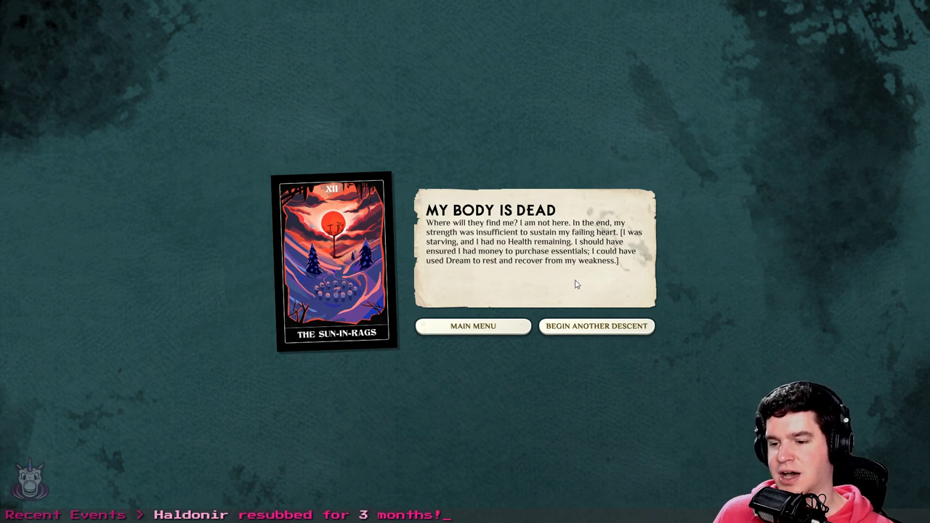
{"action": "mouse_move", "coordinate": [568, 283]}
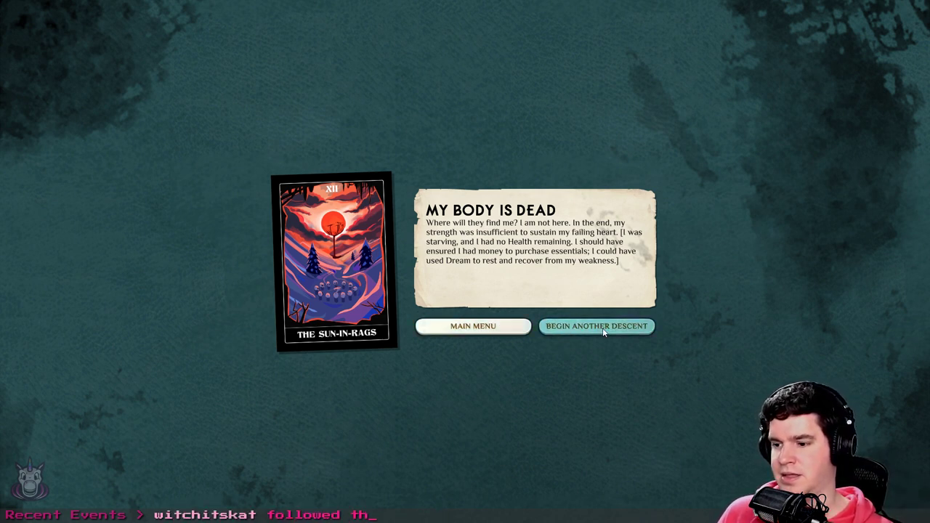
Choose Begin Another Descent on the My Body Is Dead screen
{"action": "left_click", "coordinate": [597, 325]}
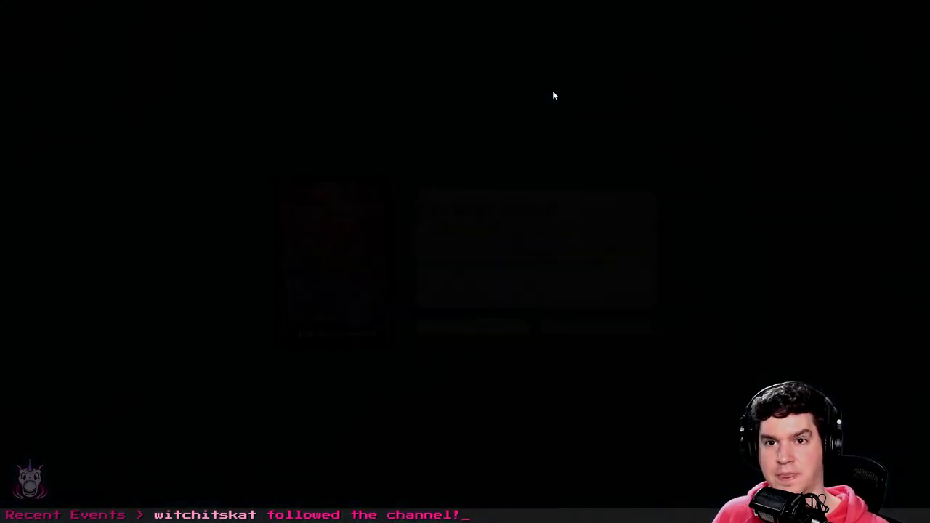